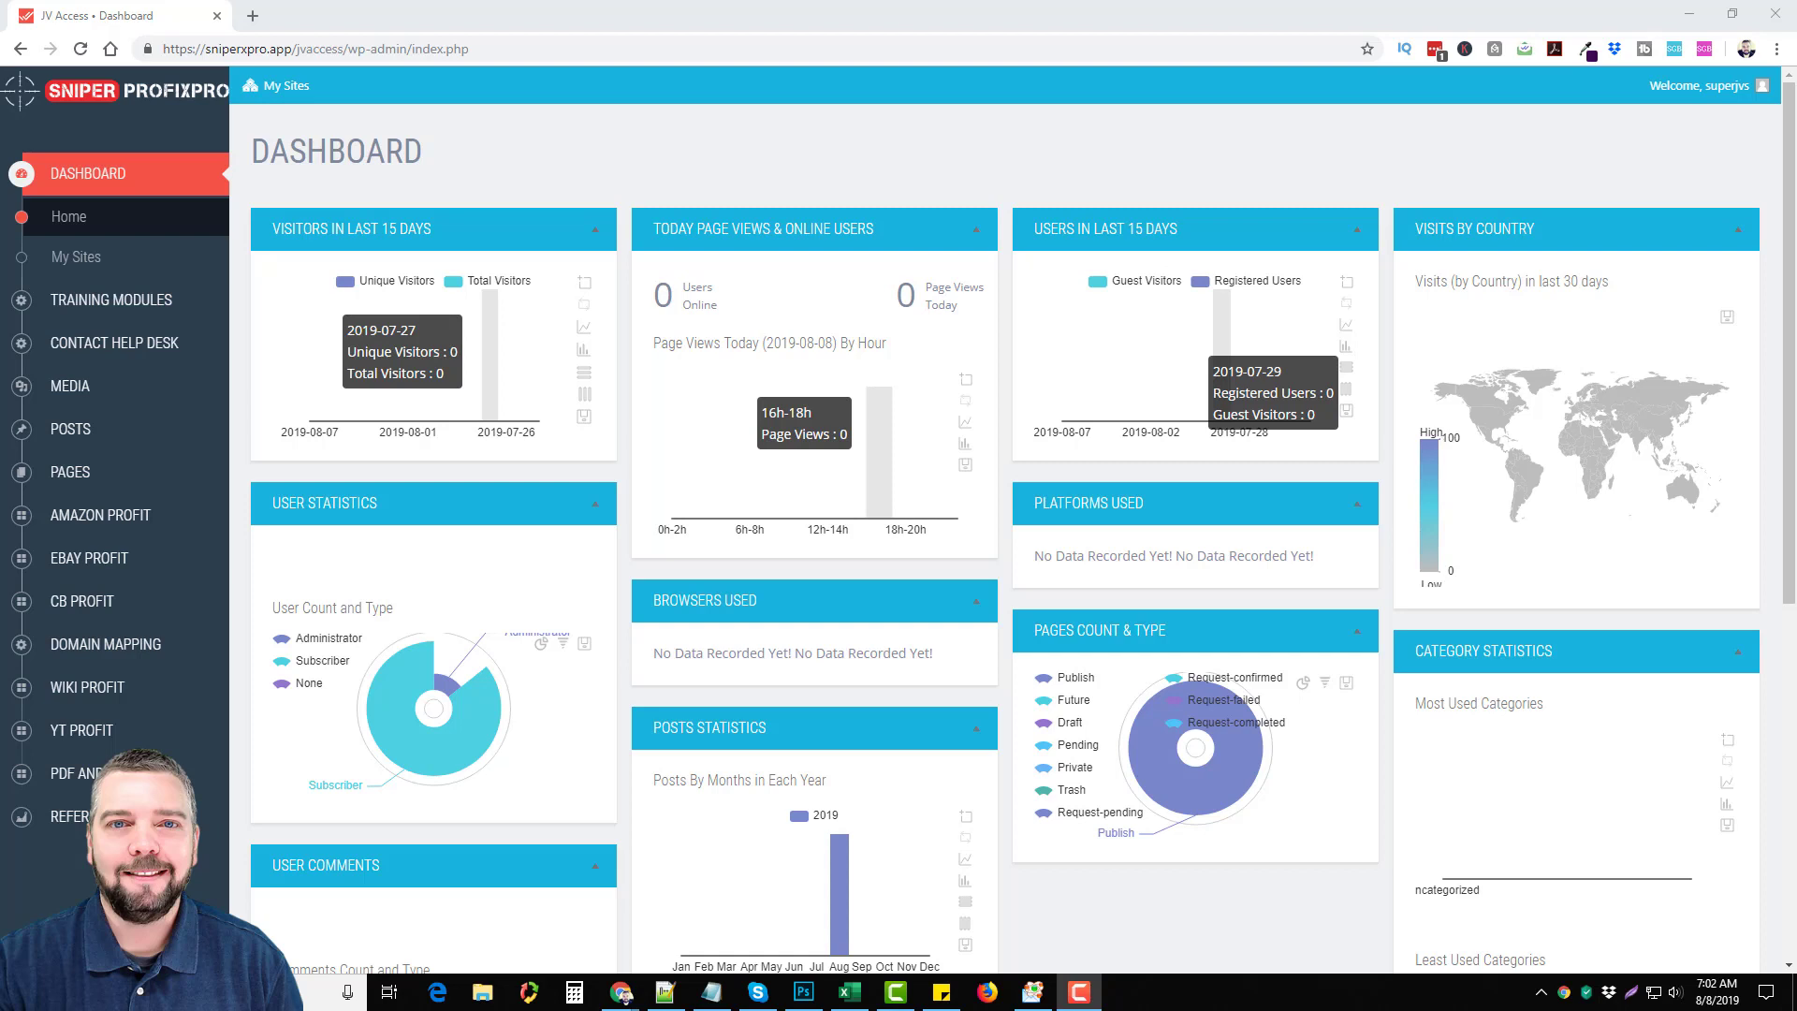
mouse_move(879, 213)
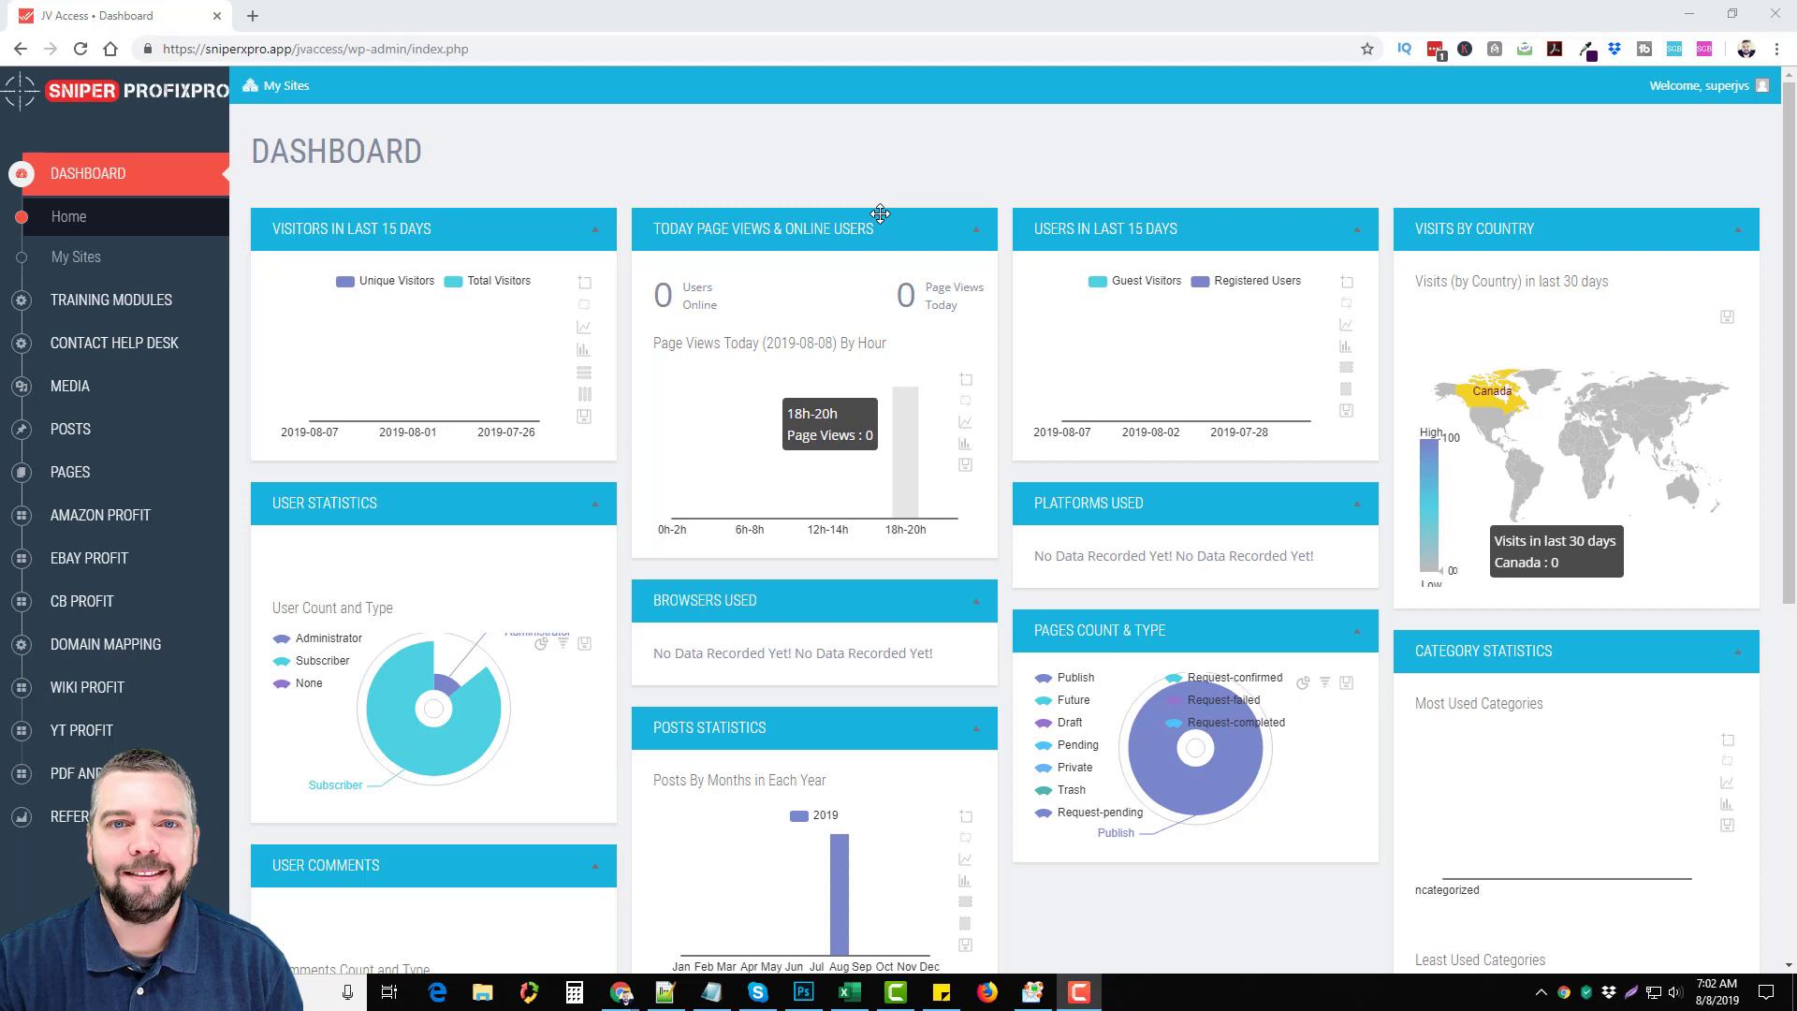
mouse_move(639, 433)
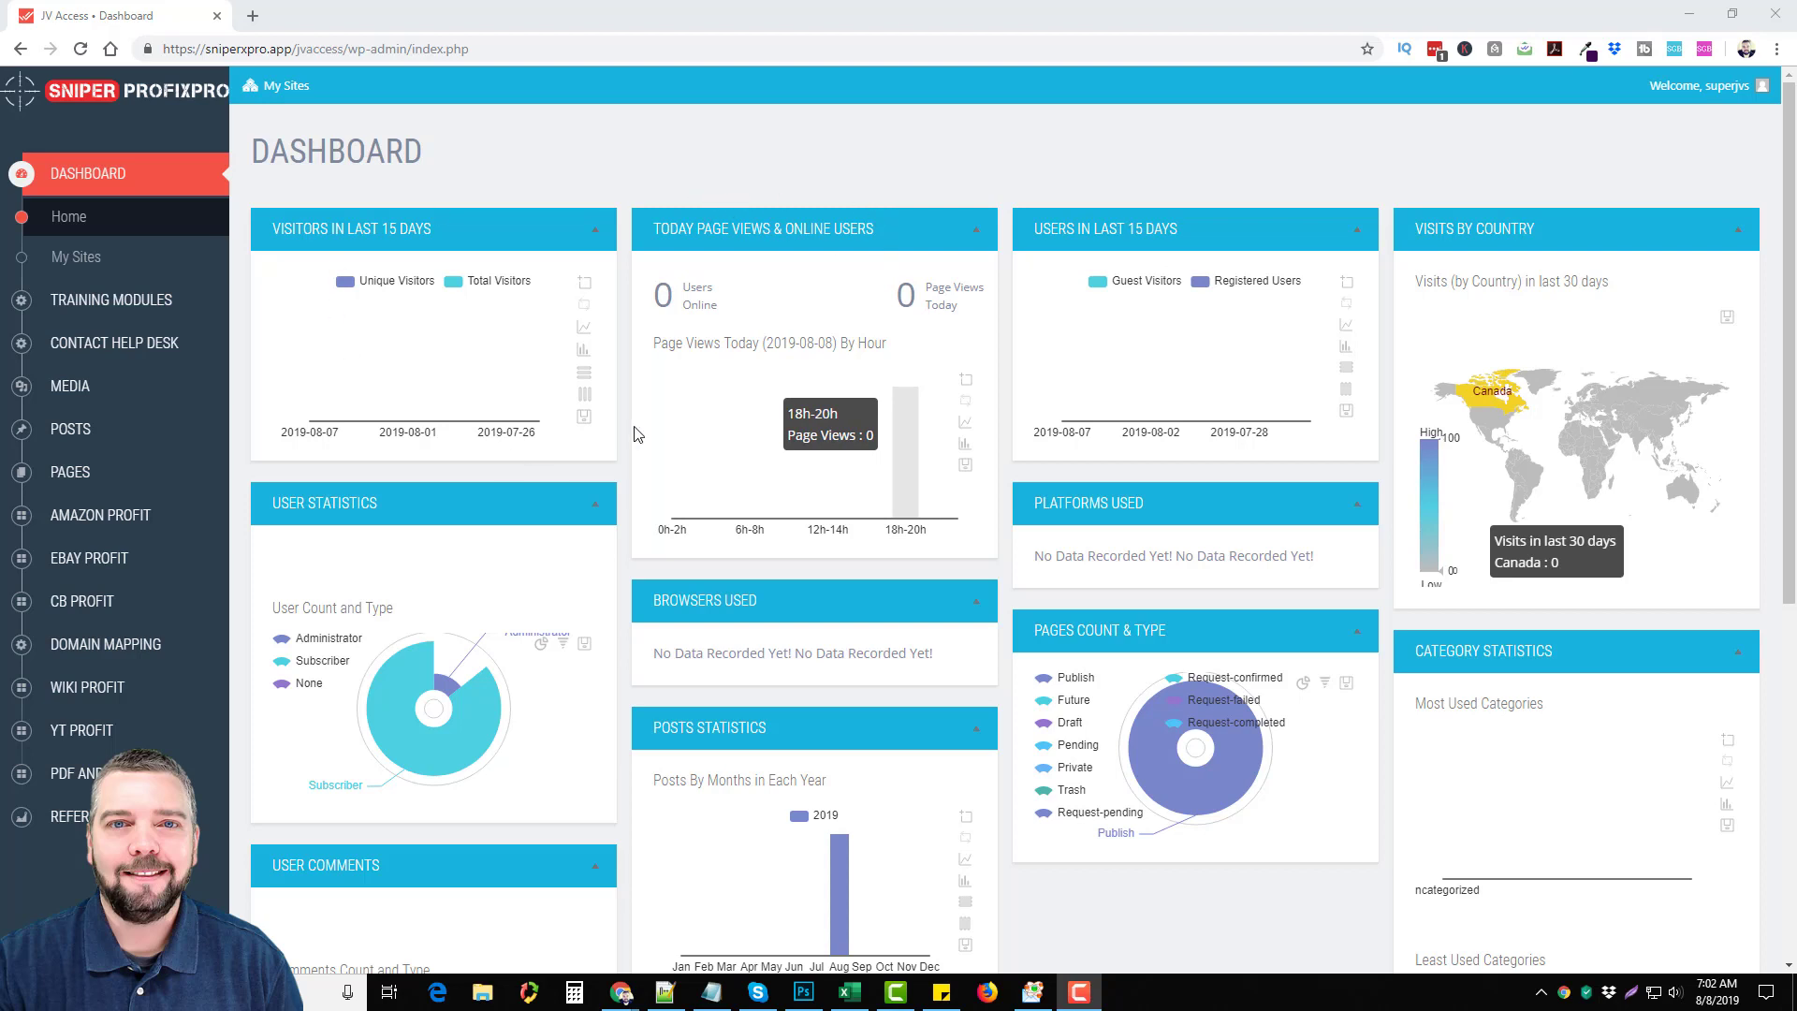
mouse_move(867, 184)
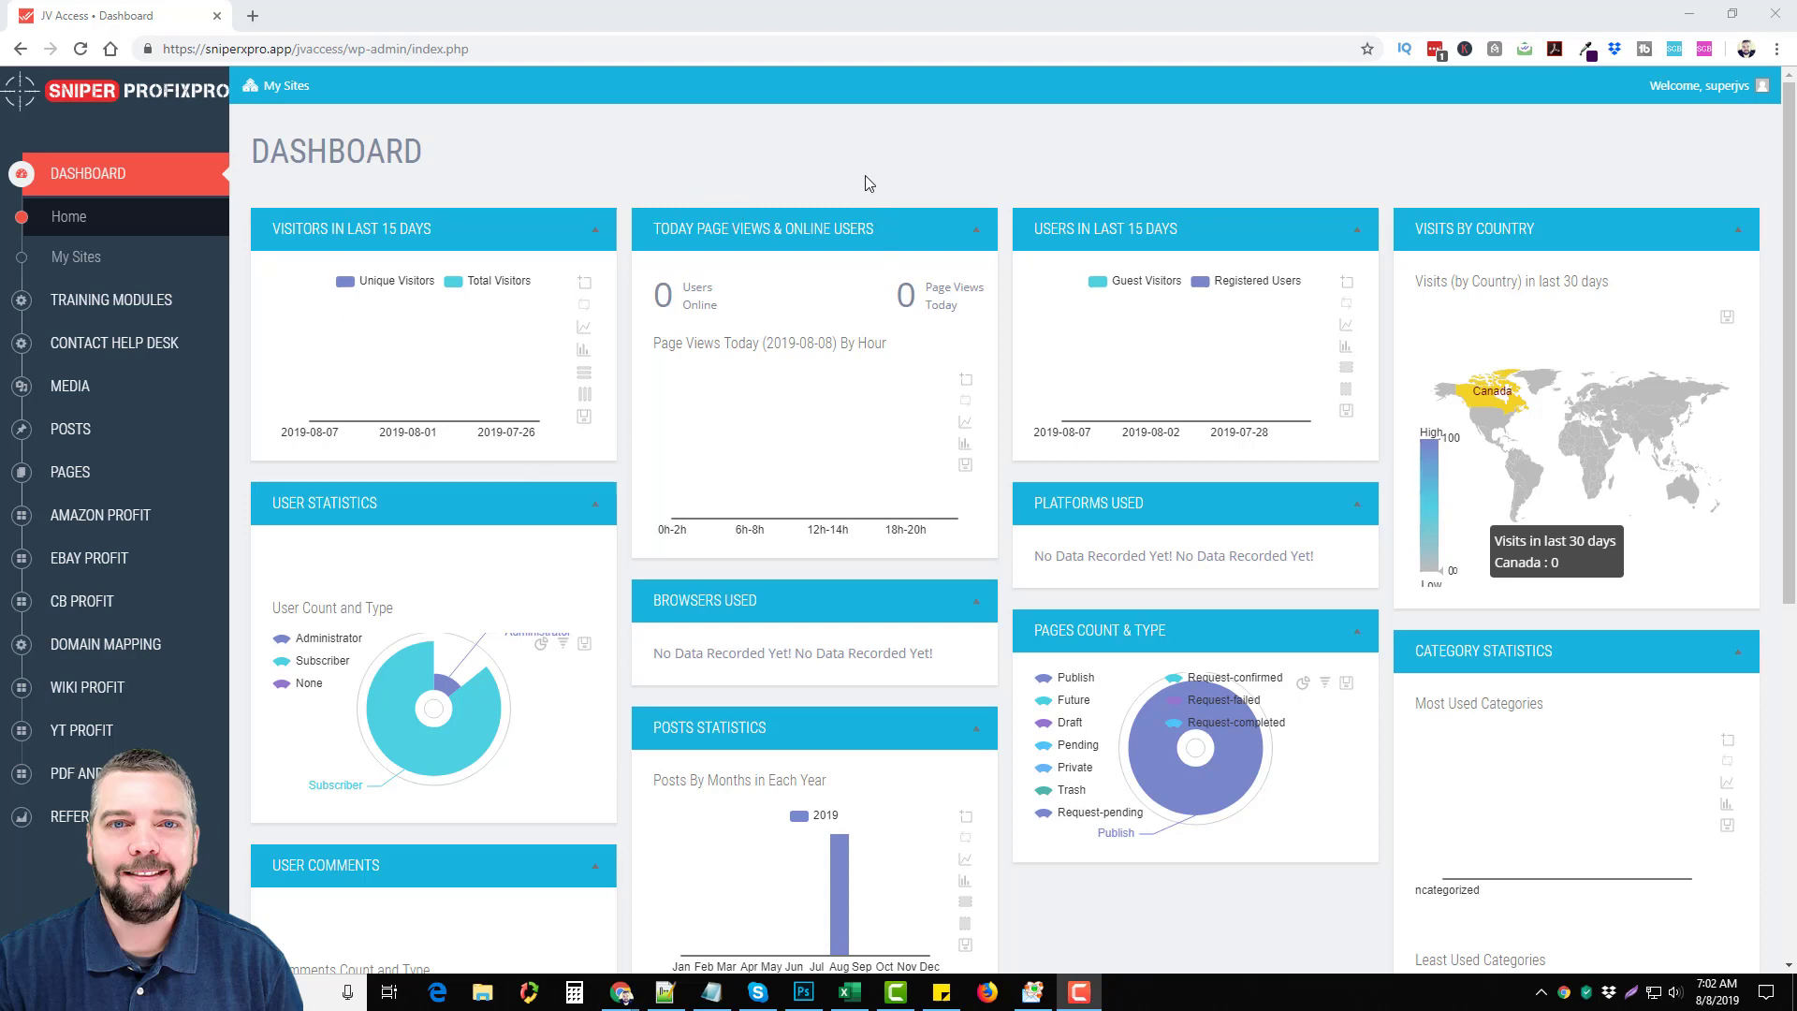
mouse_move(966, 488)
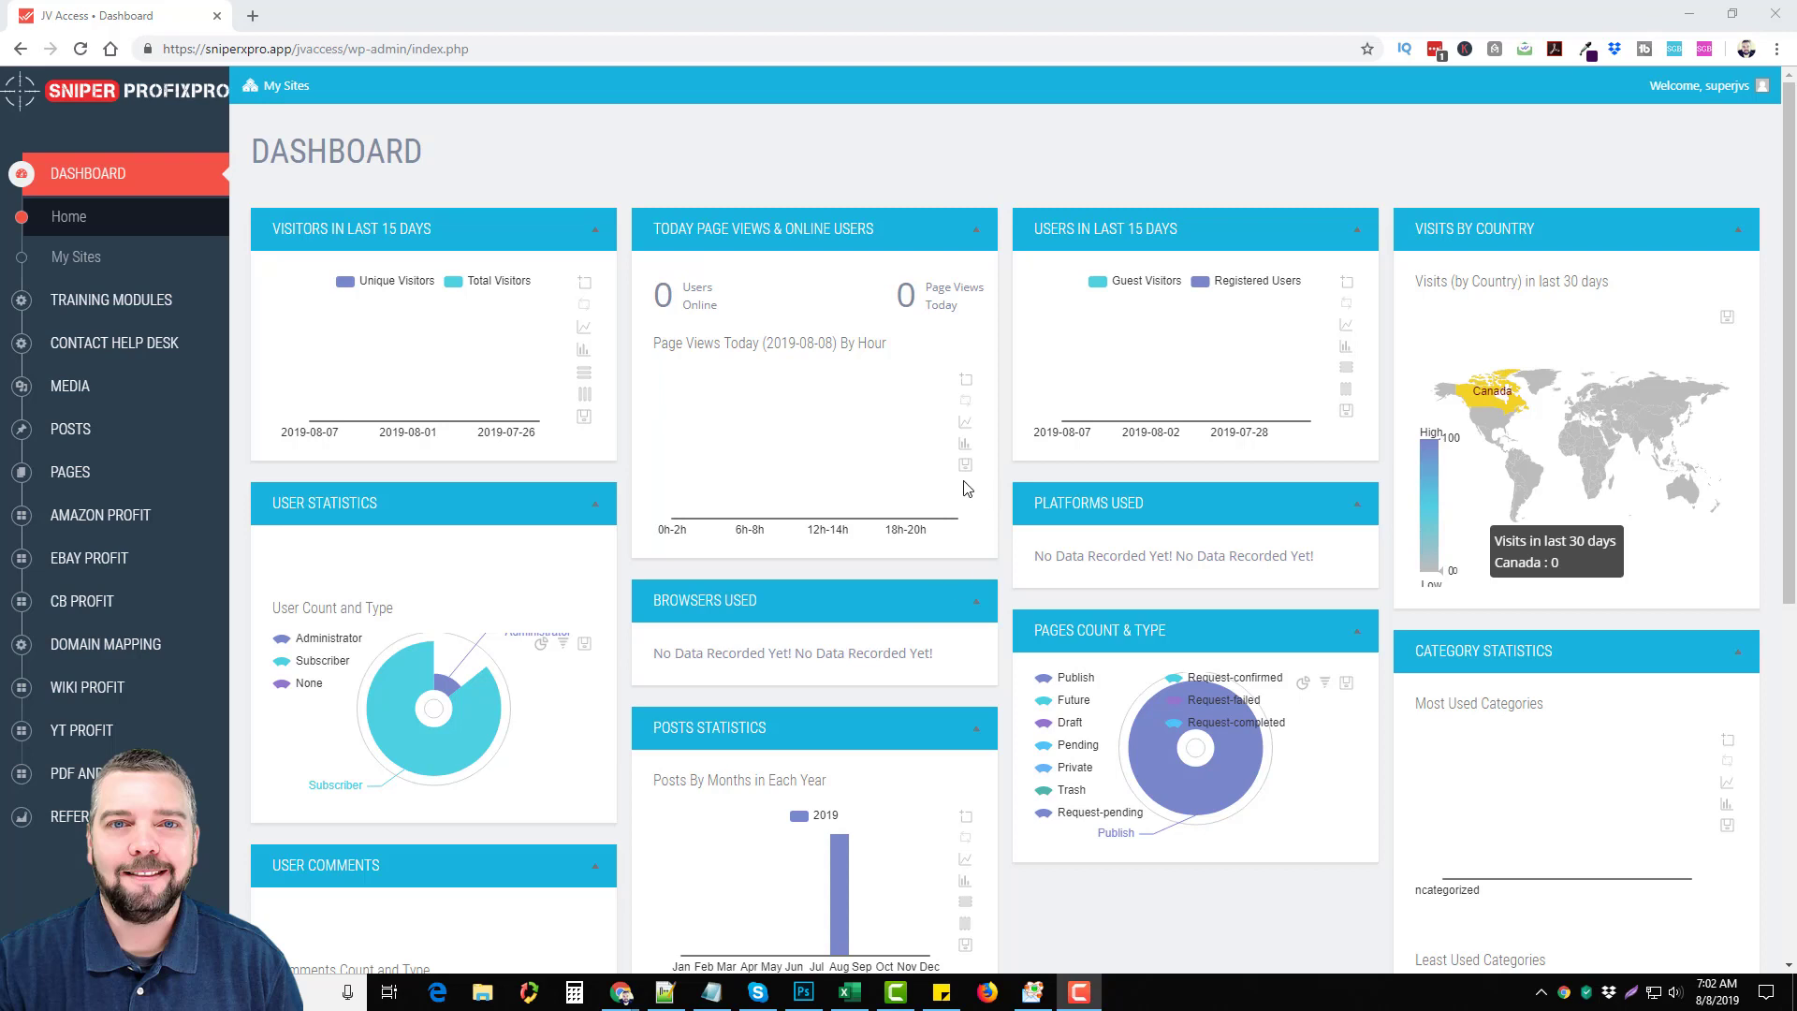
mouse_move(971, 413)
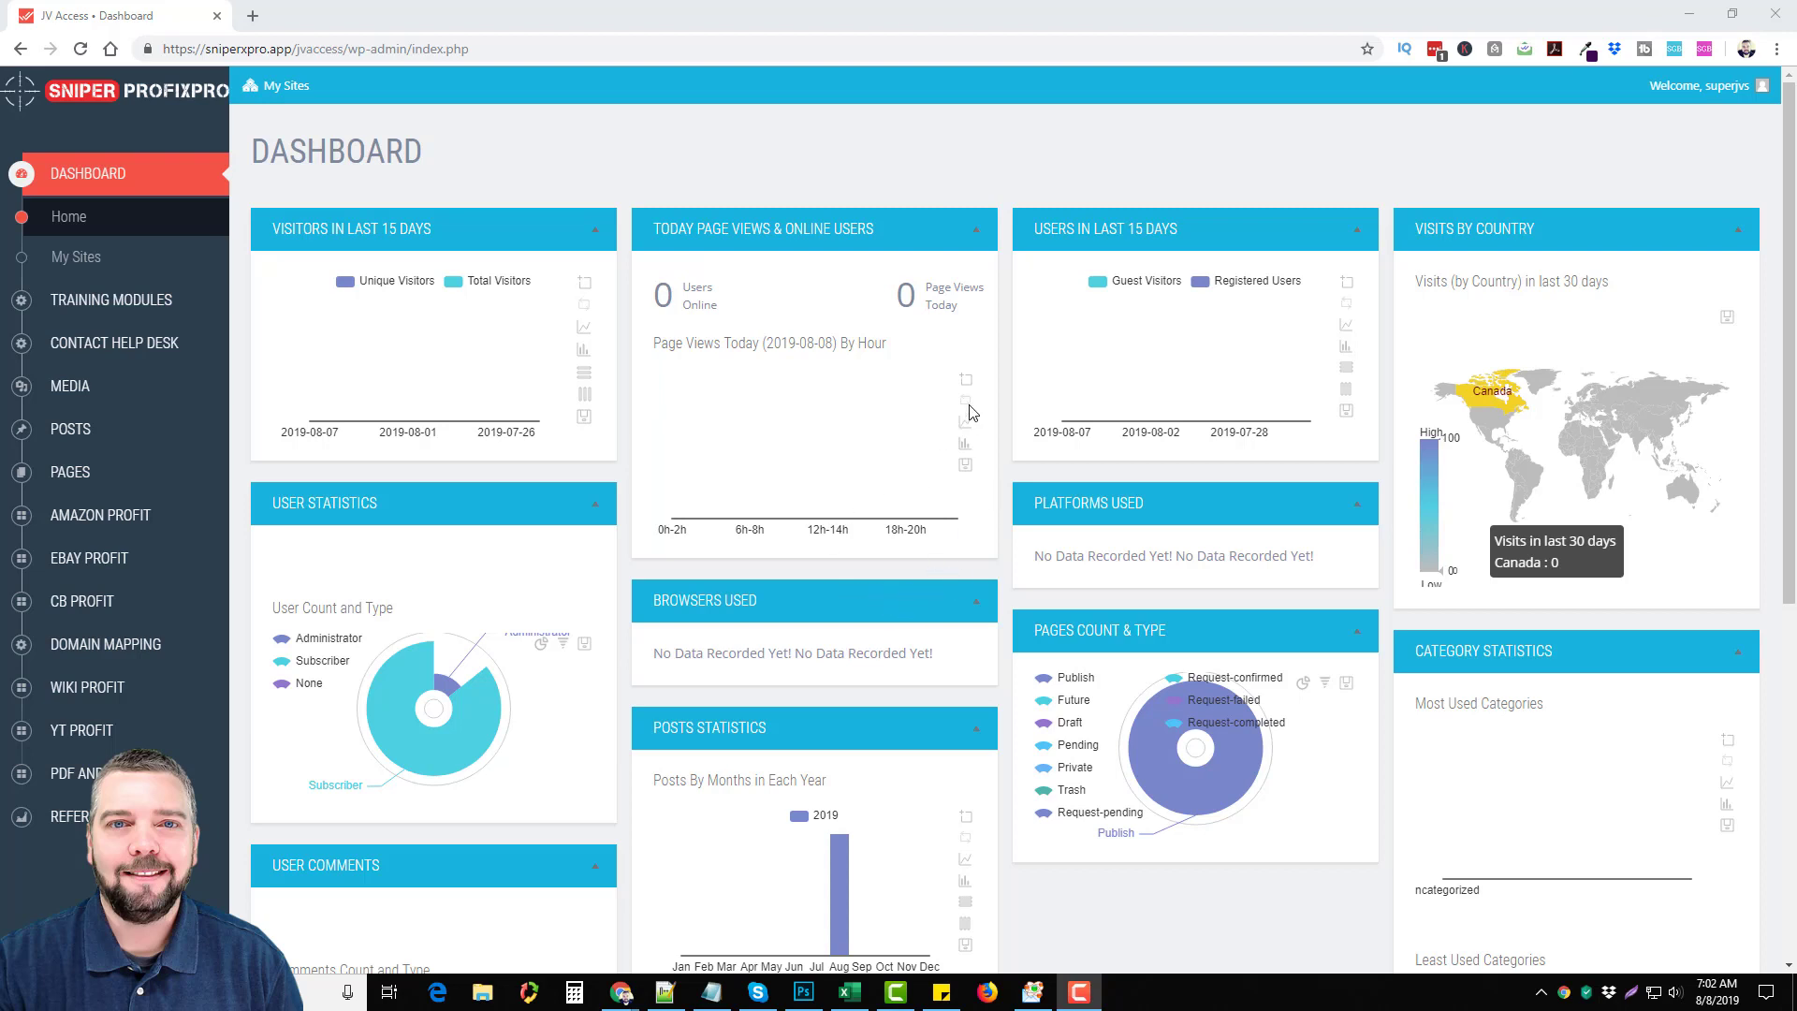
mouse_move(670, 538)
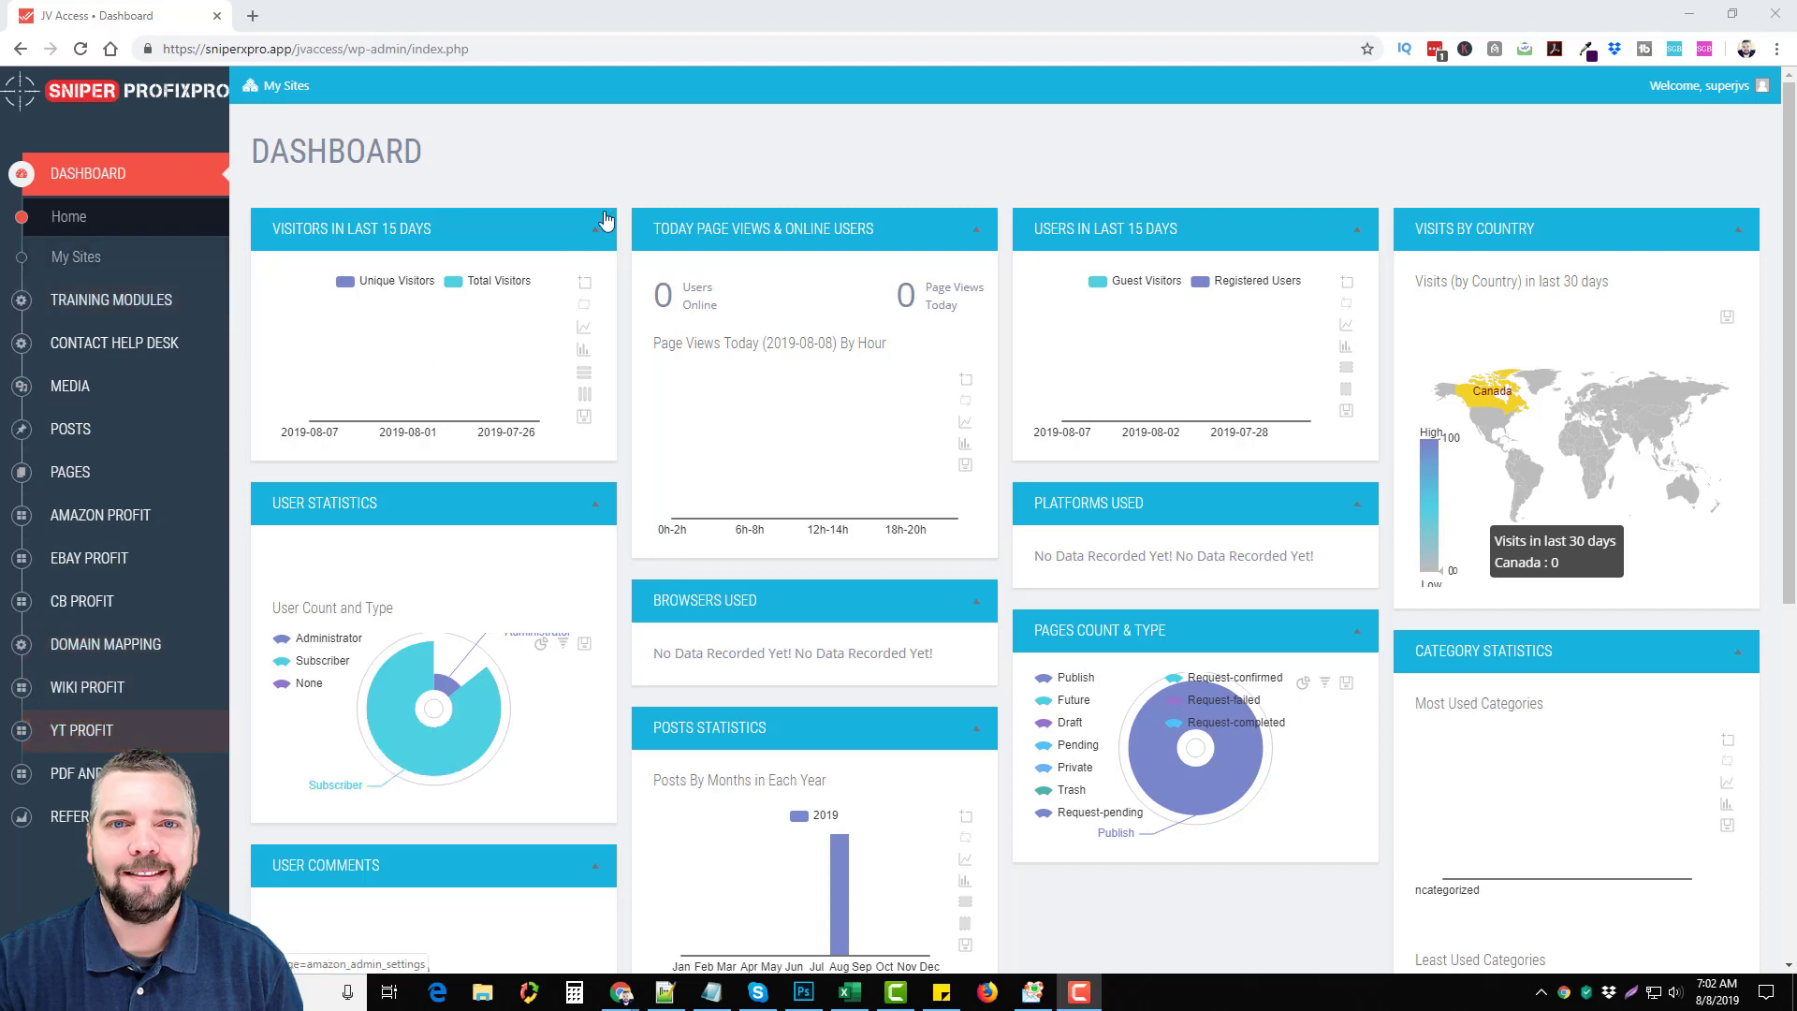
mouse_move(659, 184)
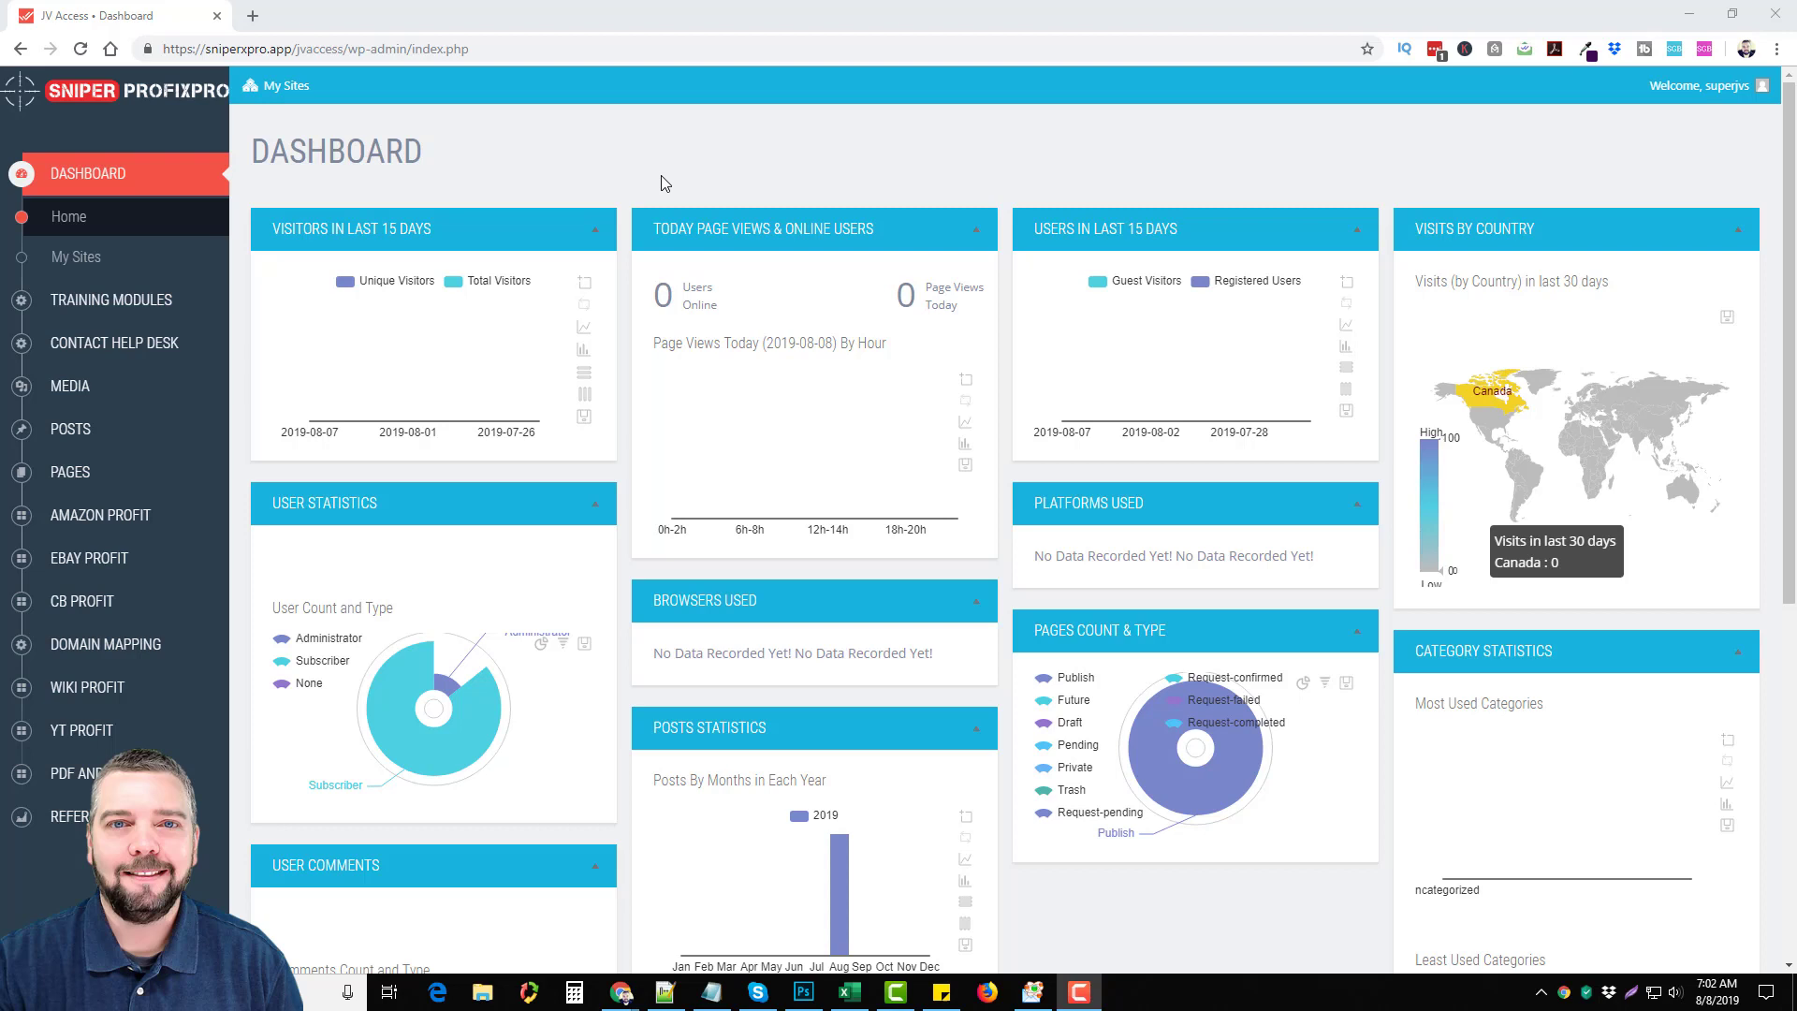
mouse_move(627, 105)
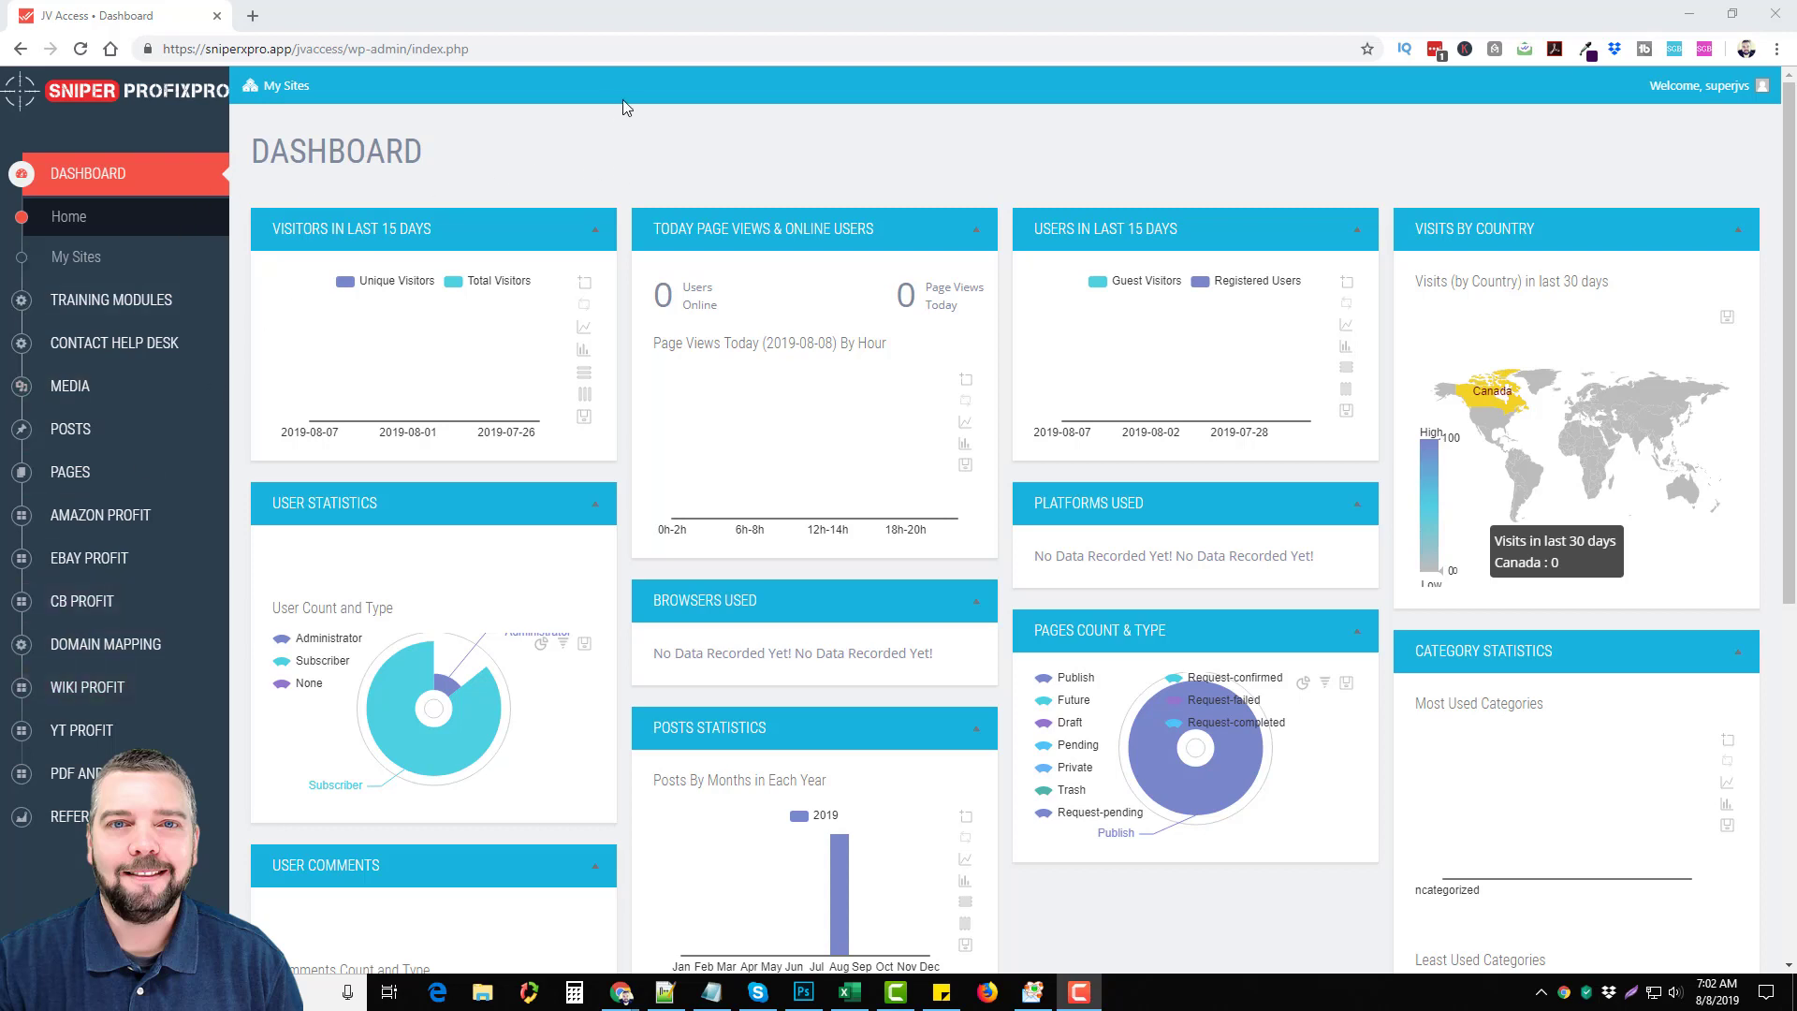
mouse_move(644, 165)
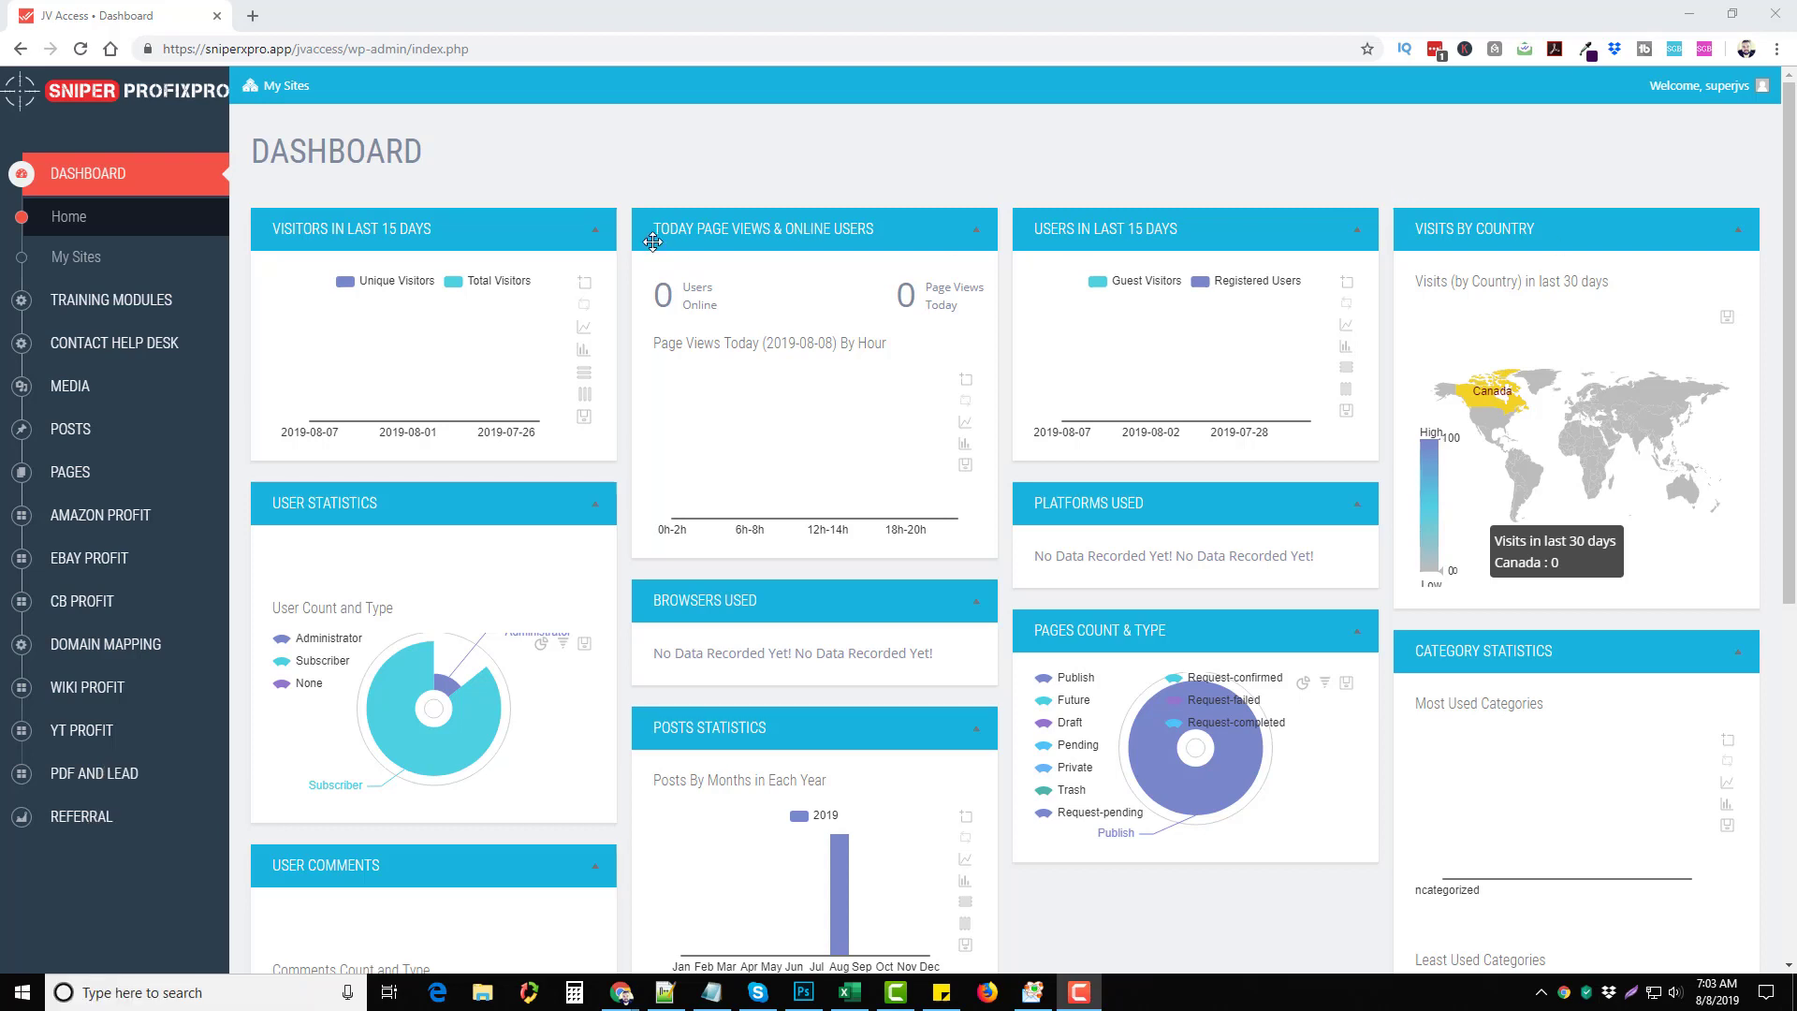
mouse_move(631, 189)
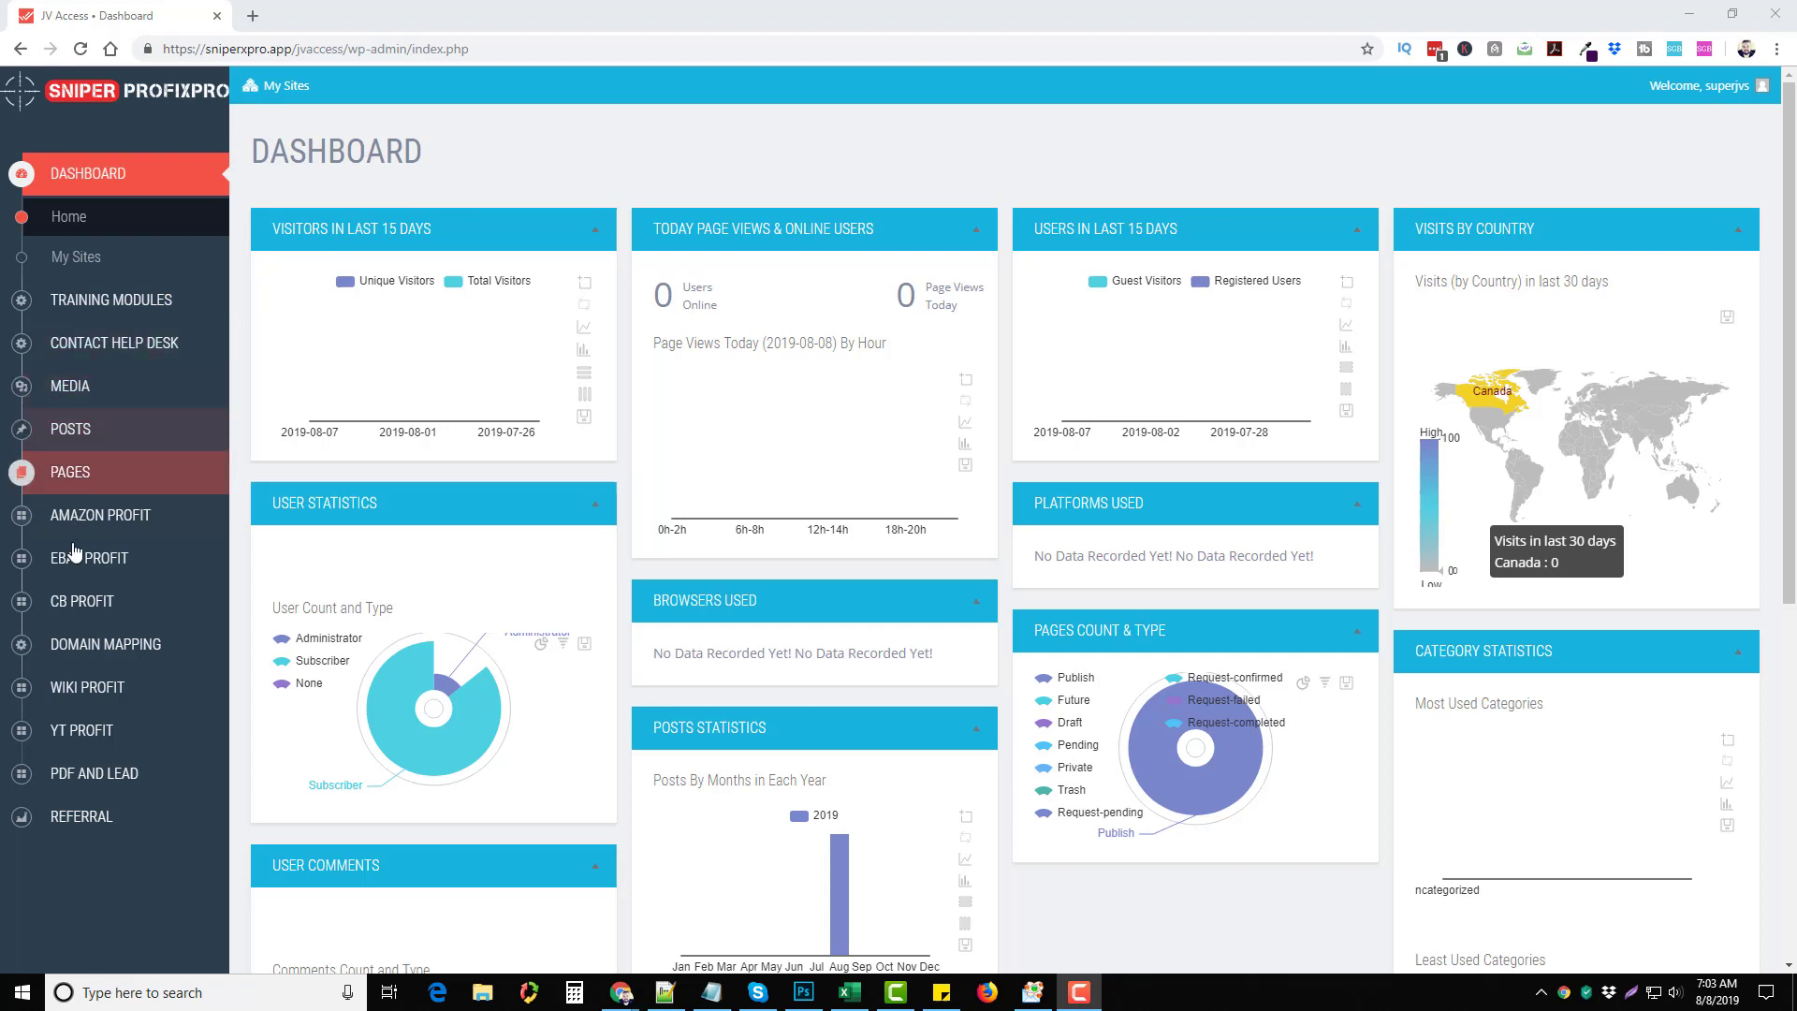
mouse_move(115, 342)
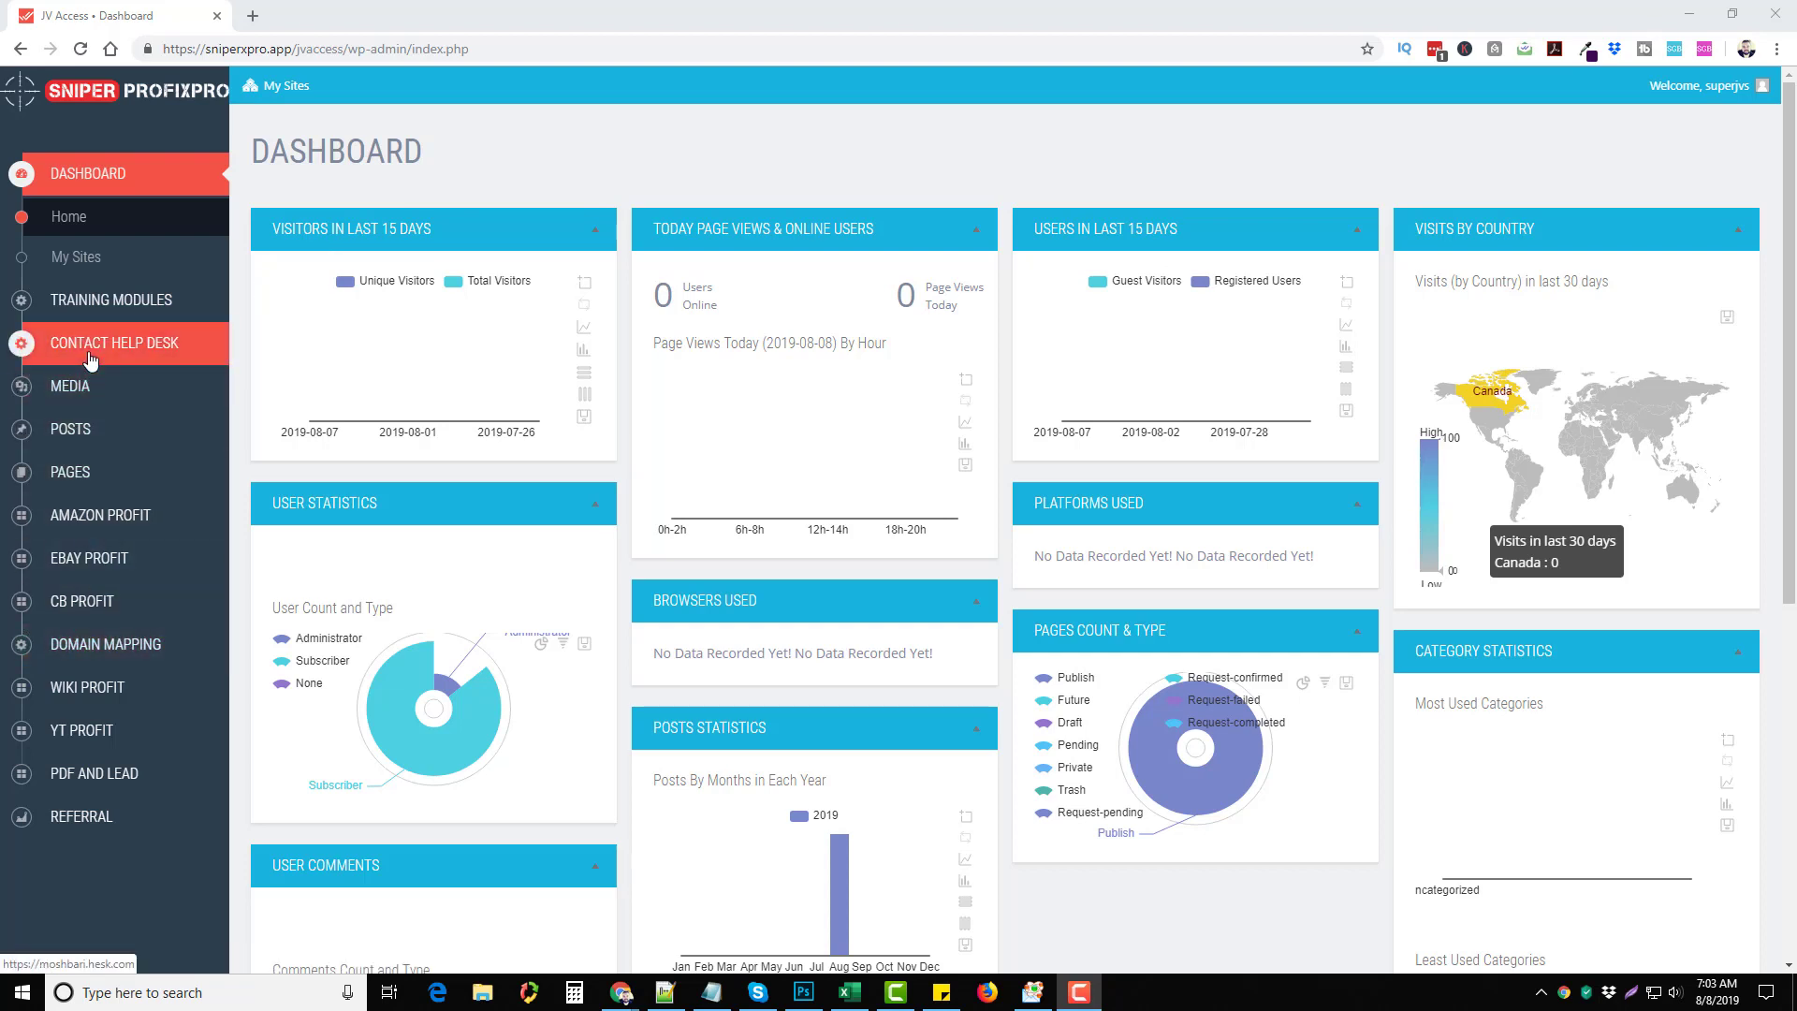
mouse_move(217, 307)
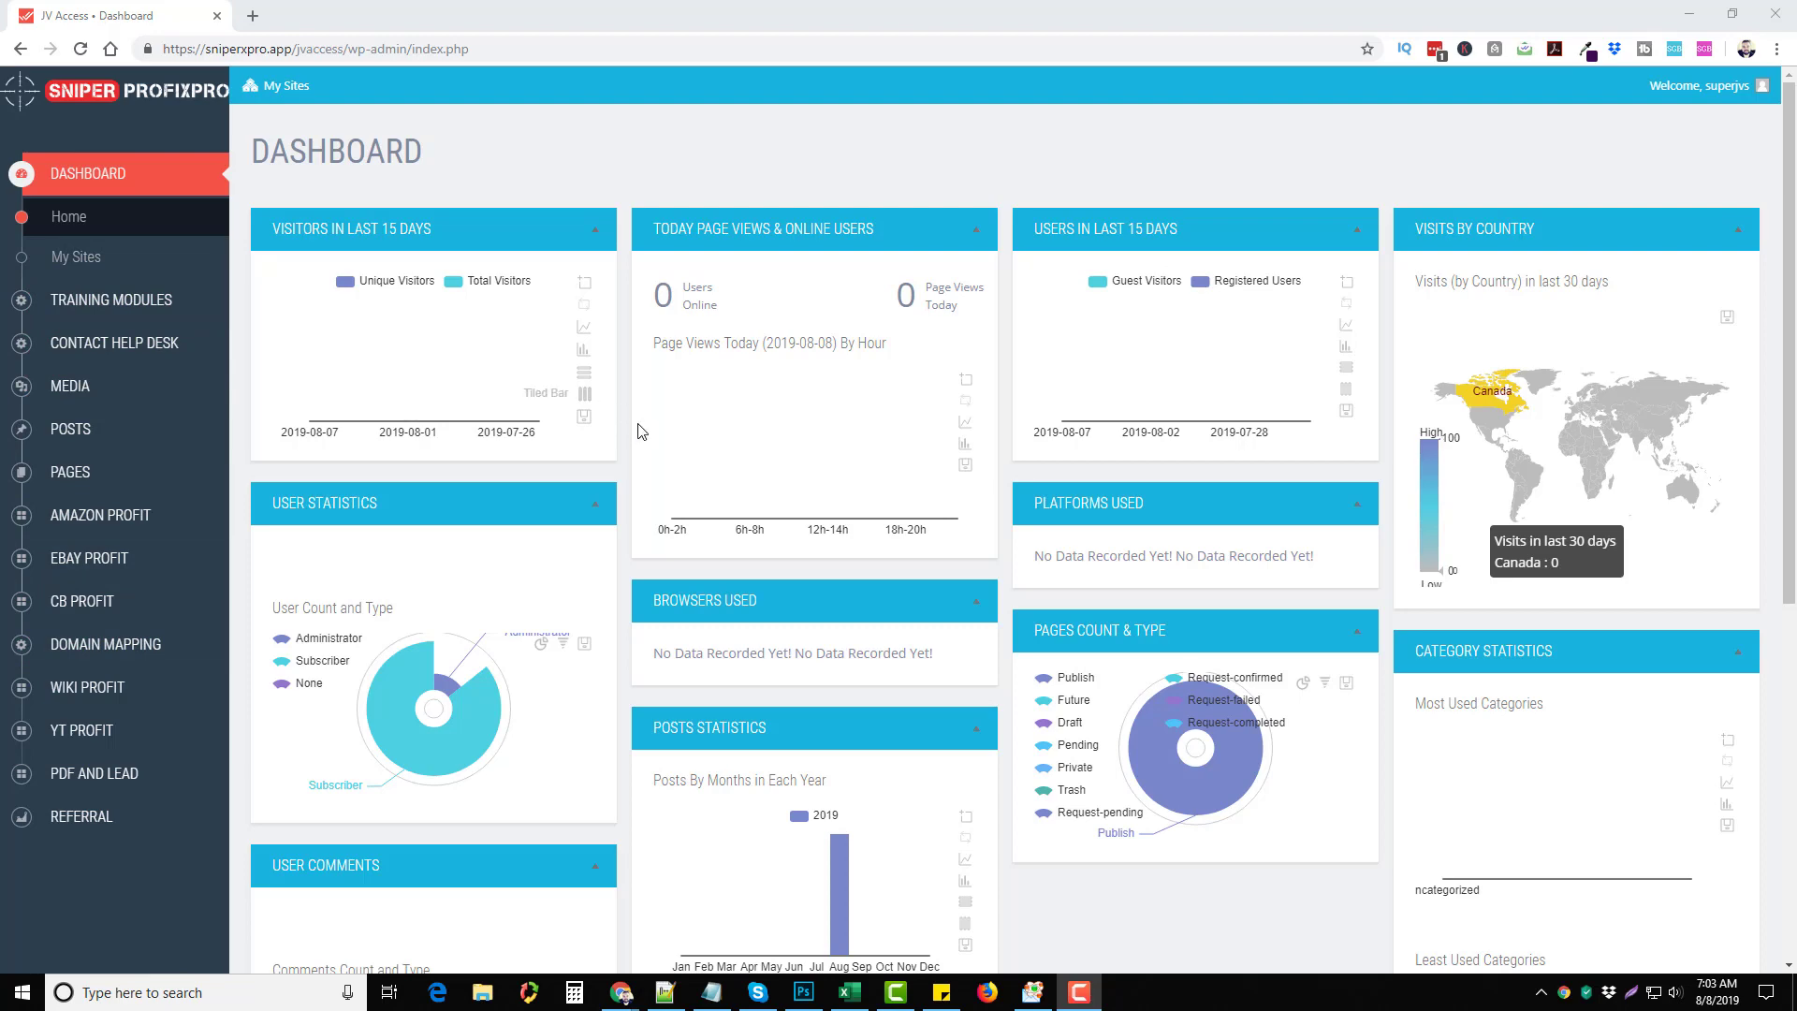
Step: Scroll the dashboard down and back to the top to review its widgets
scroll("down", 3)
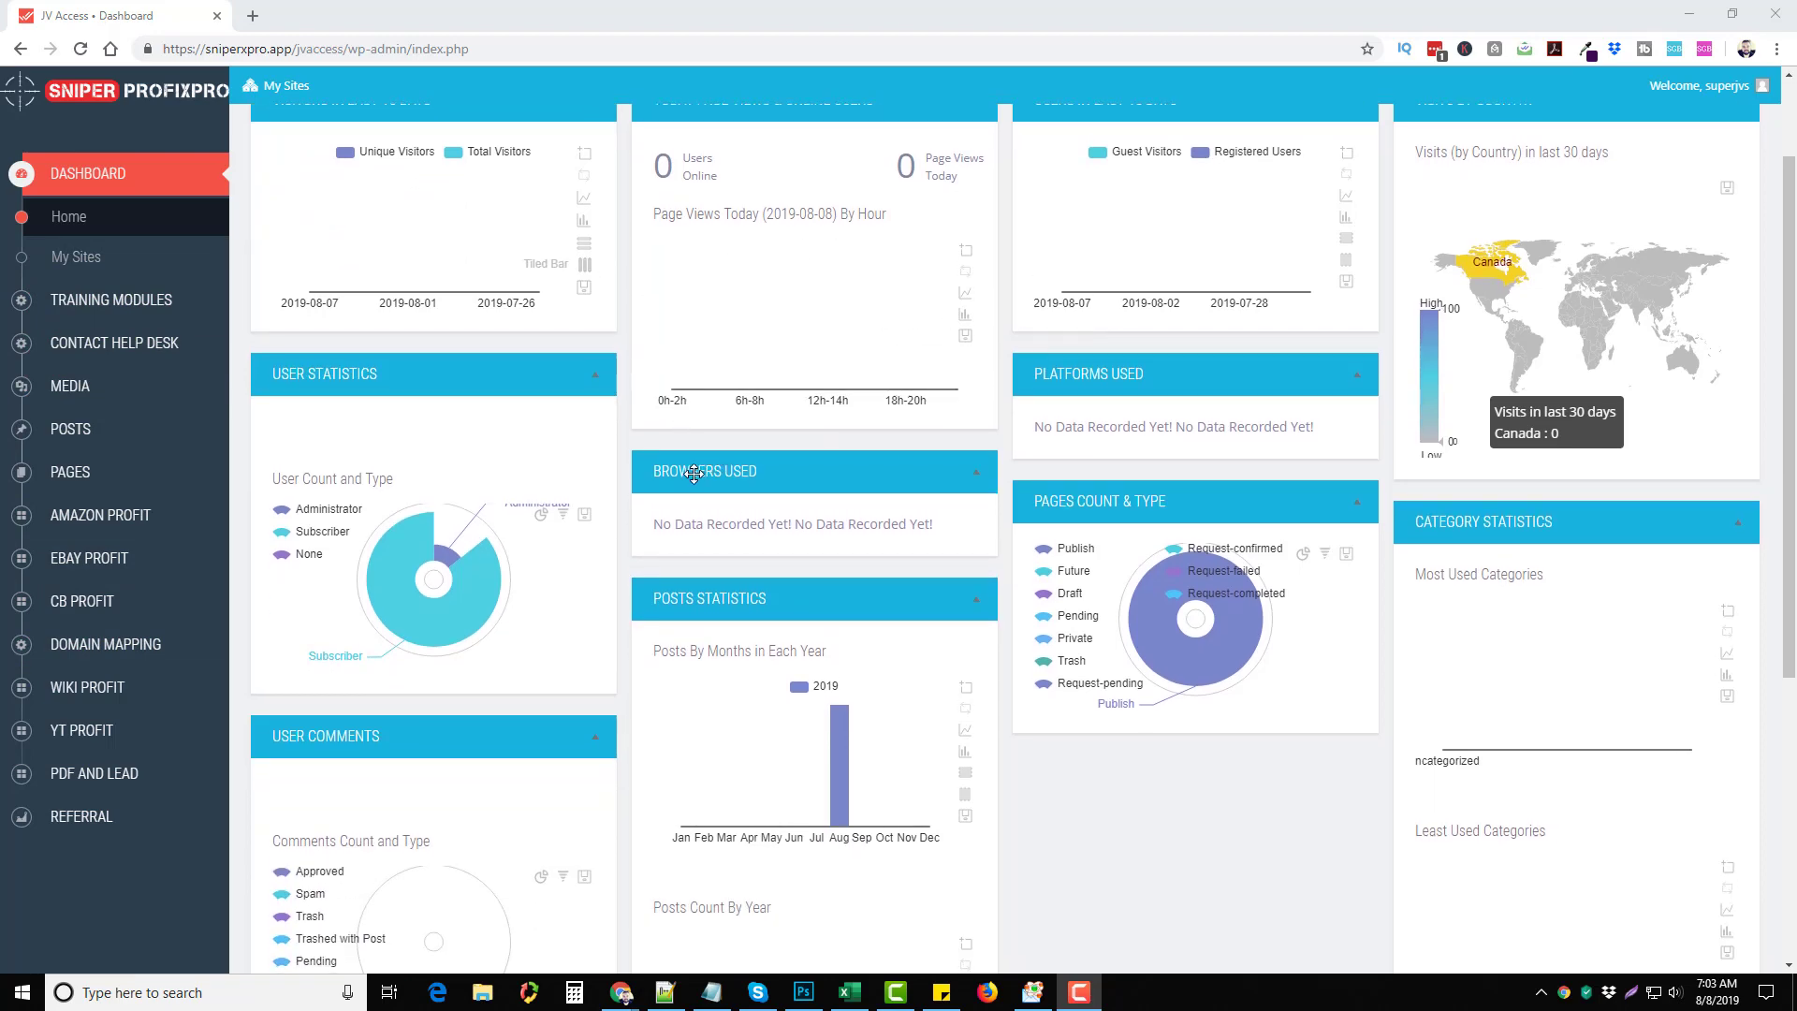
scroll("up", 3)
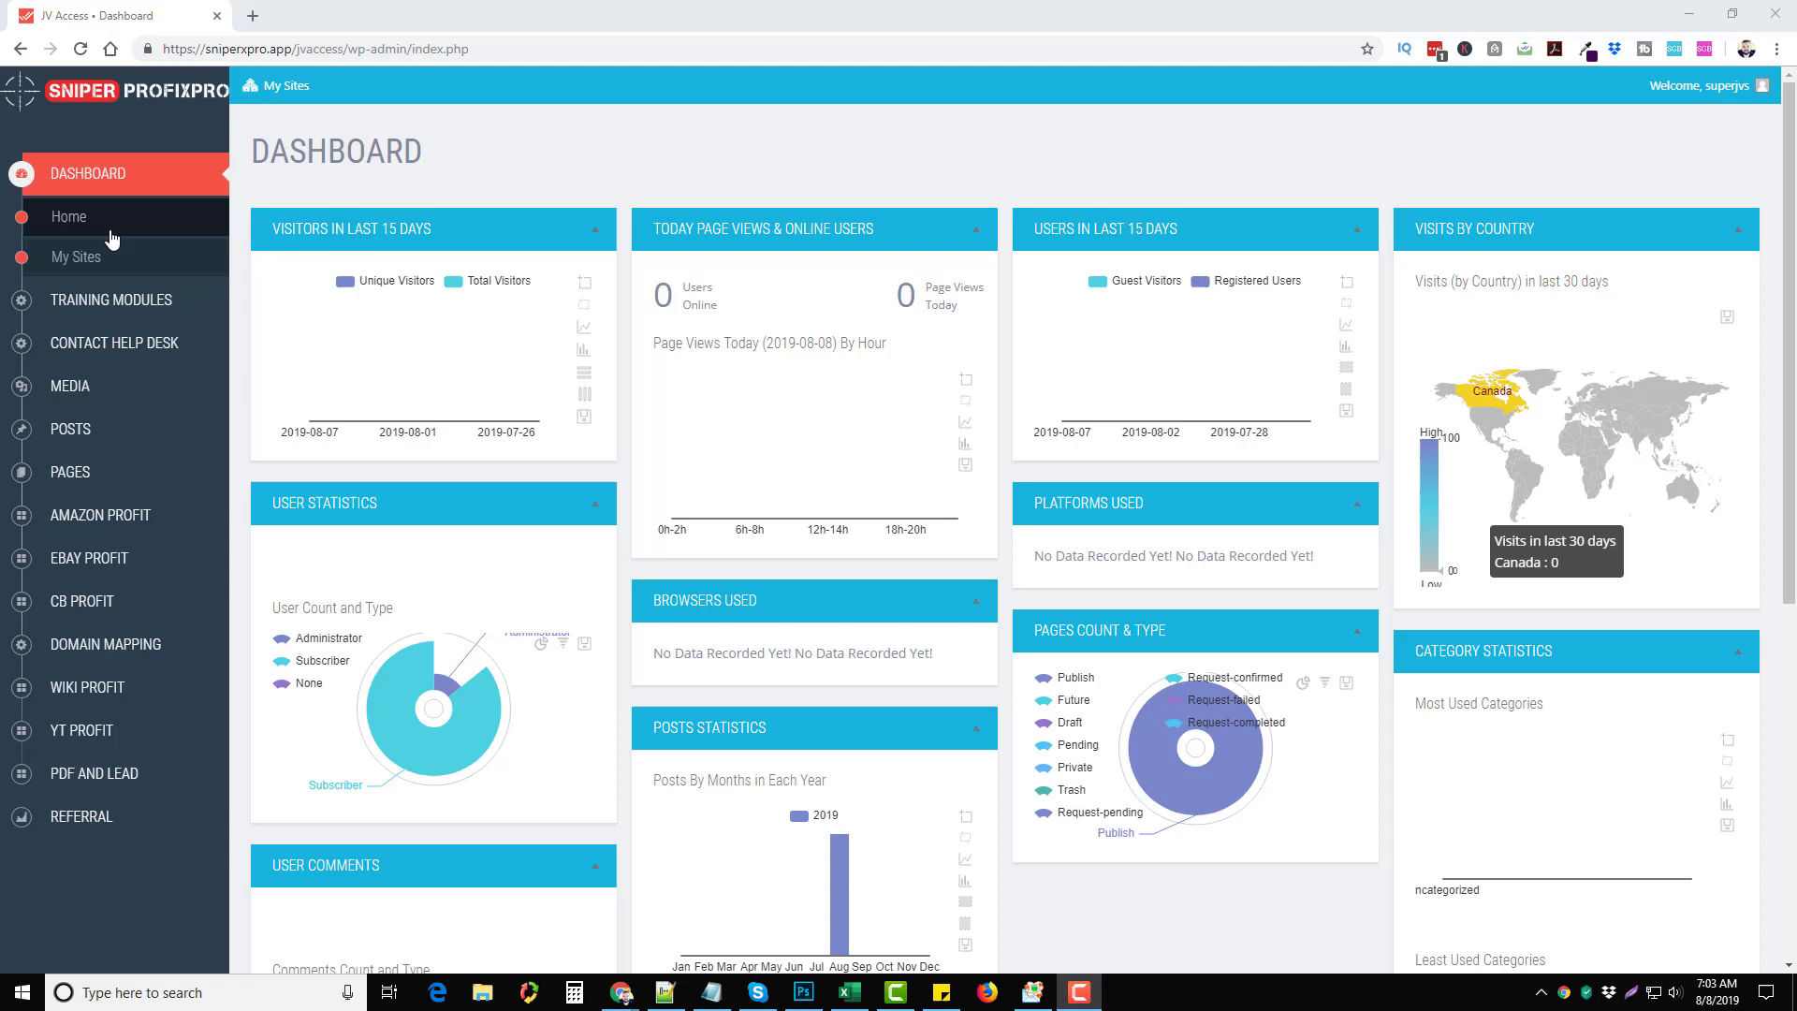
mouse_move(88, 558)
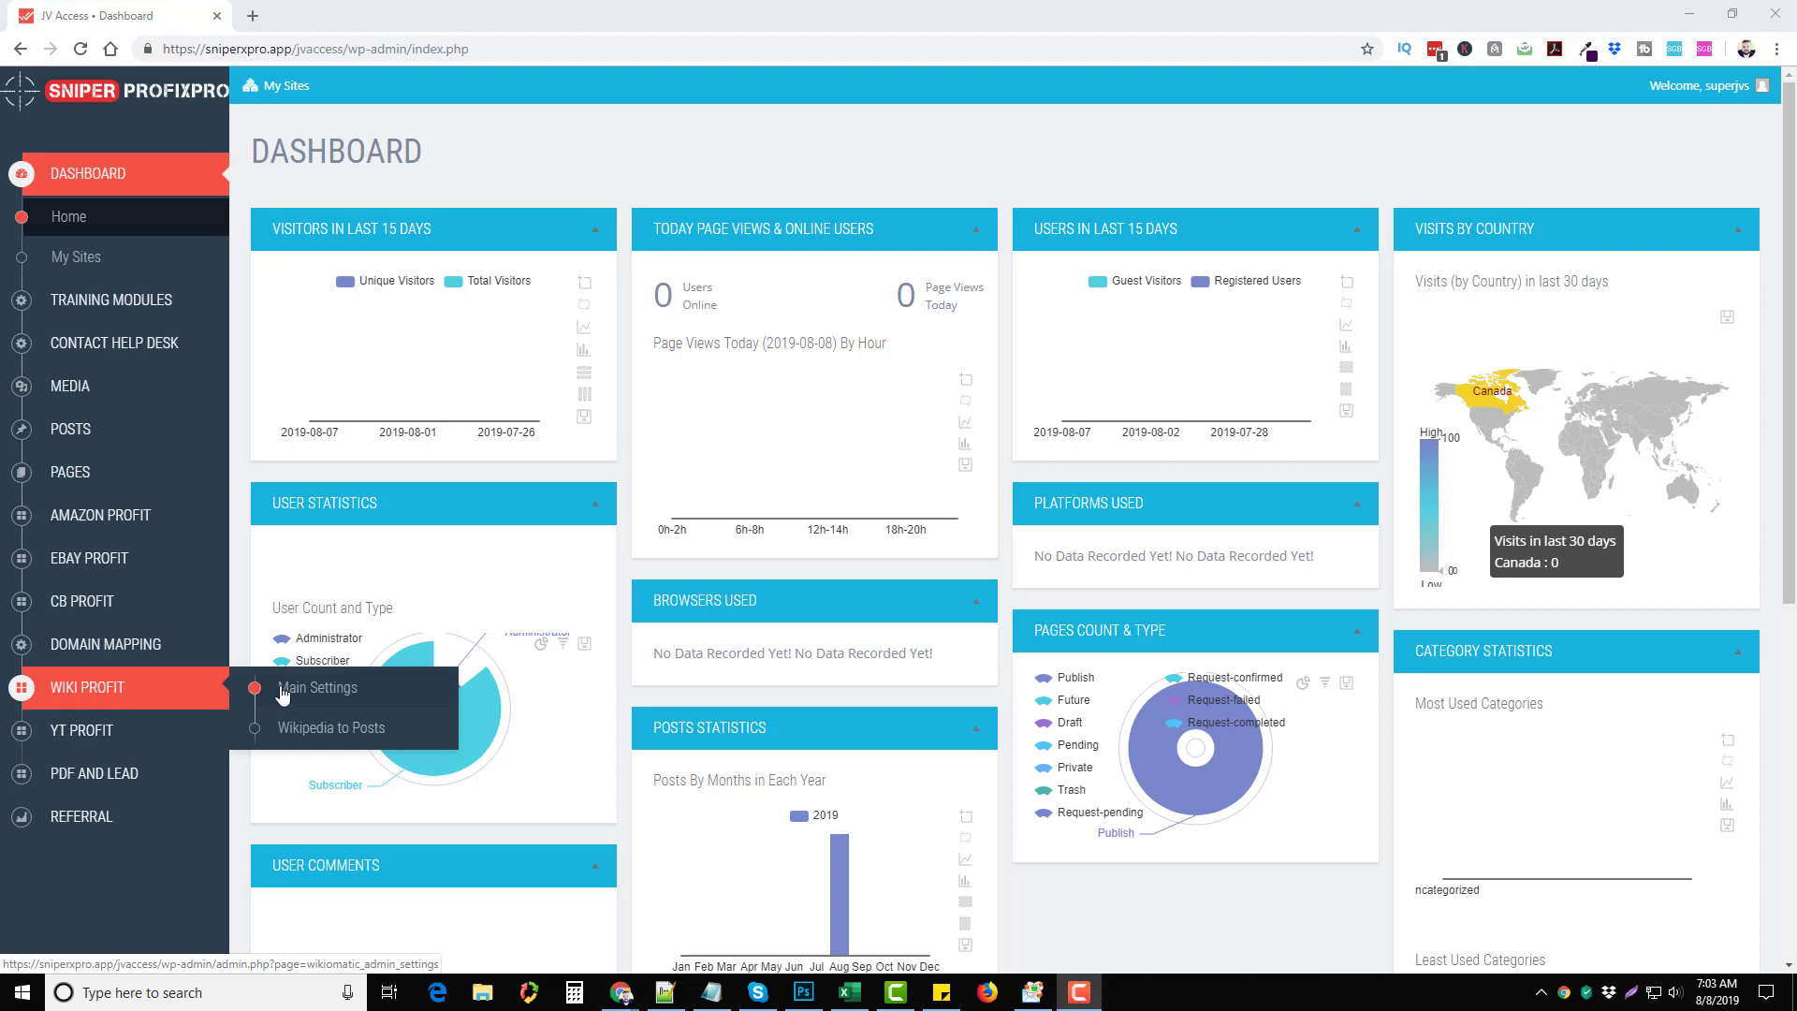
mouse_move(345, 688)
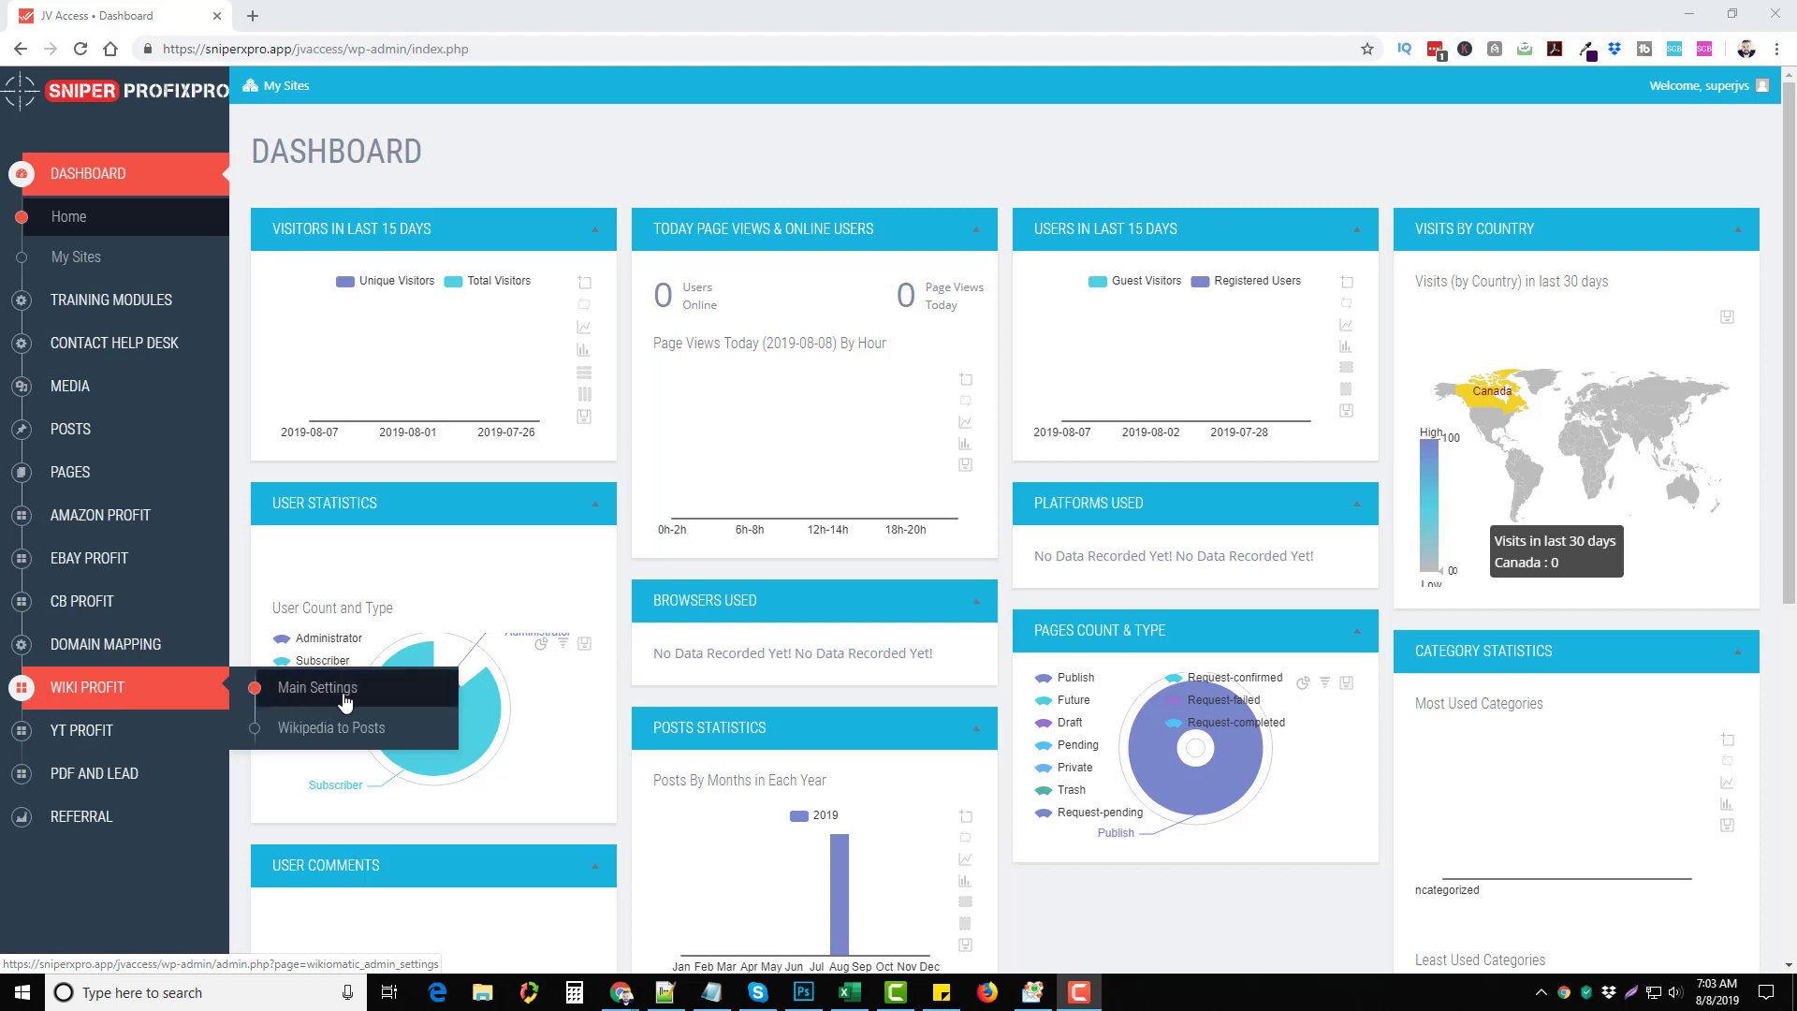
Step: Show the Wiki Profit Main Settings down to custom HTML and affiliate keyword replacer options
left_click(318, 687)
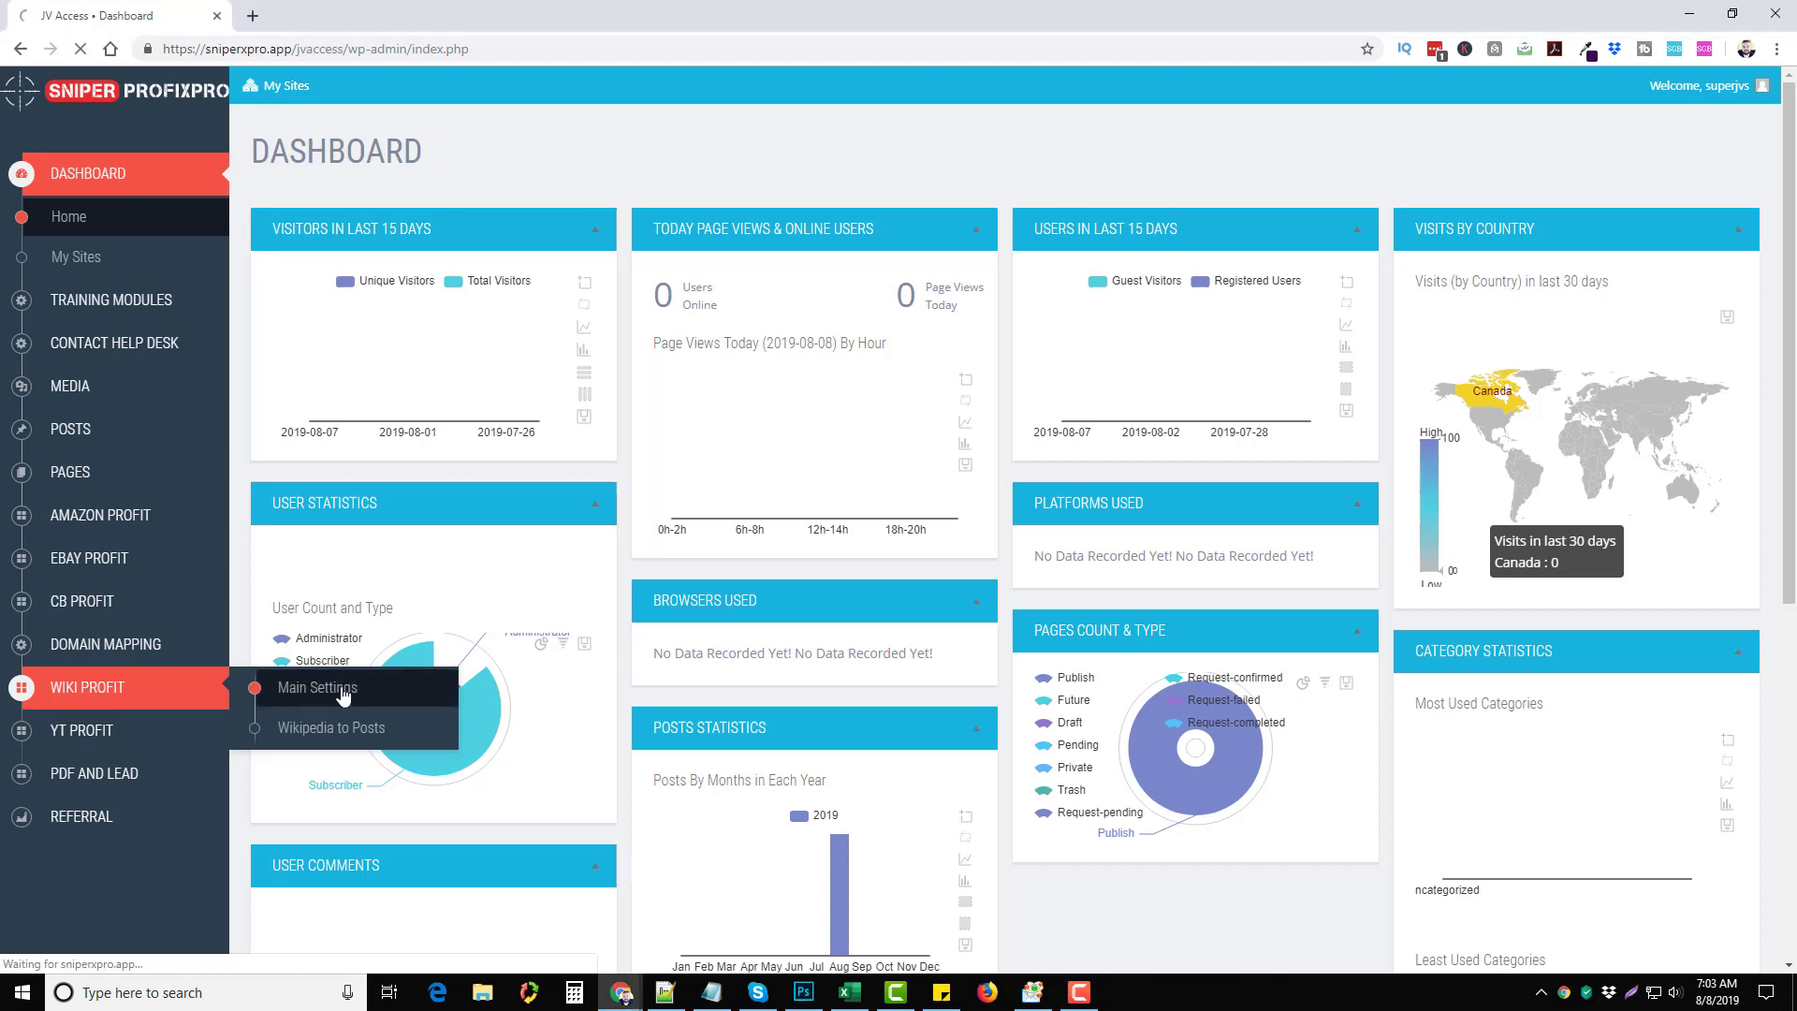
left_click(318, 687)
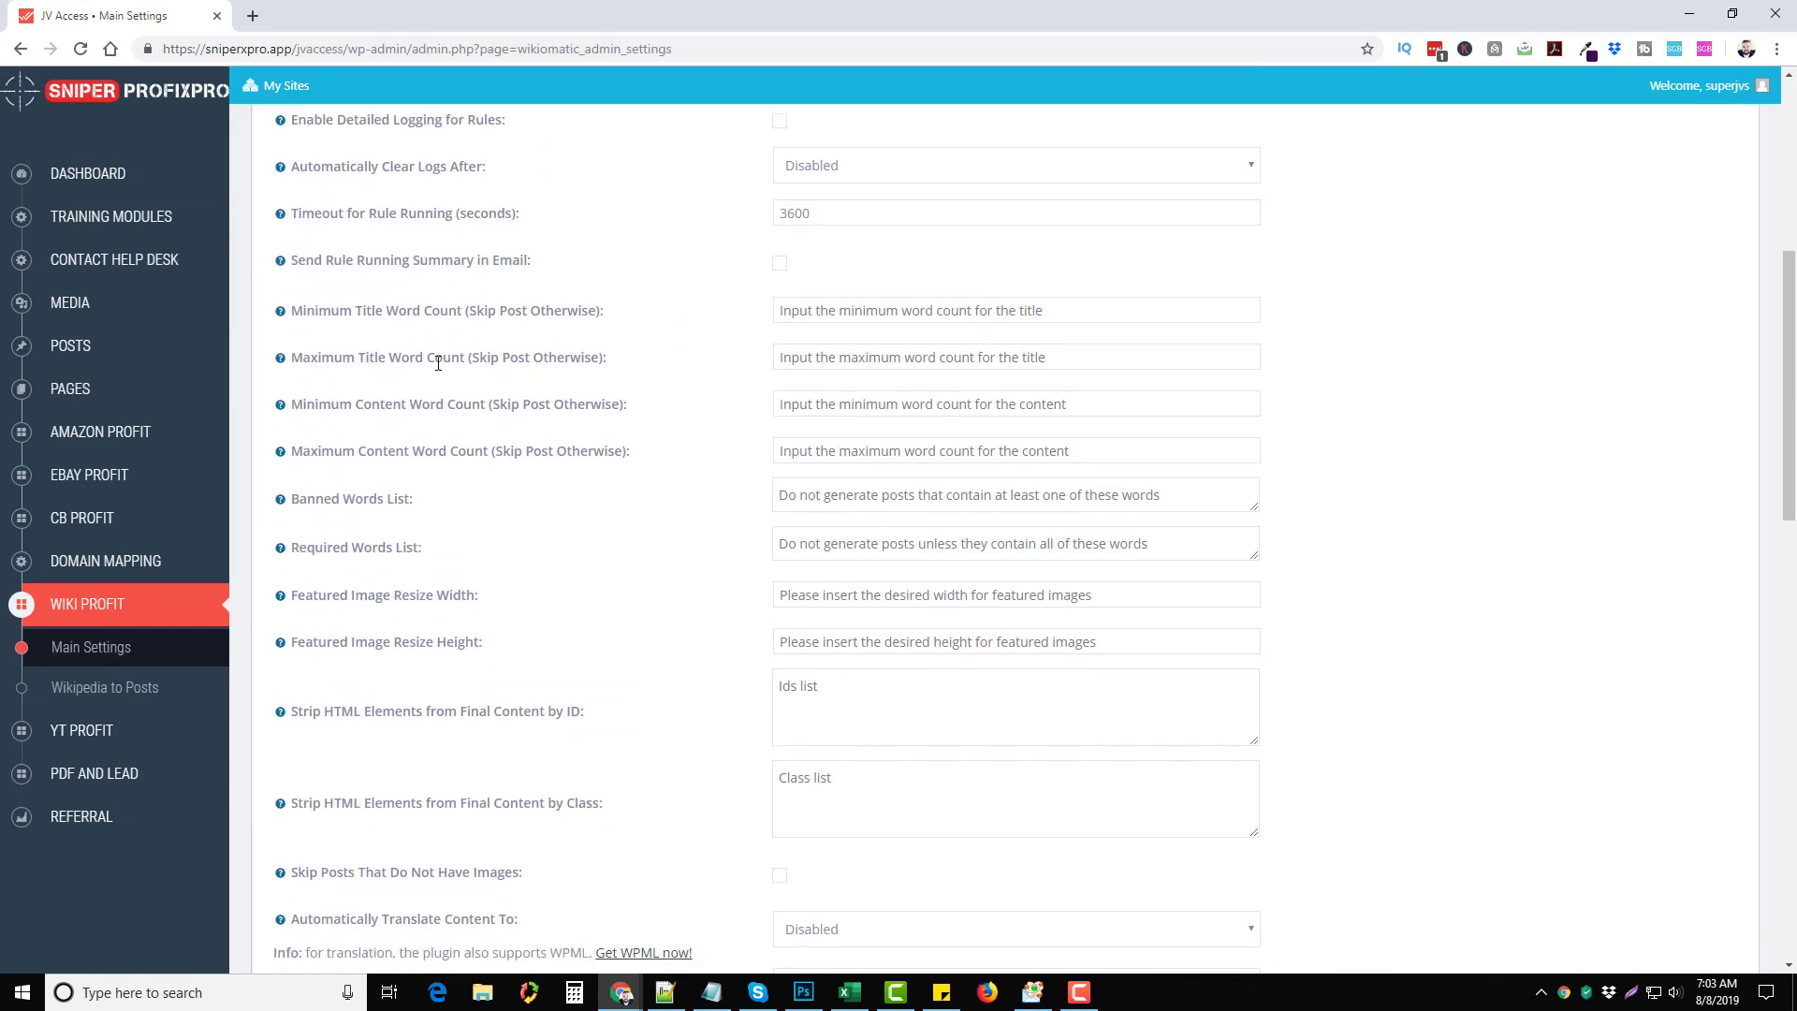
scroll("down", 3)
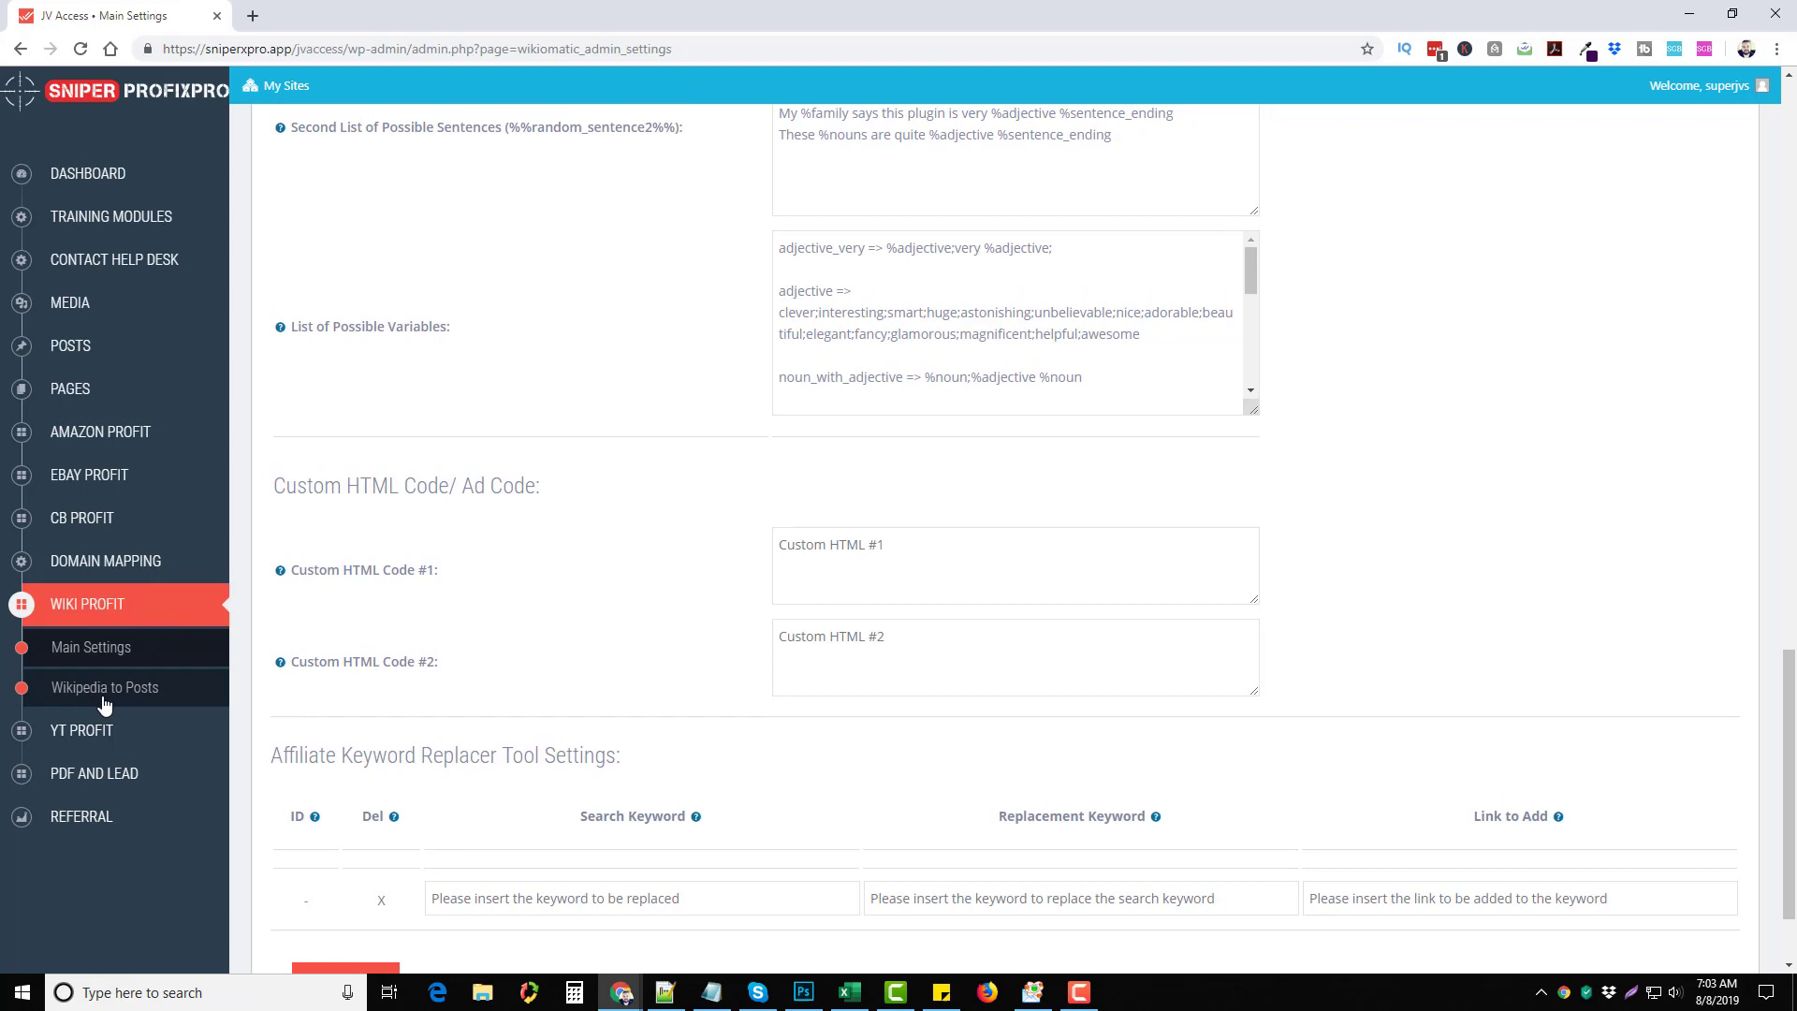
Step: Add a 'caffeine' query to the Wikipedia to Posts rules and save the settings
left_click(105, 687)
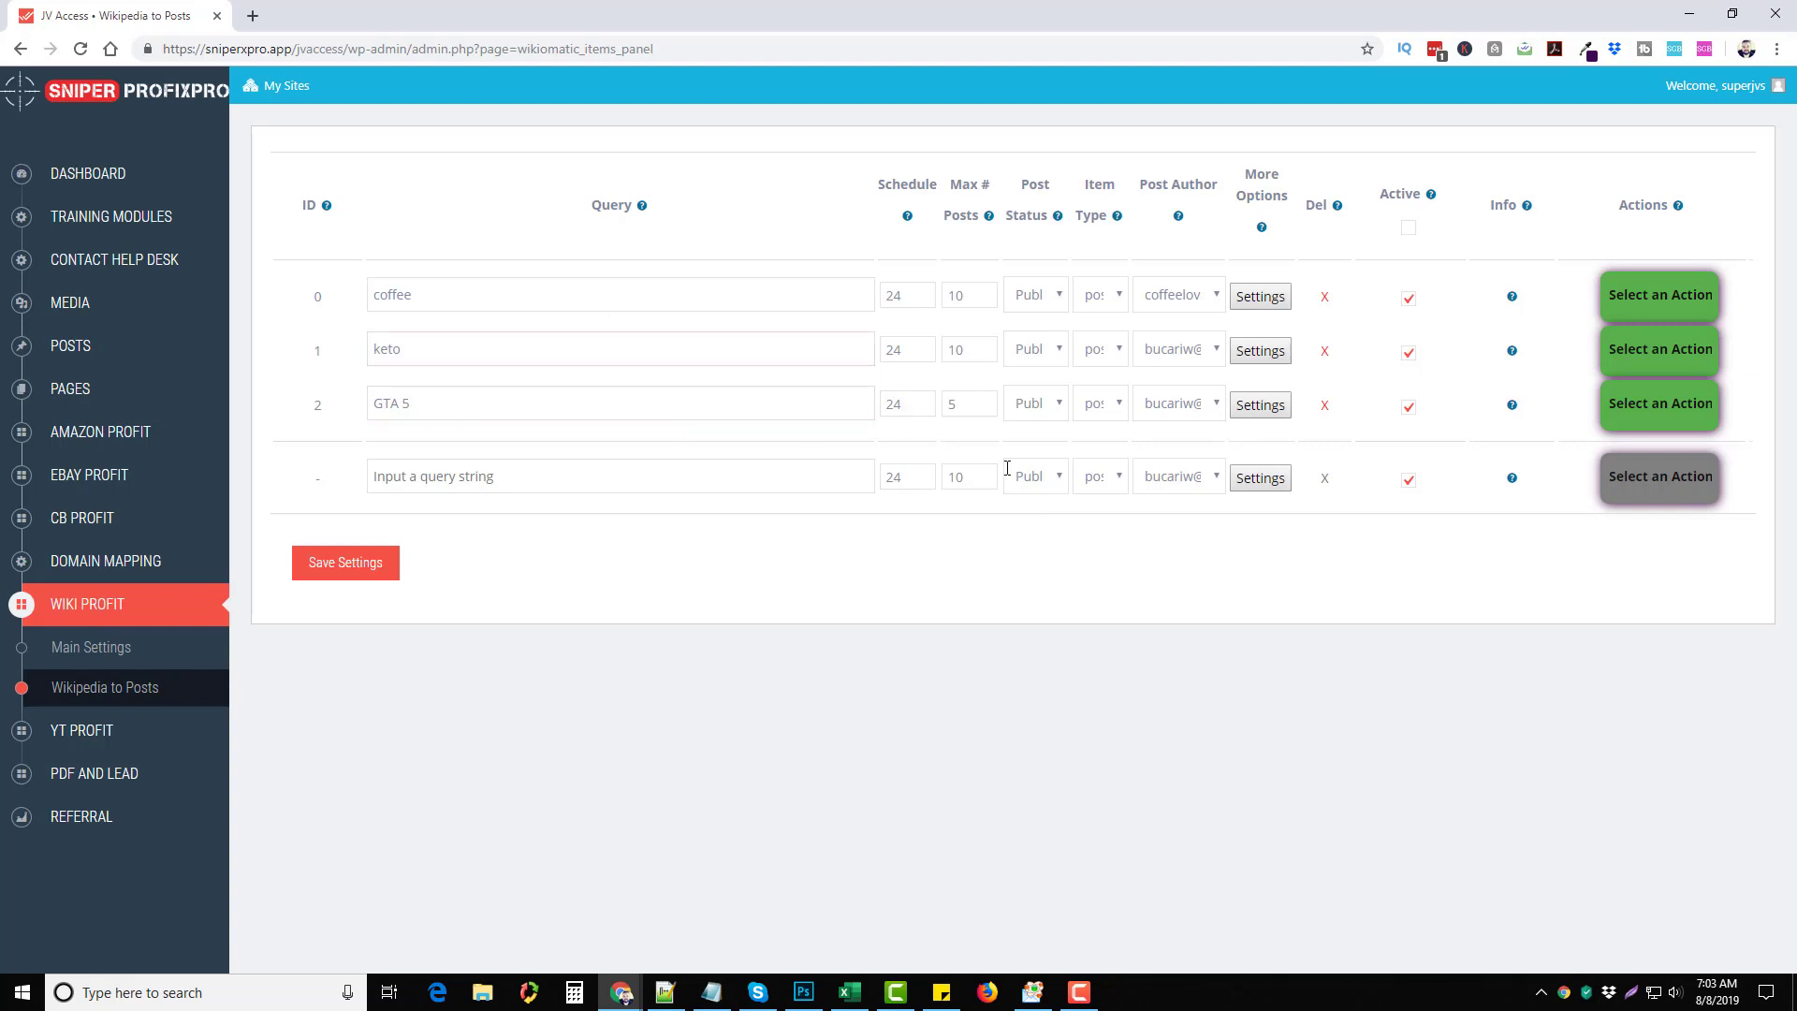
mouse_move(1650, 319)
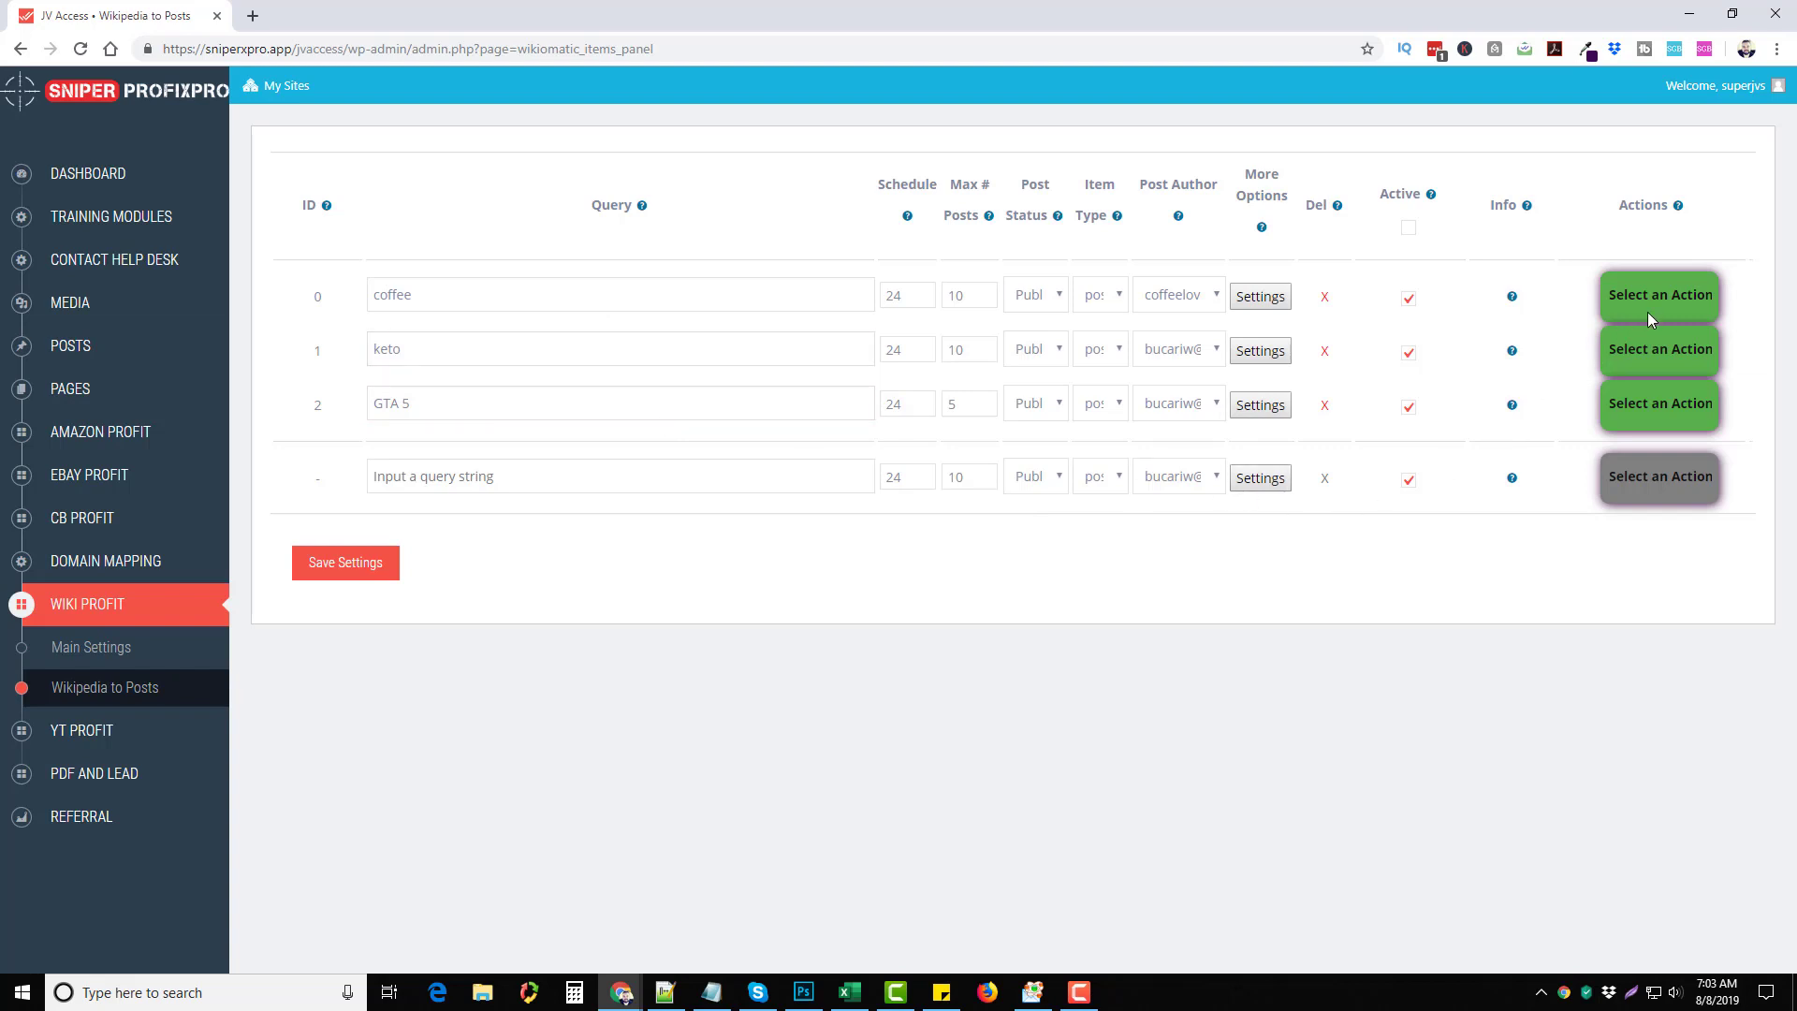
left_click(619, 348)
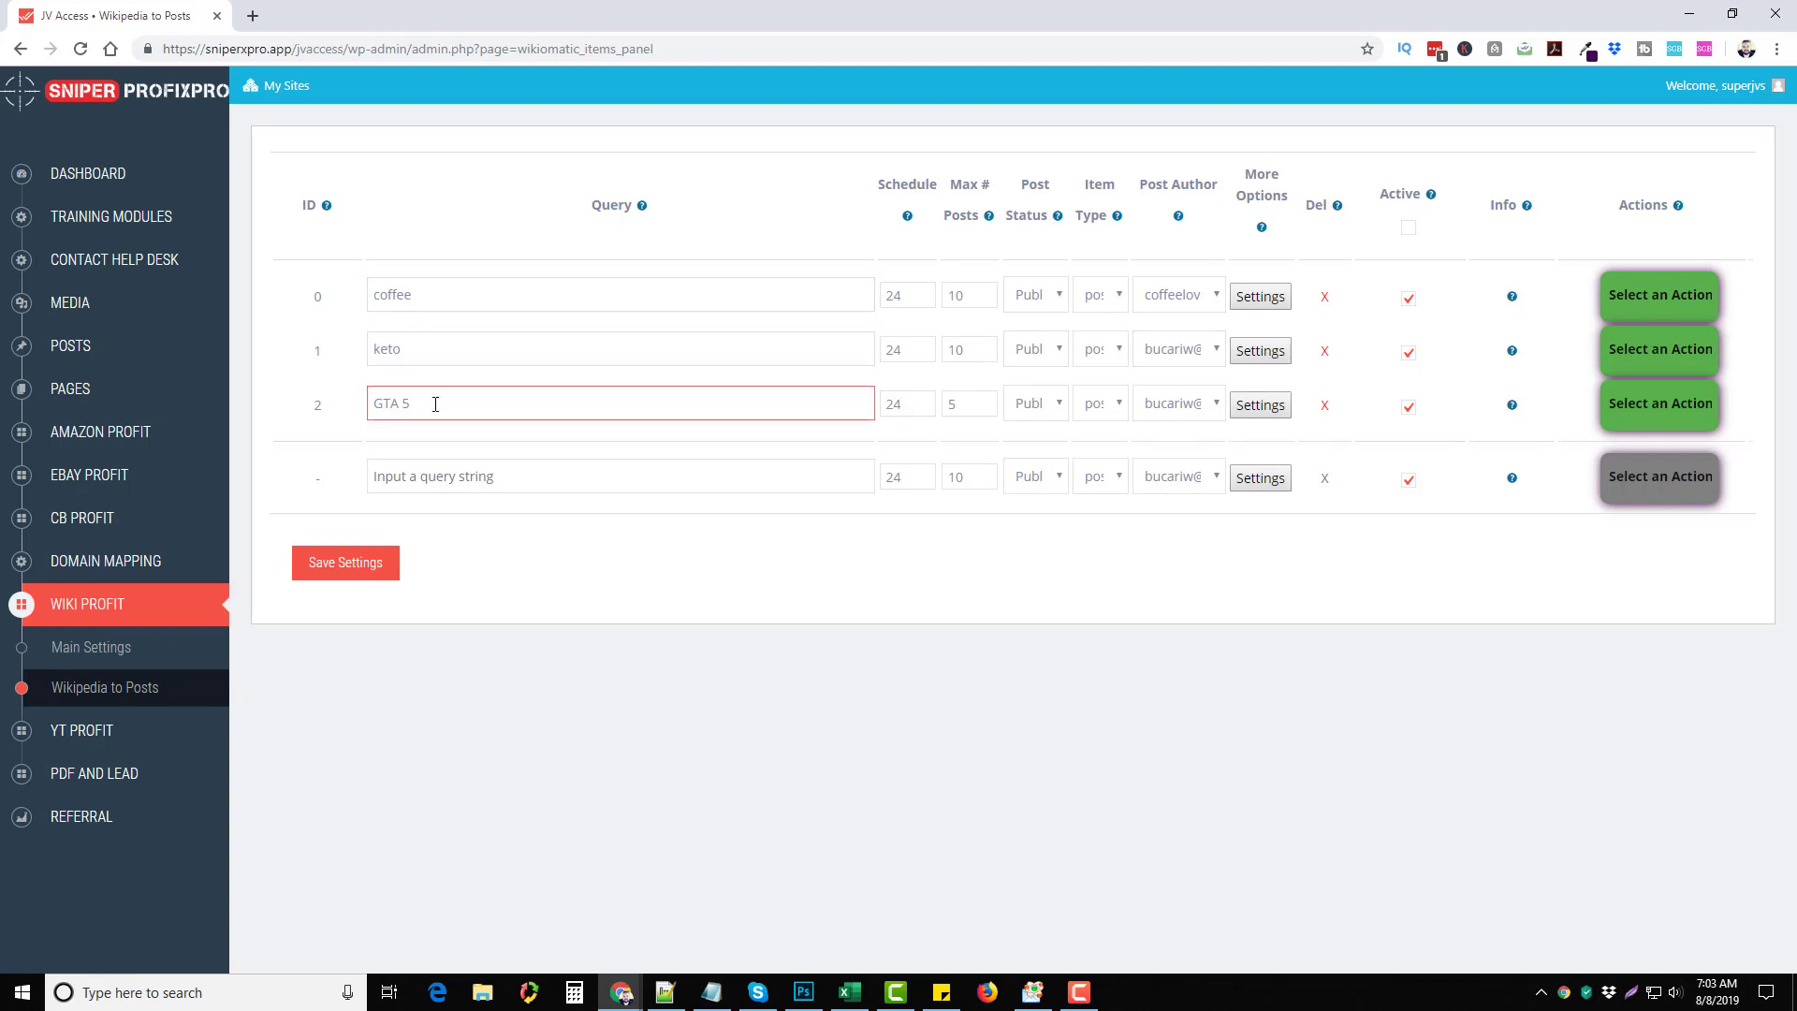
left_click(620, 476)
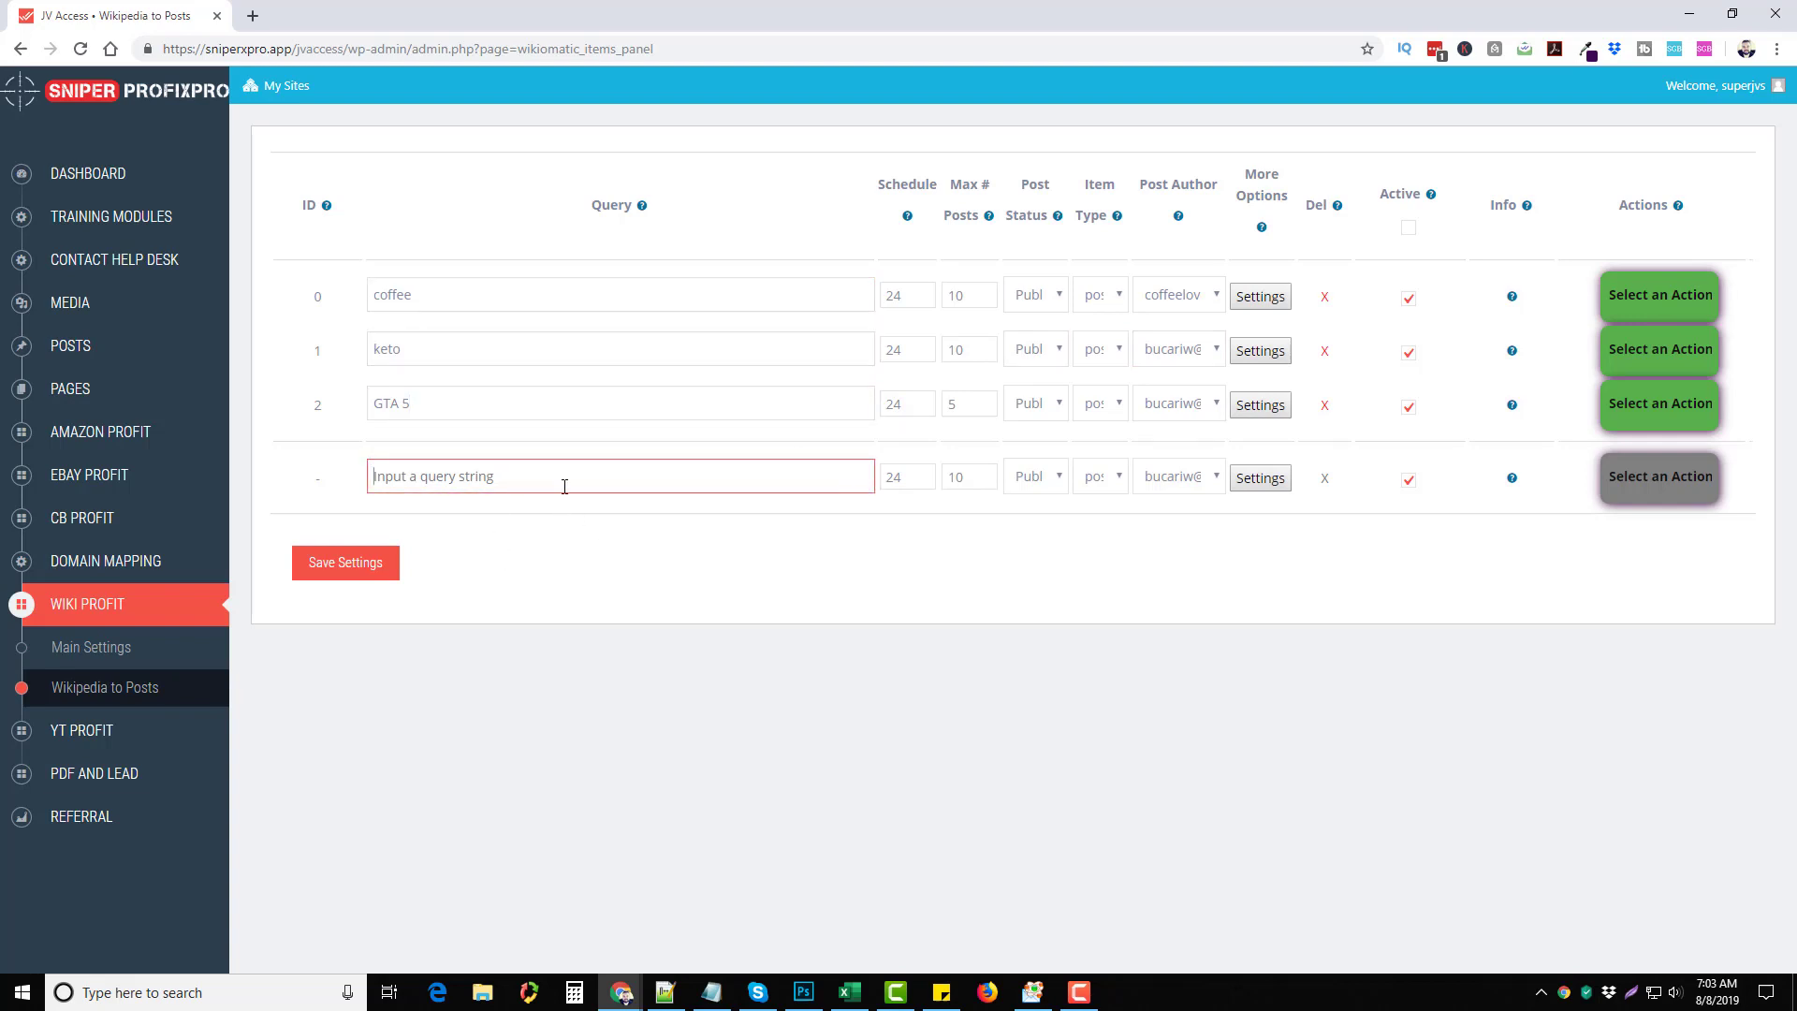
mouse_move(533, 476)
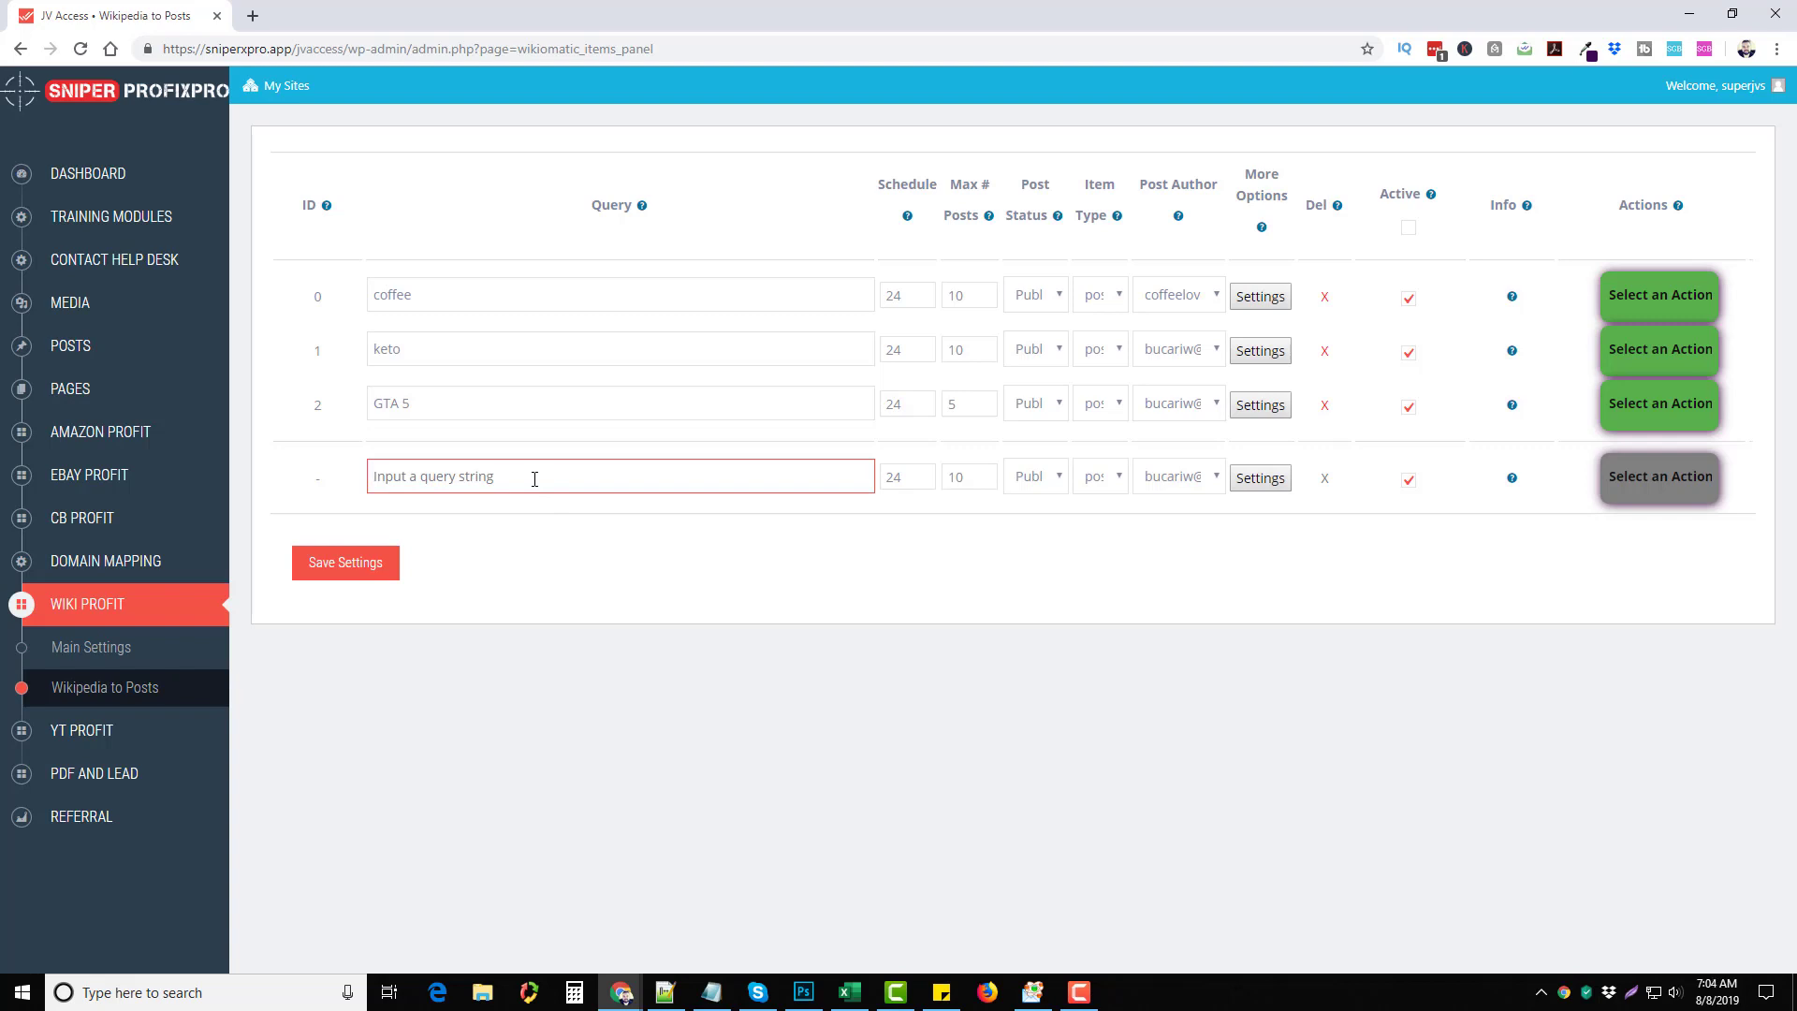
mouse_move(1270, 447)
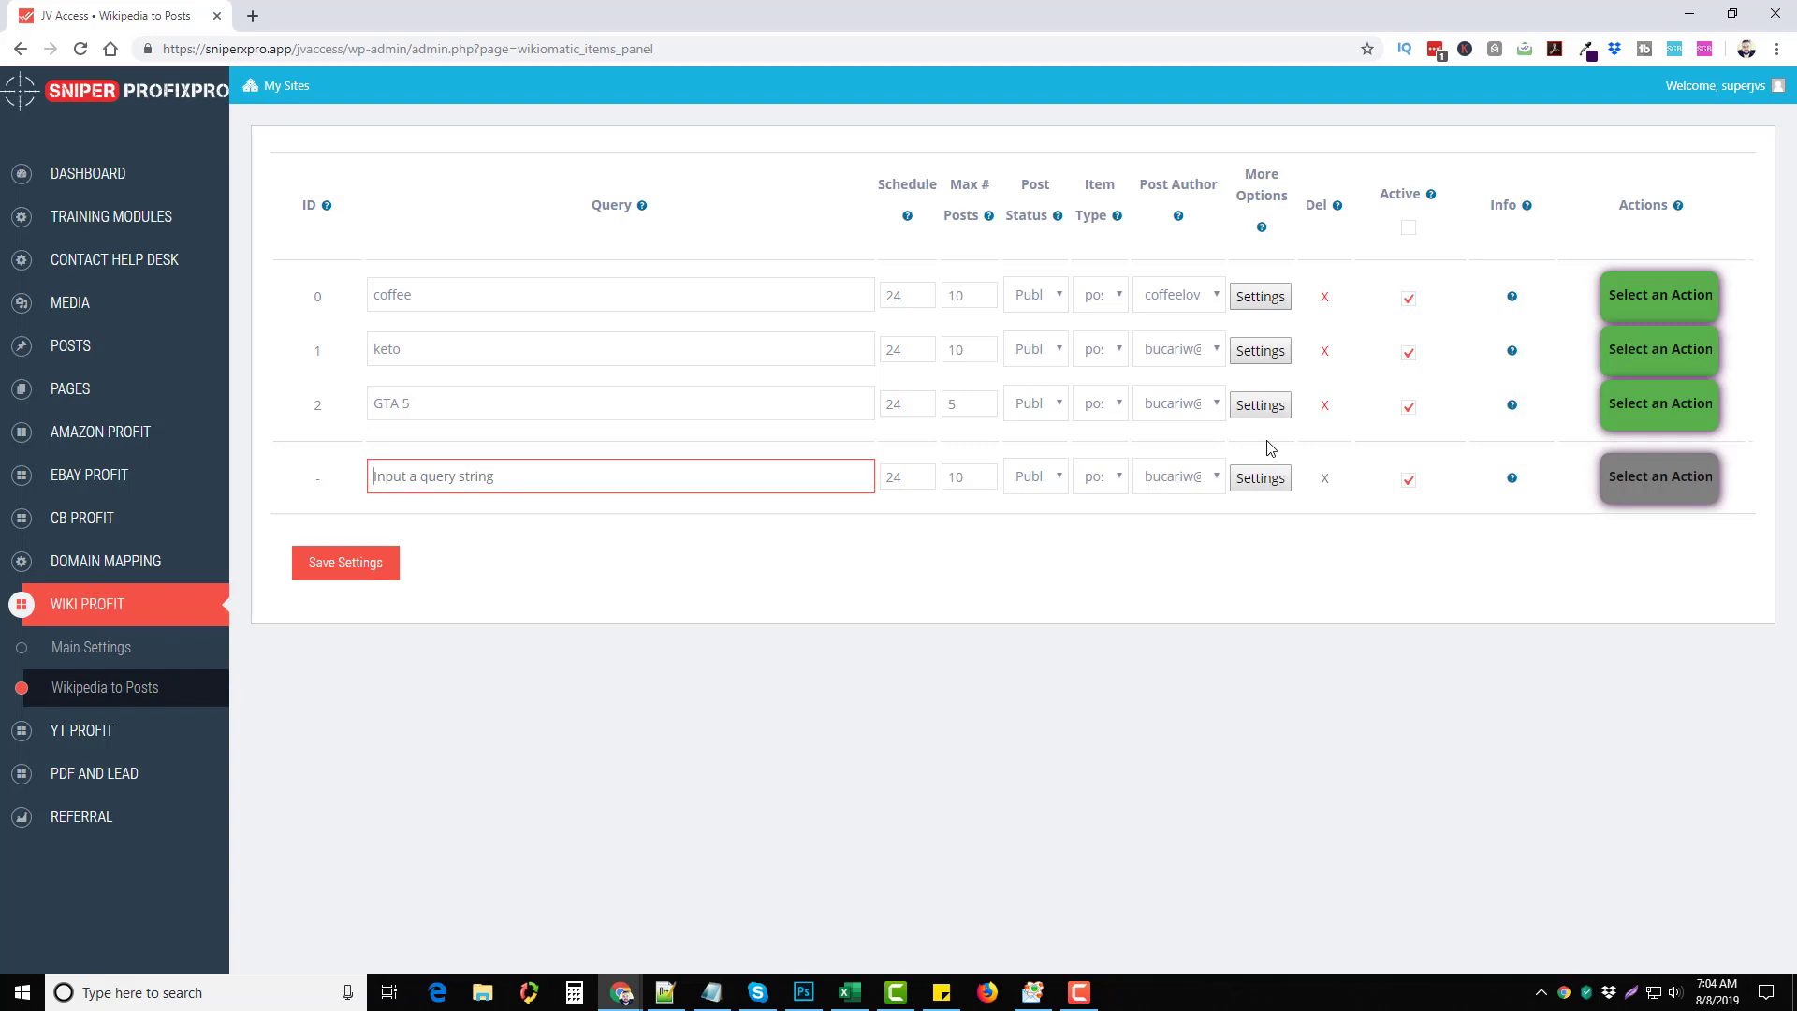
type("caffein")
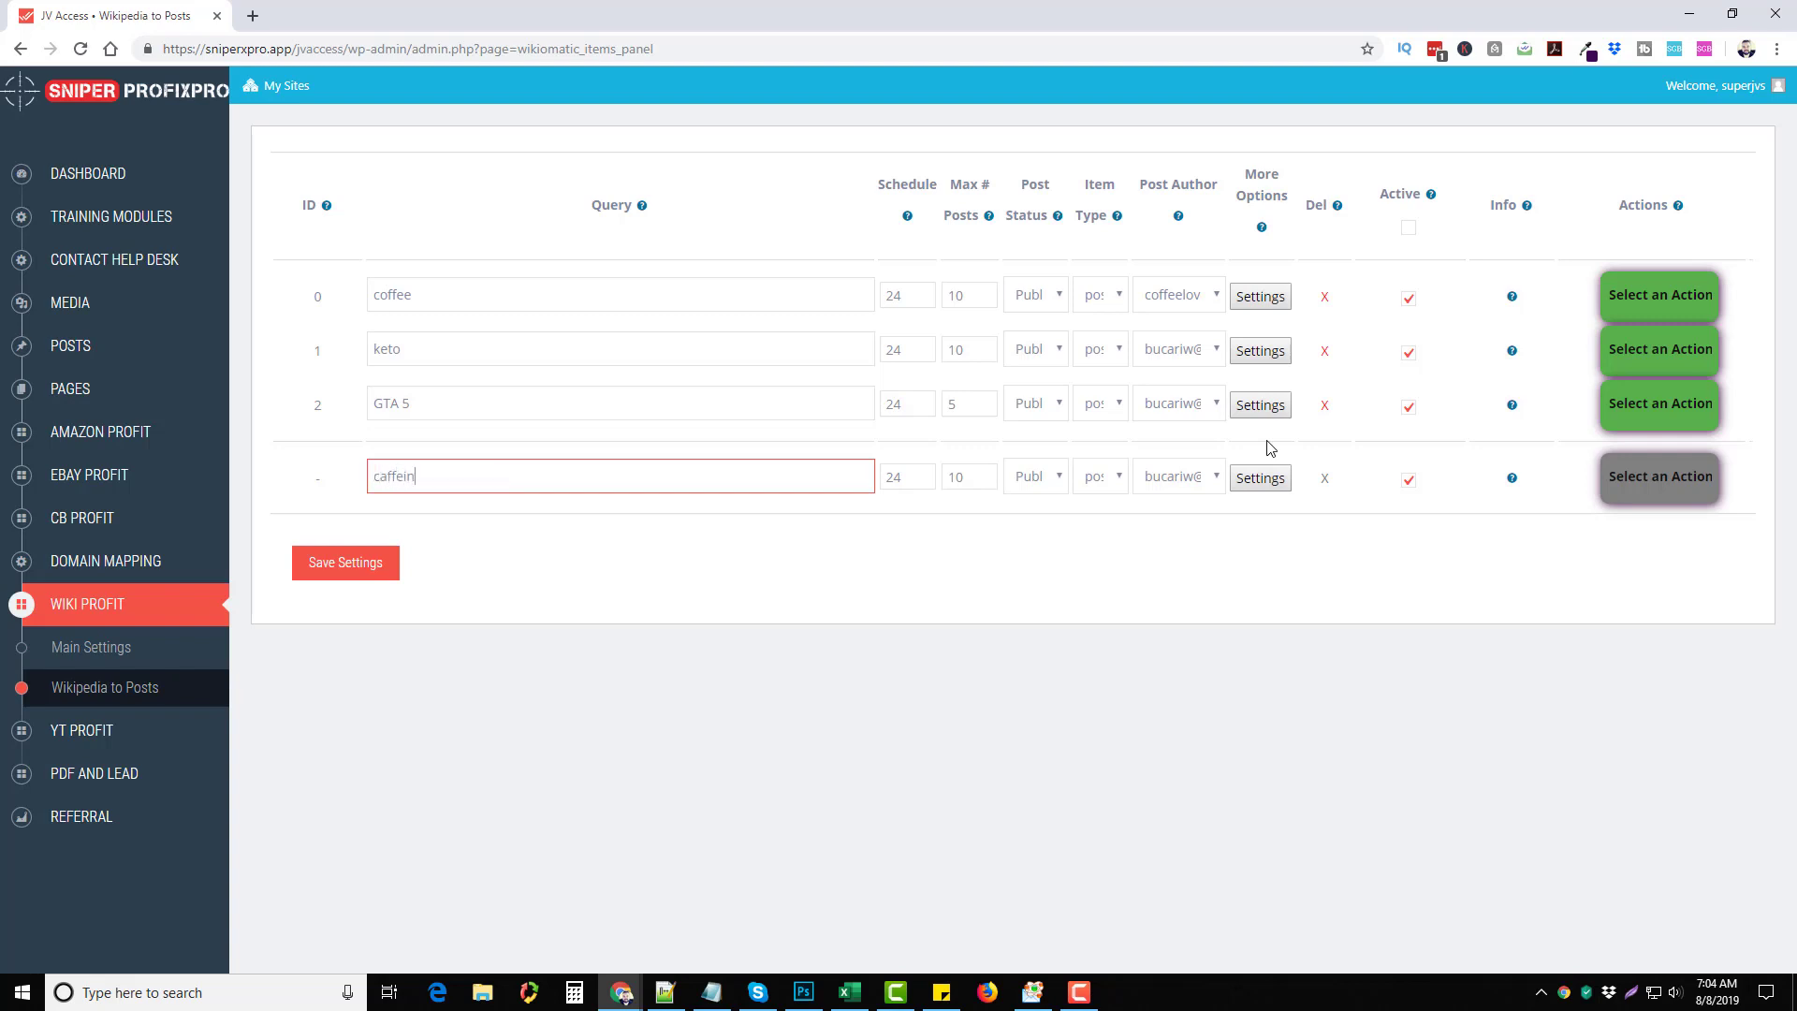
type("e")
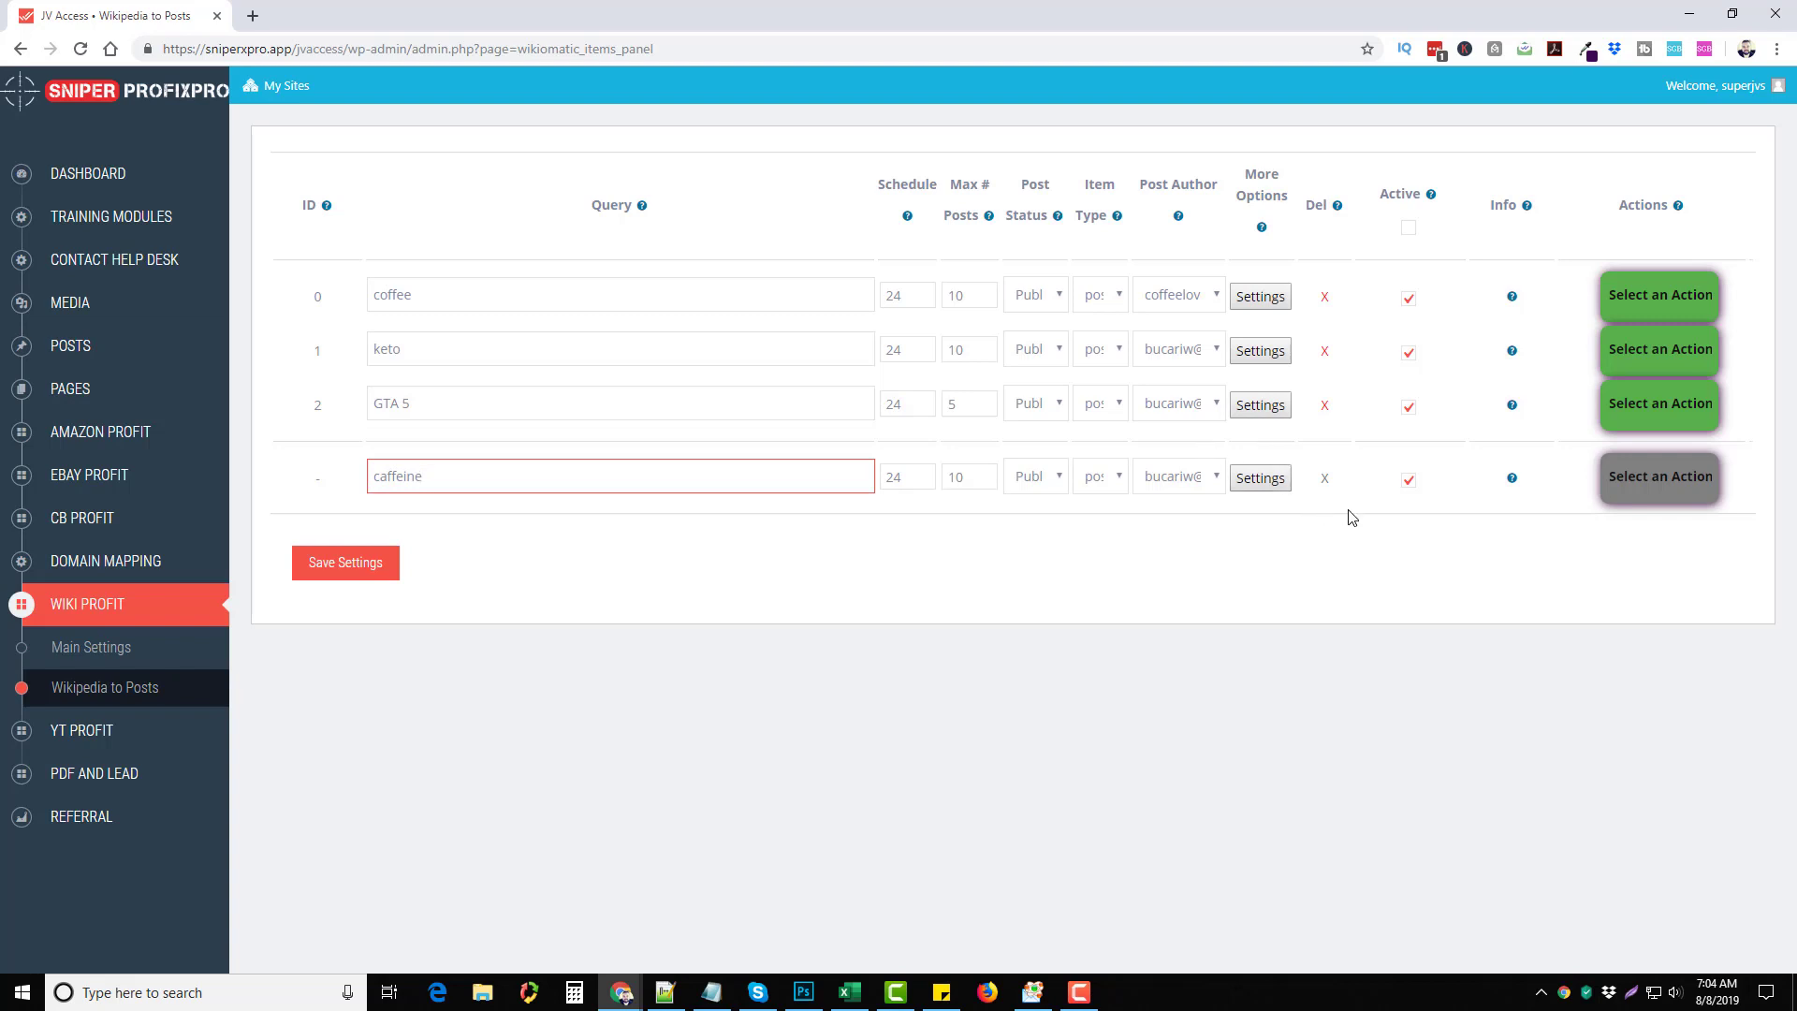
left_click(345, 563)
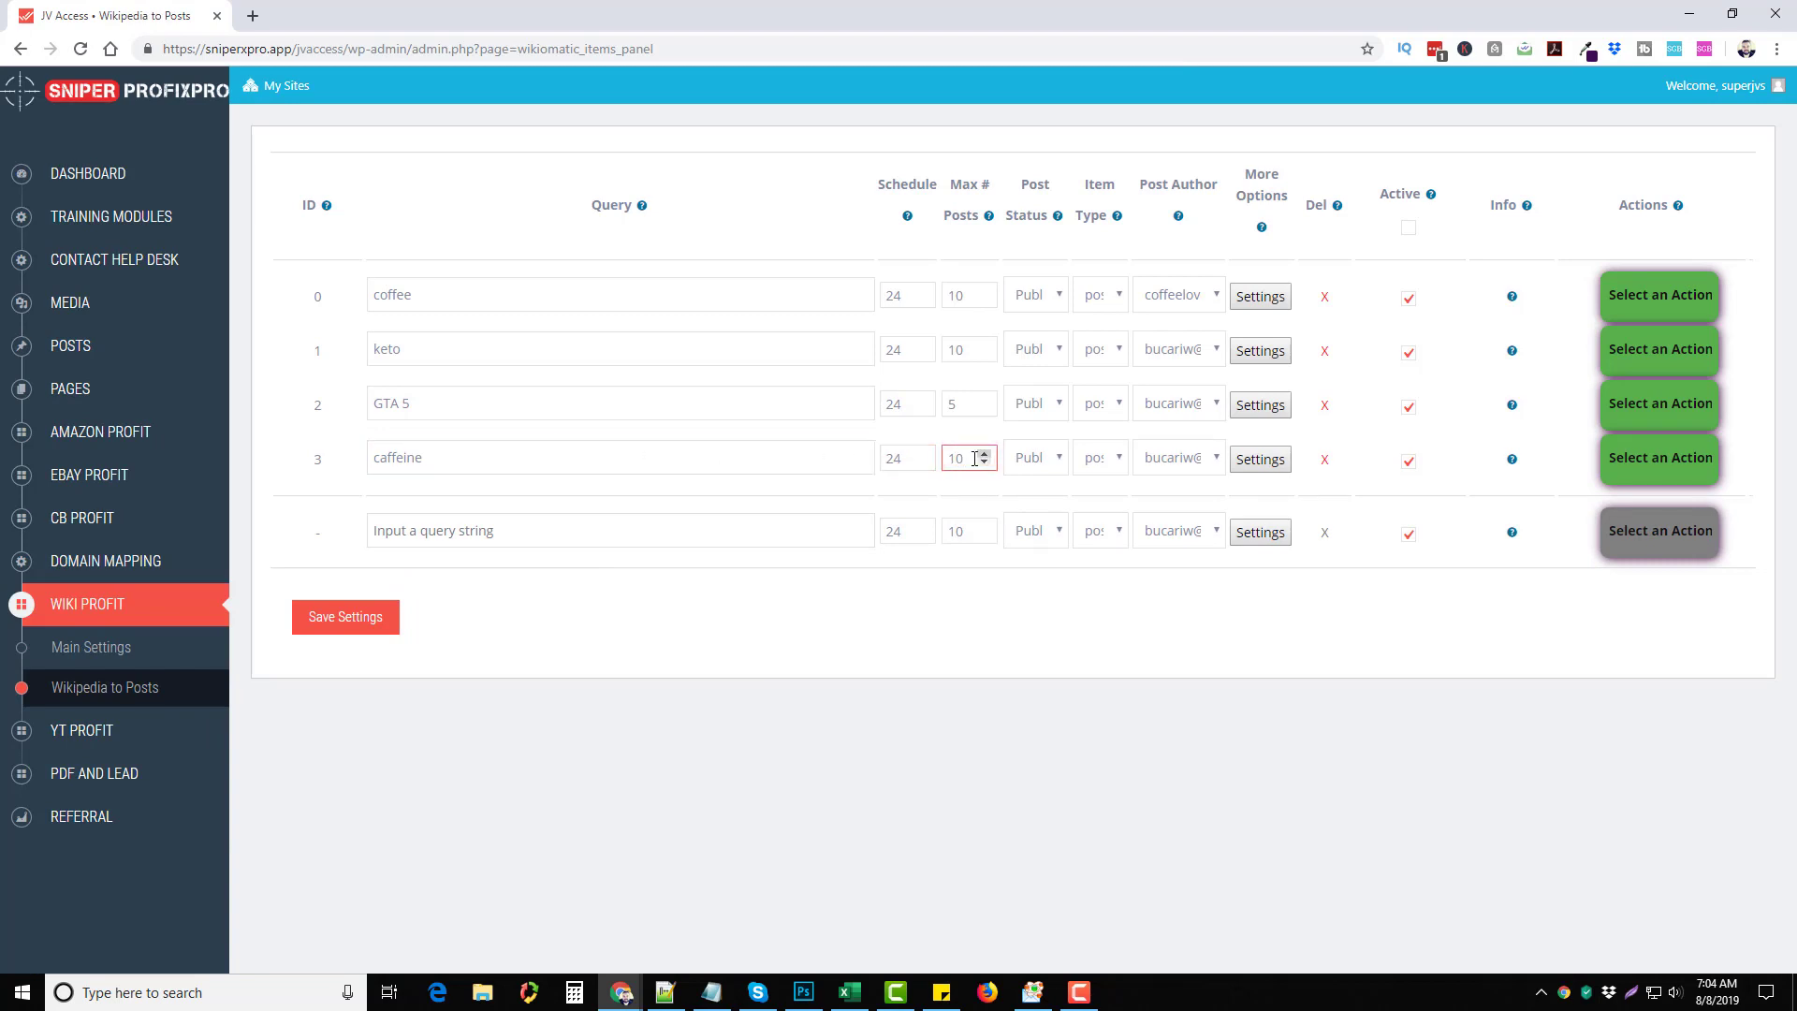
mouse_move(1104, 466)
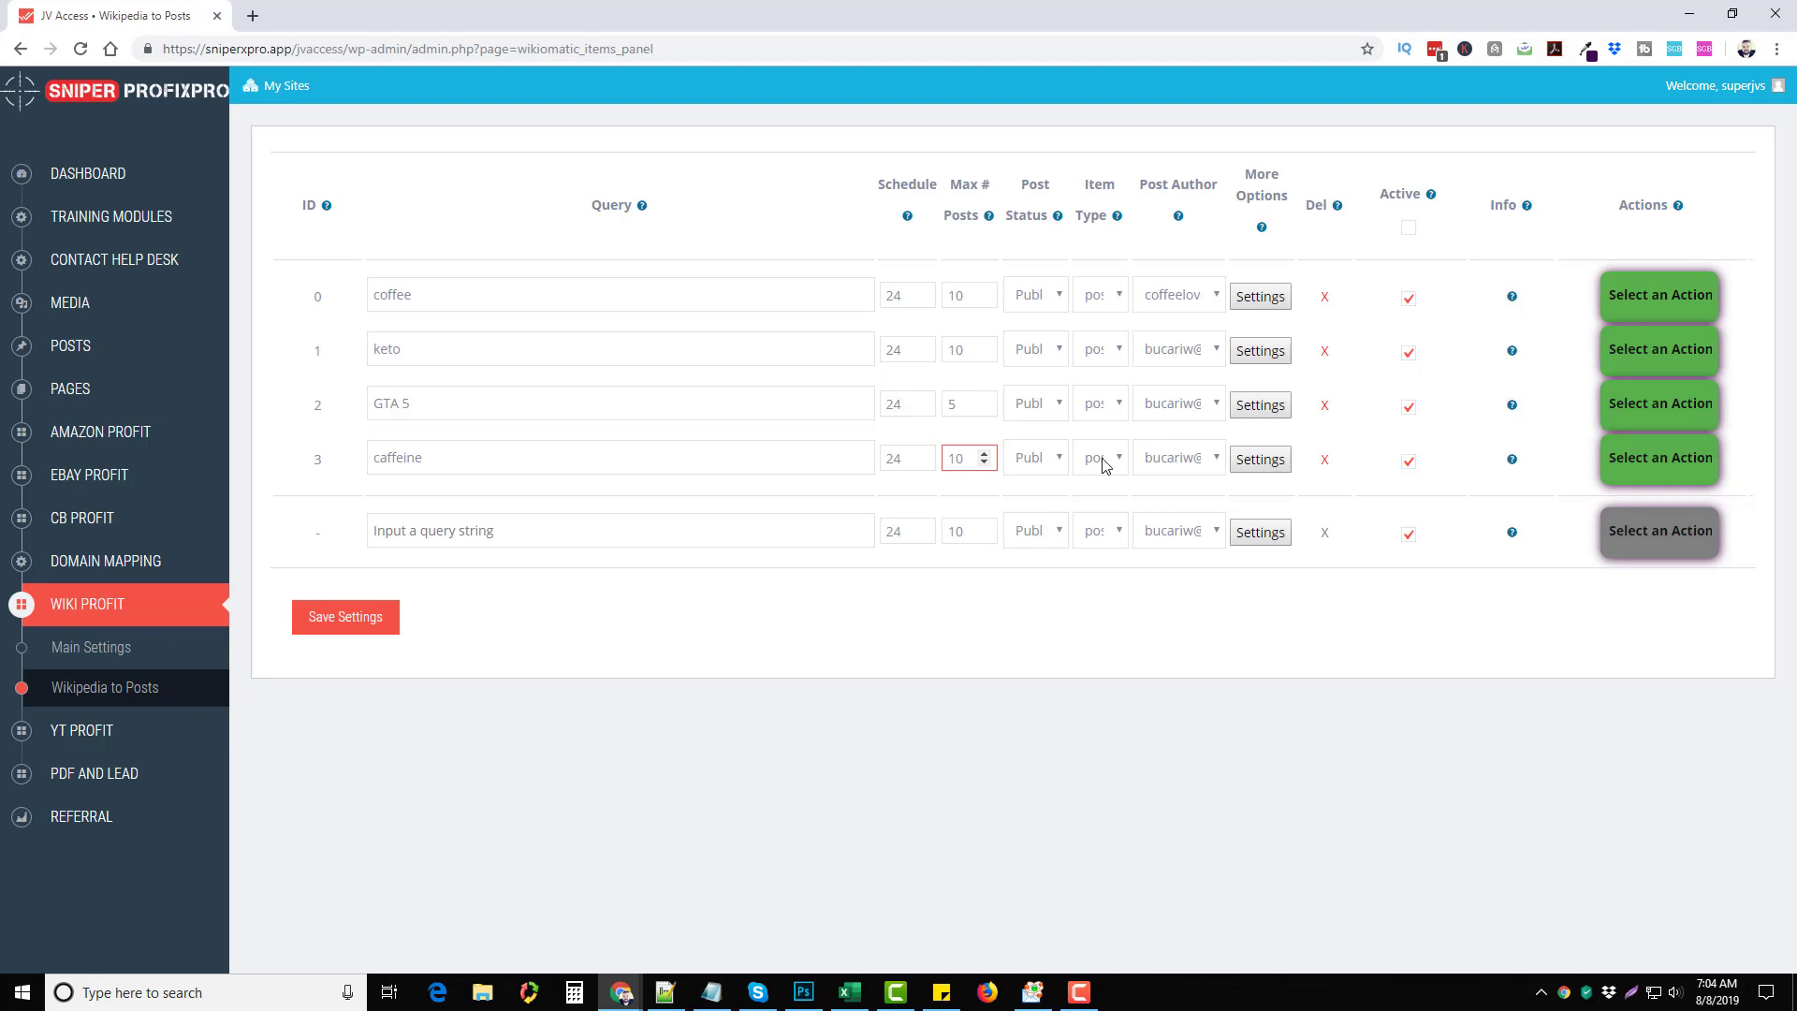
mouse_move(1657, 458)
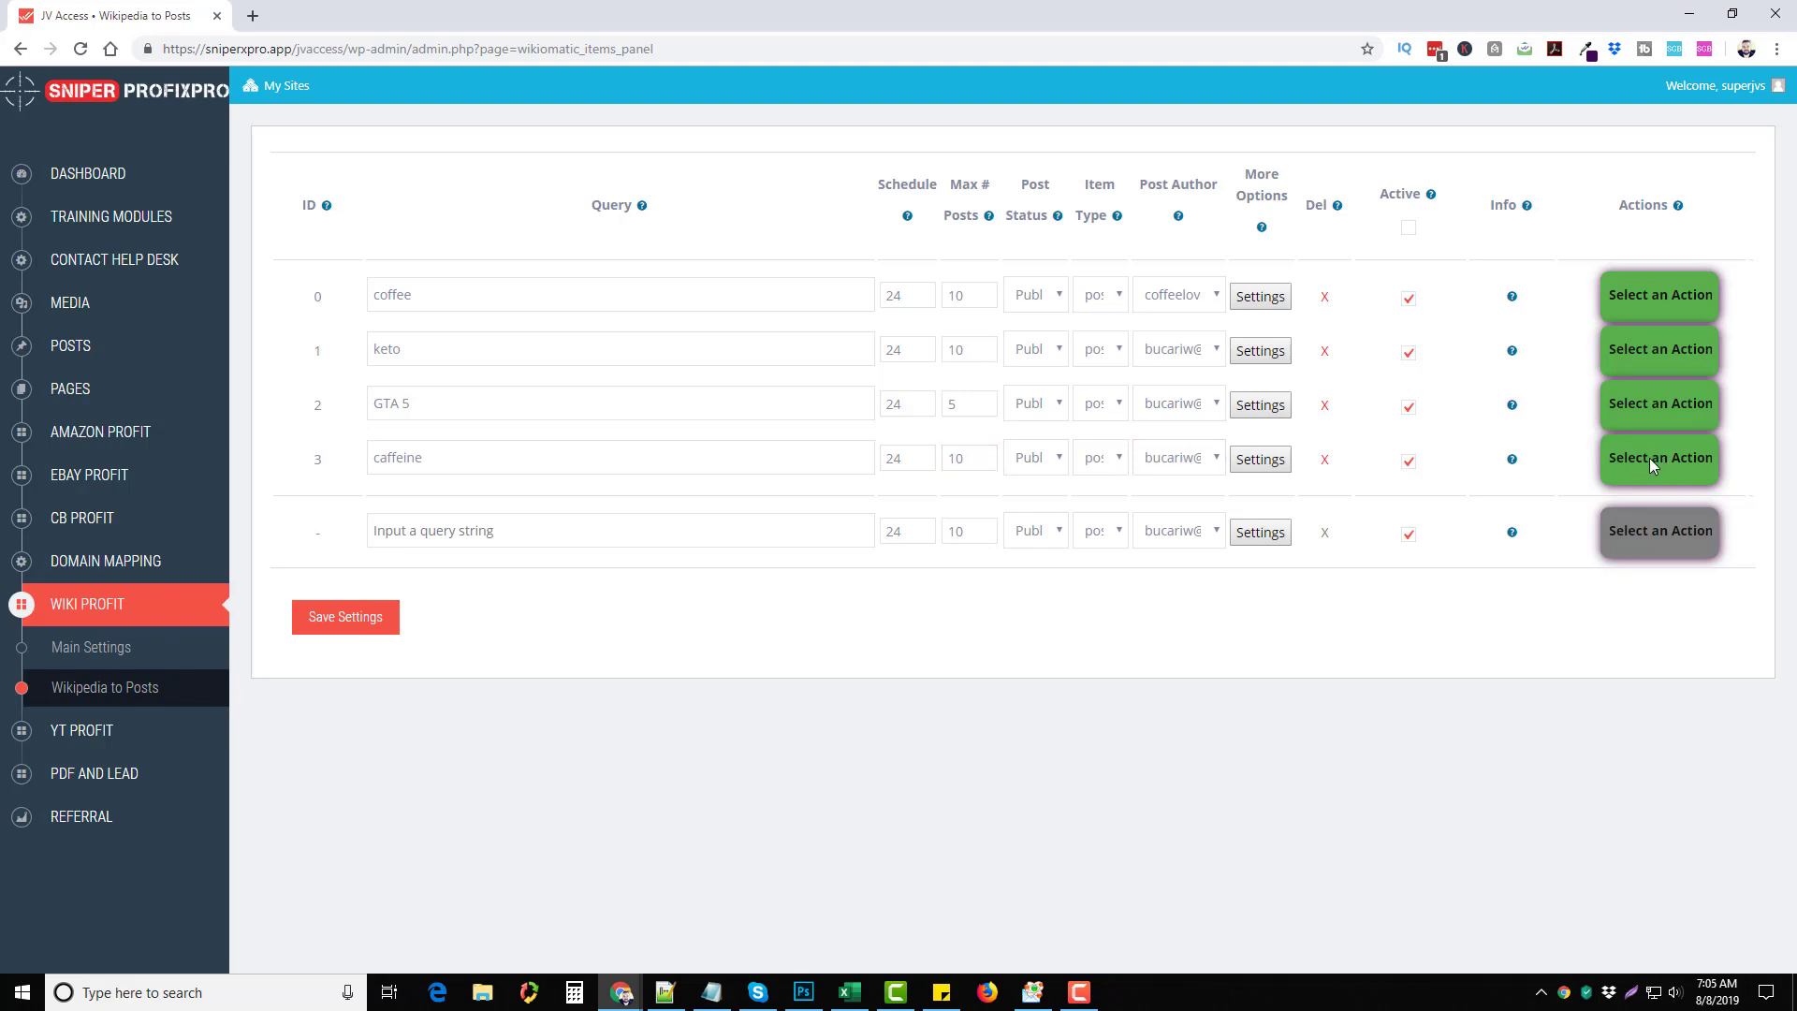
Step: Run the caffeine rule now via Select an Action and confirm, getting a success check
left_click(1657, 457)
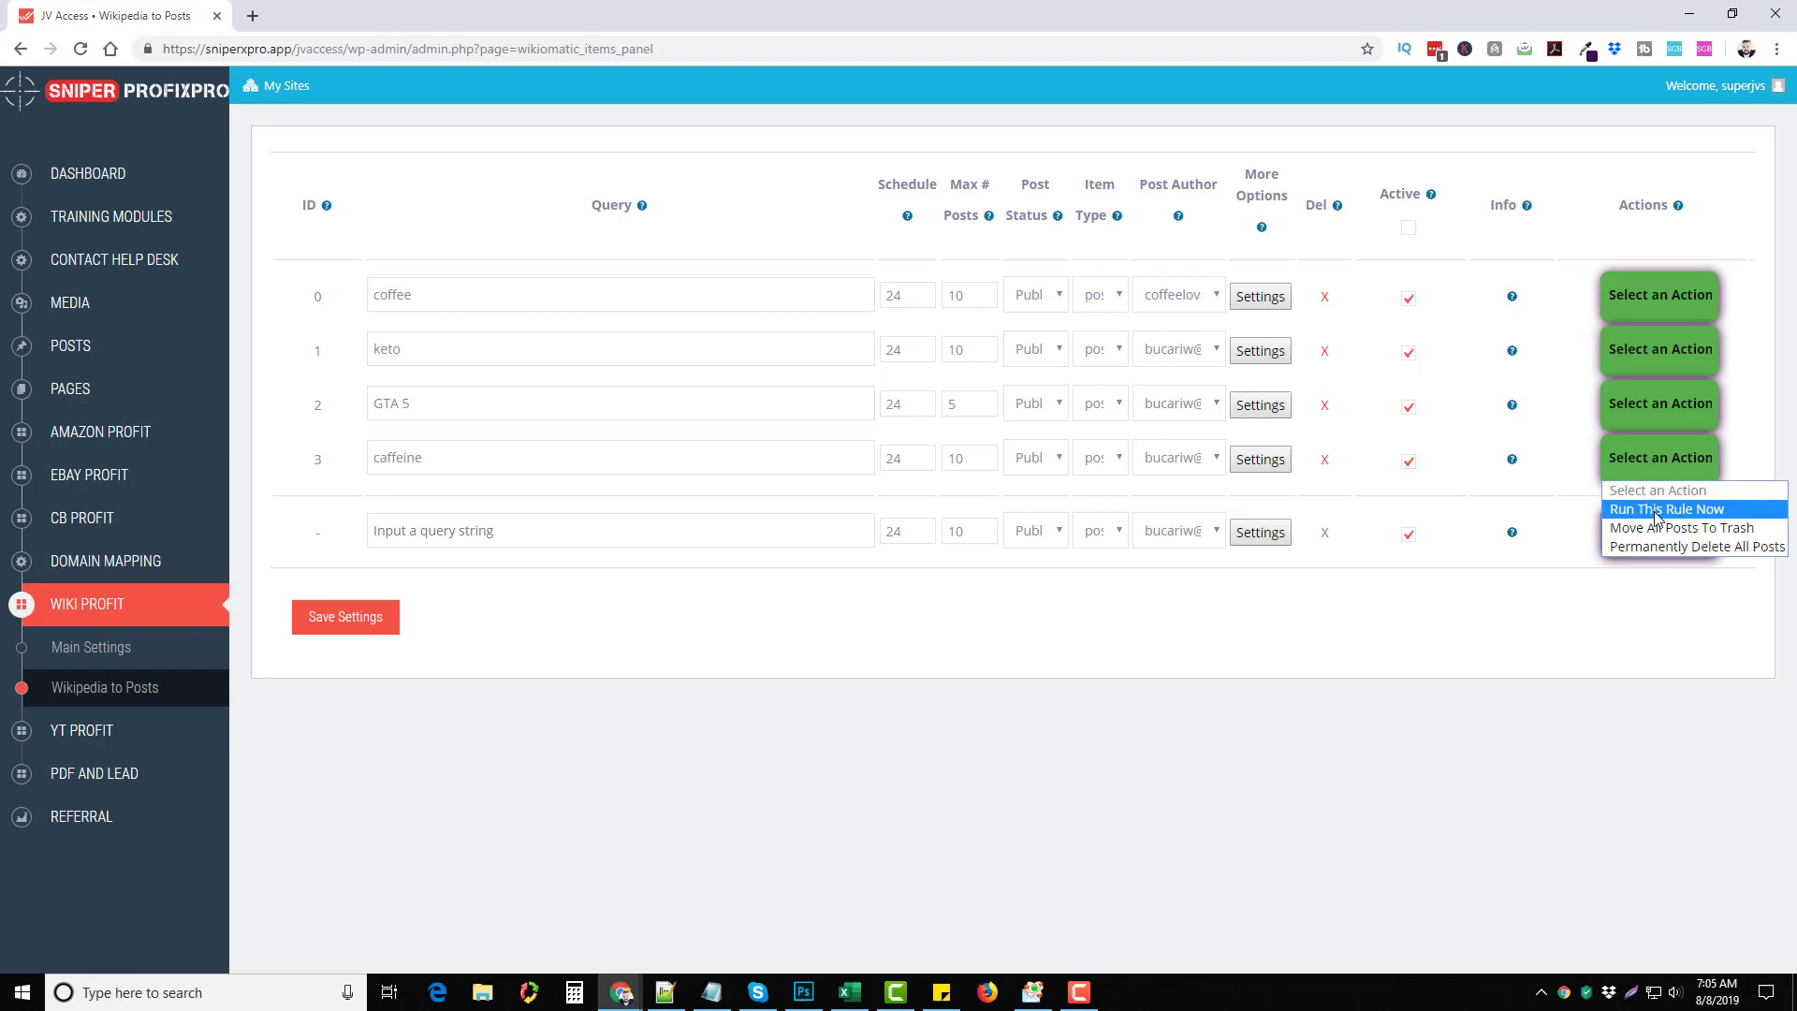
left_click(1669, 509)
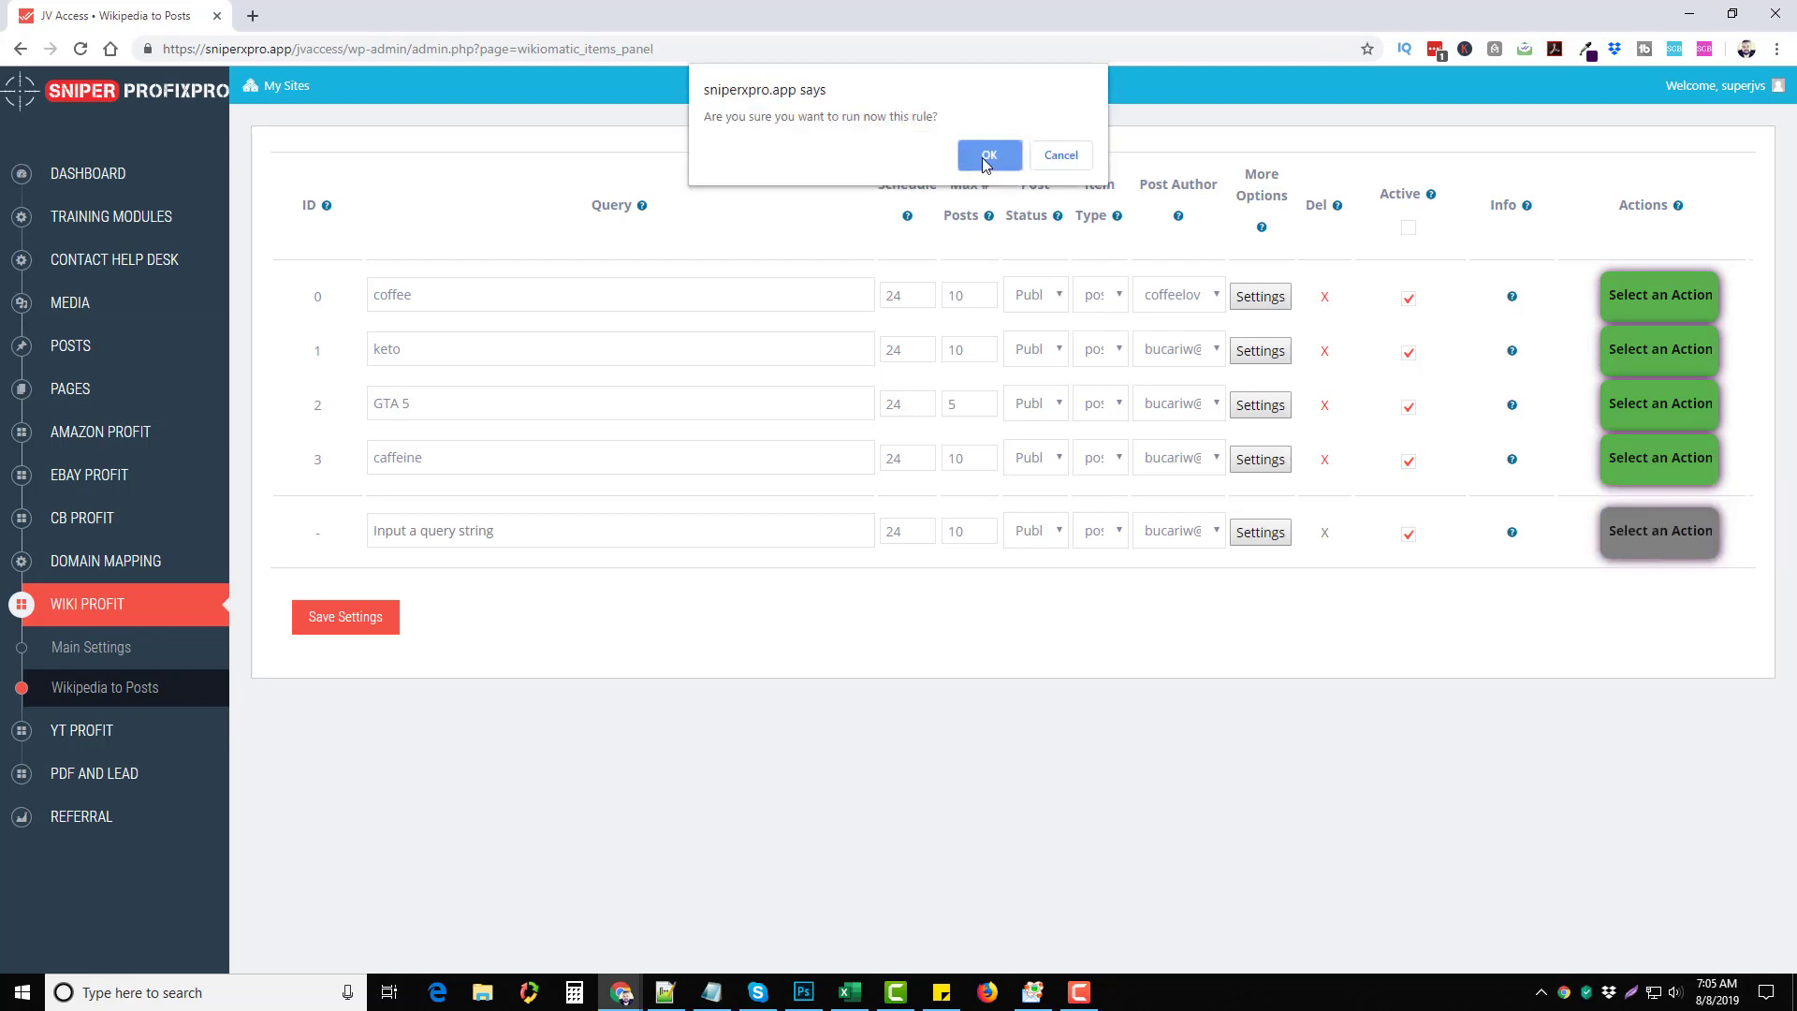
left_click(989, 155)
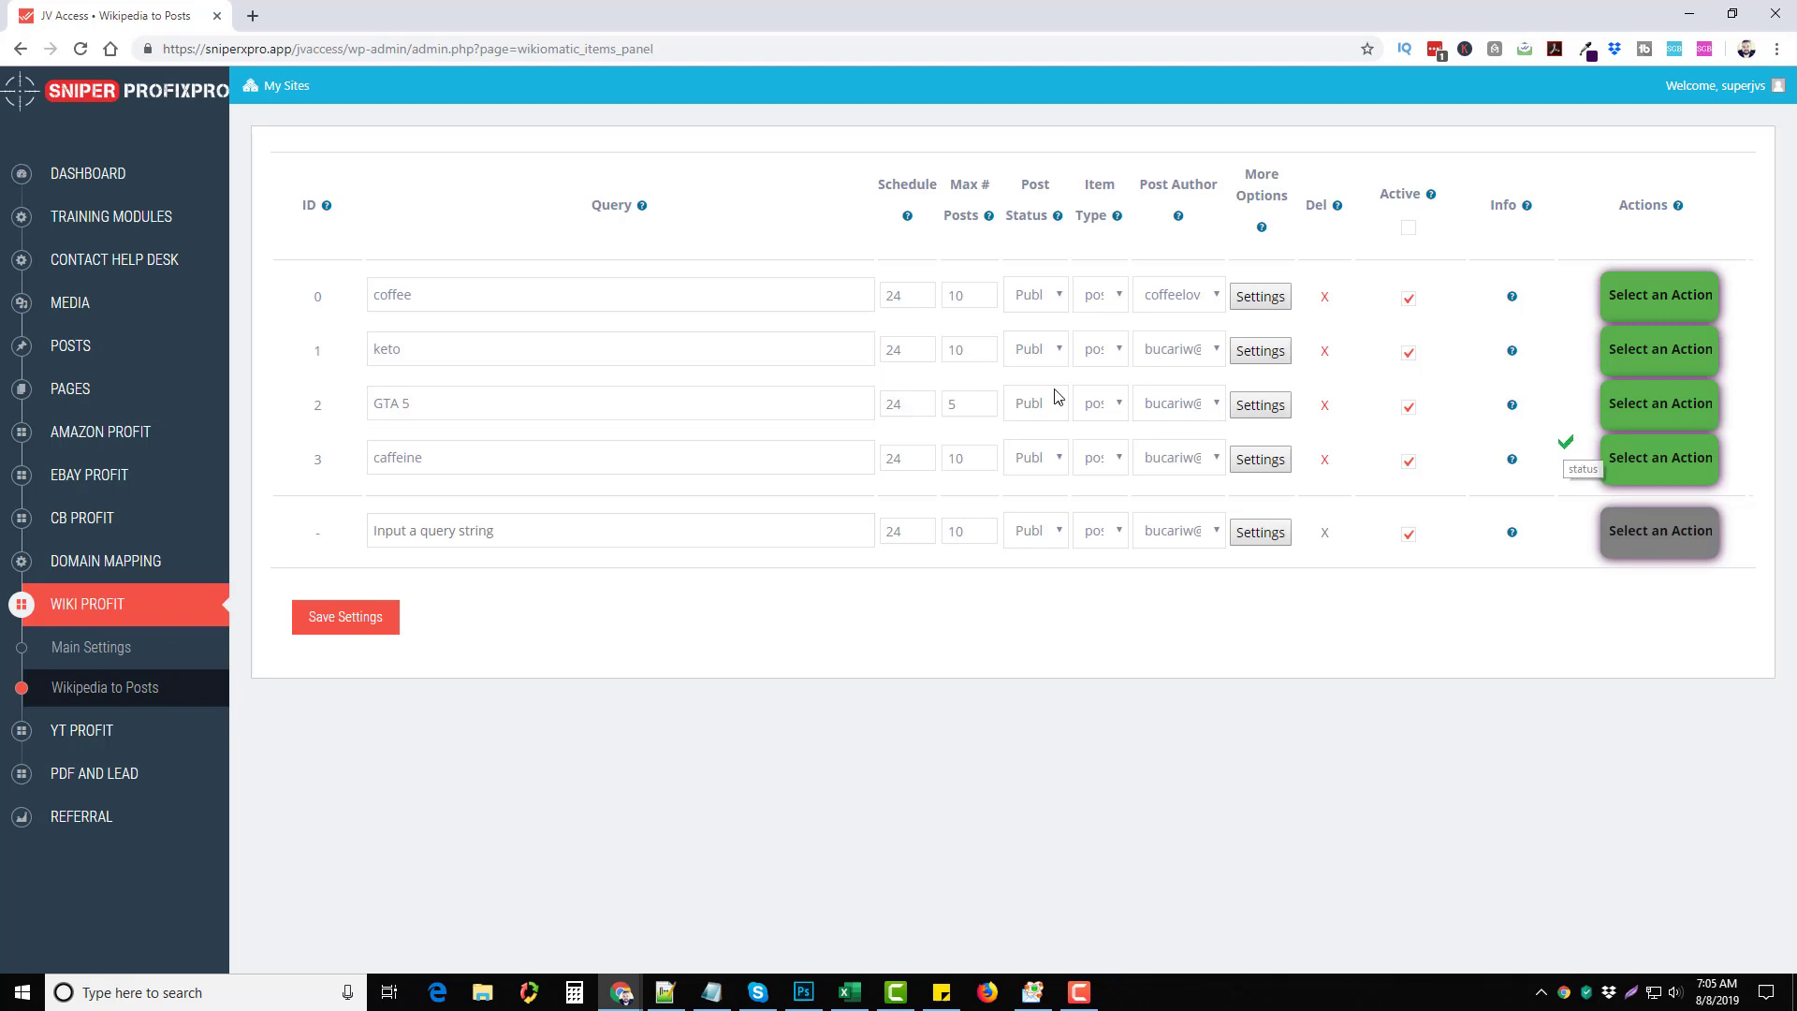
left_click(283, 84)
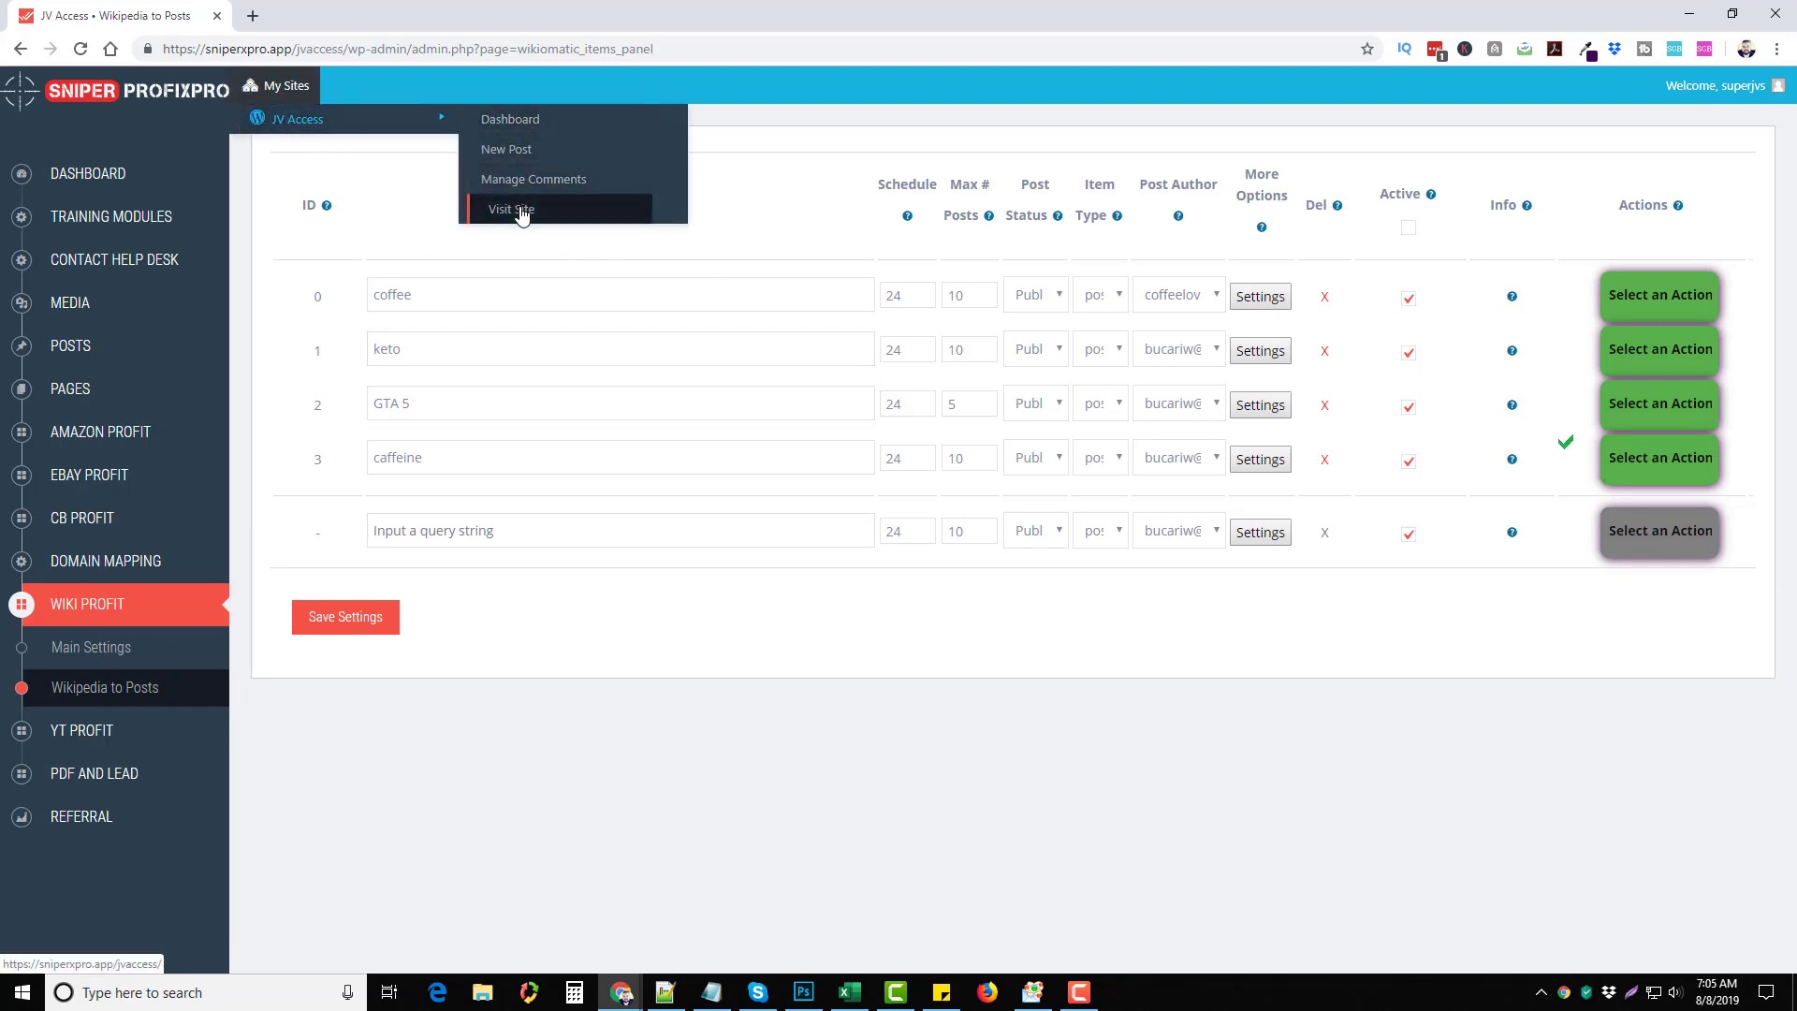
Step: Visit the JV Access public site and browse the new caffeine and coffee posts
left_click(511, 208)
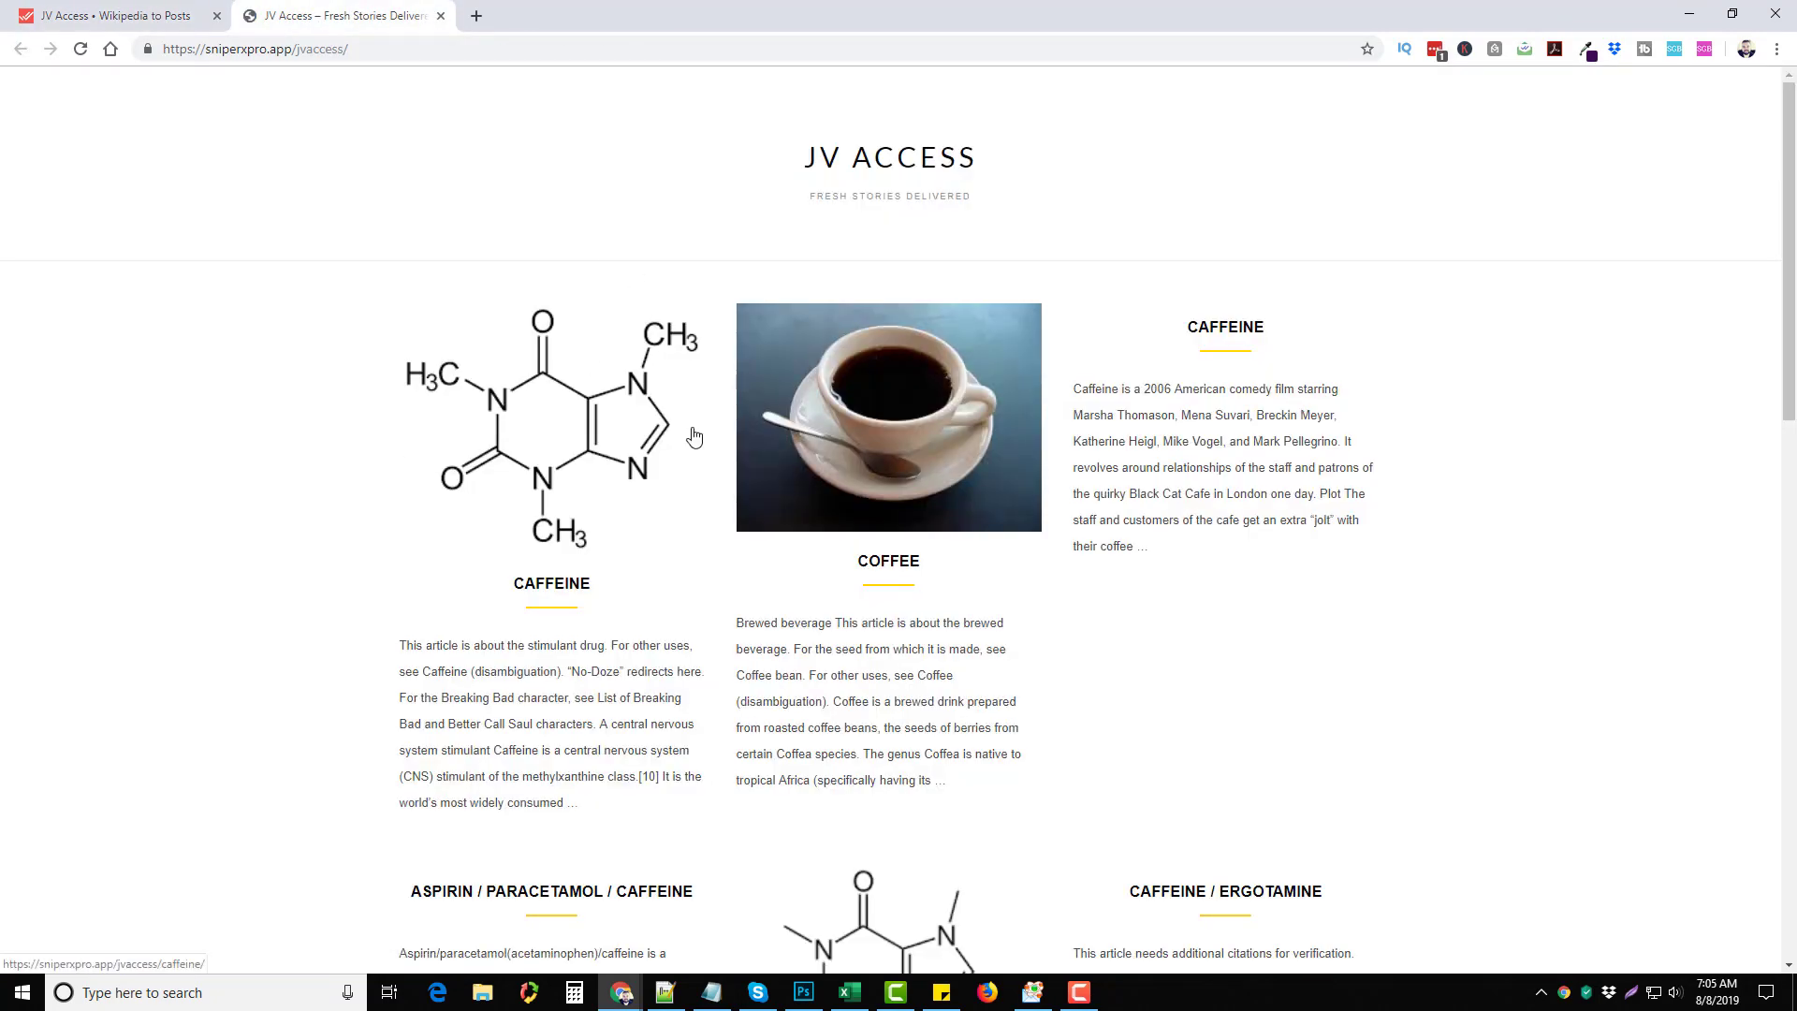
scroll("down", 3)
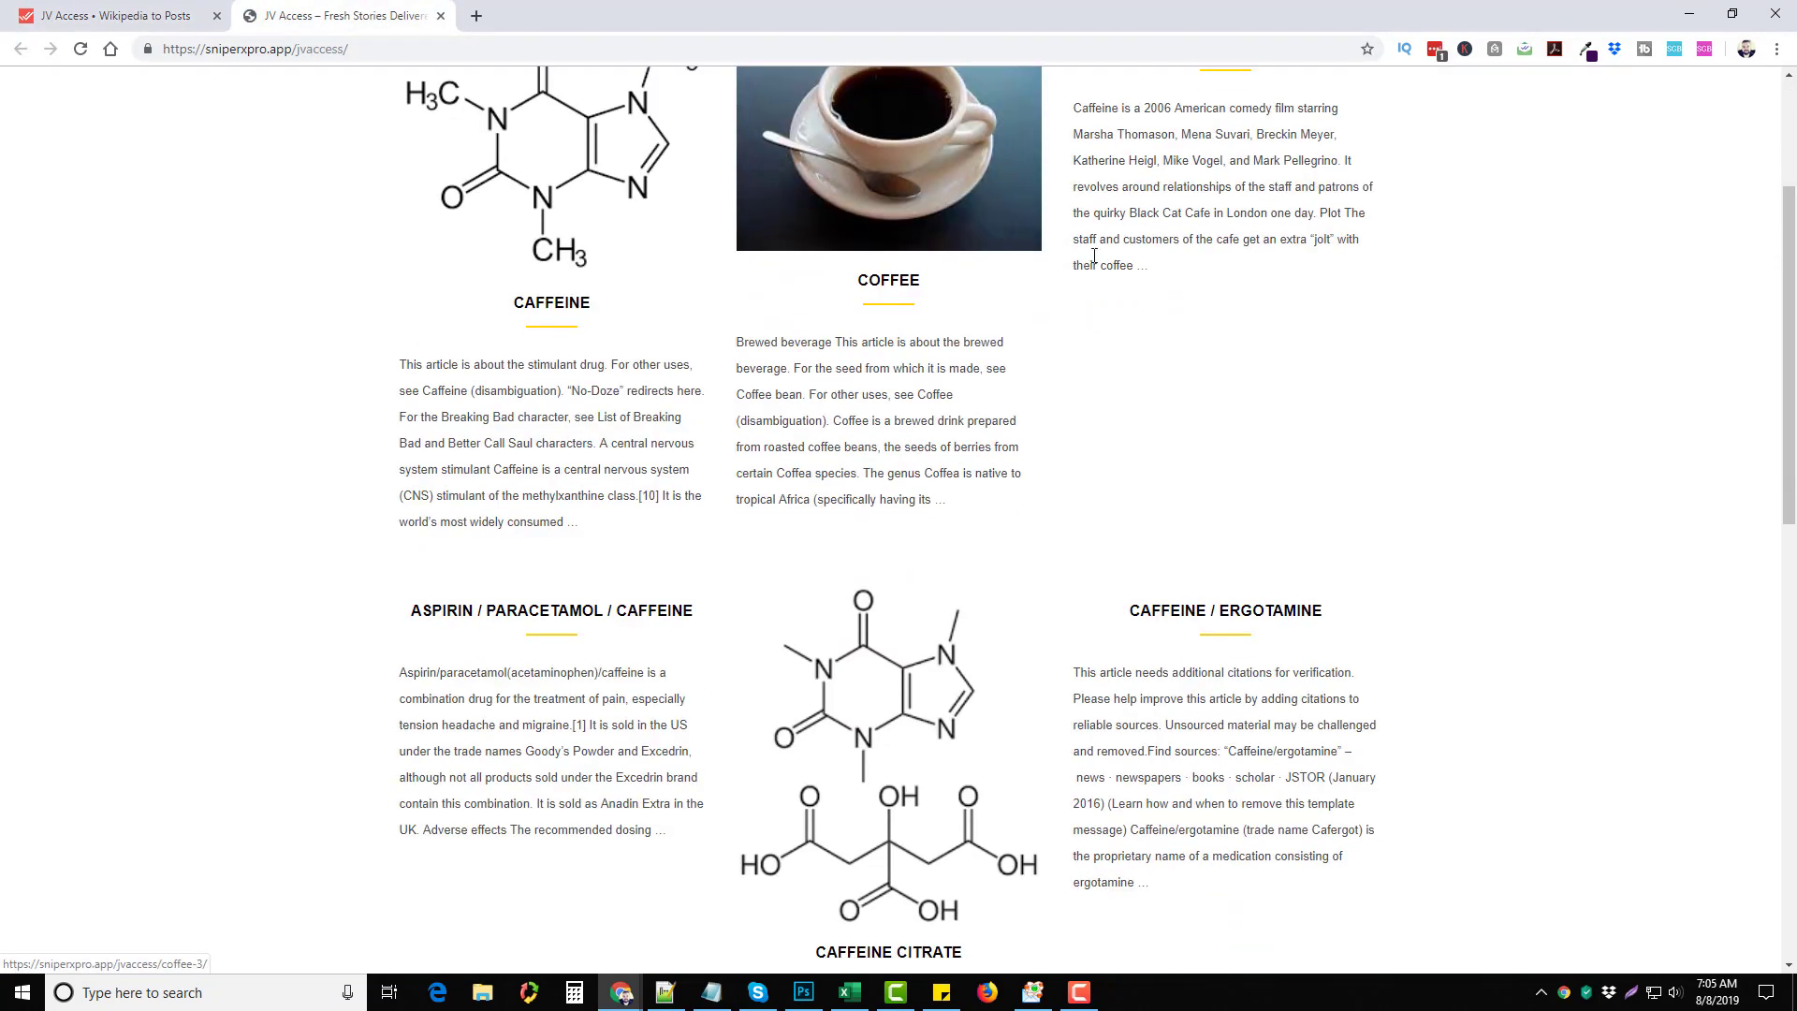
scroll("down", 3)
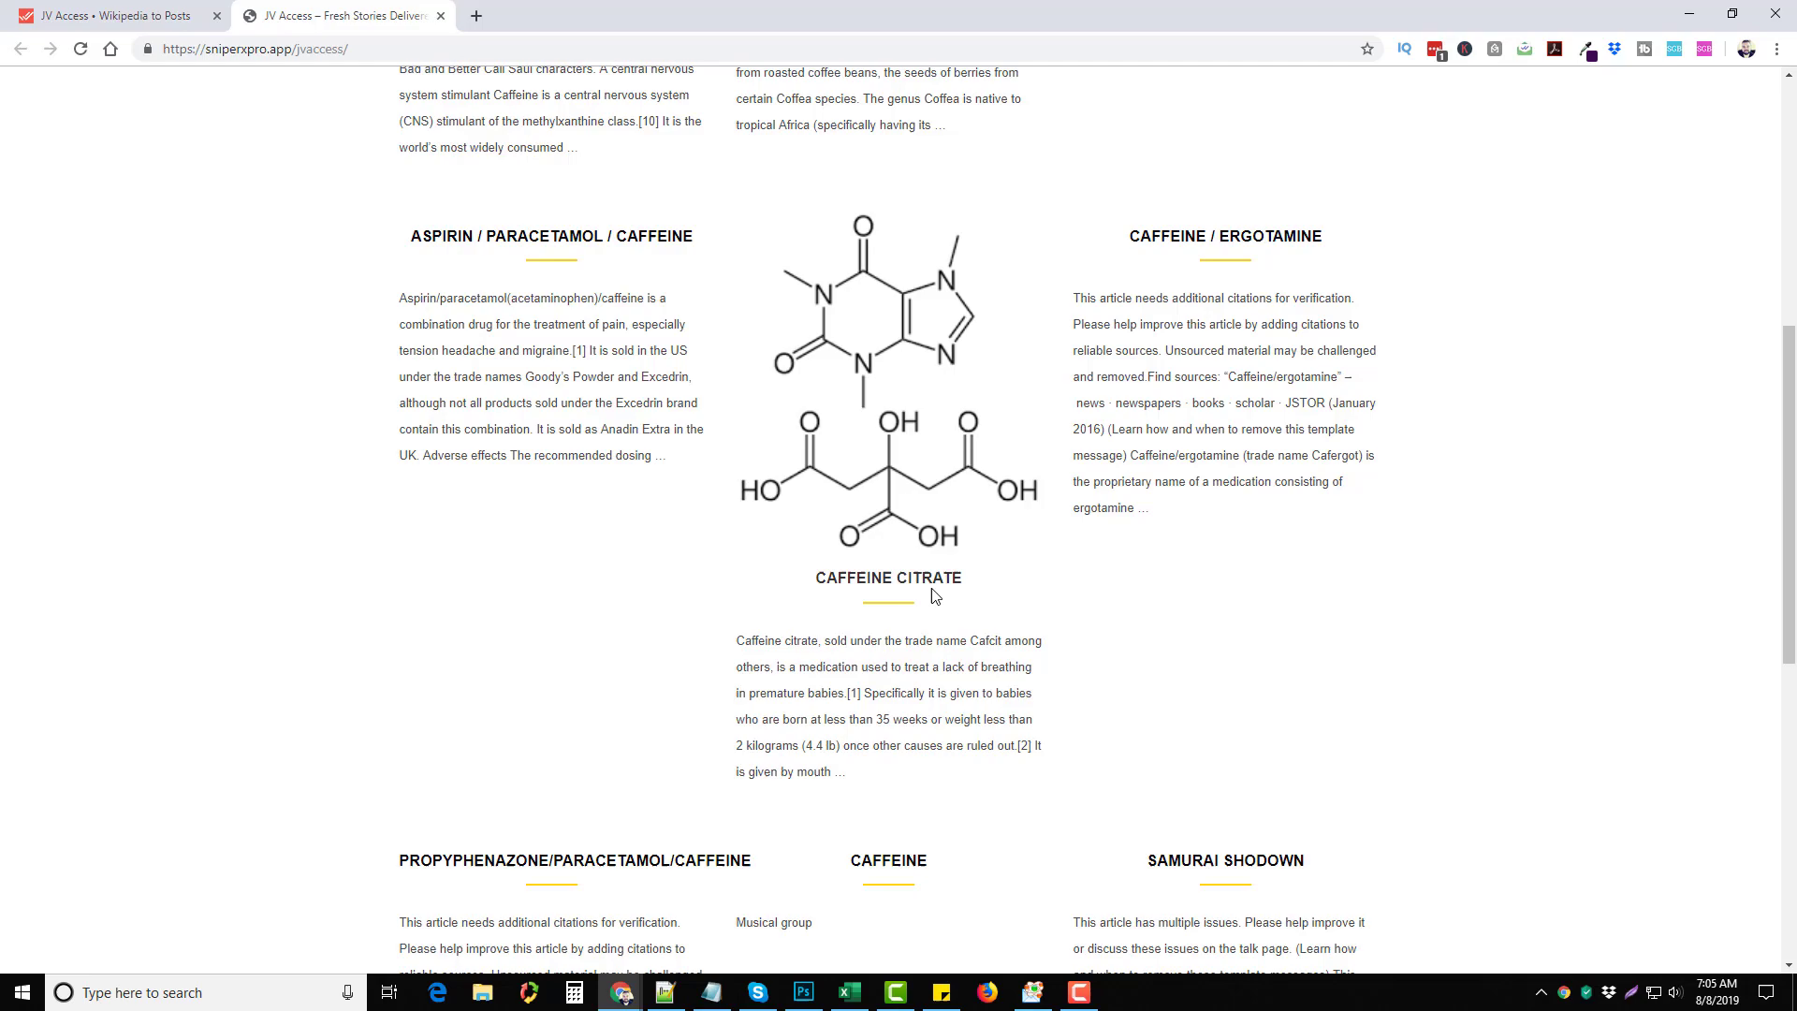
scroll("up", 3)
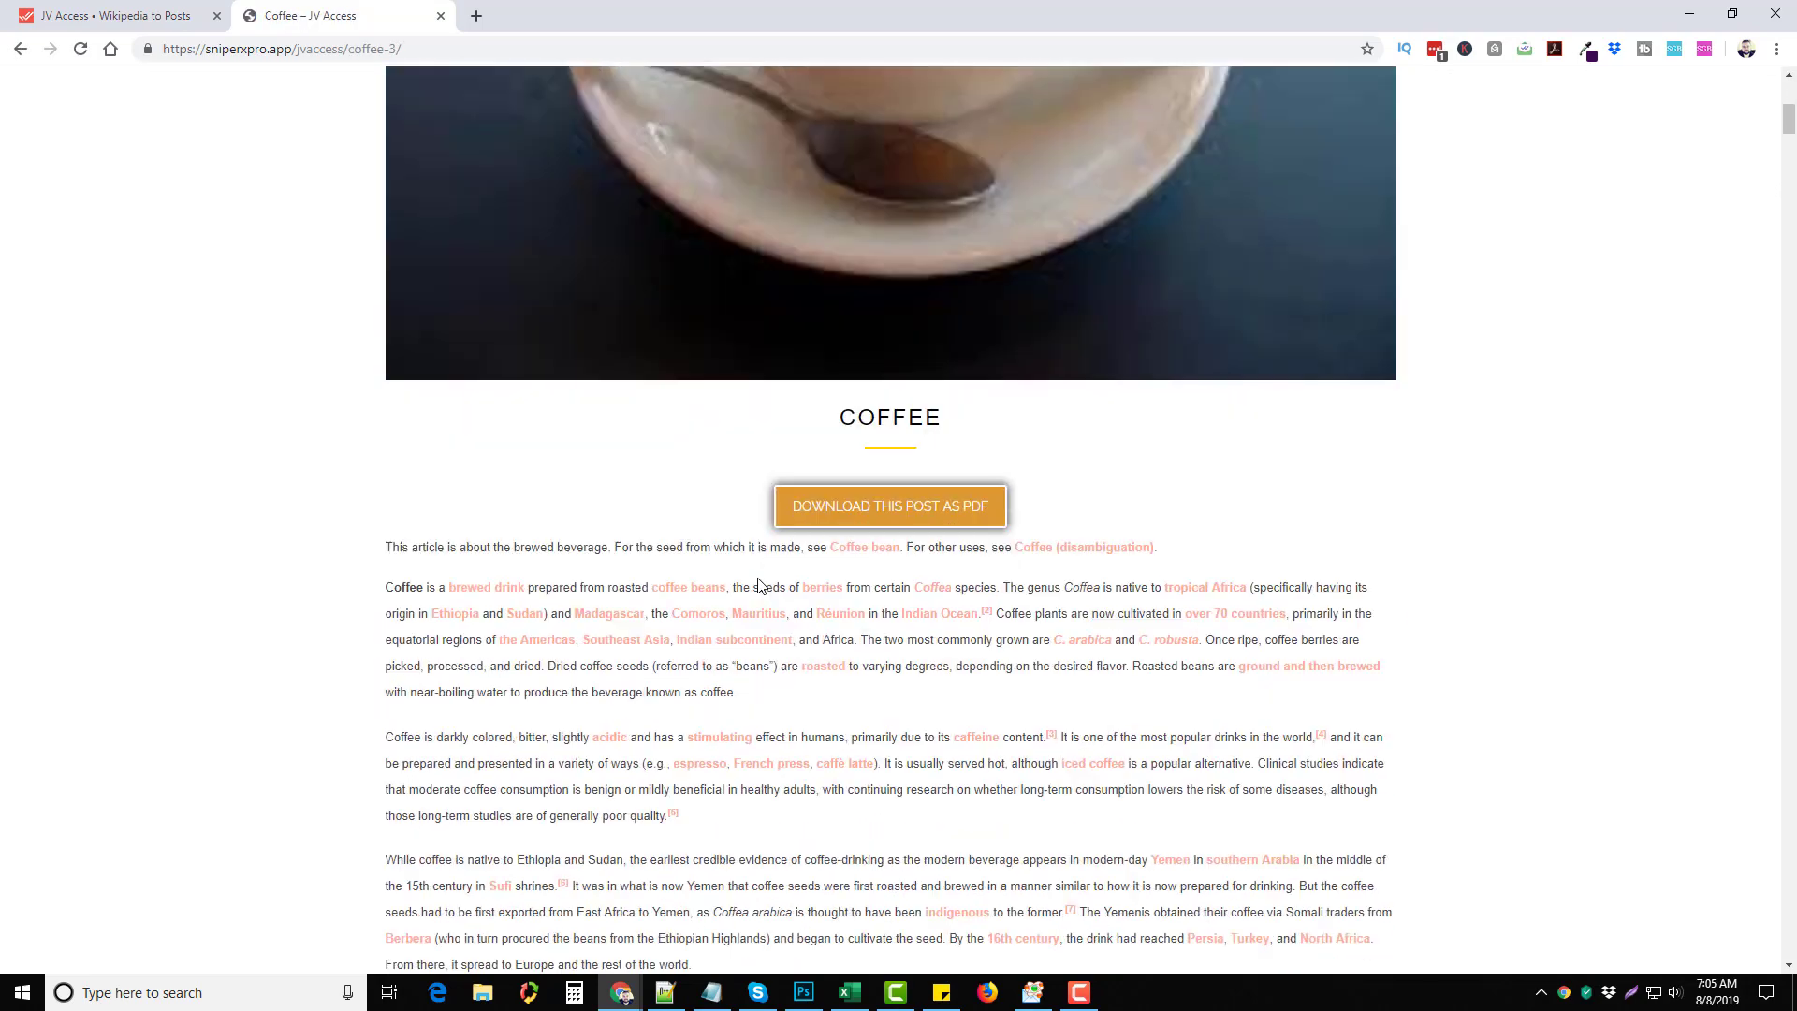
Step: Read through the Coffee post, request its PDF download, then close the email sign-up popup
scroll("down", 3)
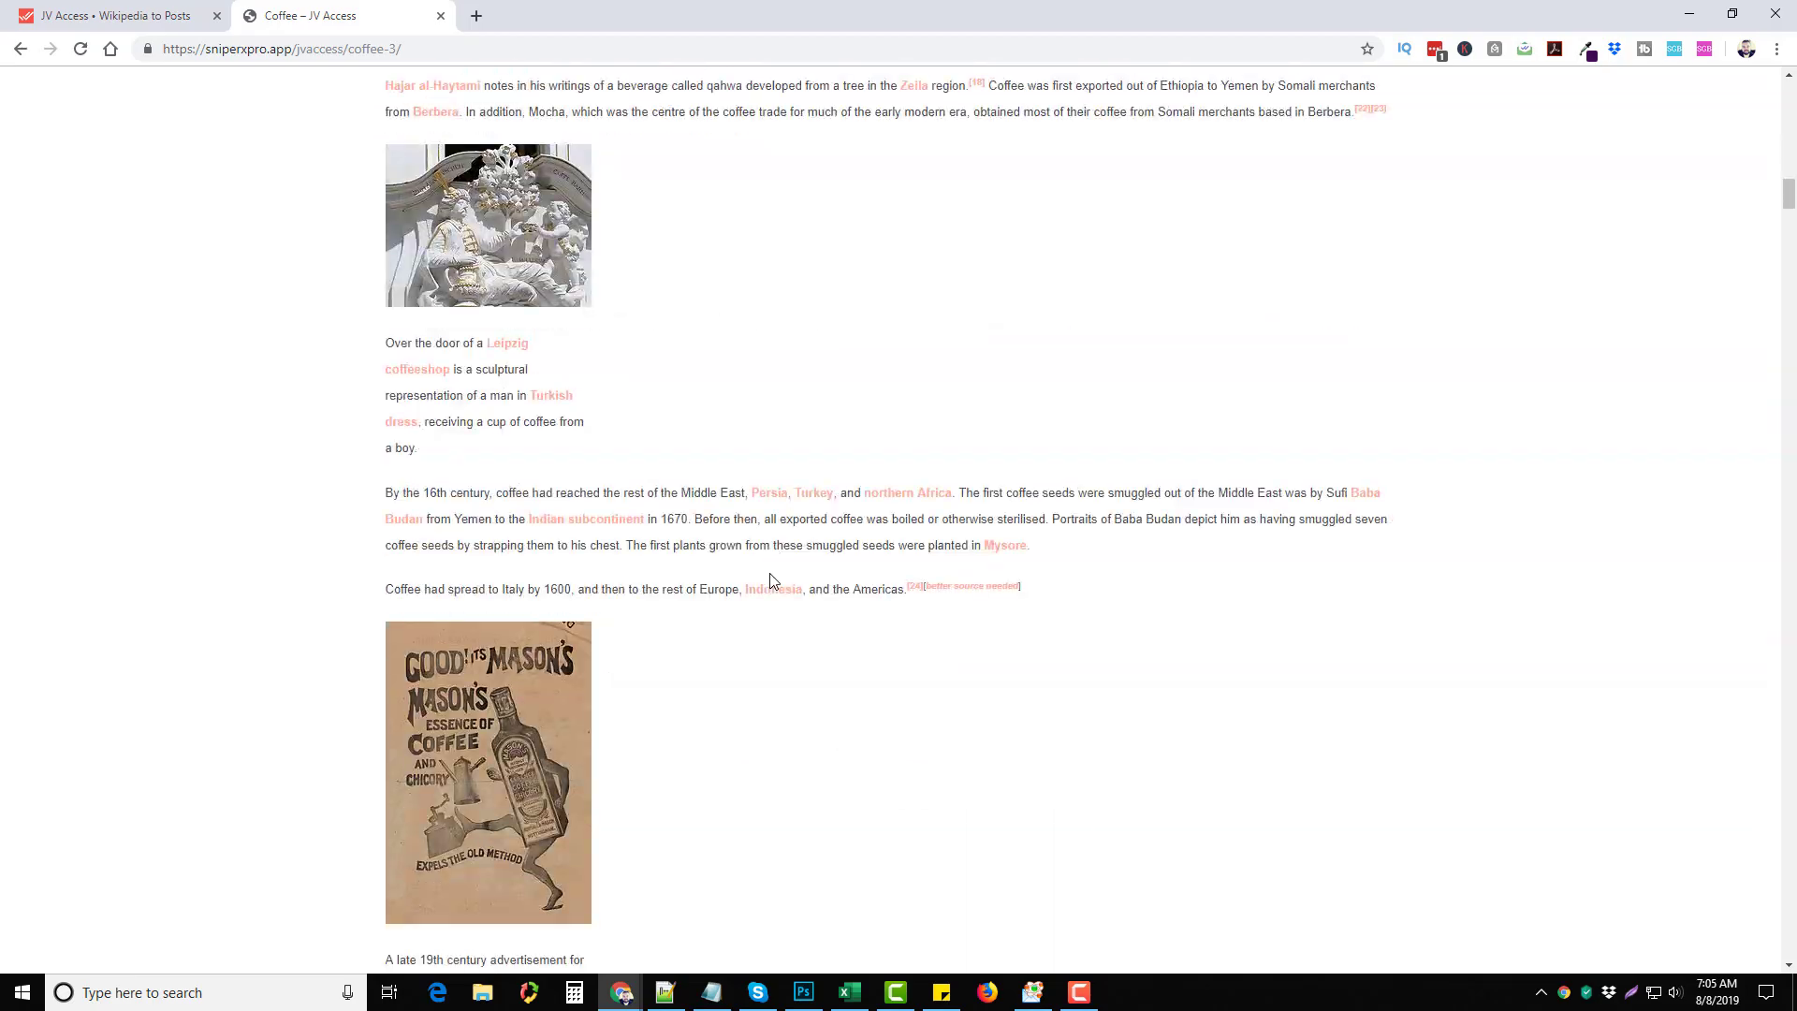
scroll("down", 3)
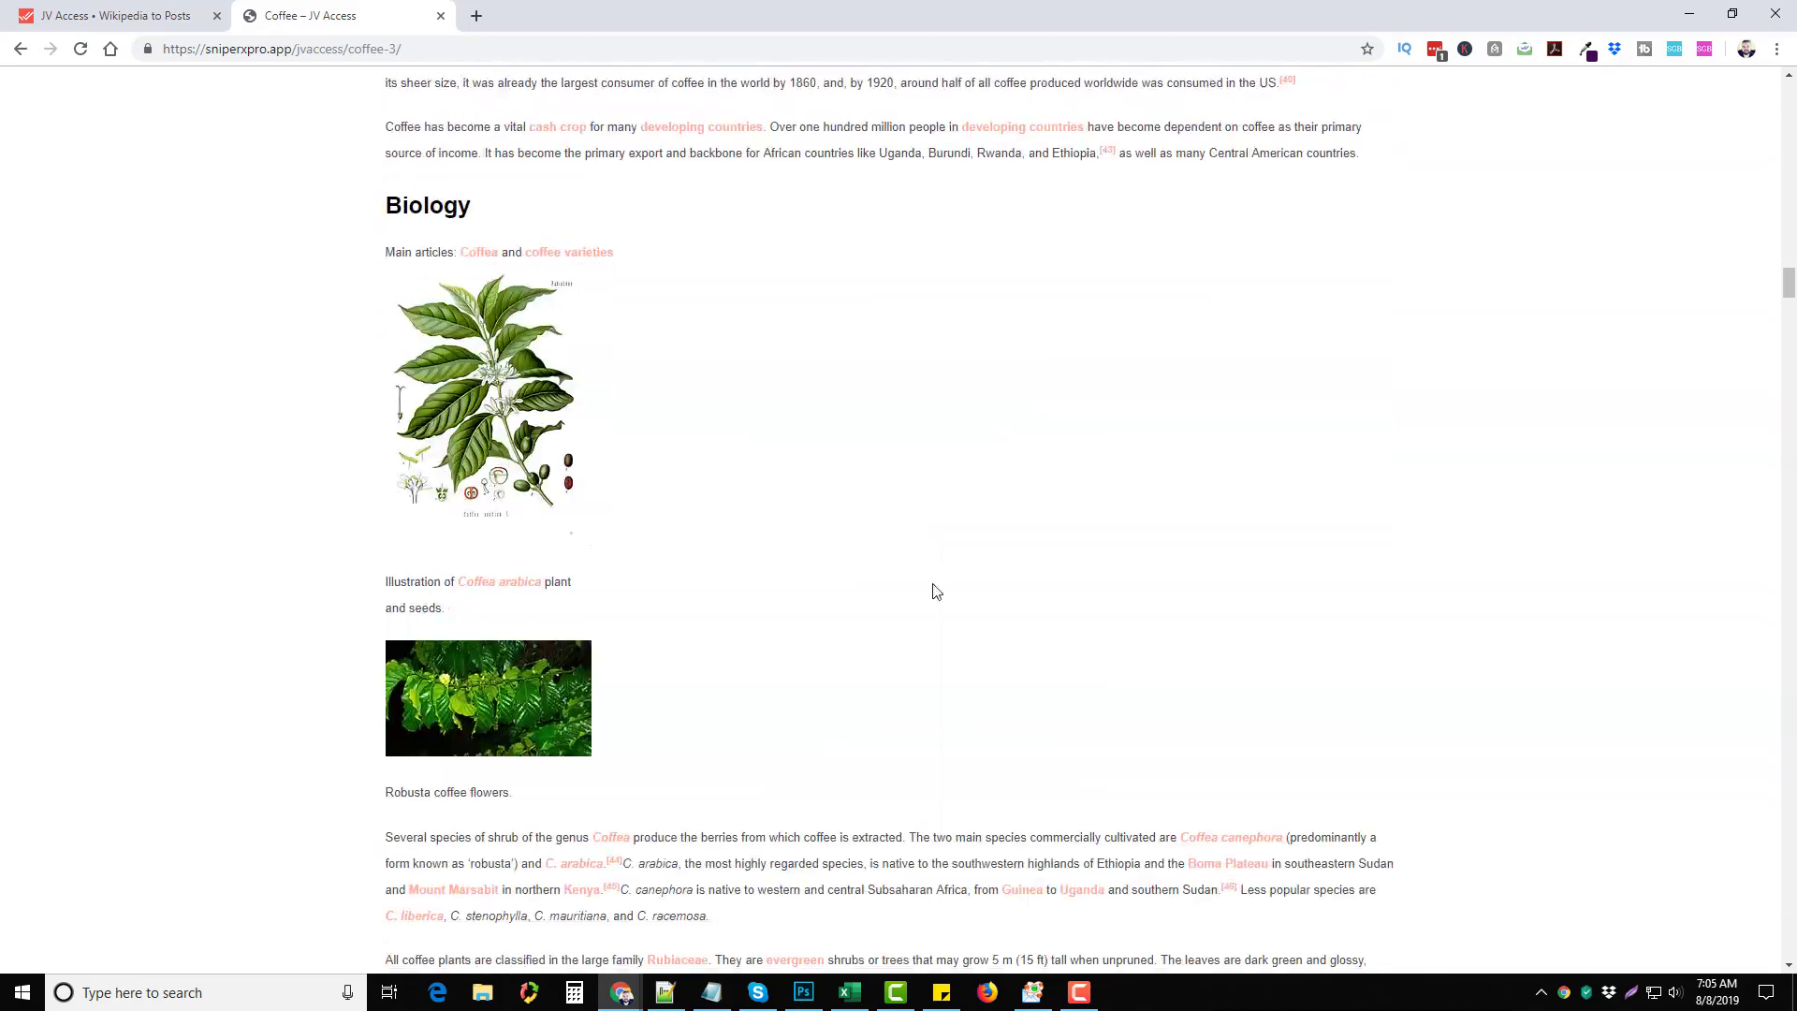
scroll("up", 3)
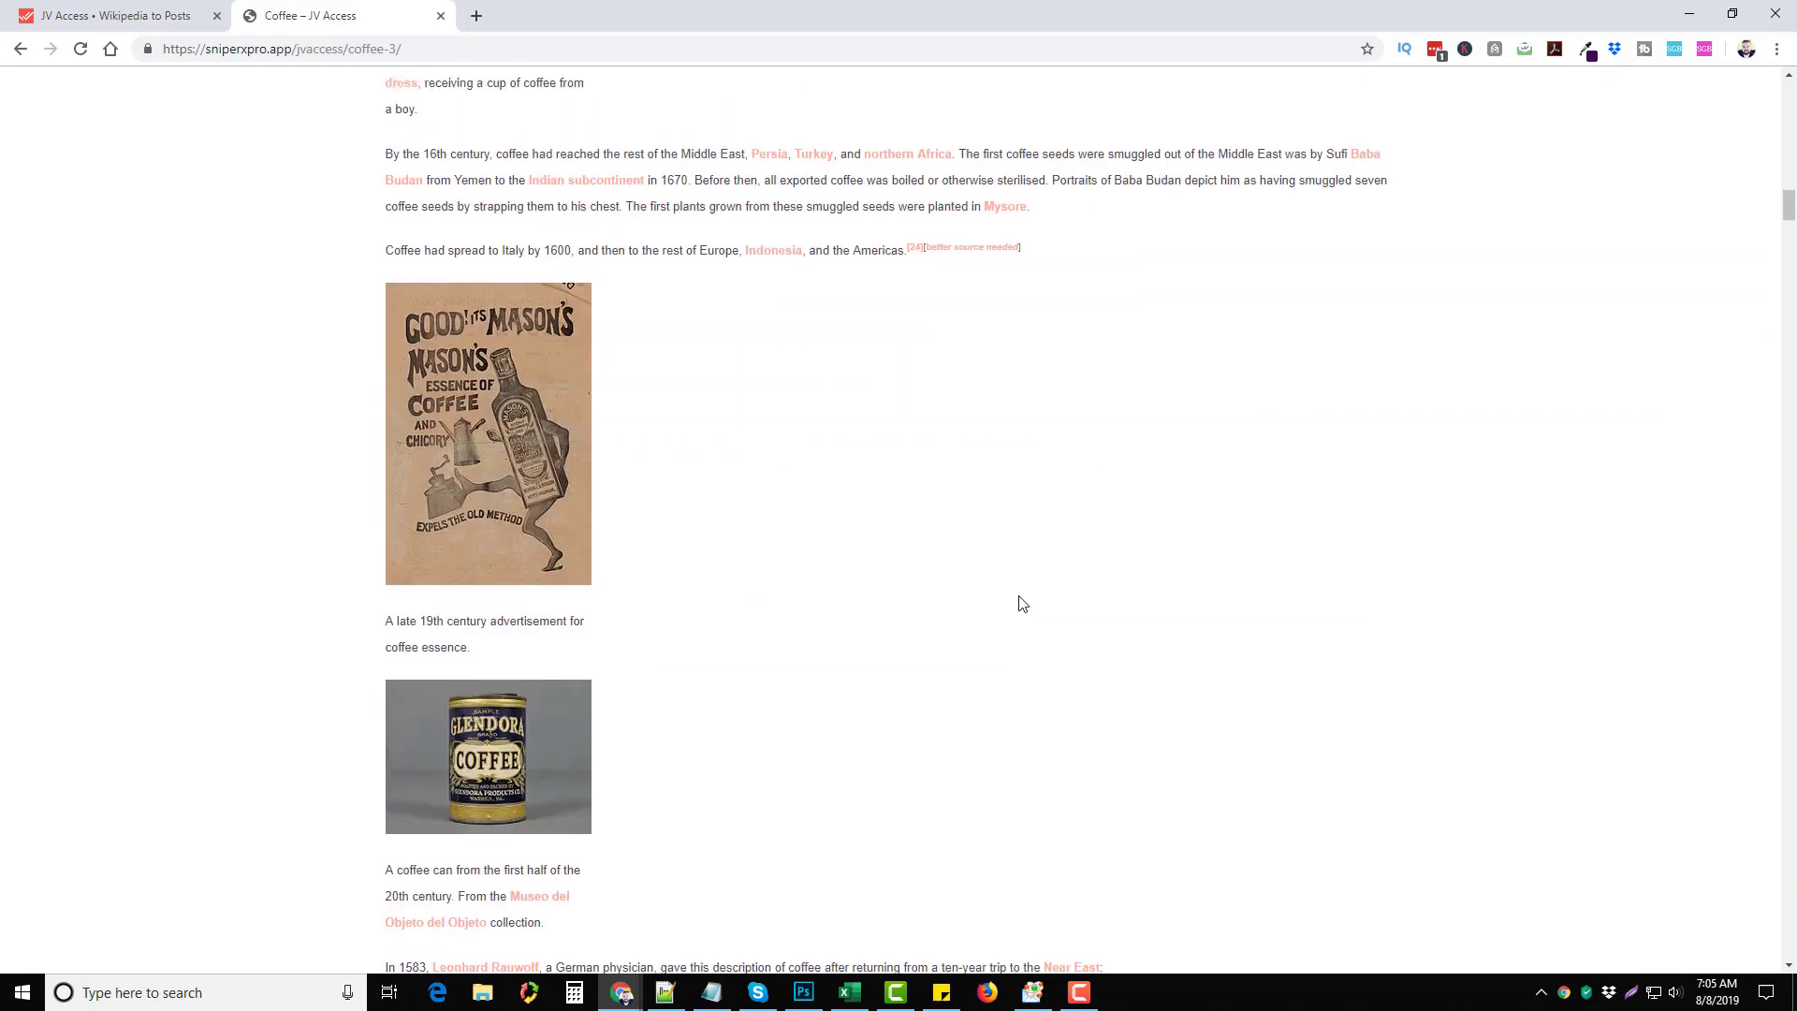
scroll("up", 3)
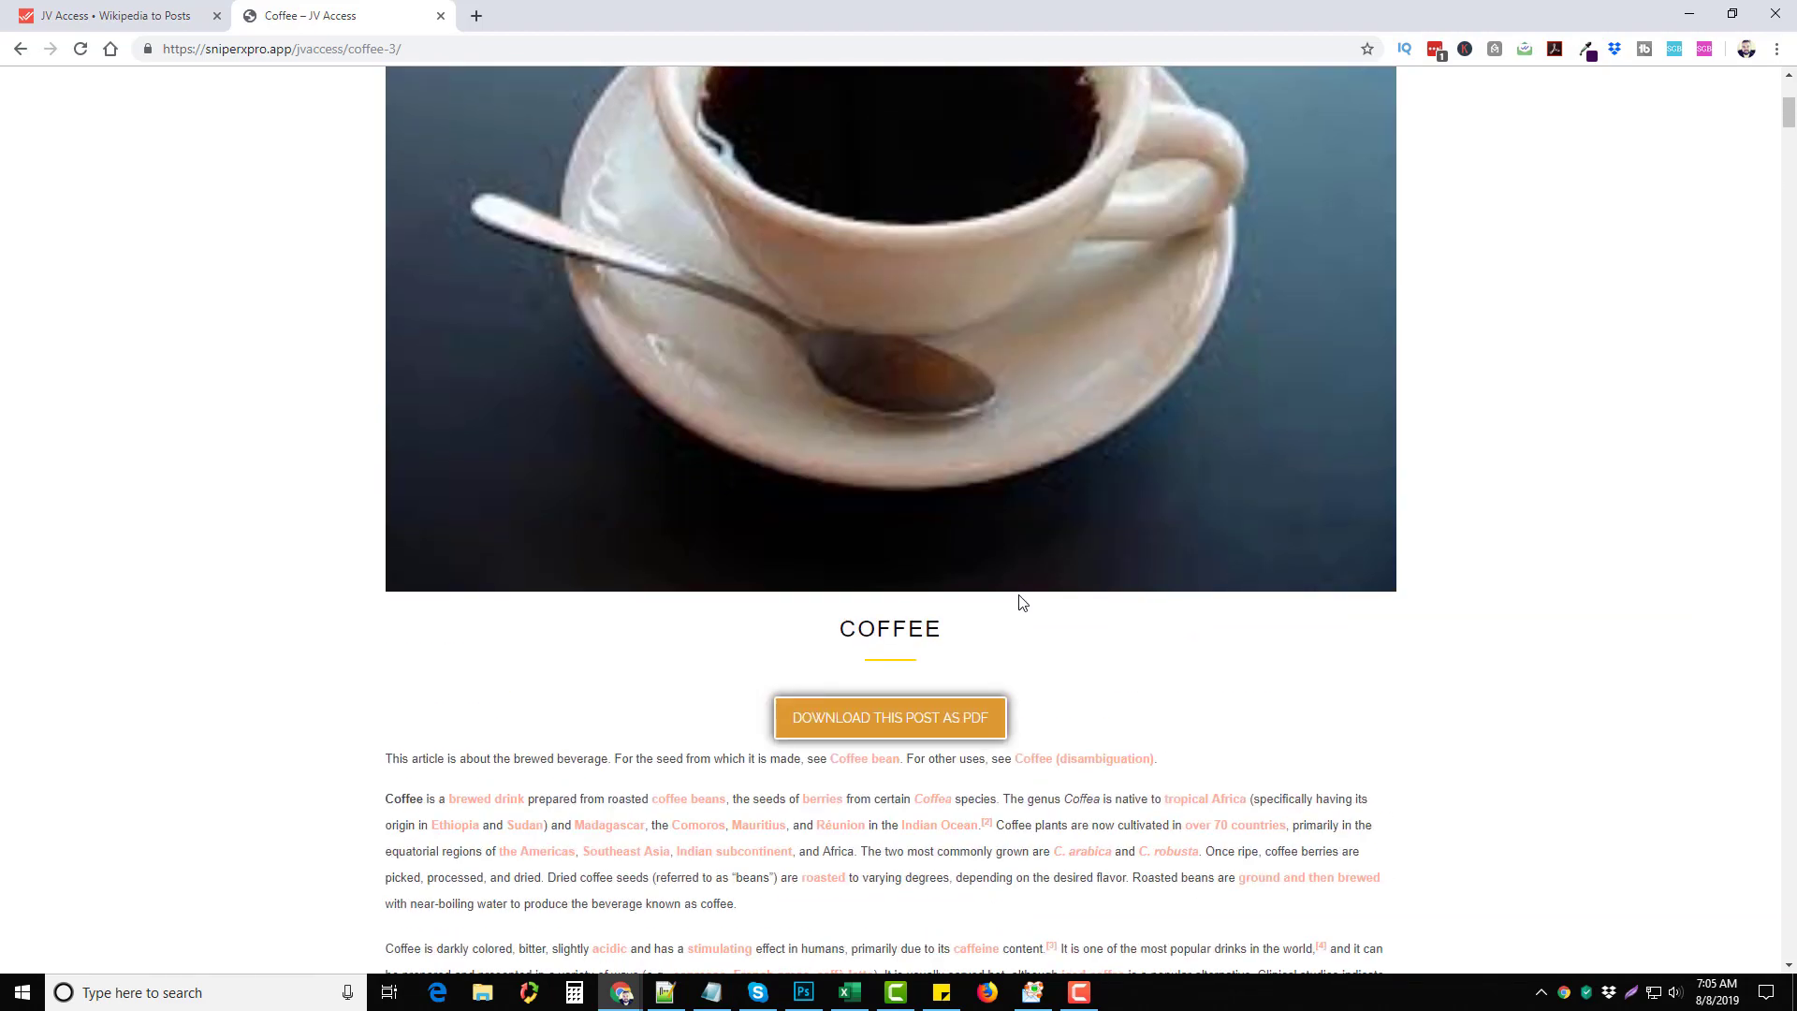
scroll("down", 3)
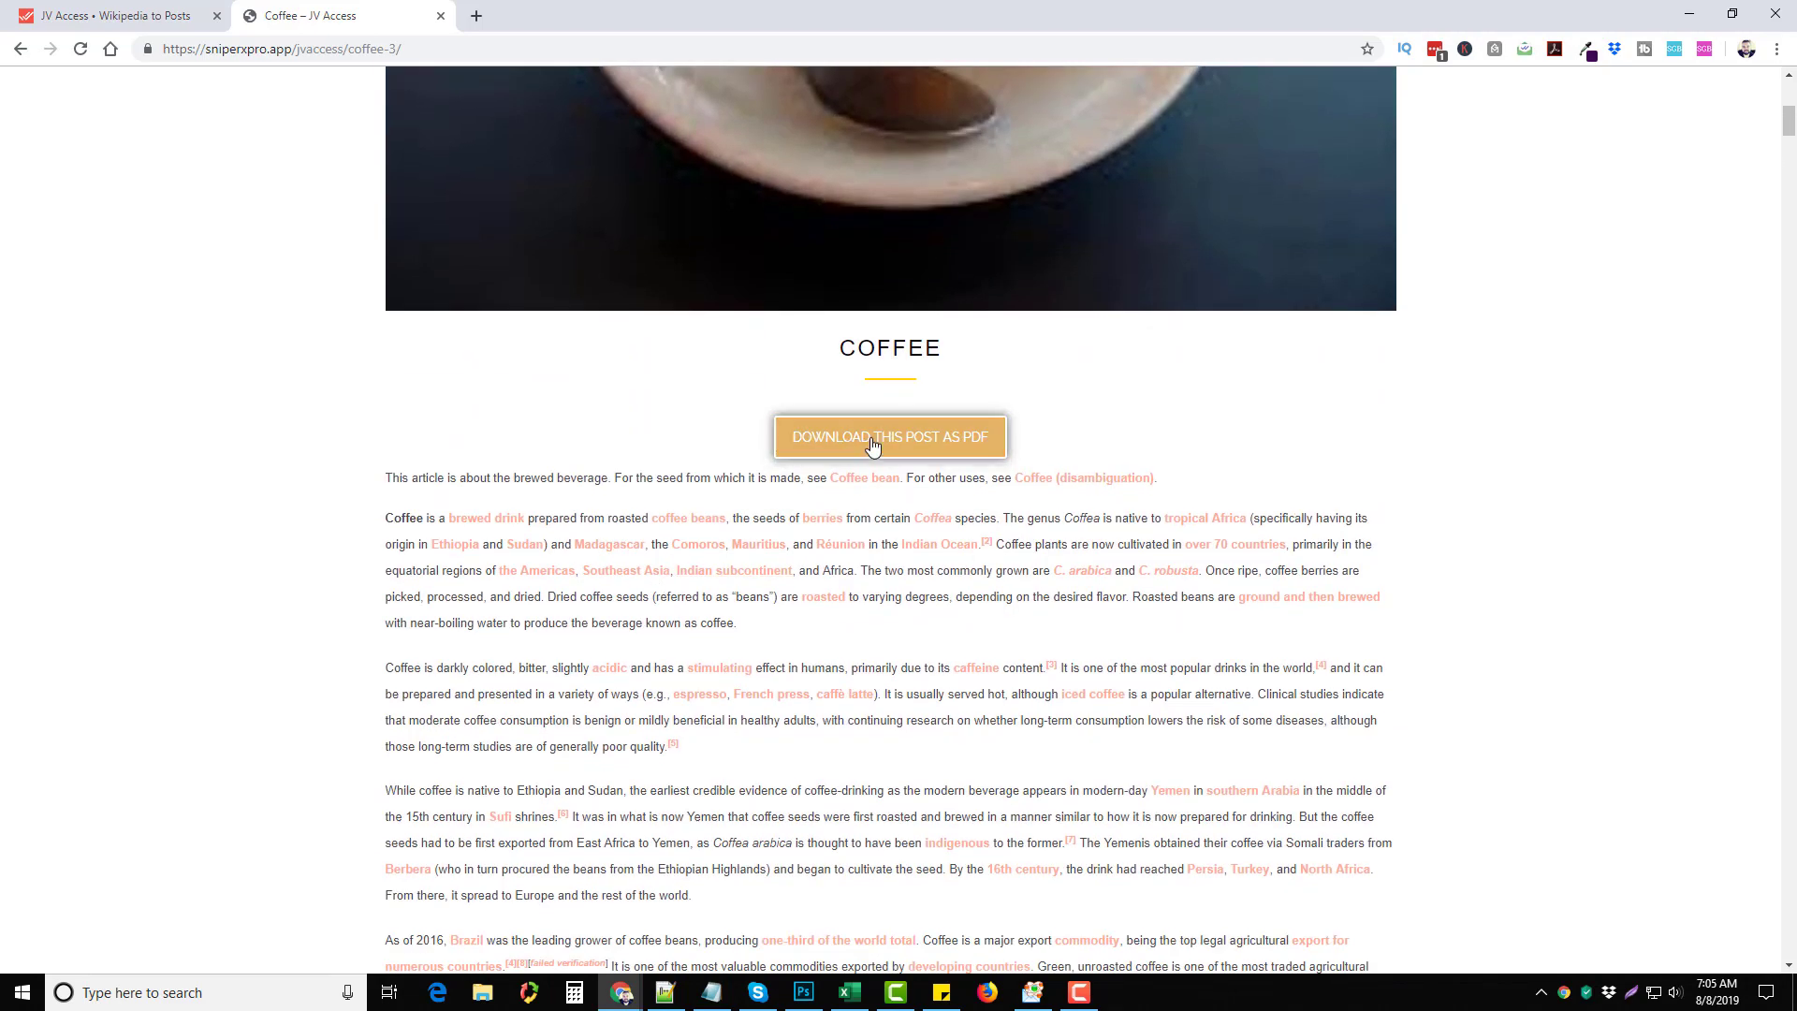
left_click(889, 436)
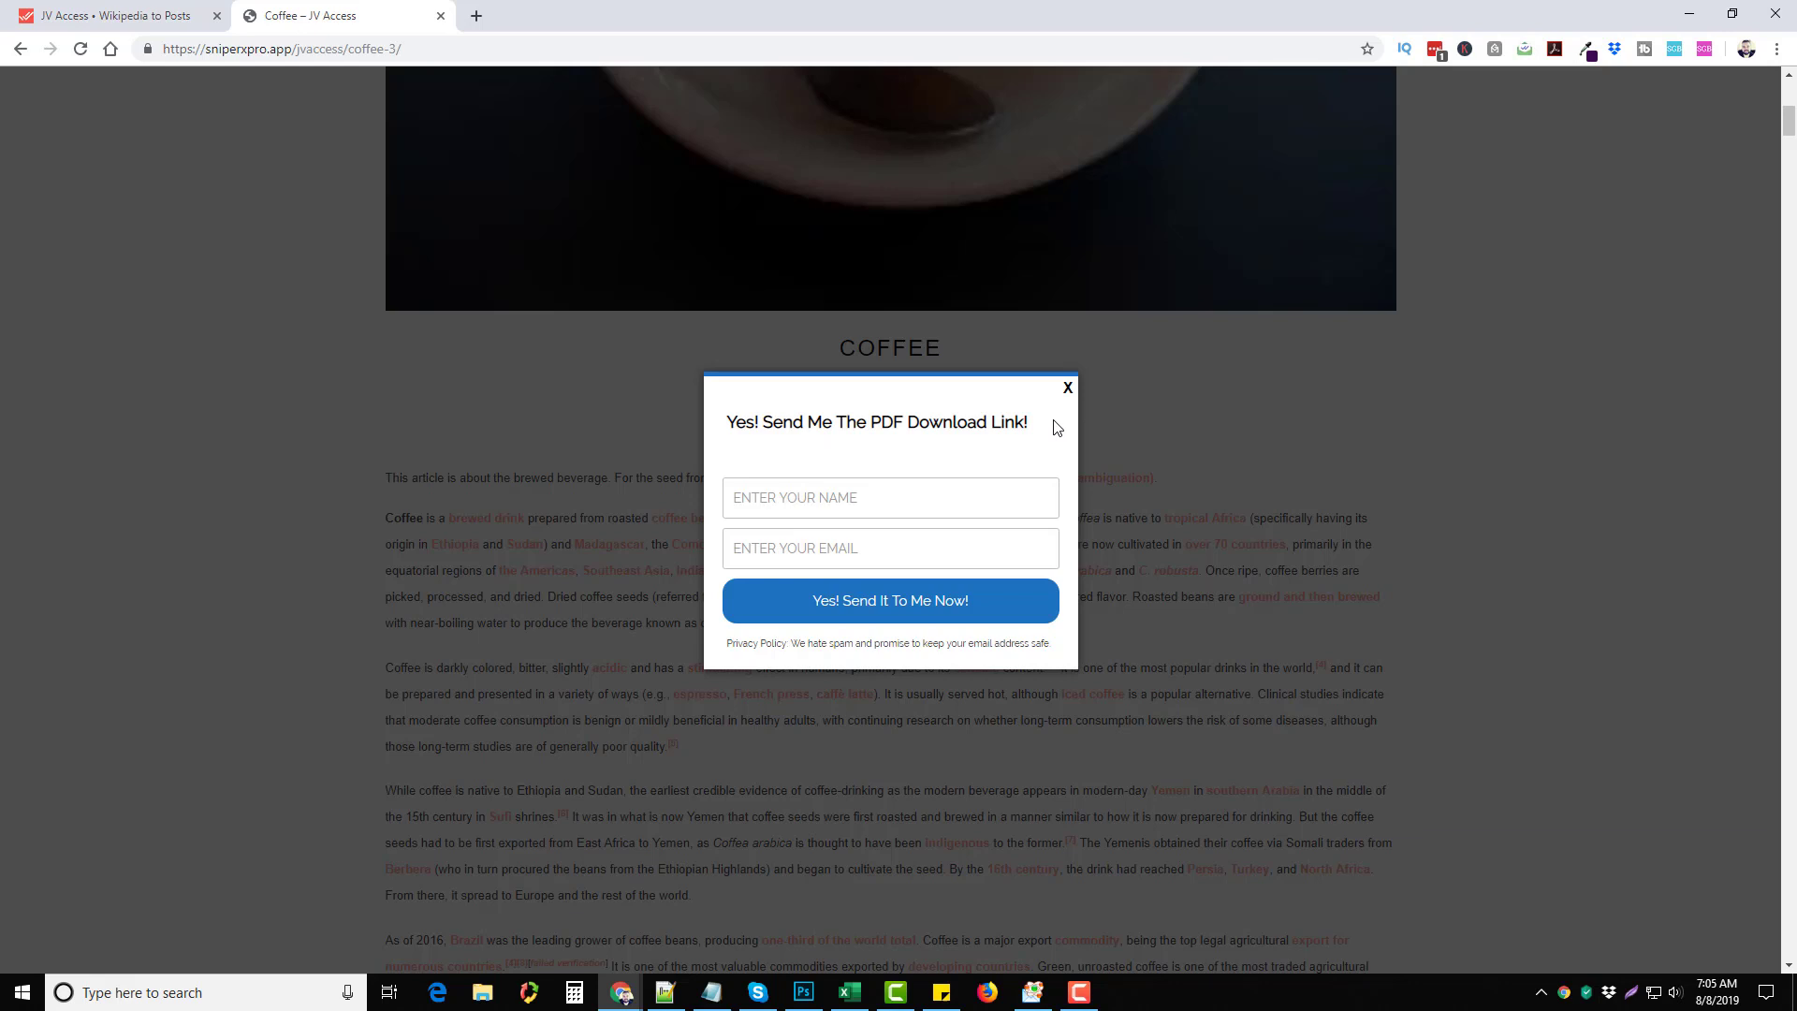
mouse_move(1065, 389)
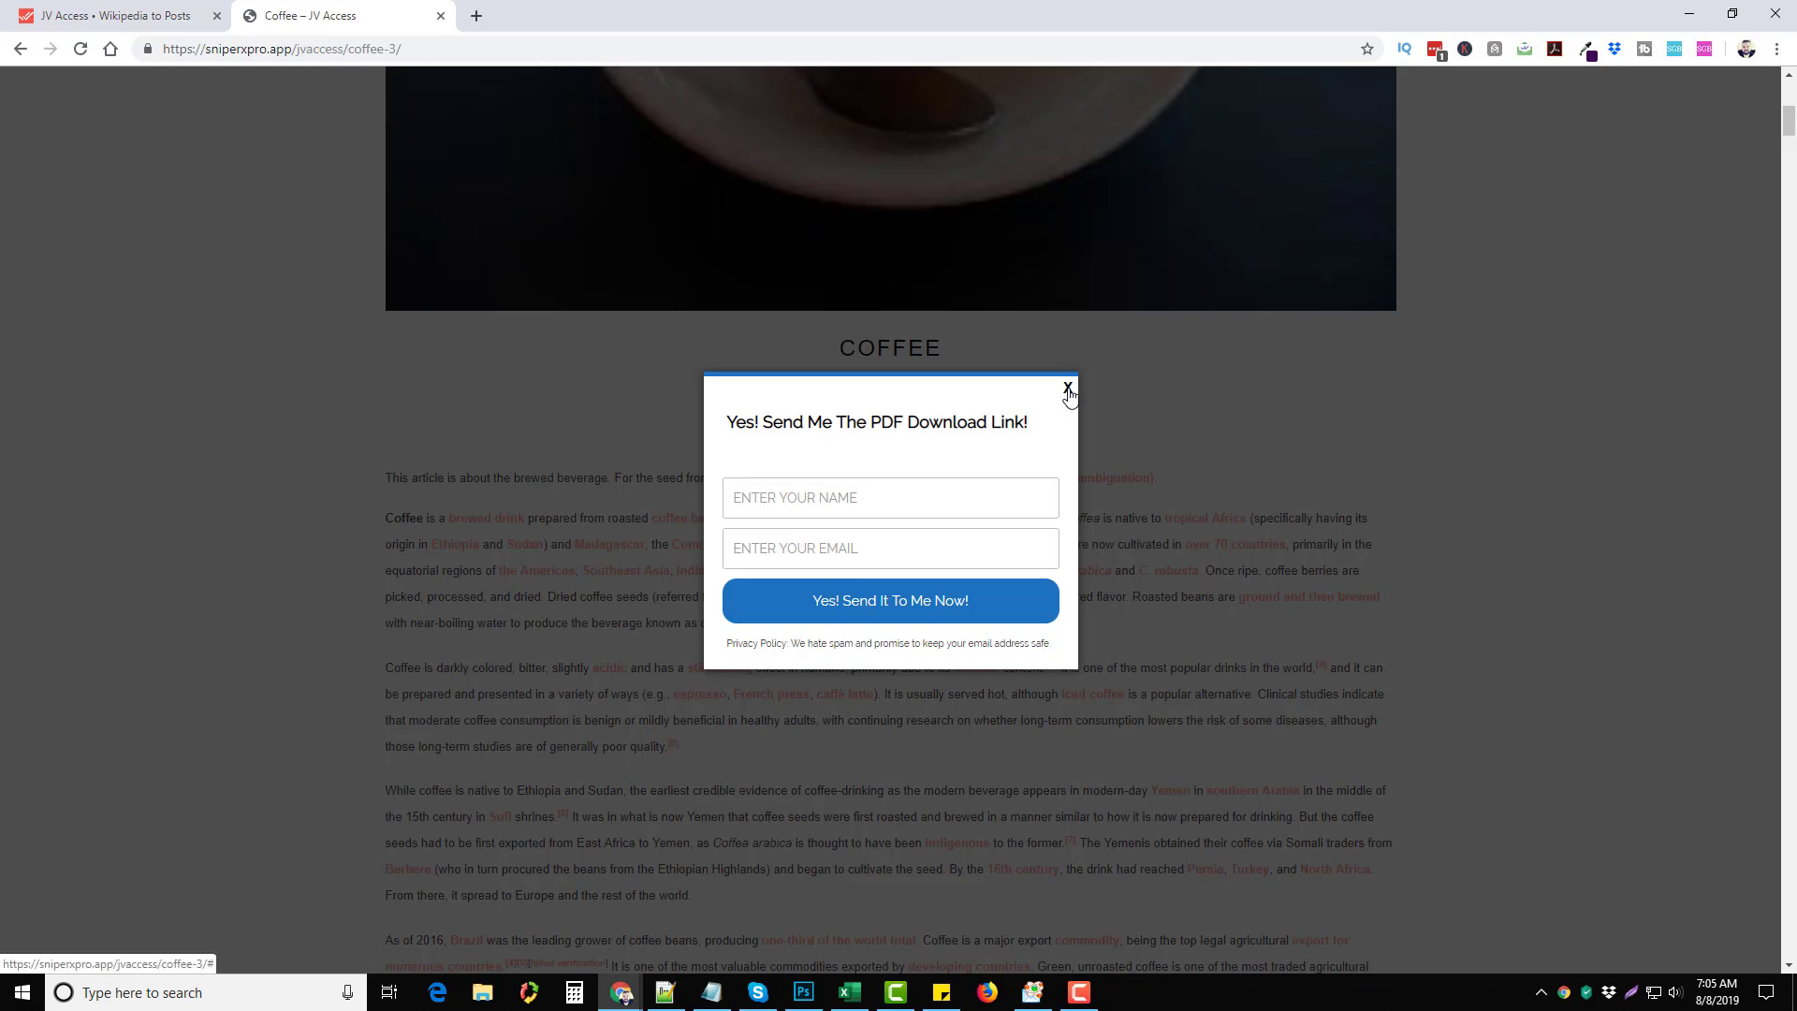
left_click(1068, 385)
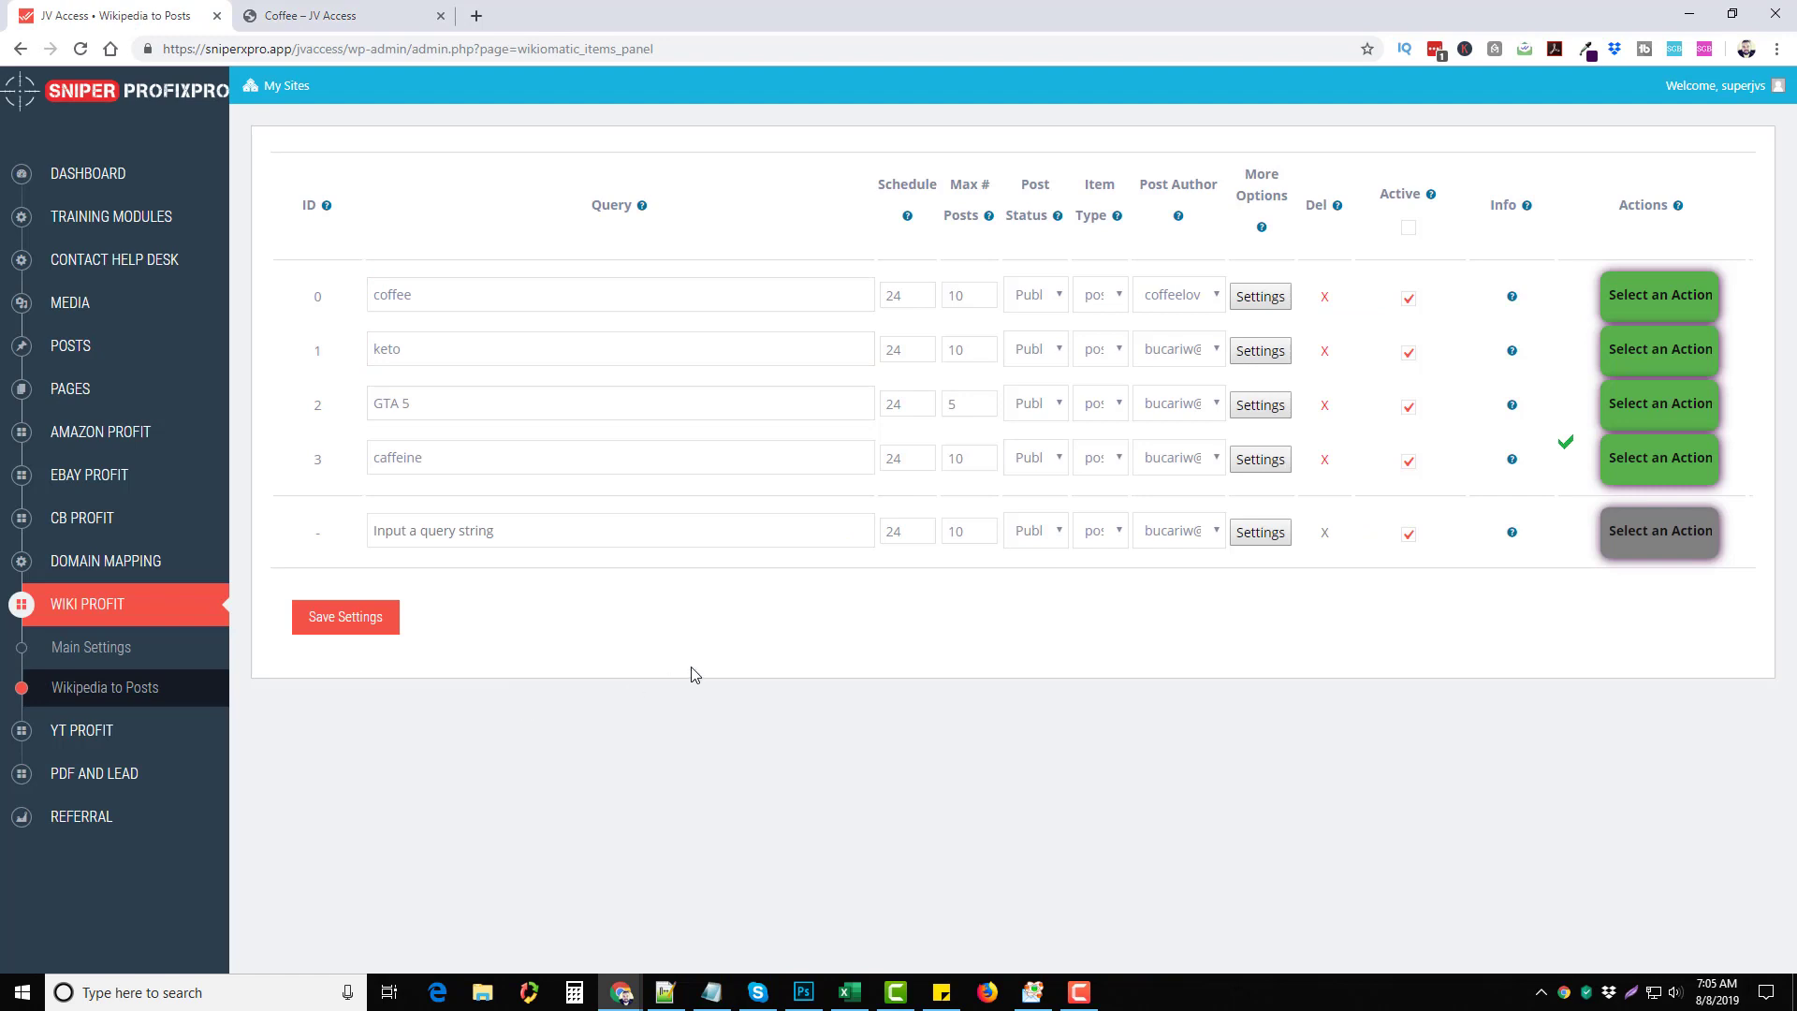
mouse_move(799, 619)
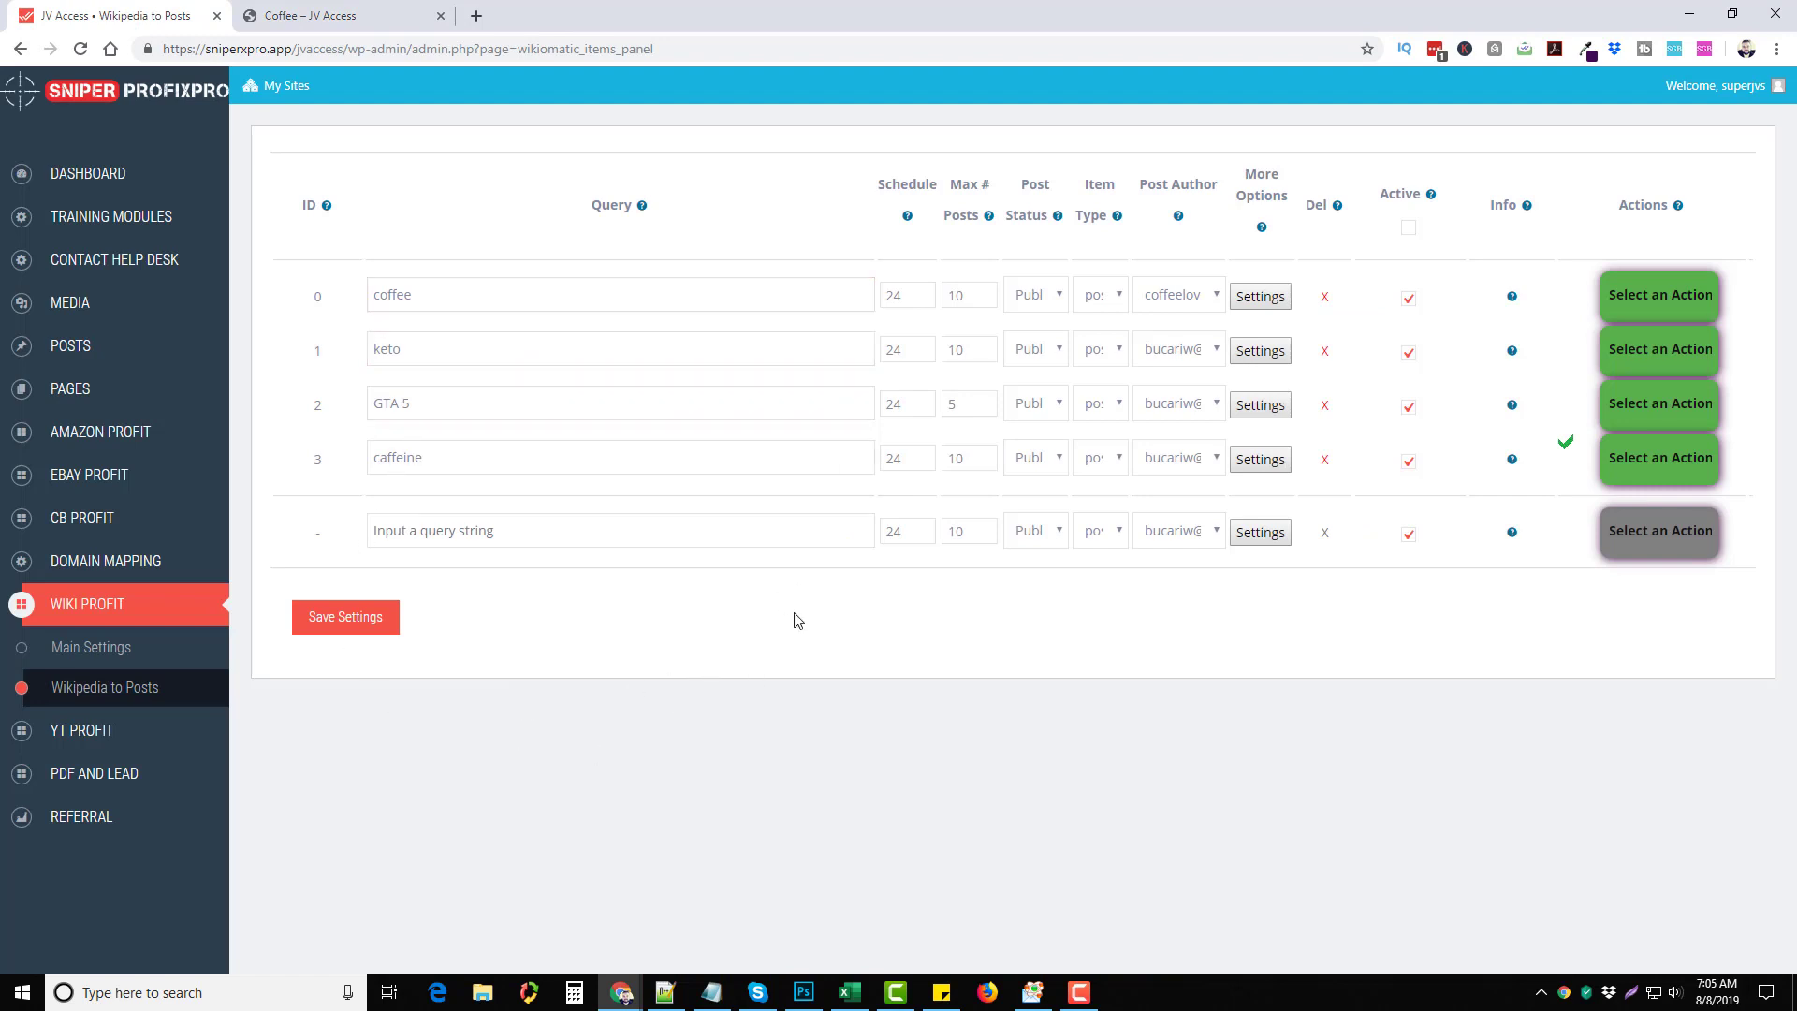
mouse_move(285, 468)
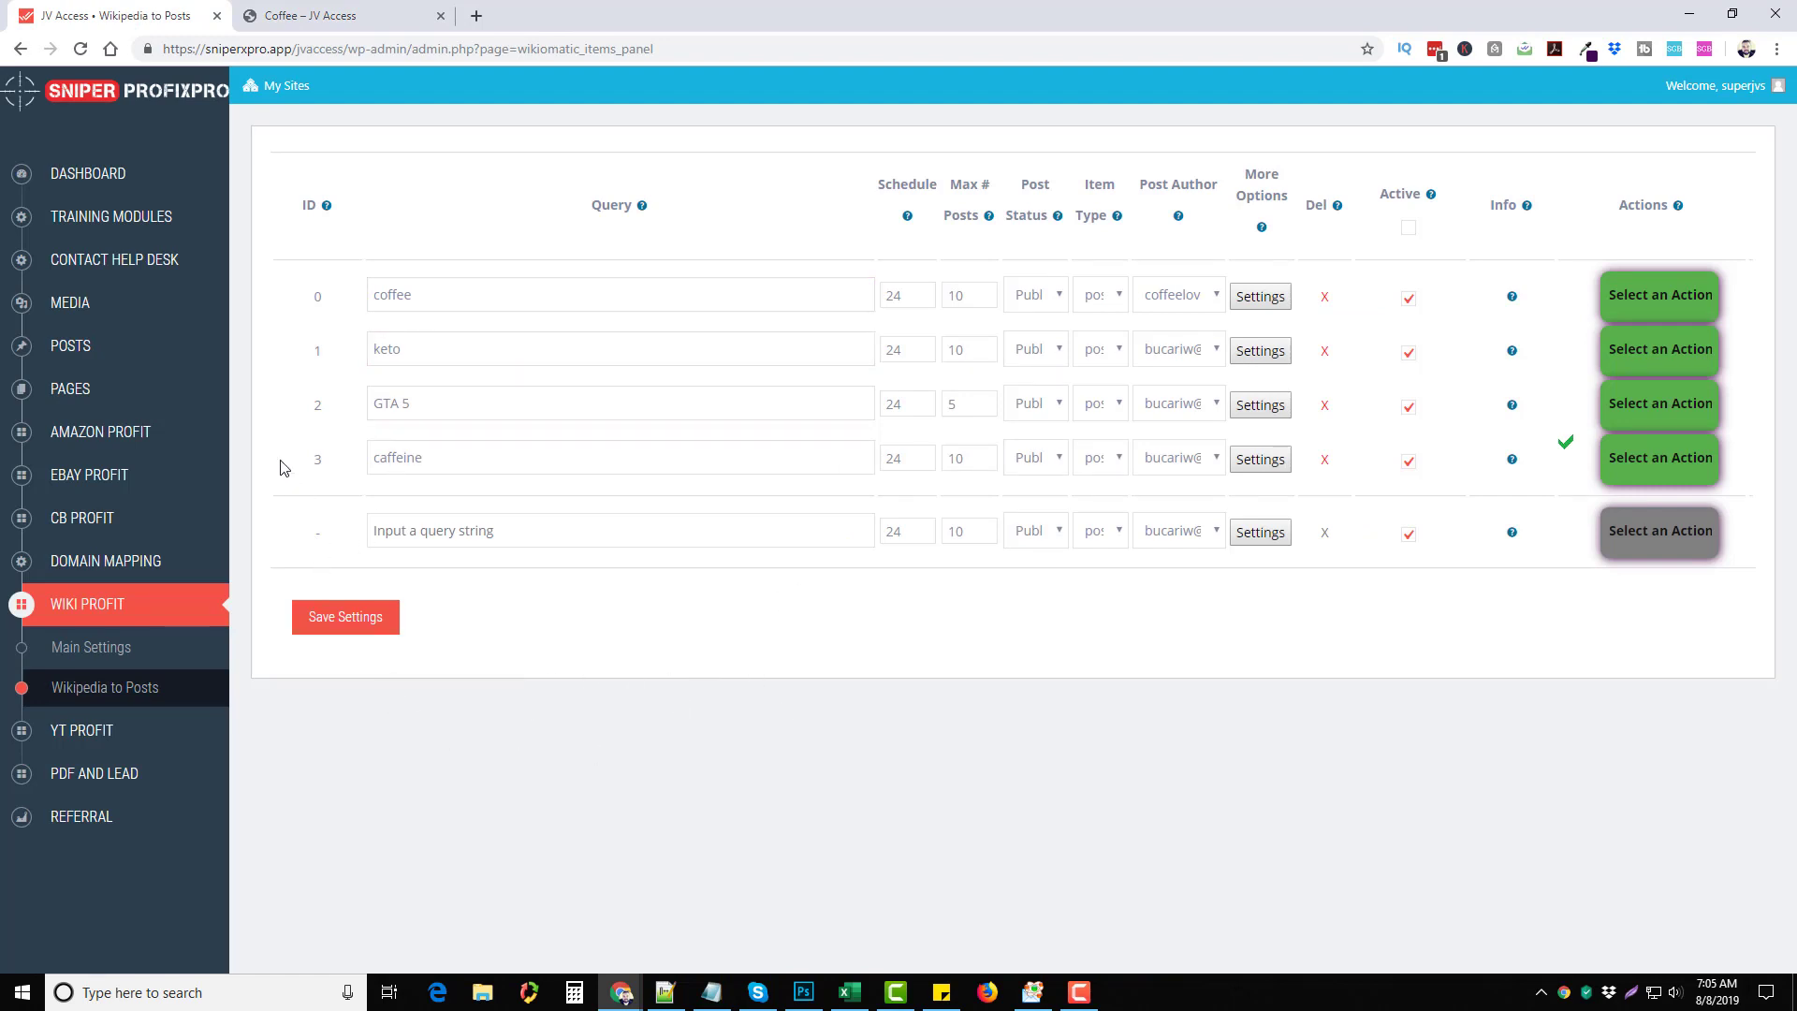
mouse_move(845, 779)
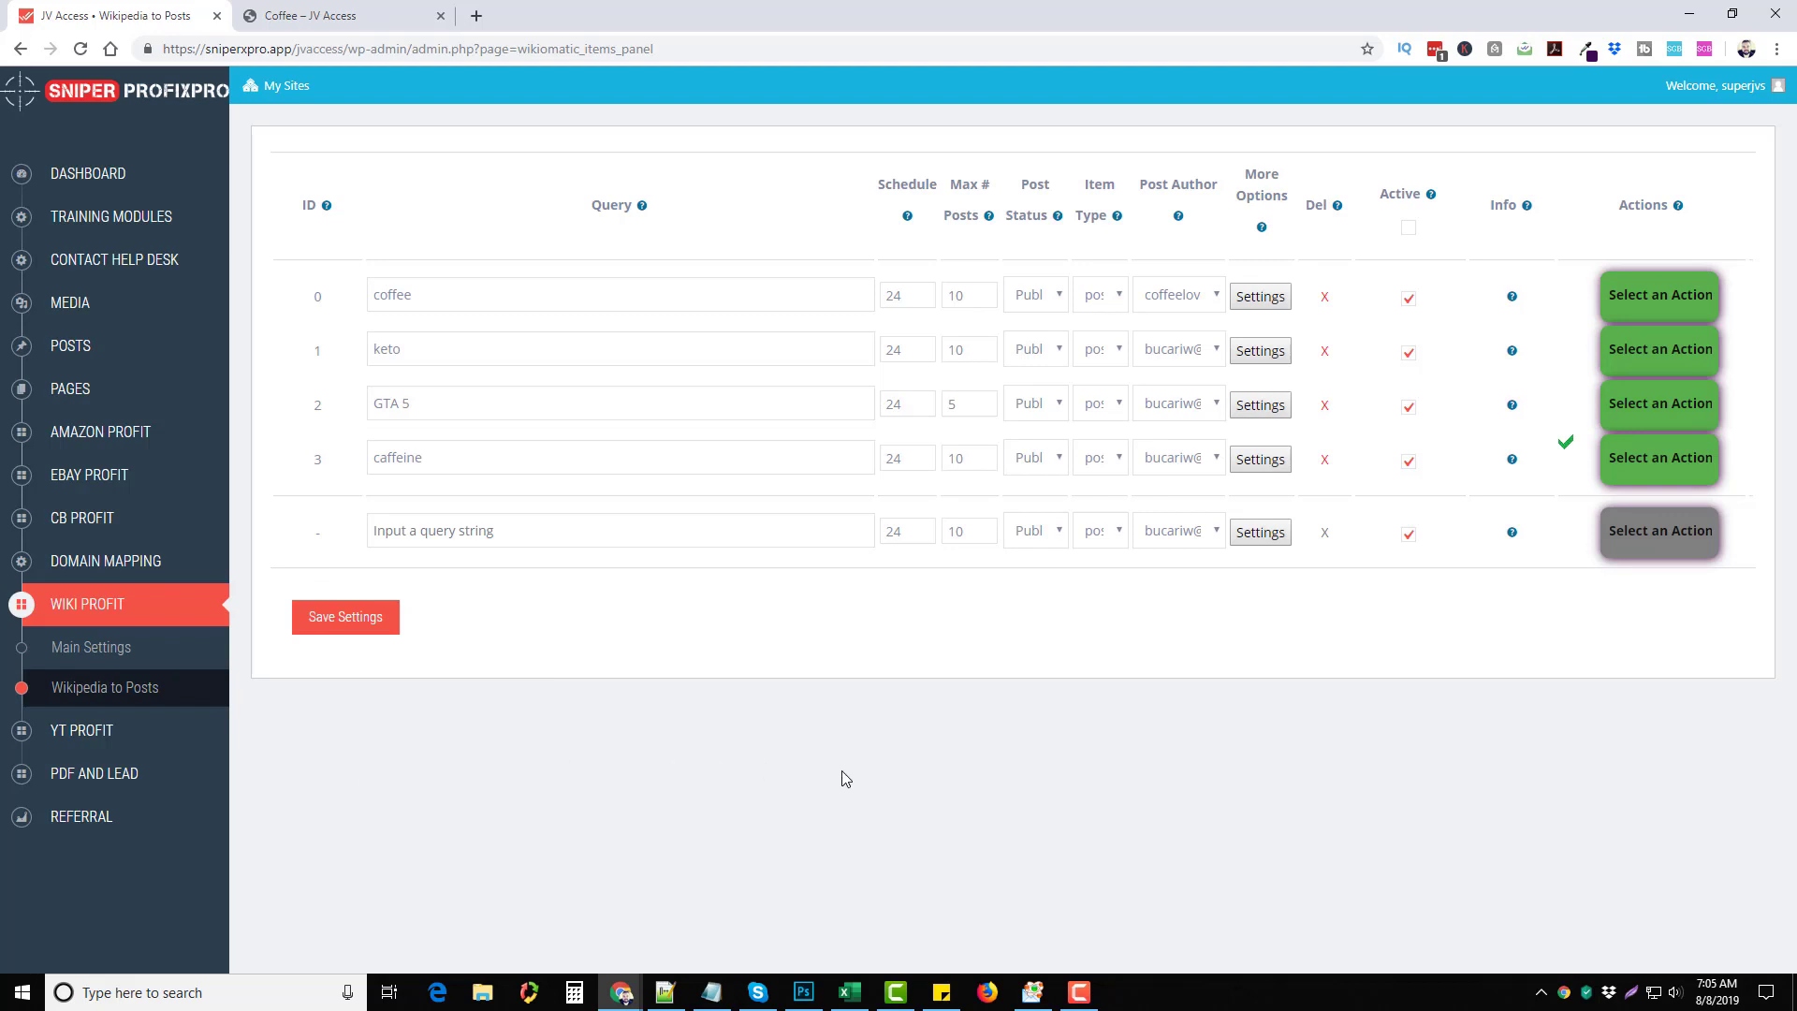
mouse_move(579, 741)
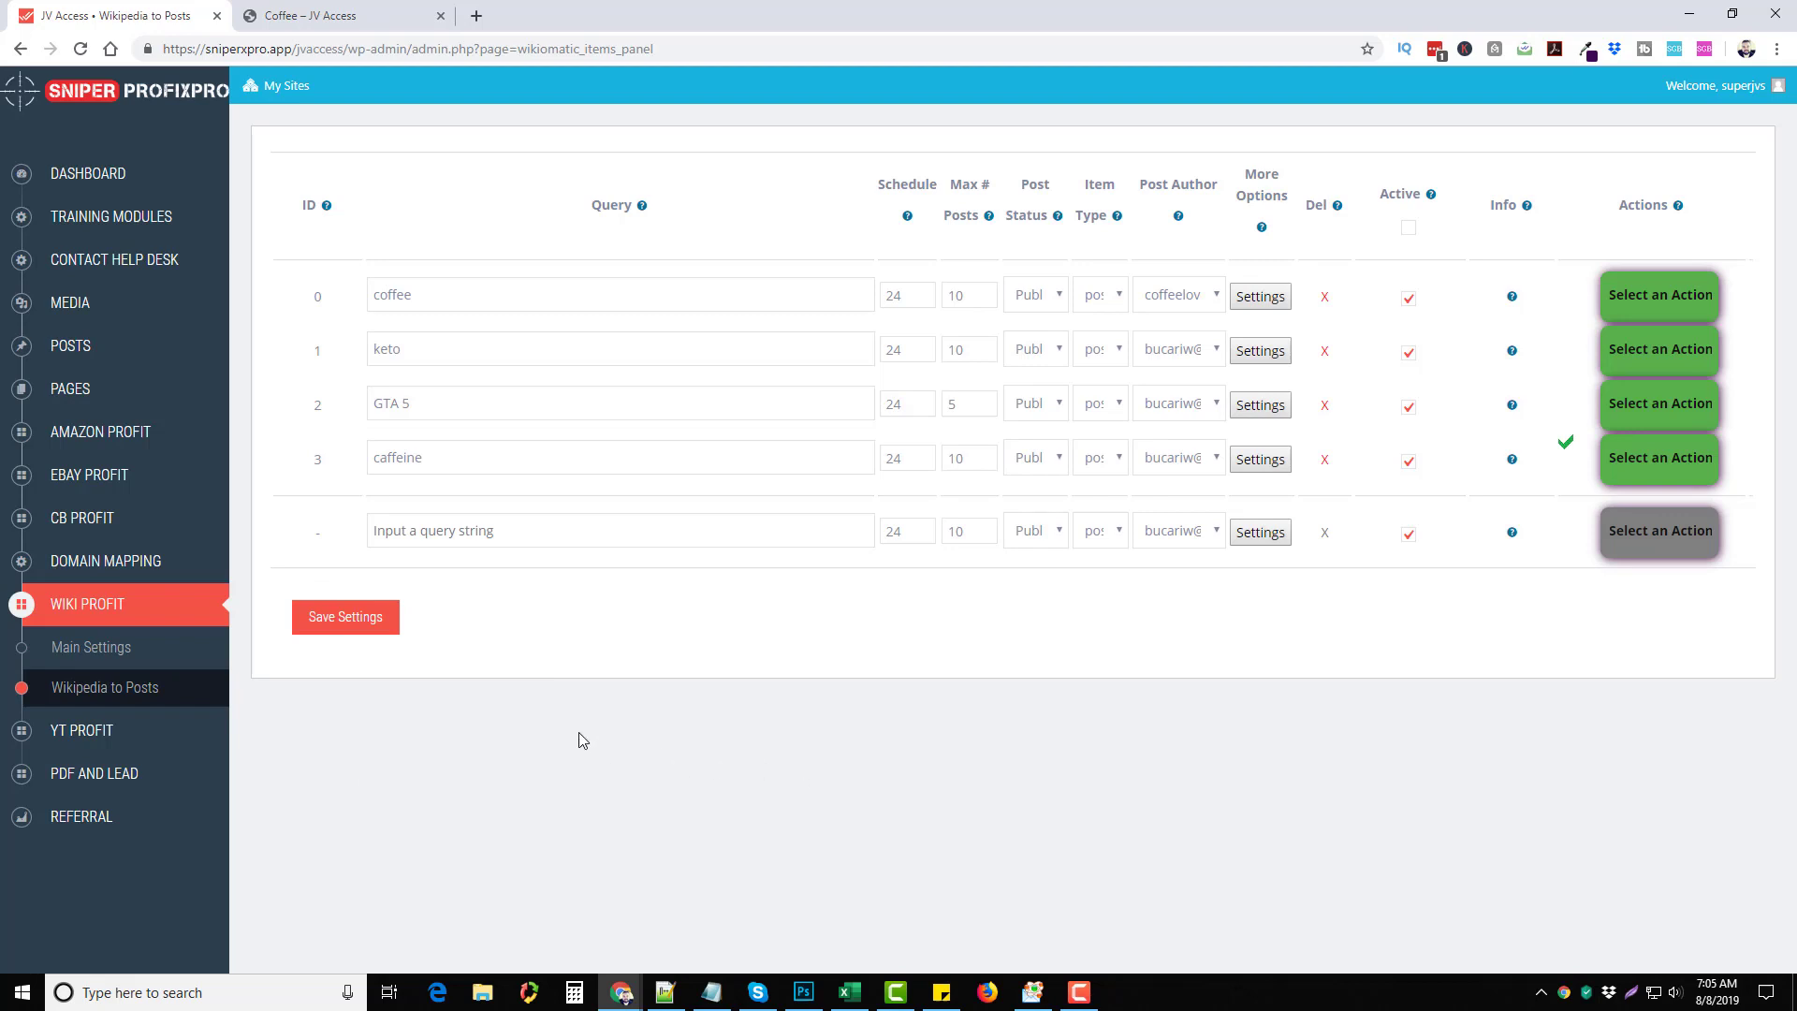
mouse_move(93, 773)
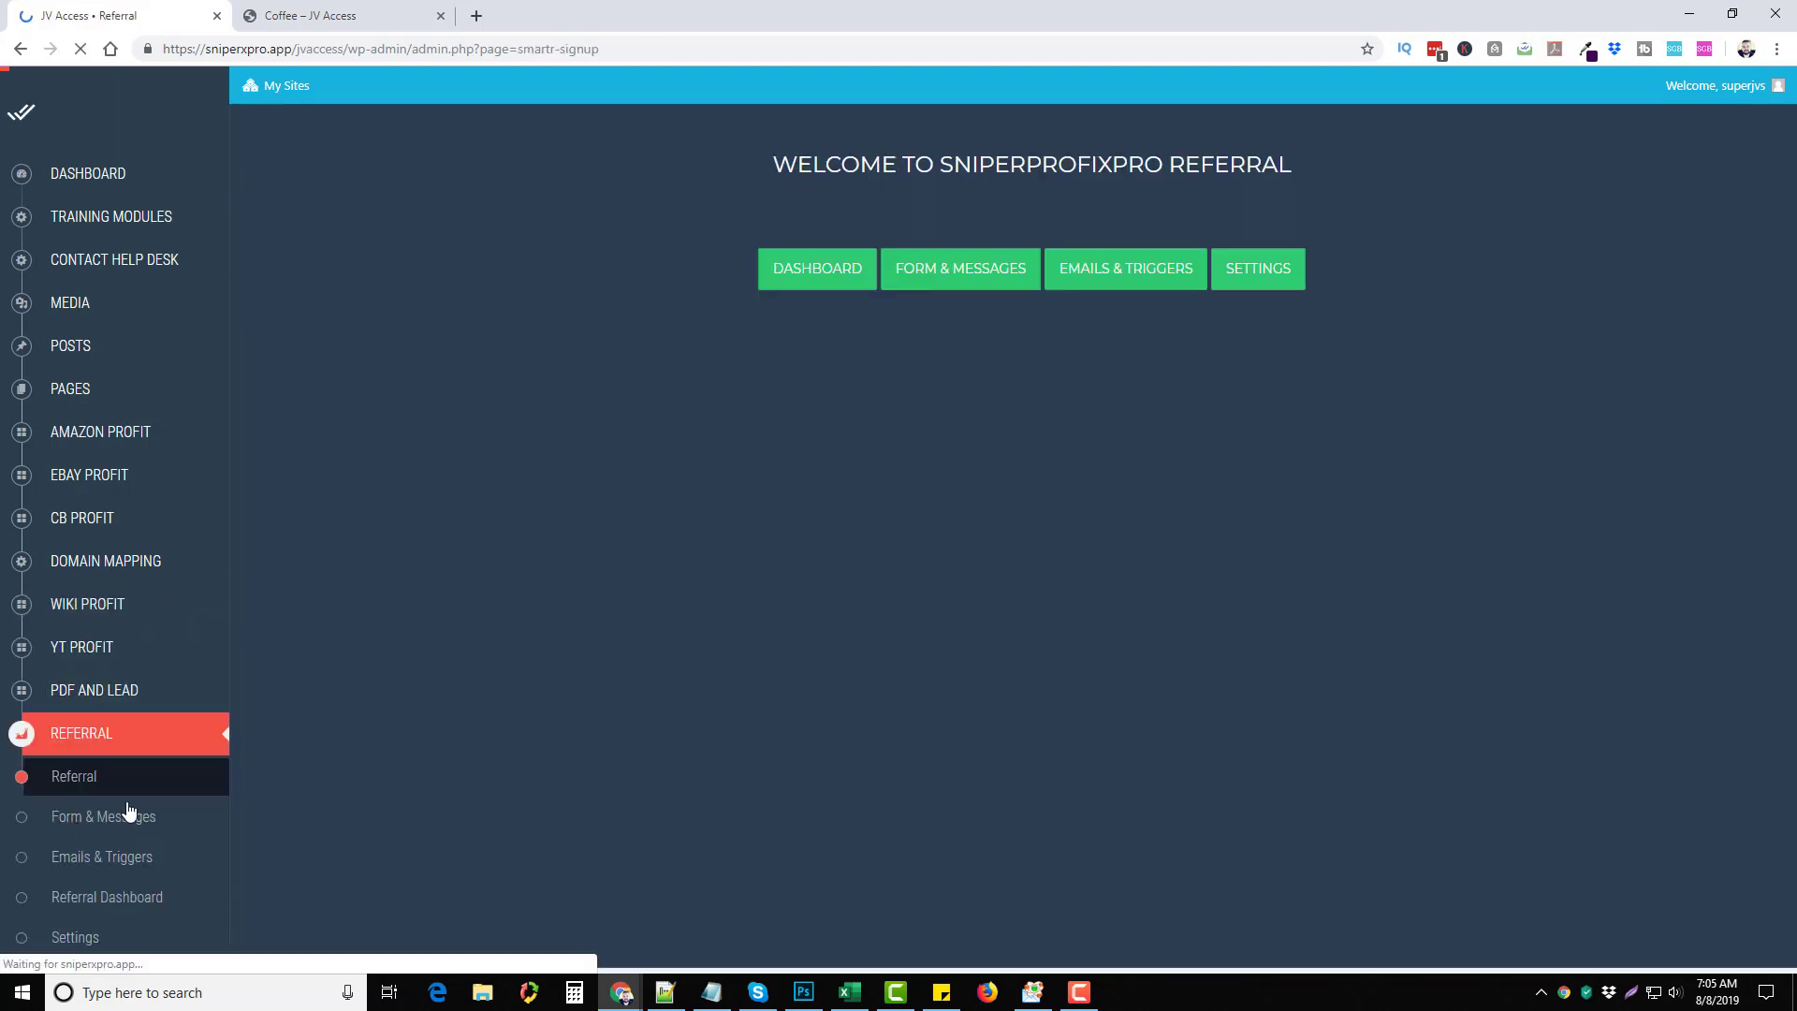
mouse_move(1020, 303)
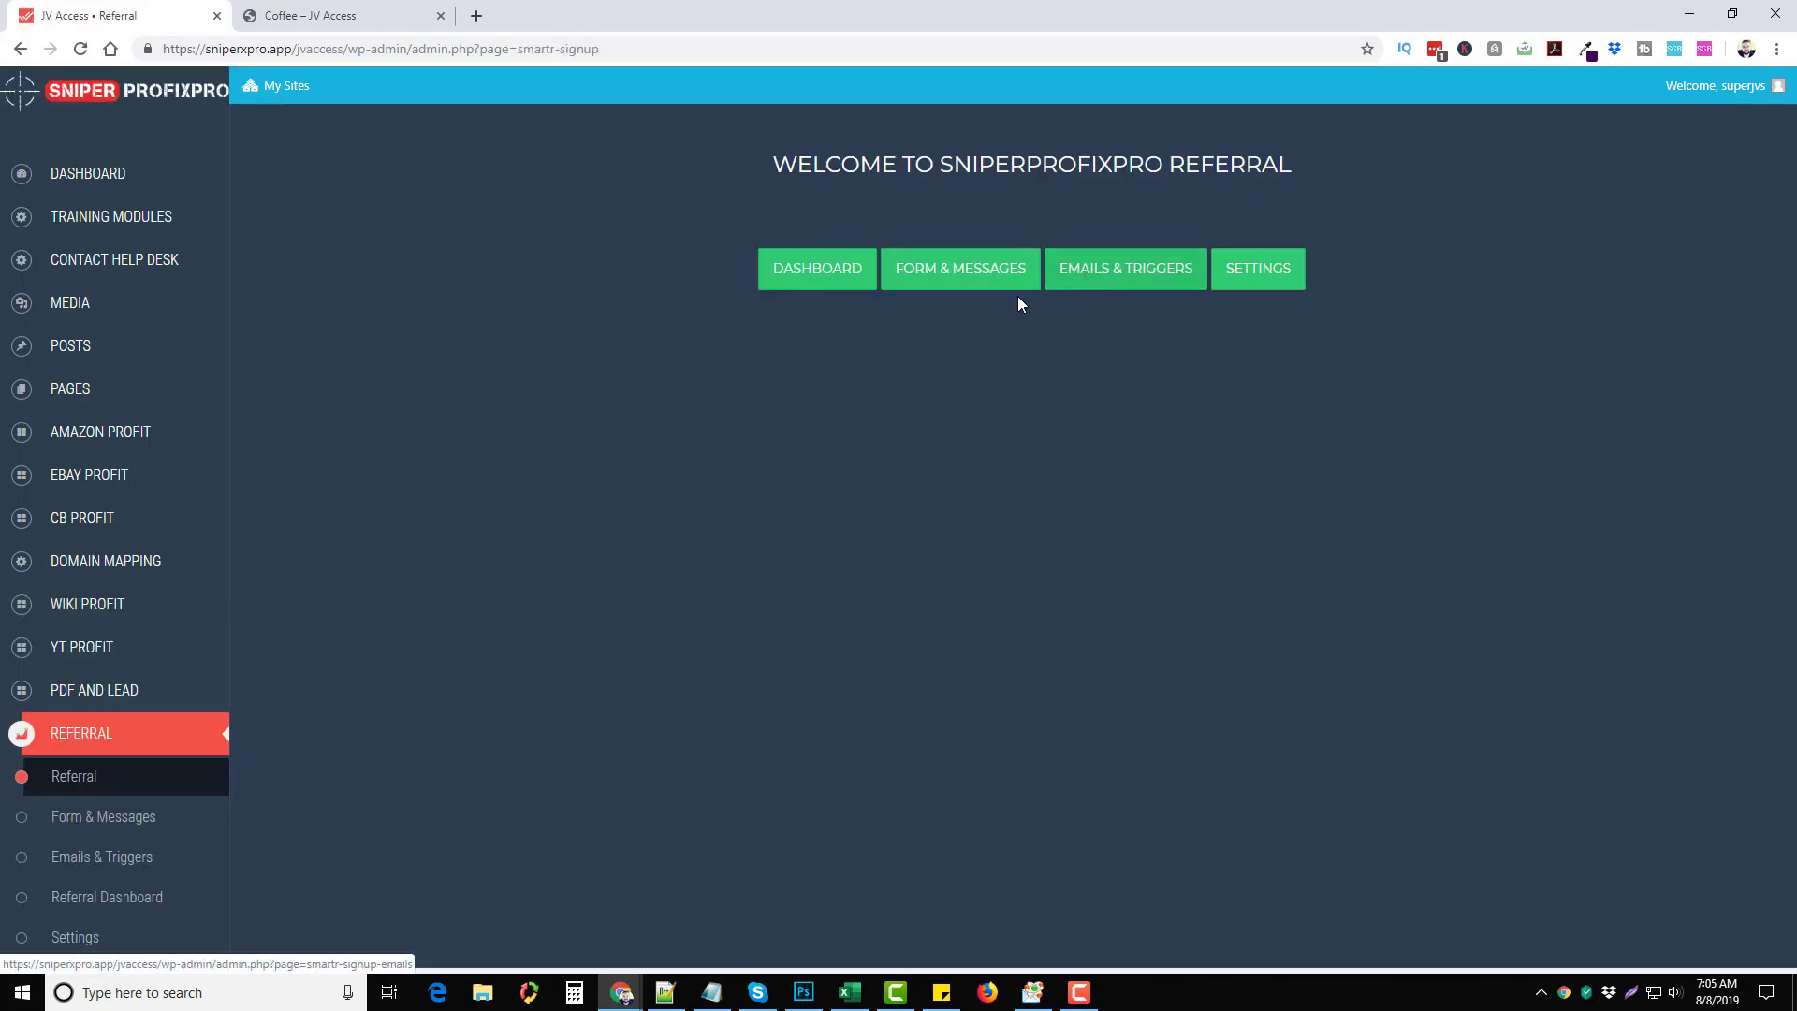
mouse_move(229, 831)
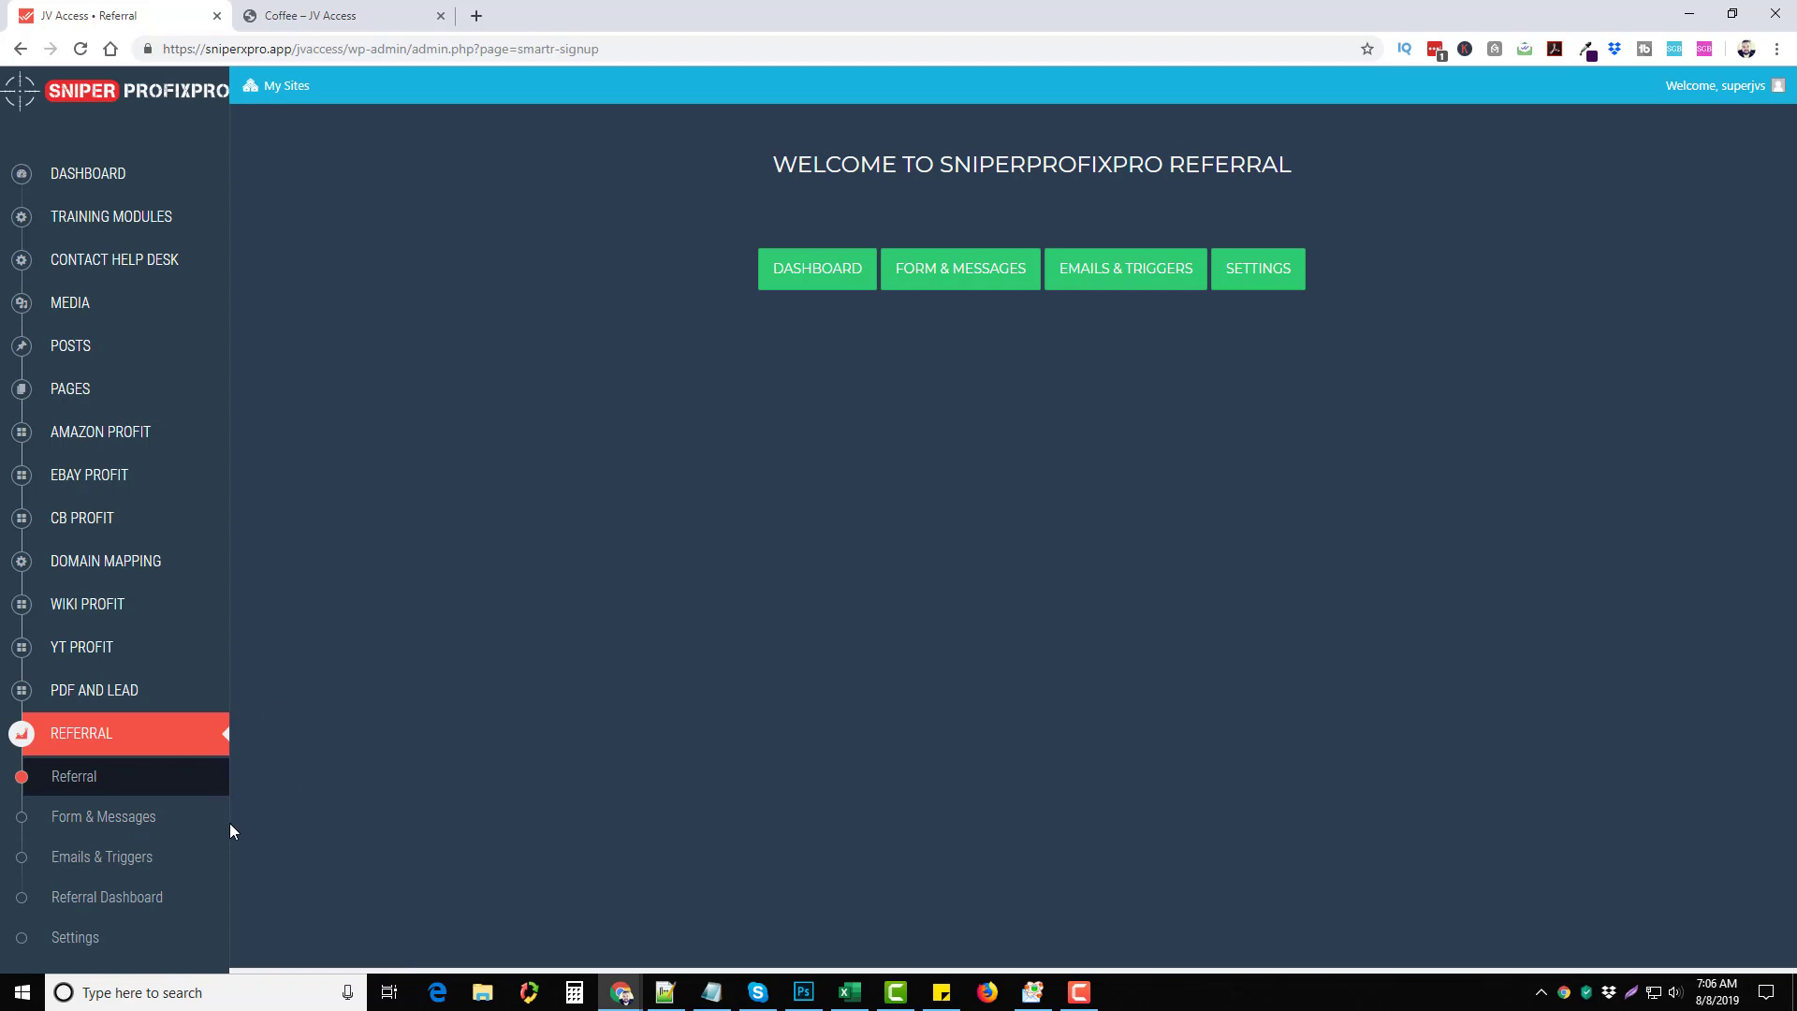
mouse_move(156, 743)
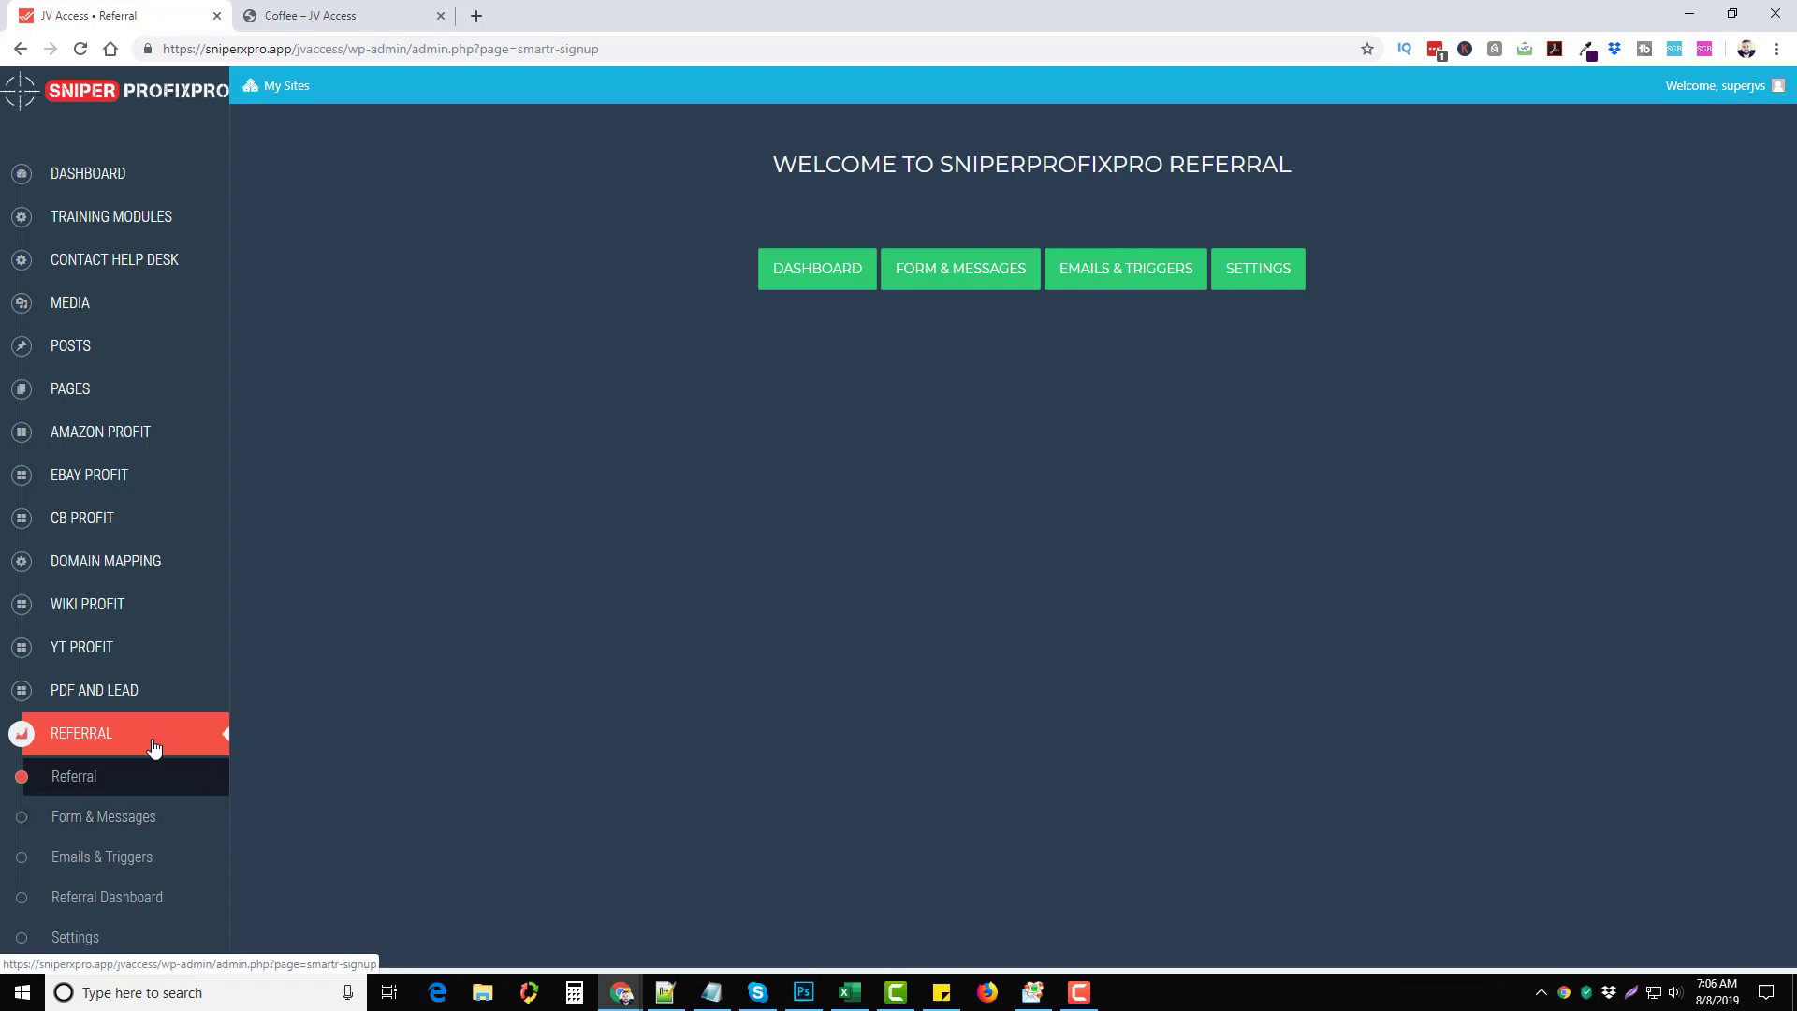
mouse_move(365, 638)
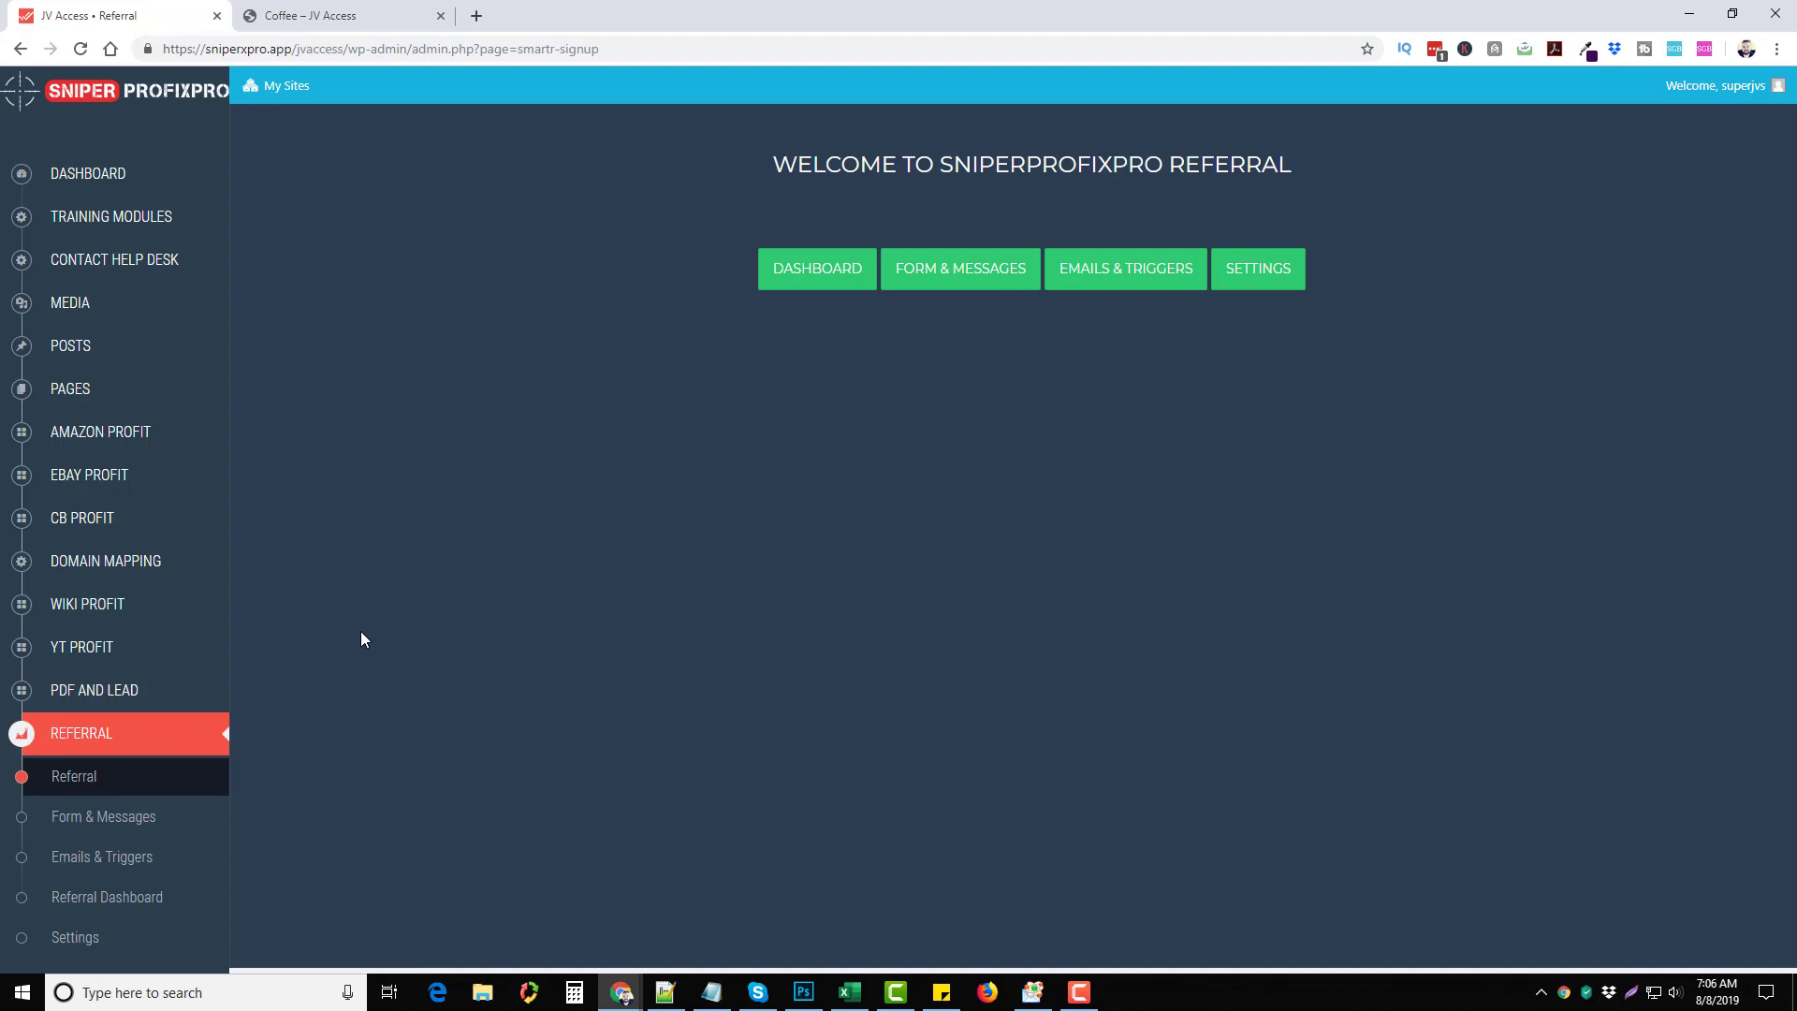
Step: View the Referral Dashboard with its 60 total users, then return to the Coffee post
left_click(109, 897)
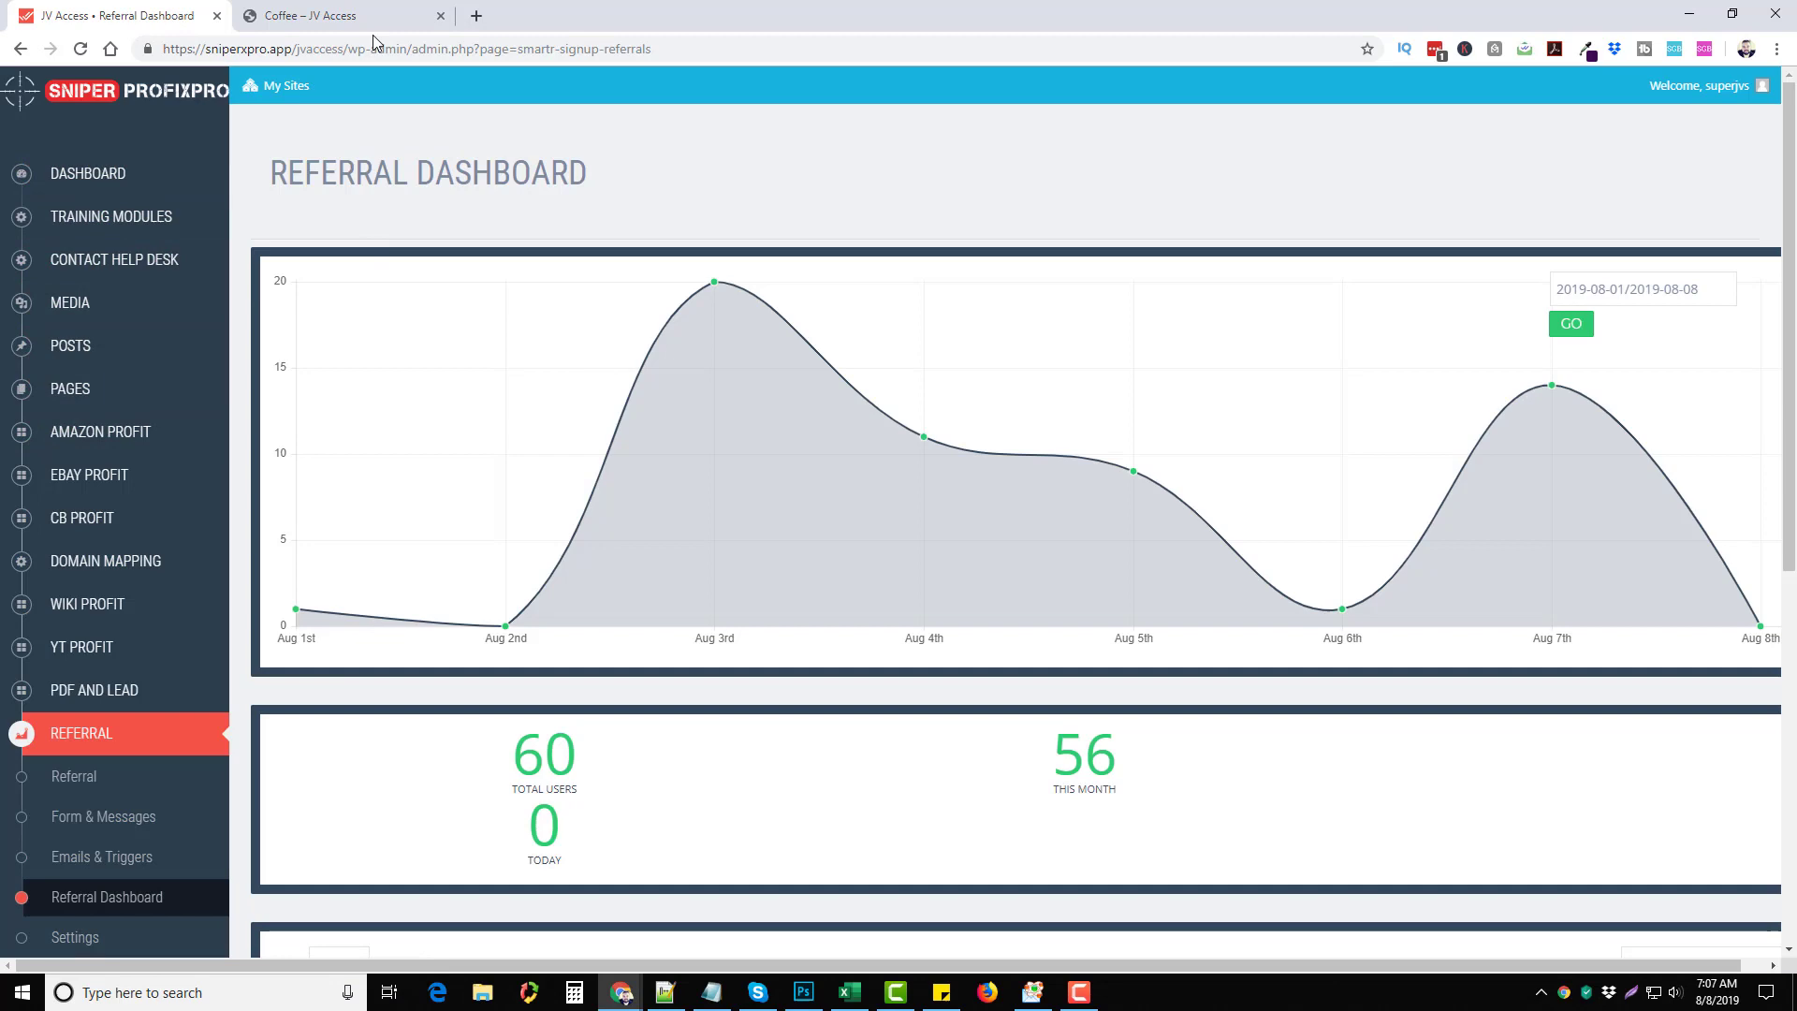
left_click(333, 15)
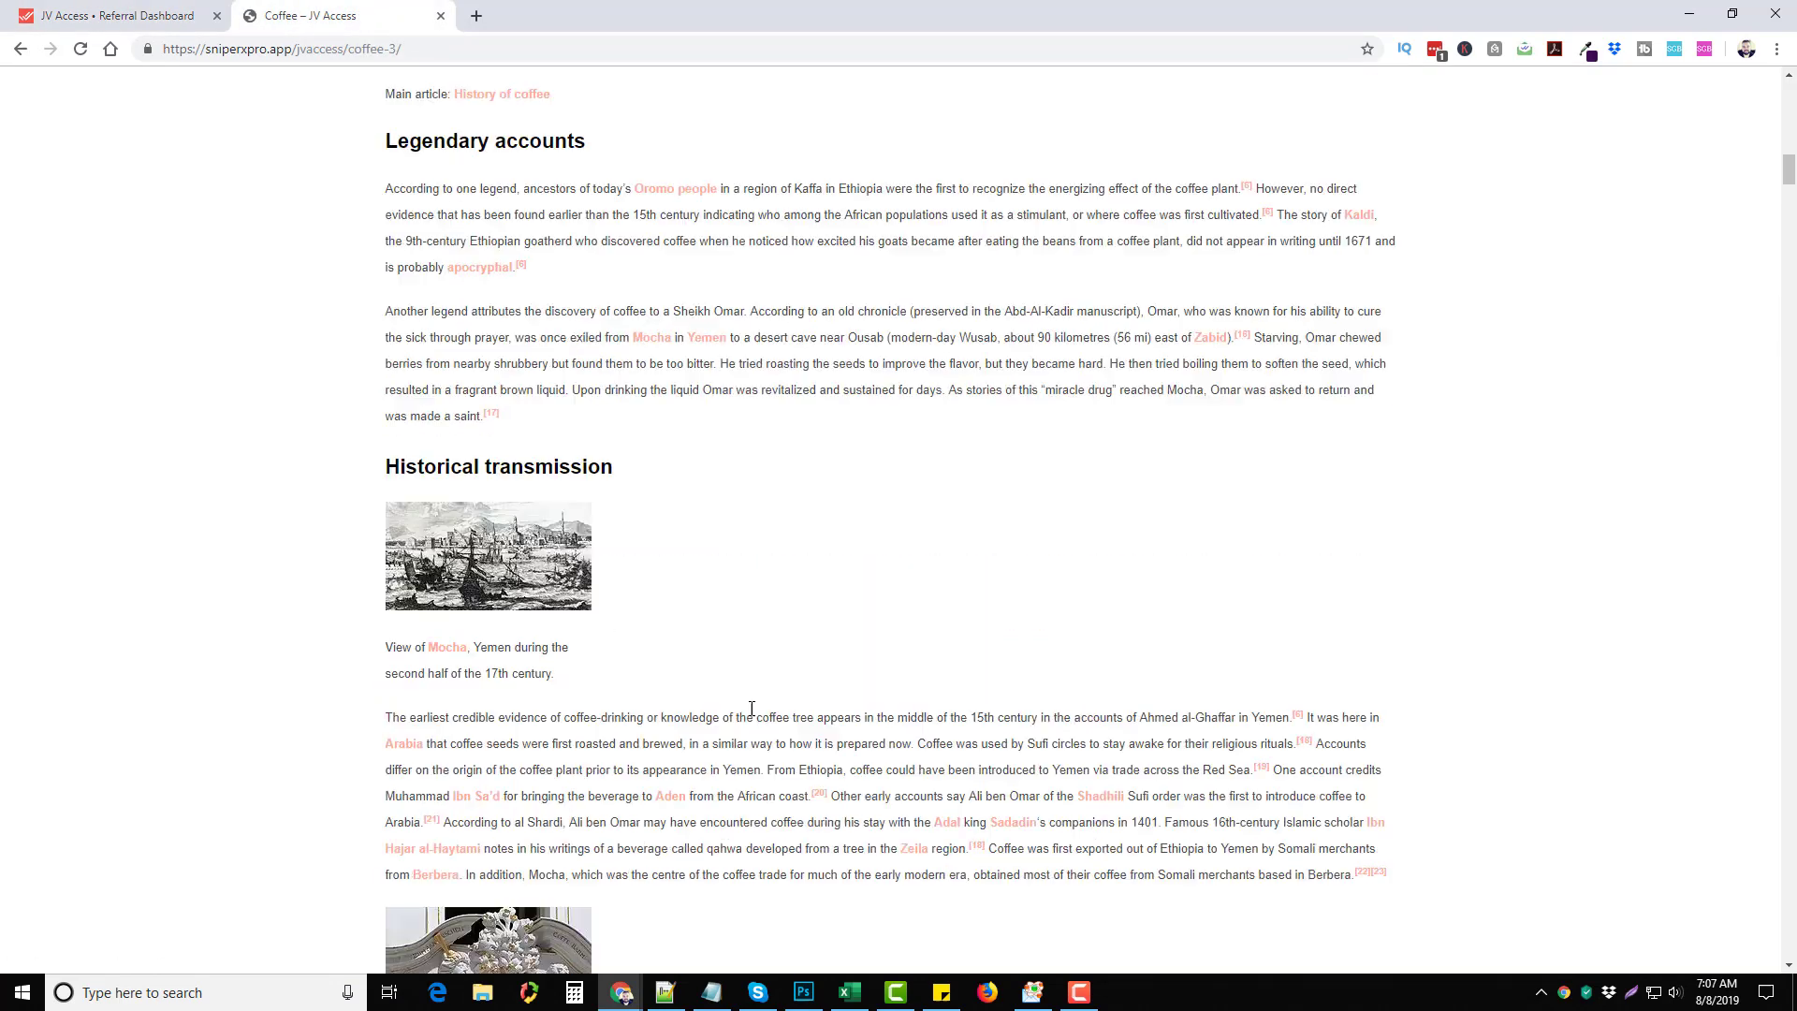
Step: Scroll the Coffee post to its further reading list and caffeine tags, checking the Referral Dashboard in between
scroll("down", 3)
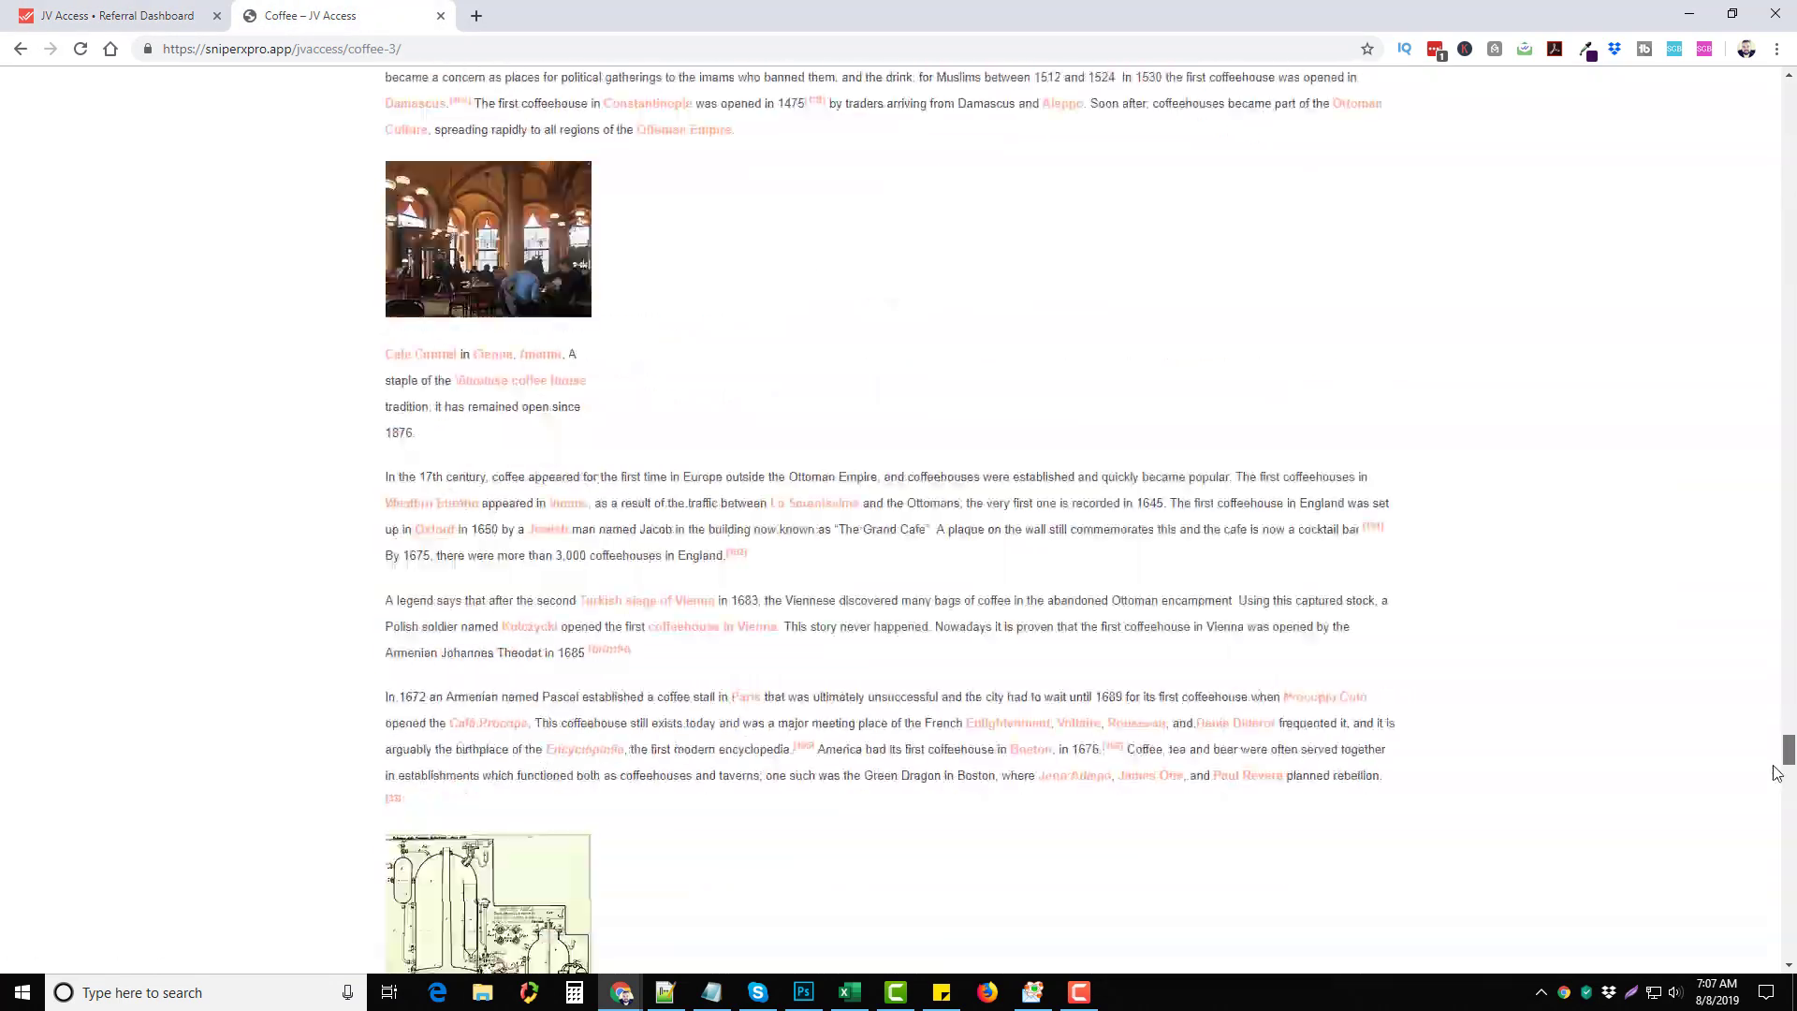
scroll("down", 3)
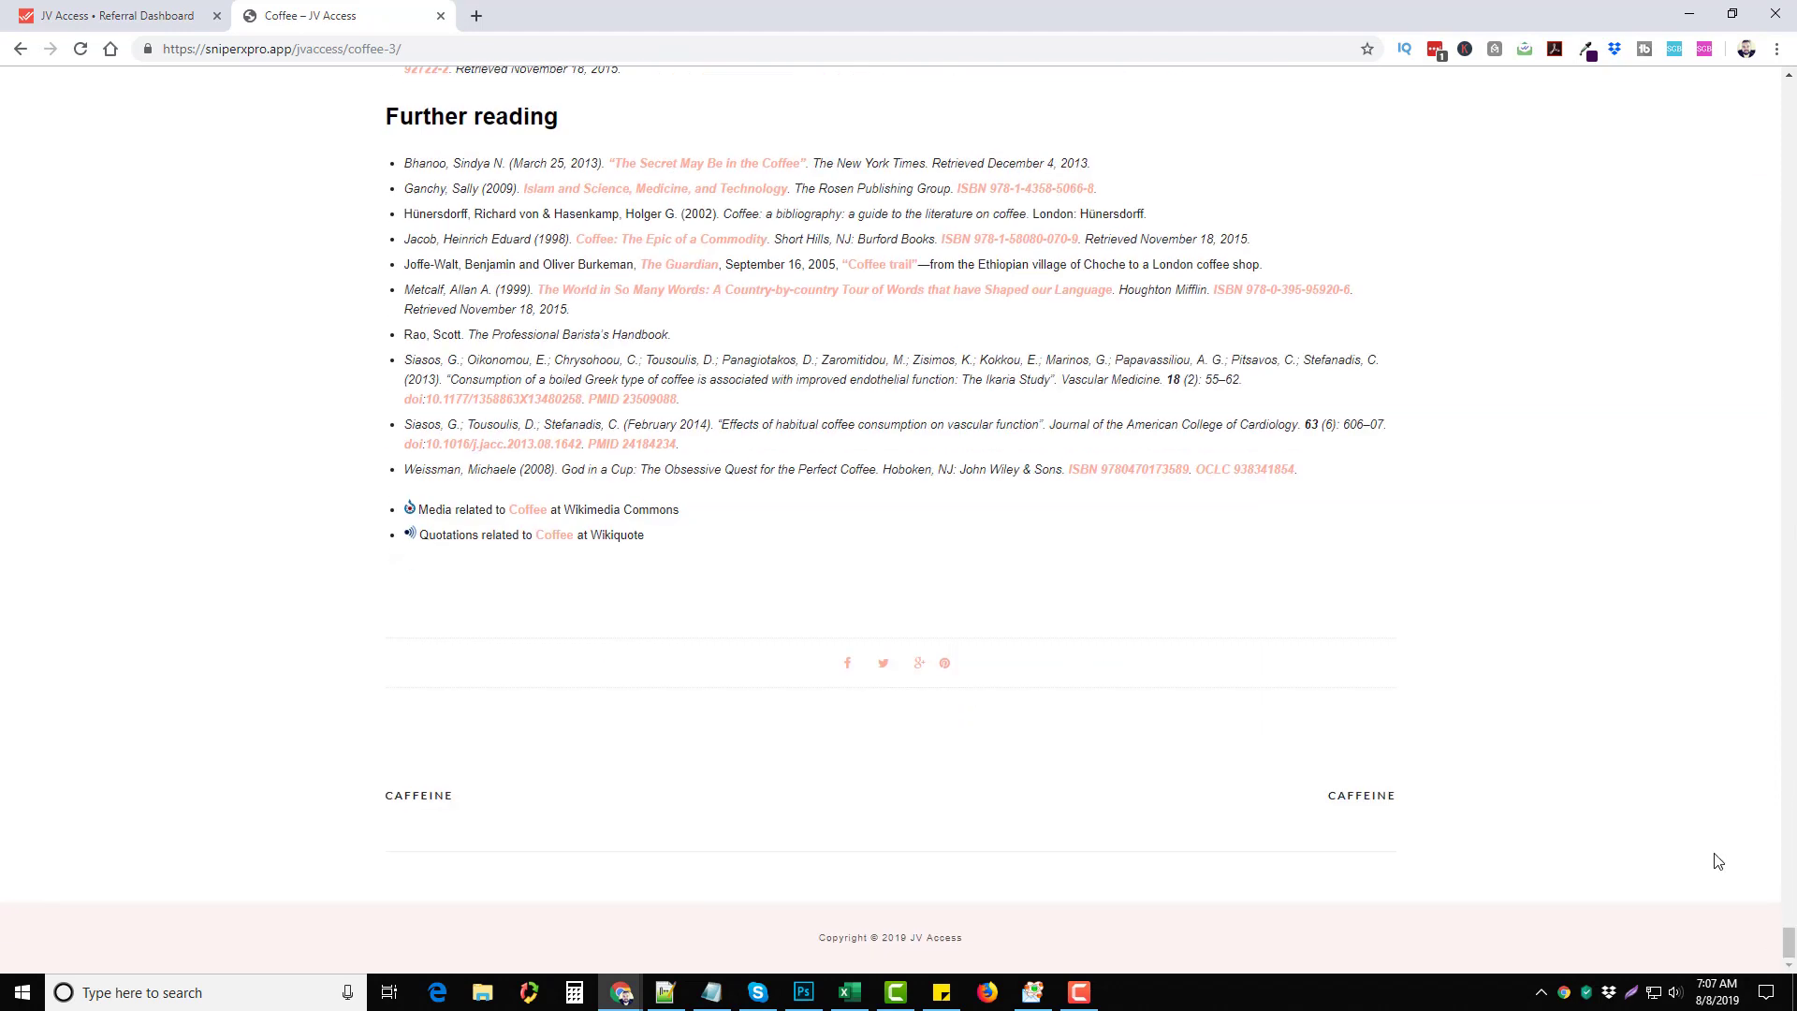
mouse_move(380, 597)
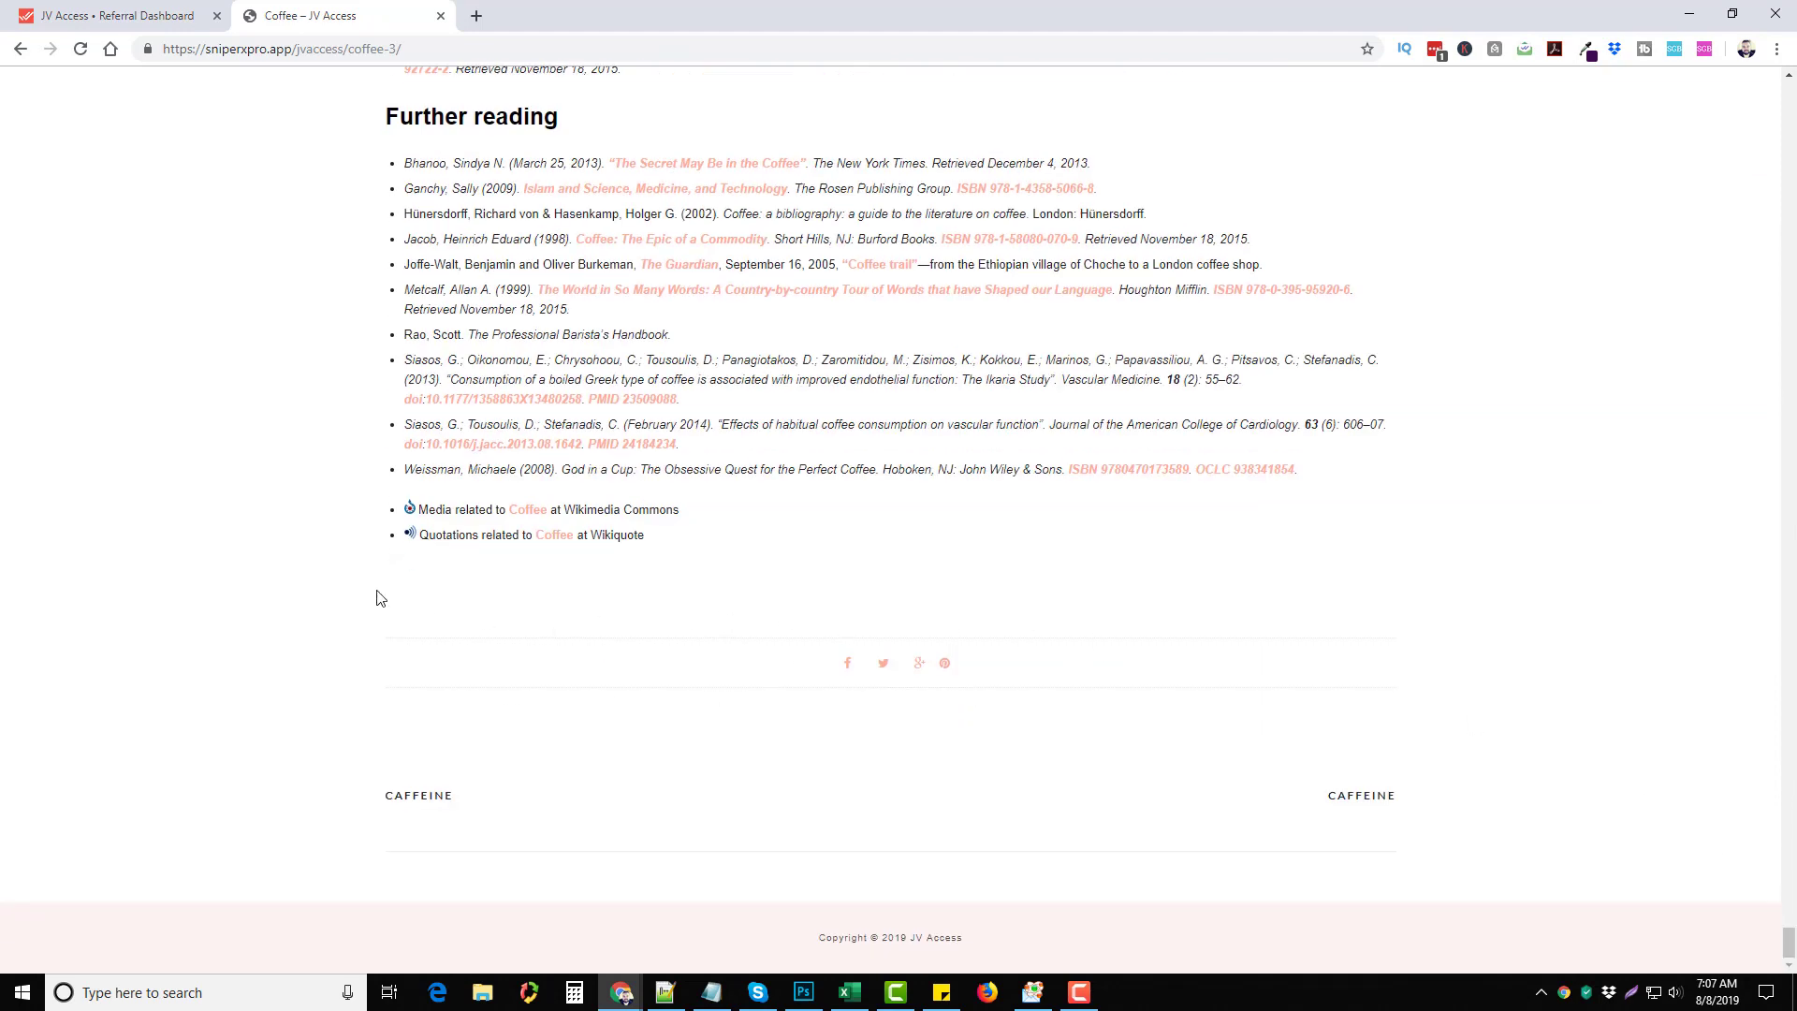
left_click(114, 15)
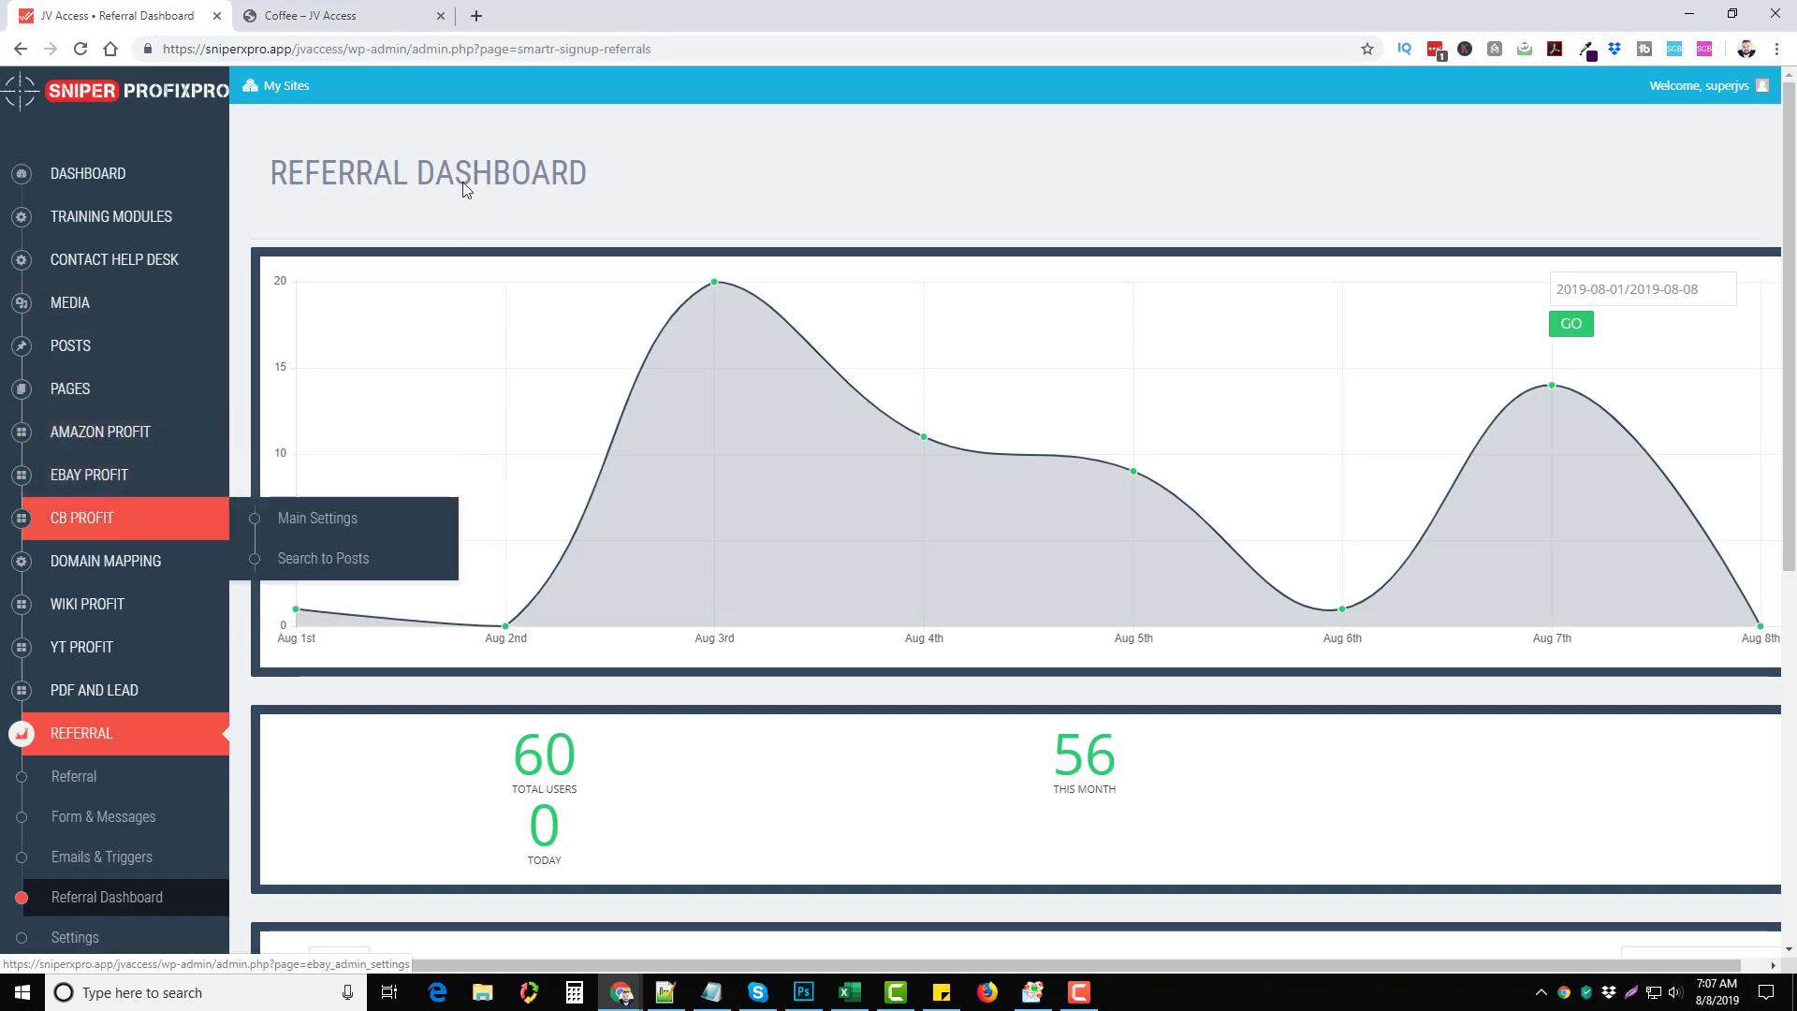
left_click(339, 15)
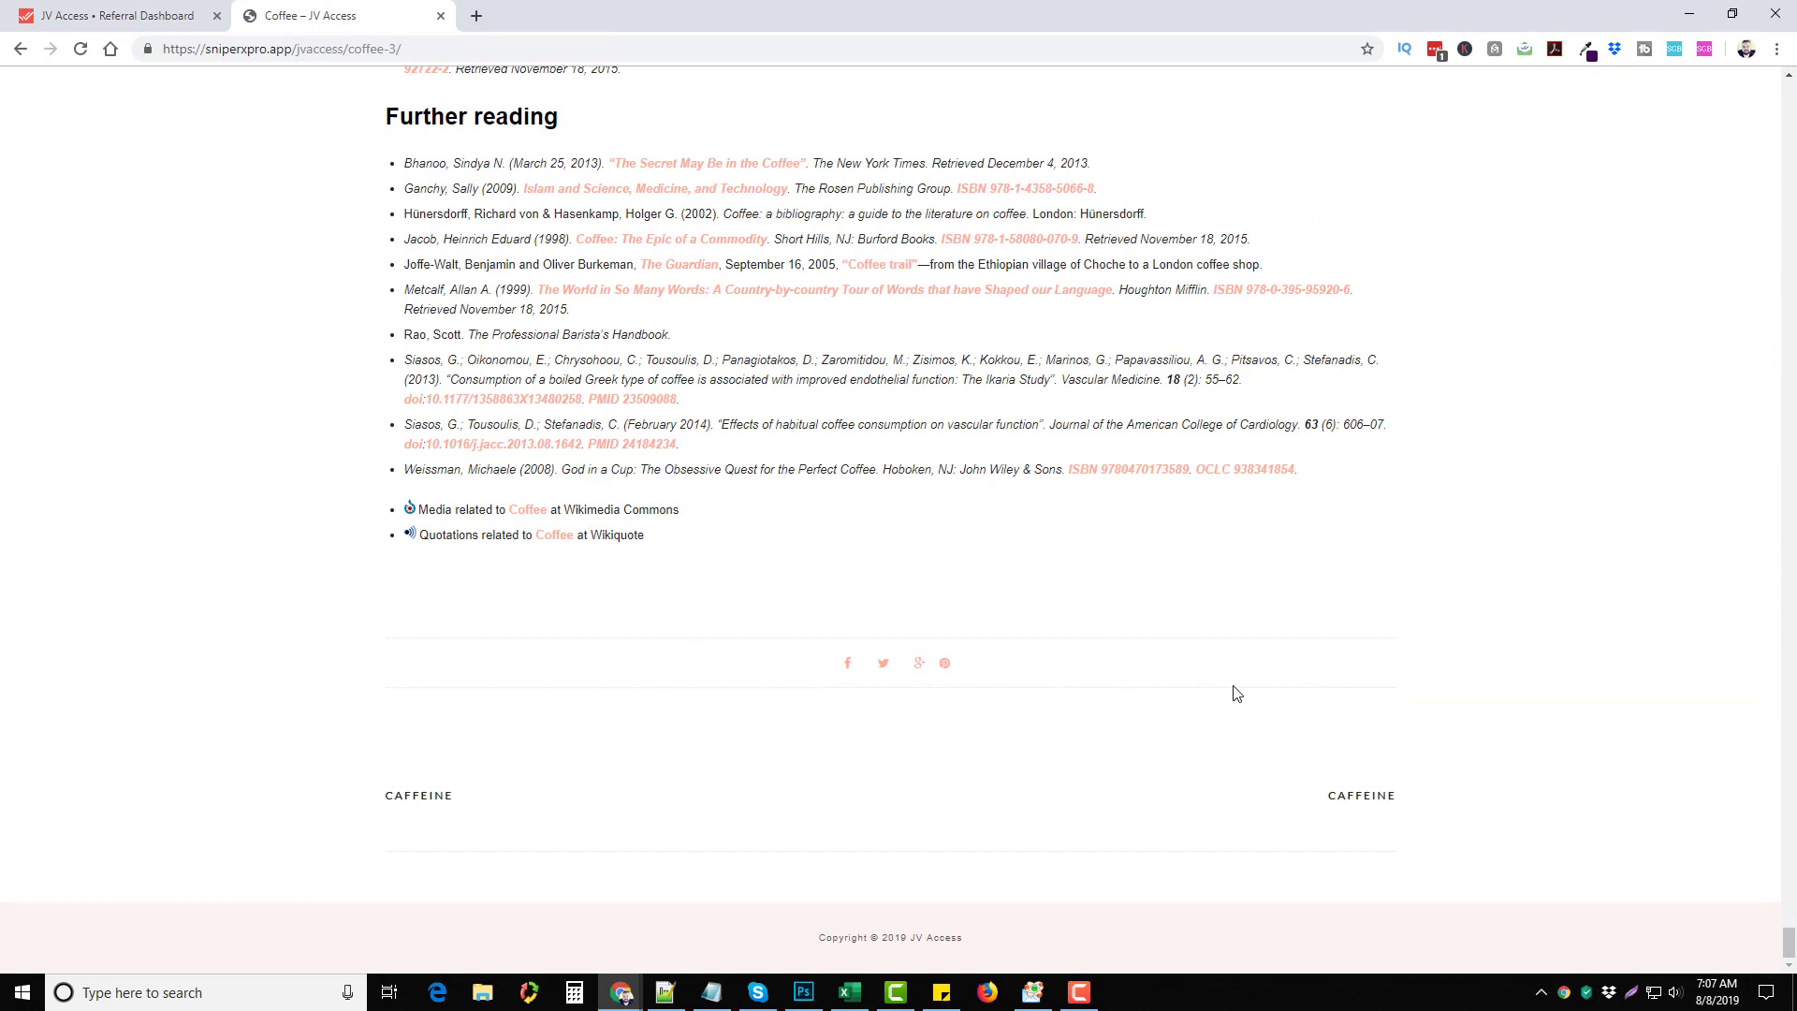
mouse_move(466, 637)
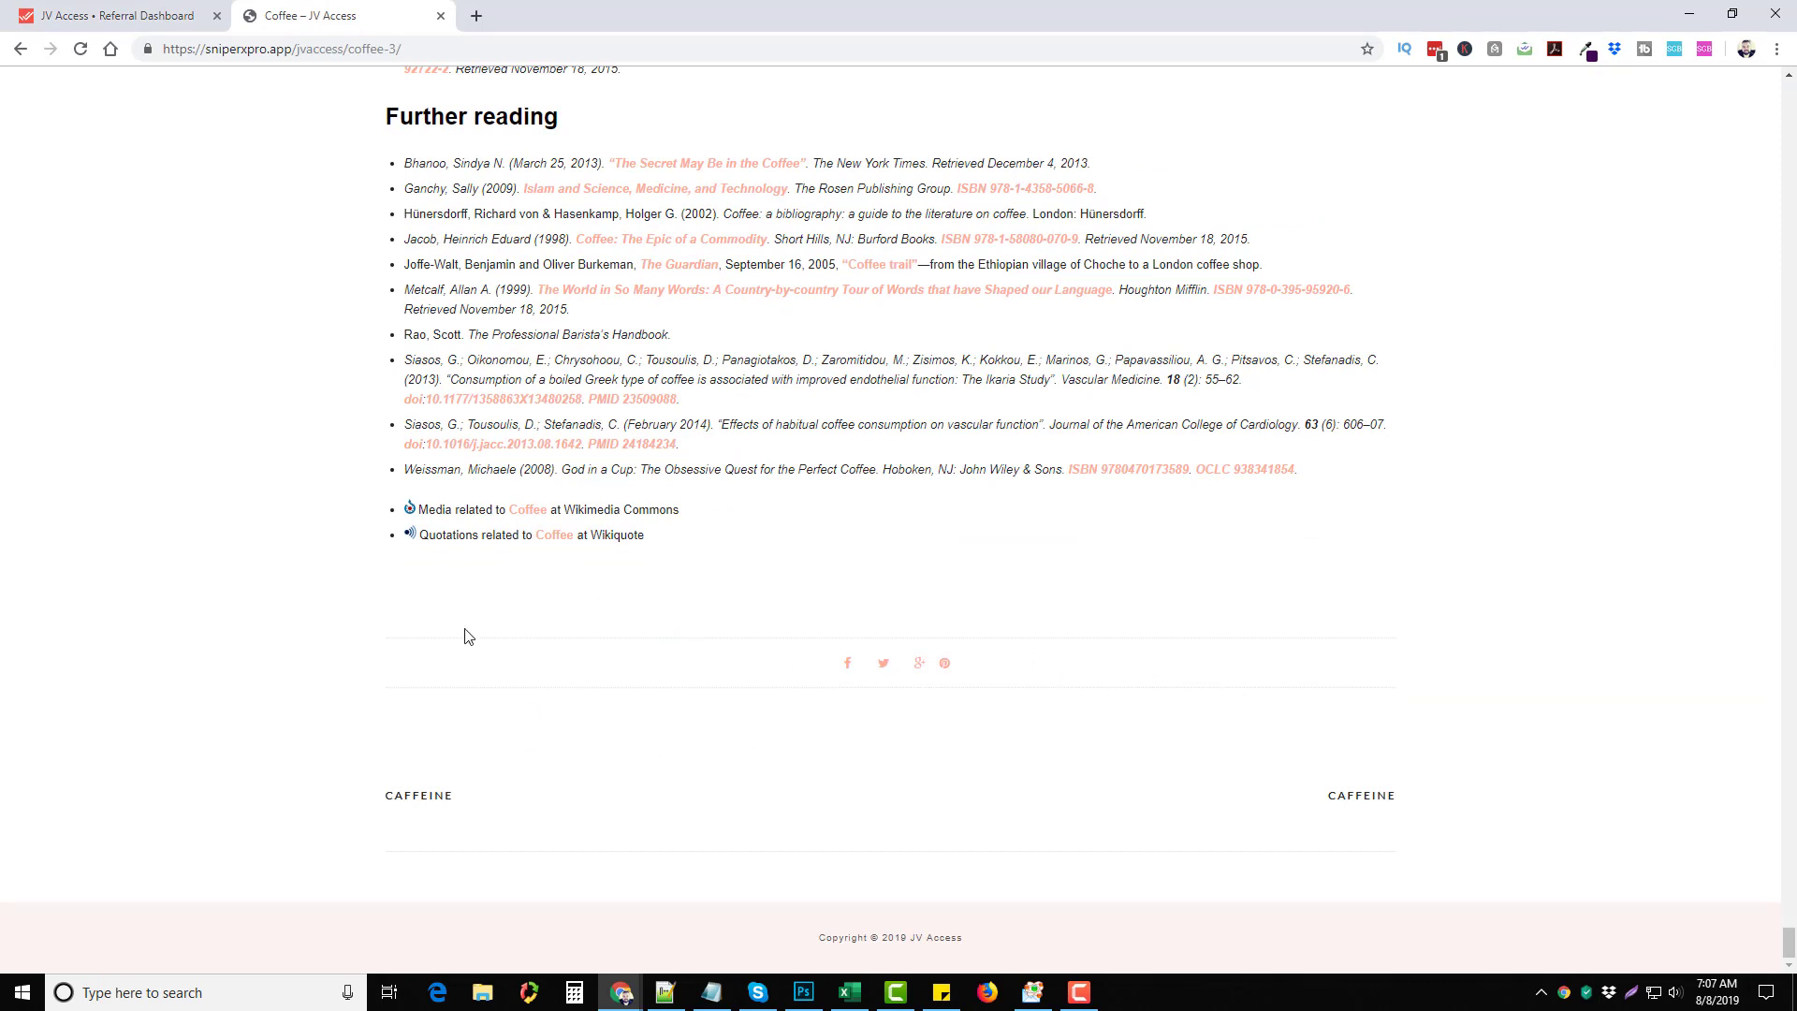
mouse_move(983, 620)
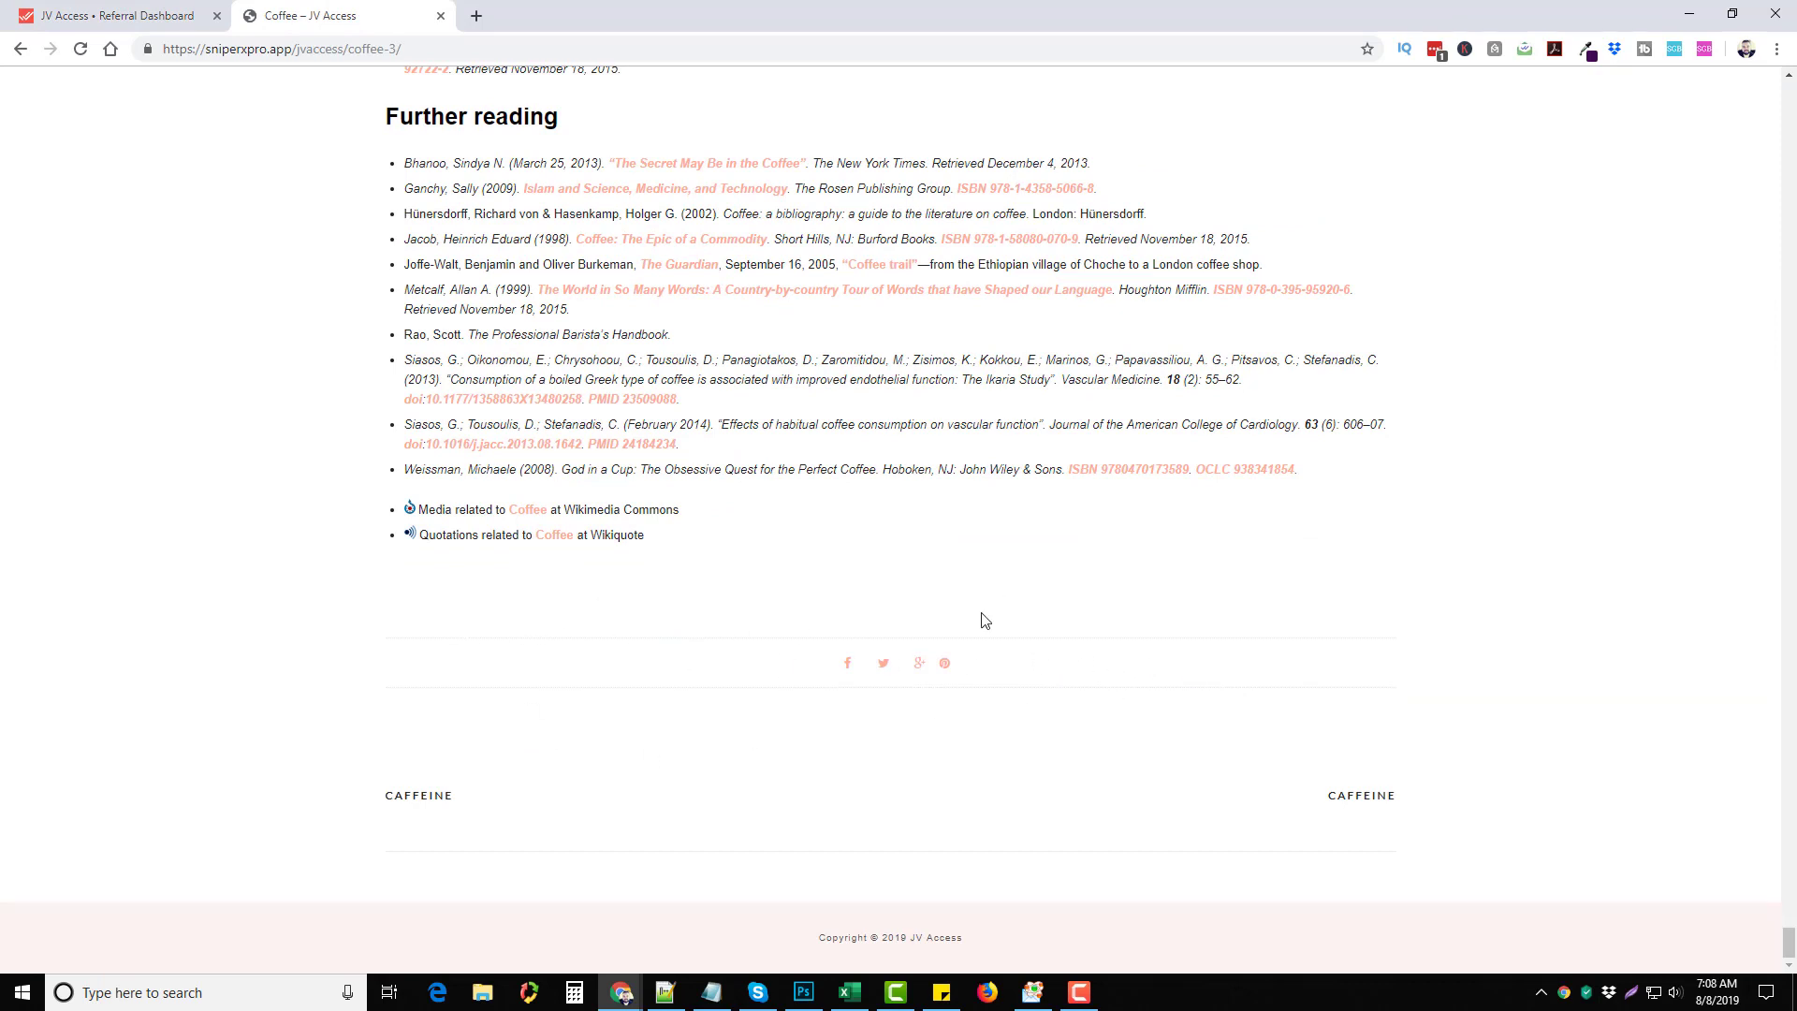
mouse_move(355, 187)
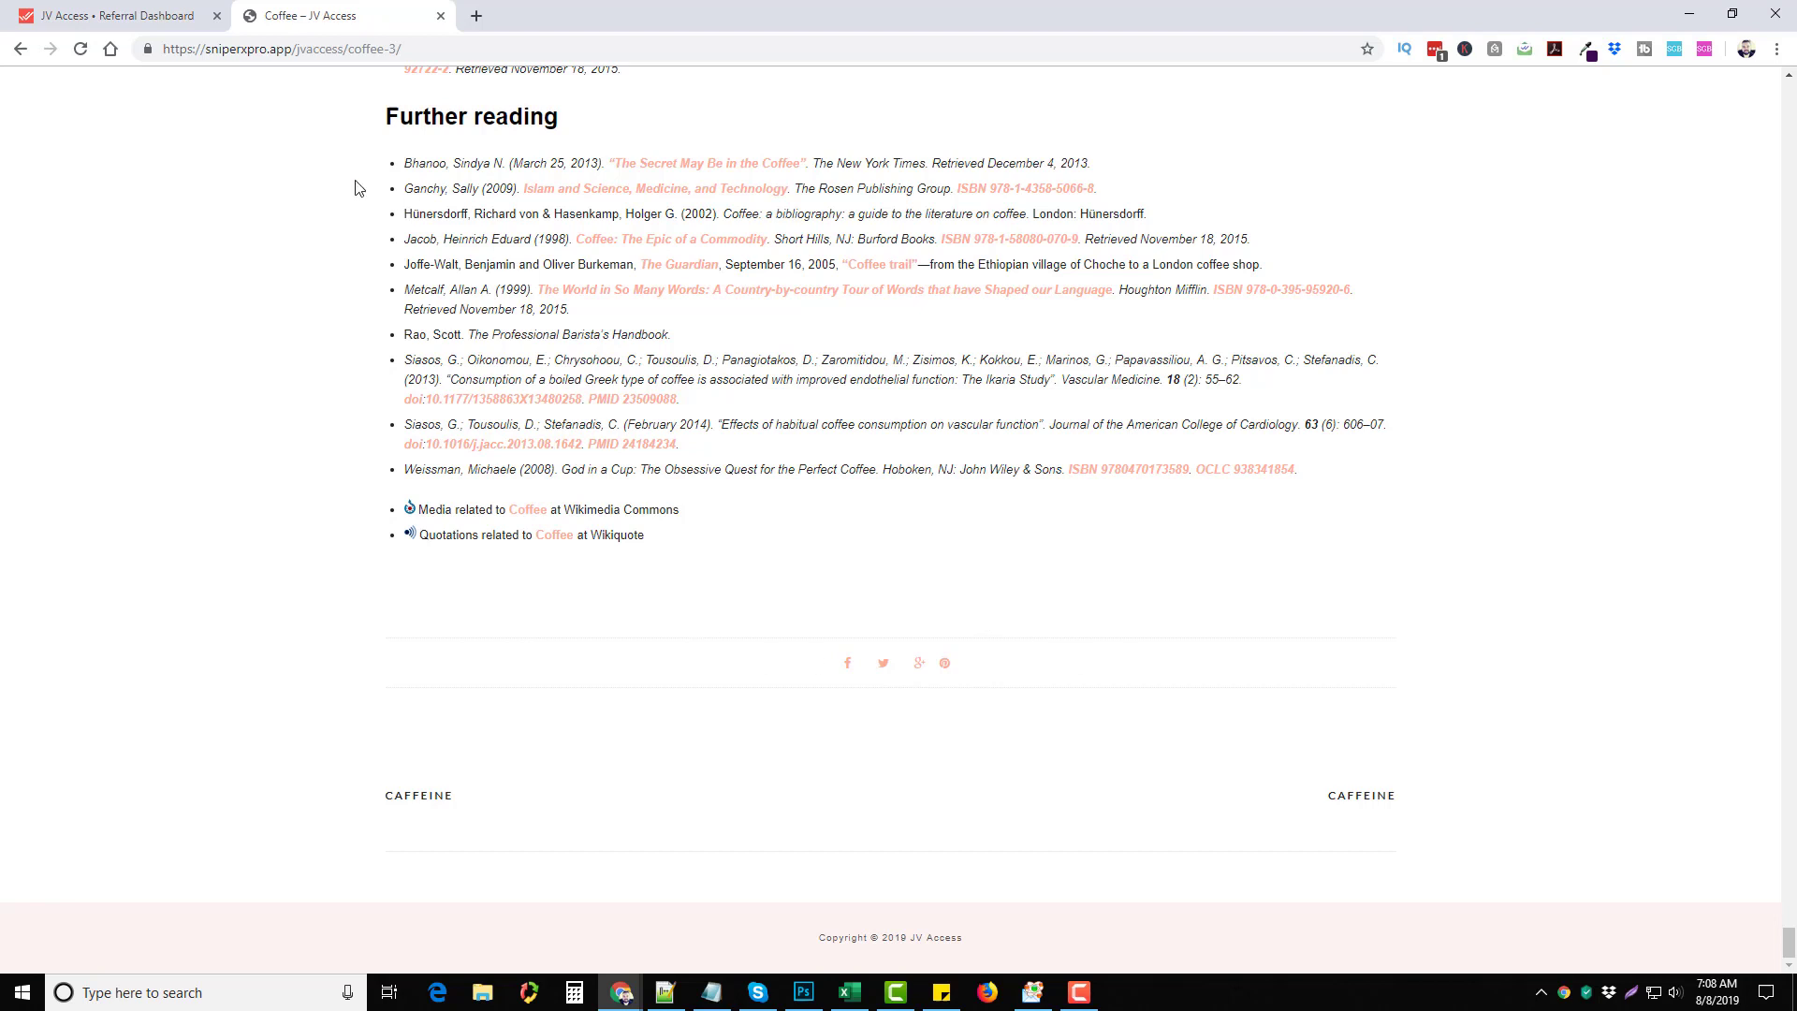
Step: Return to the Referral Dashboard showing 60 total users and 56 this month
left_click(109, 15)
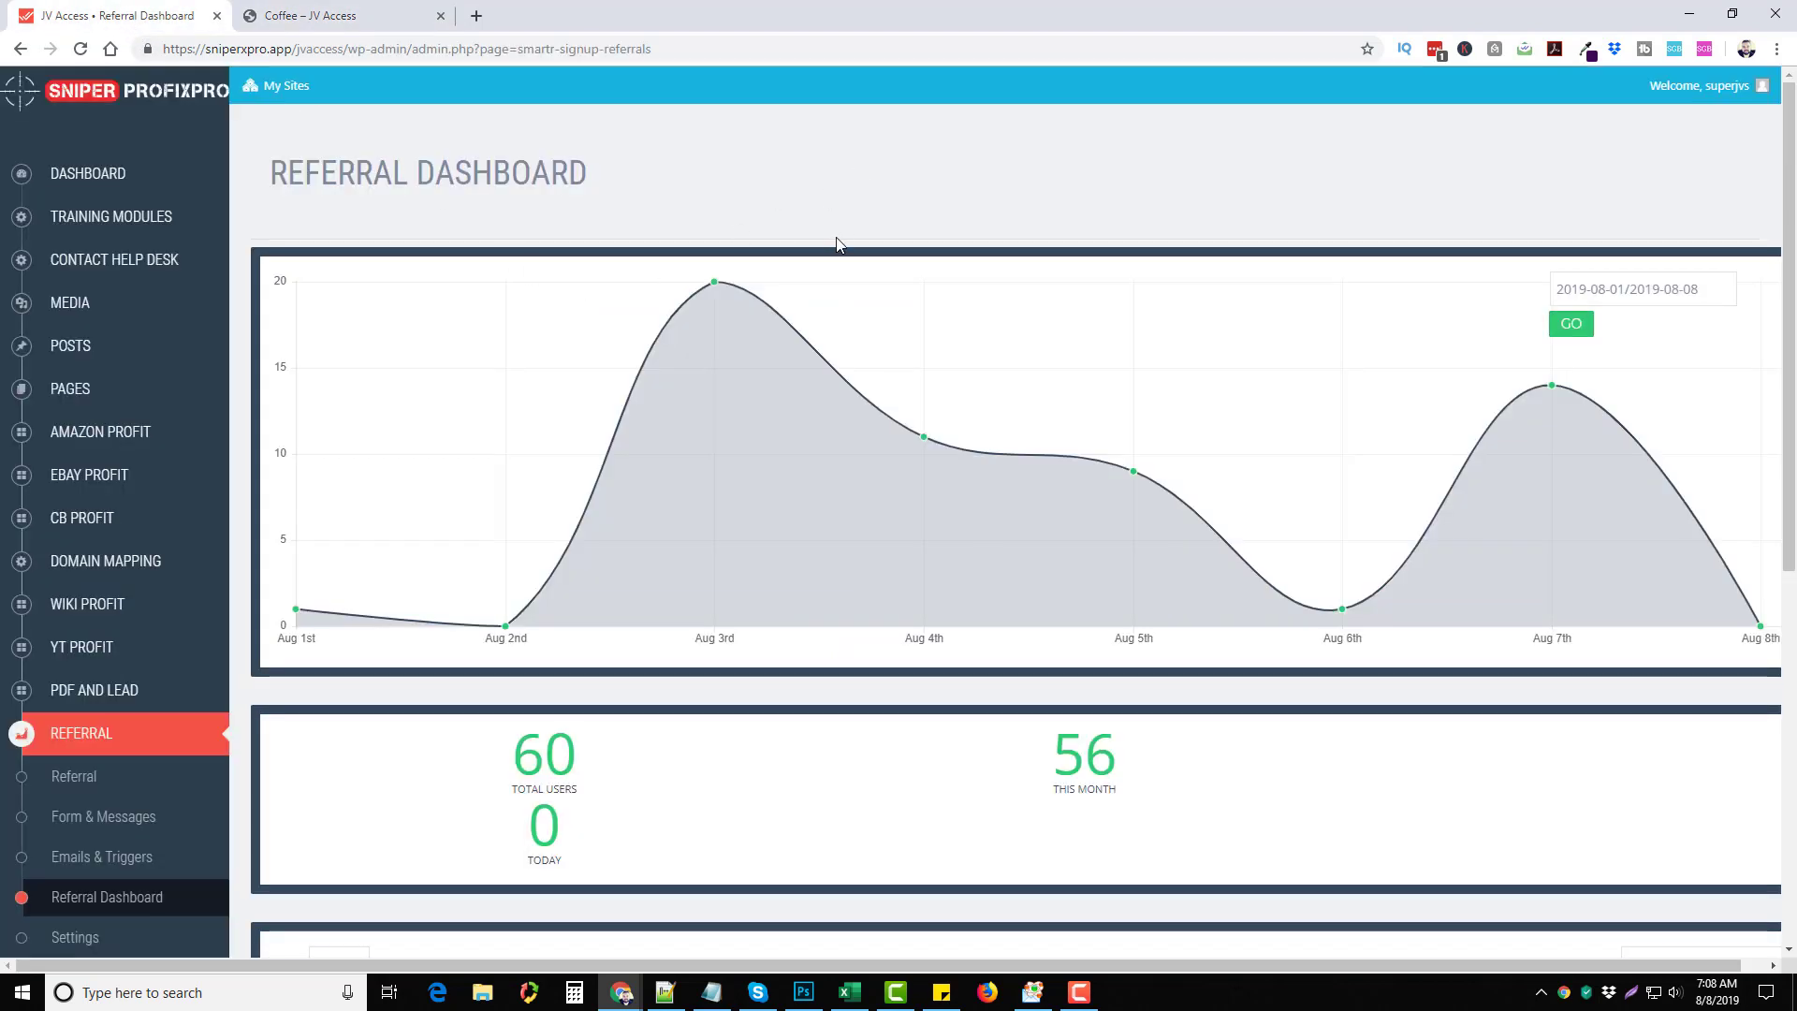
mouse_move(543, 305)
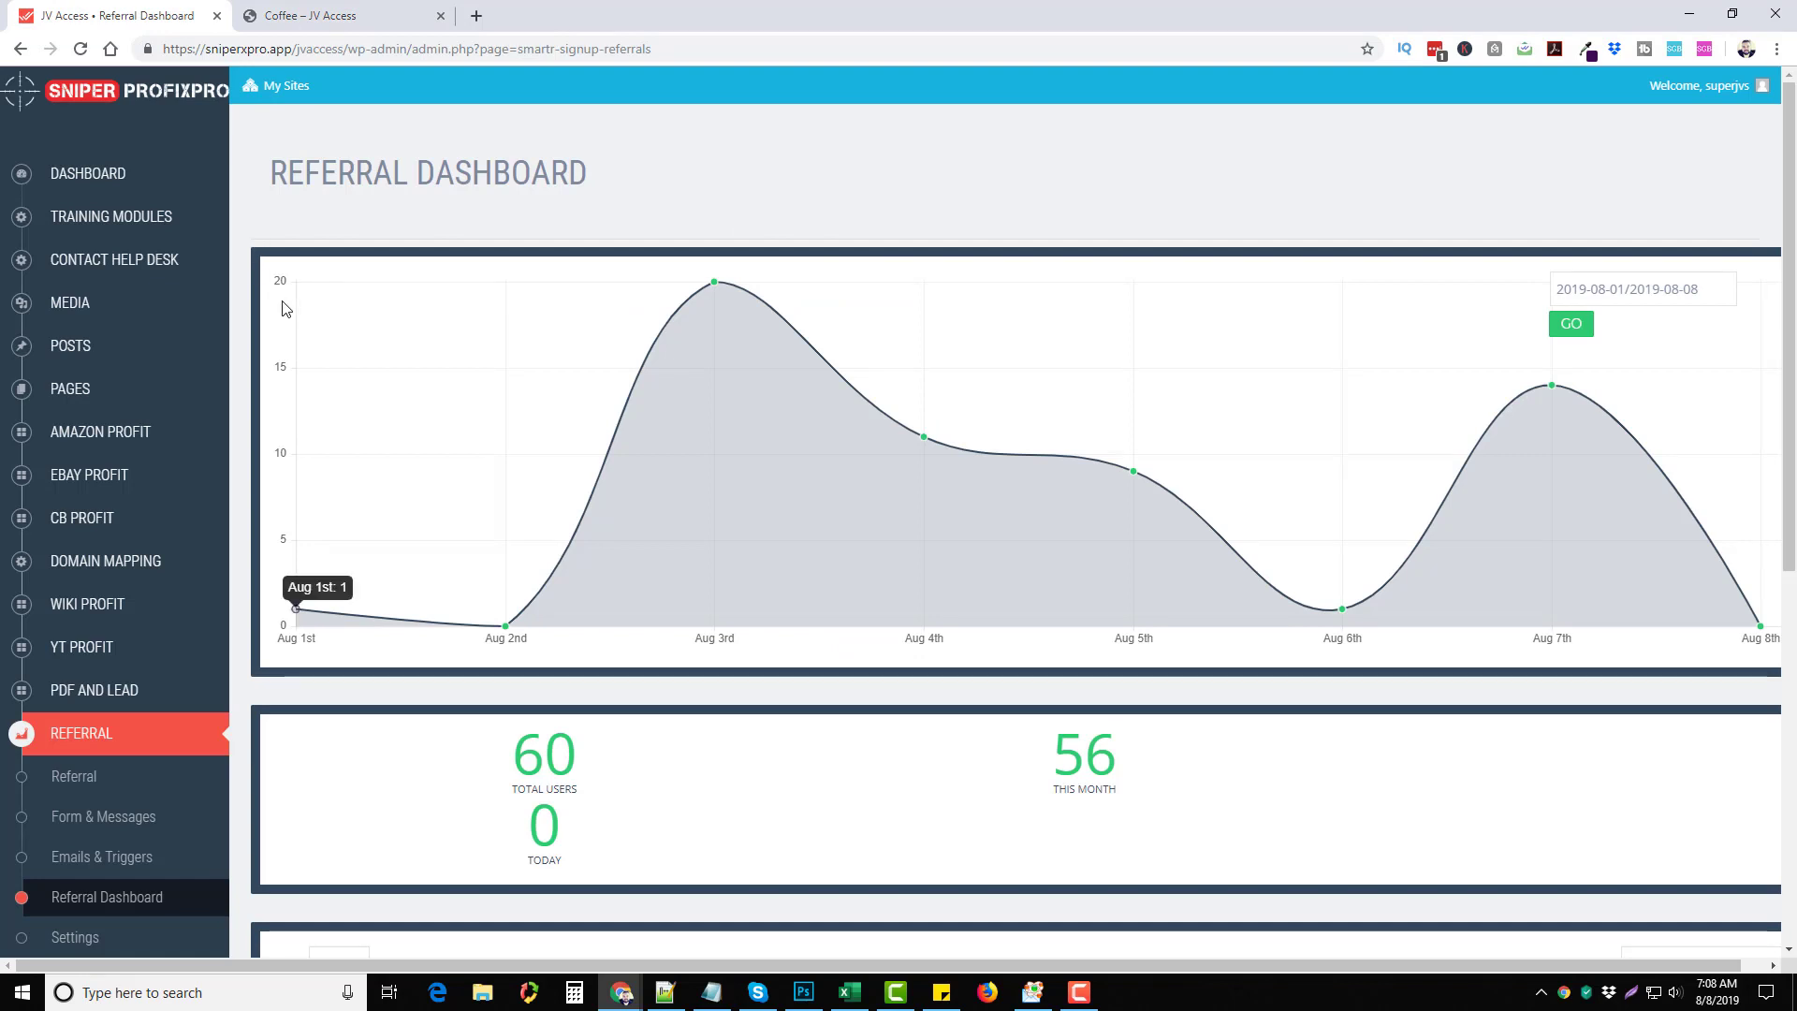
mouse_move(1281, 202)
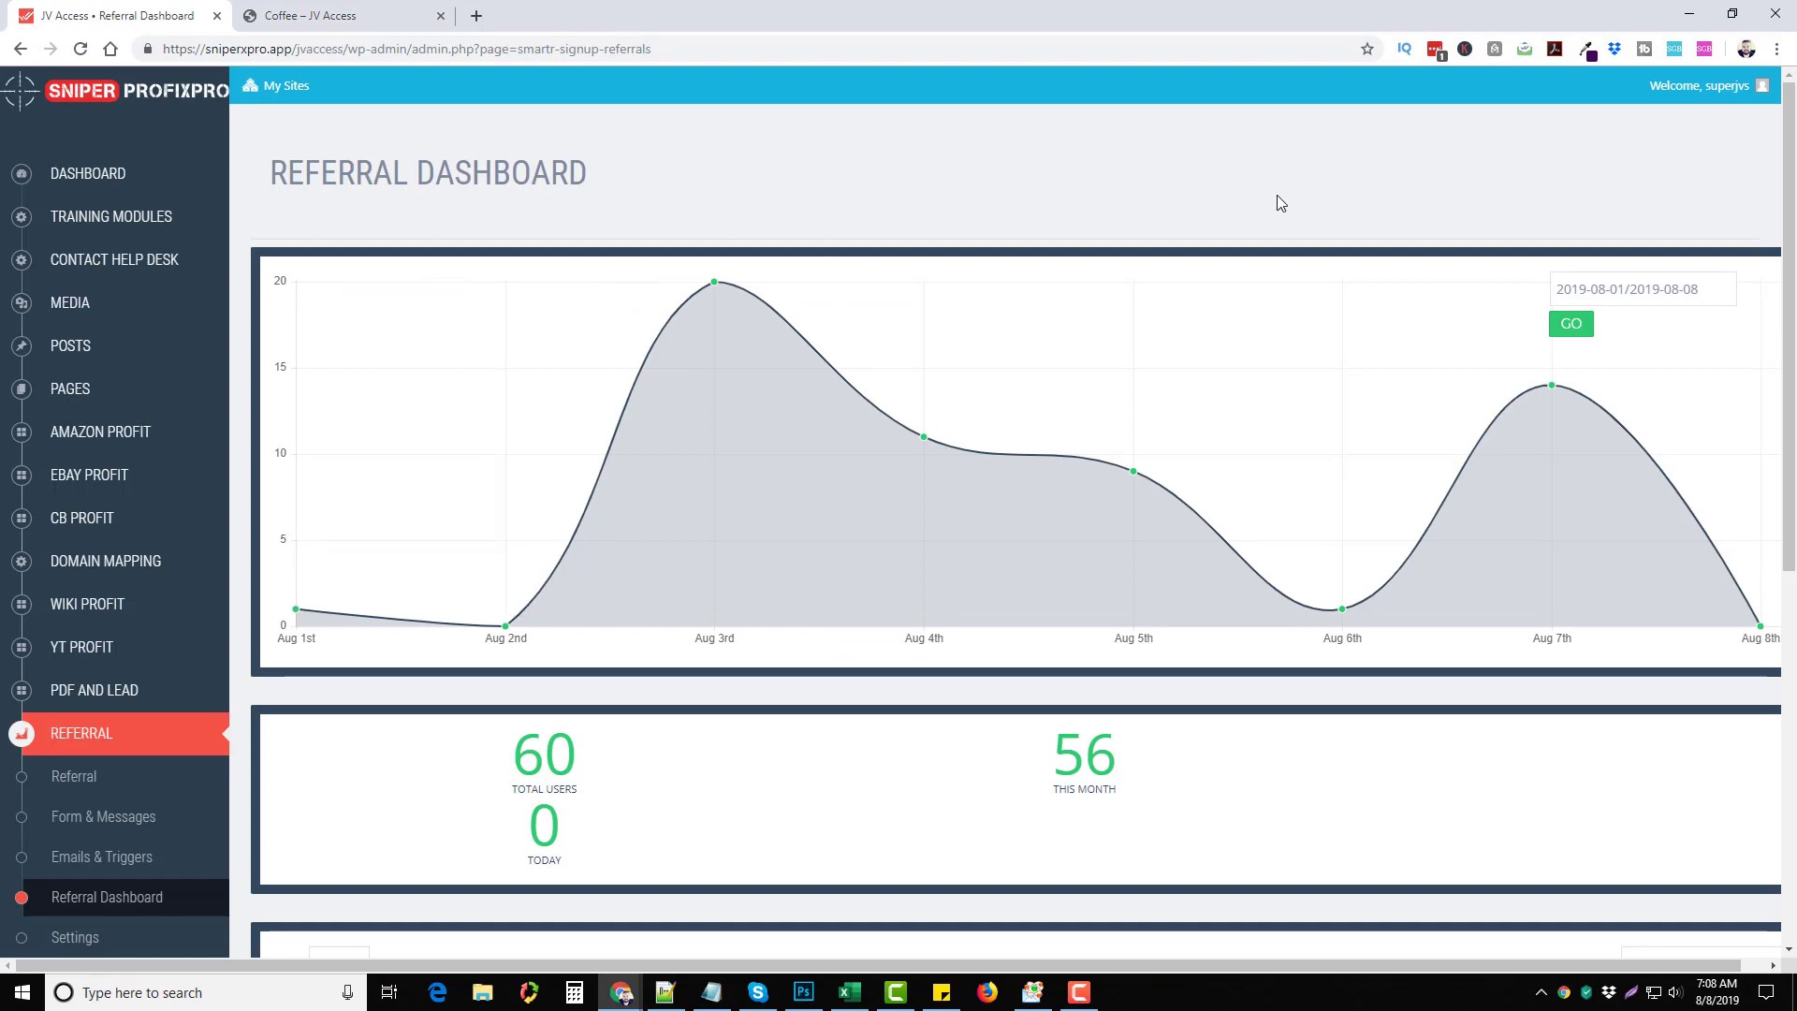
mouse_move(262, 217)
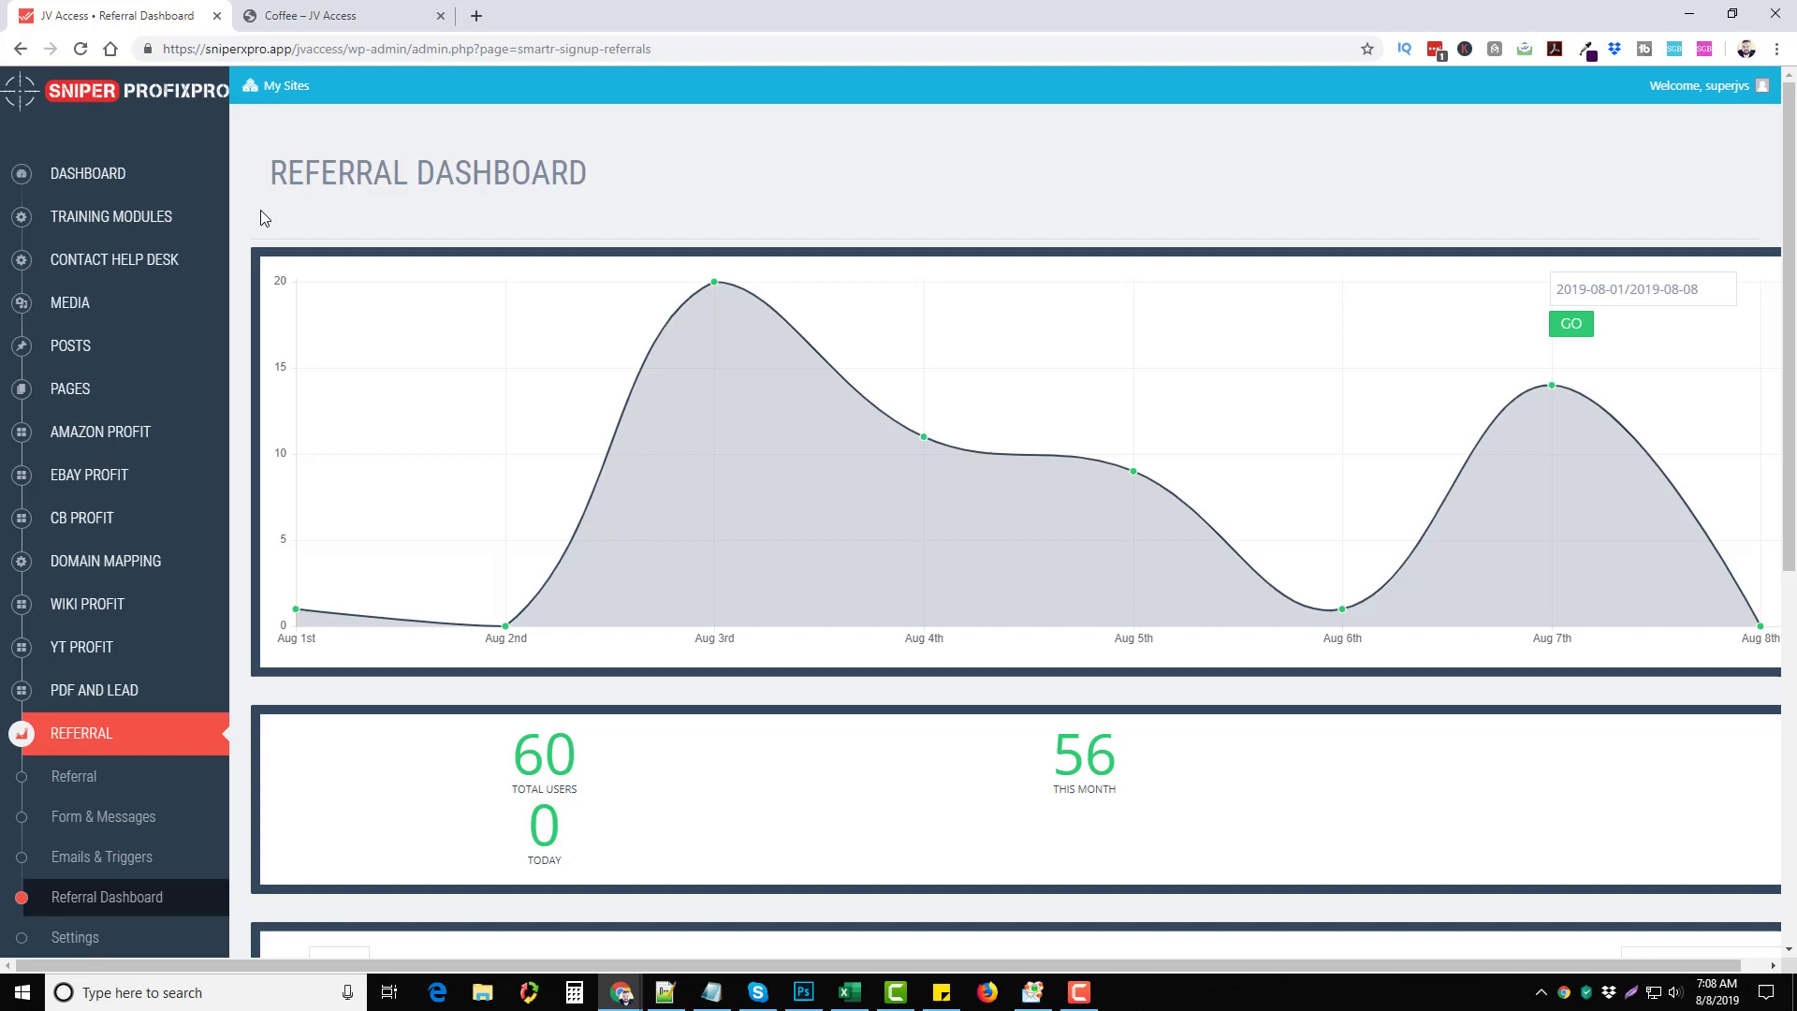
mouse_move(96, 607)
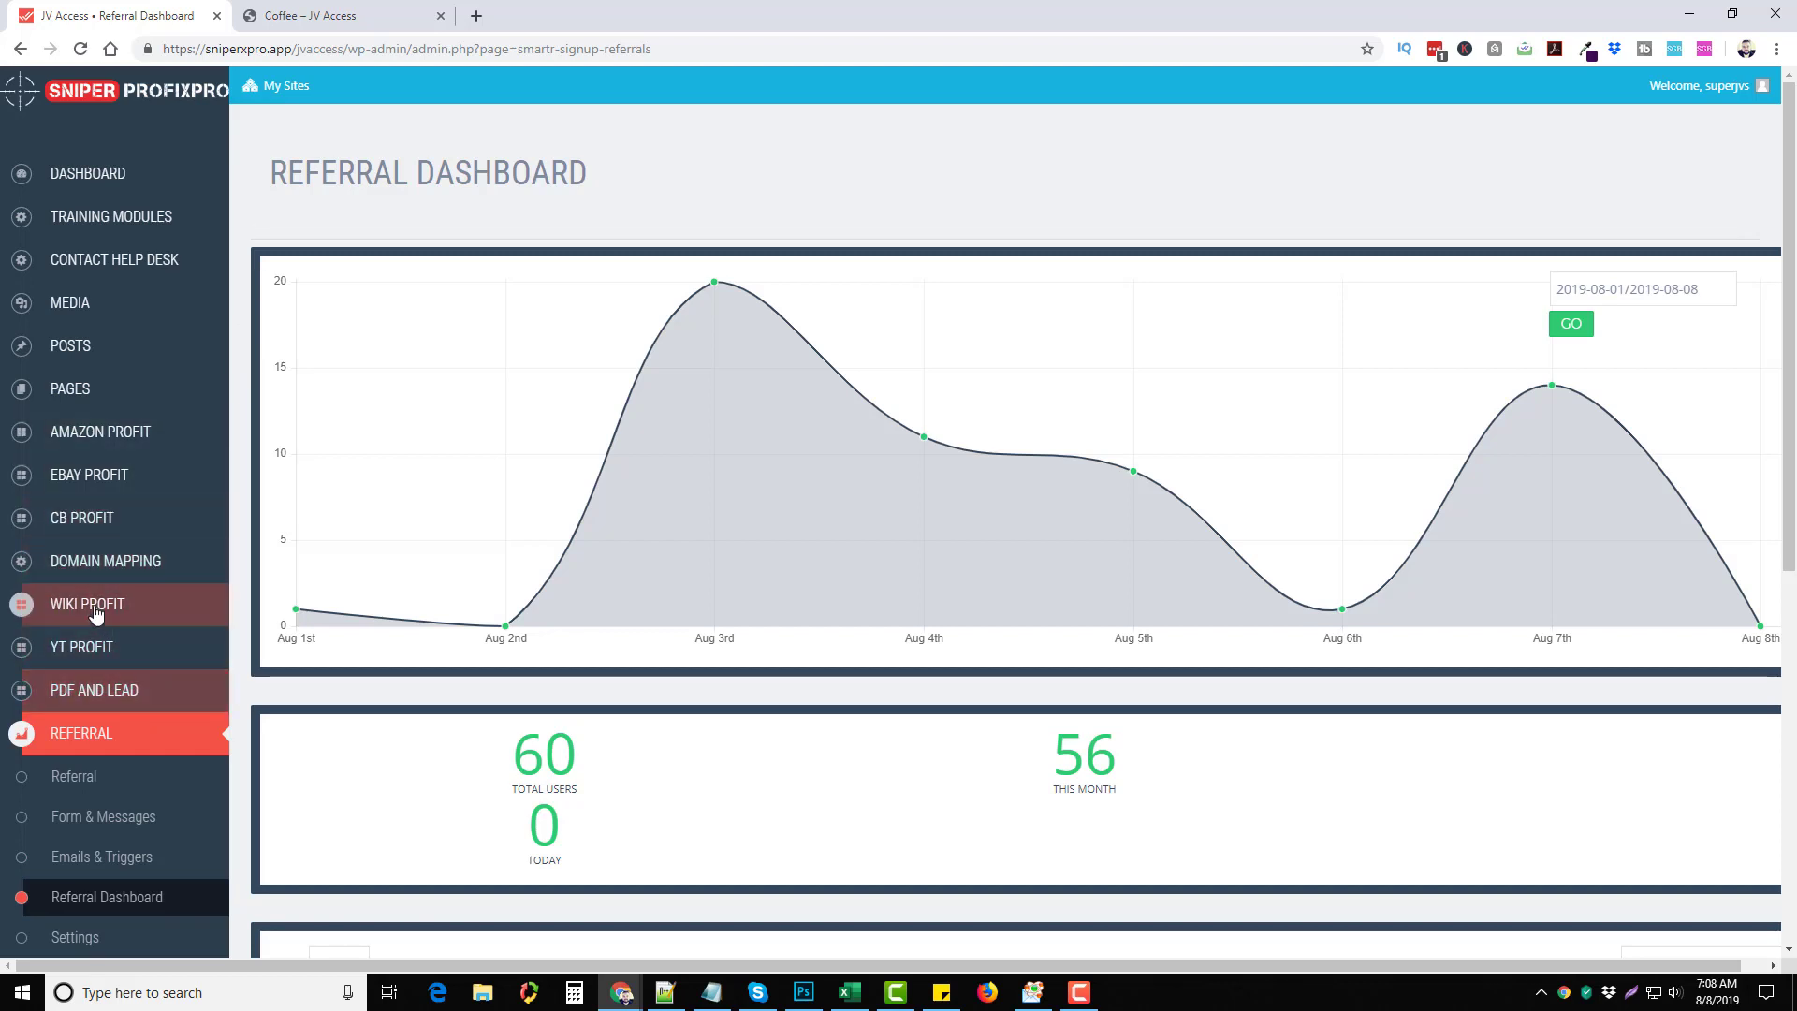
mouse_move(232, 605)
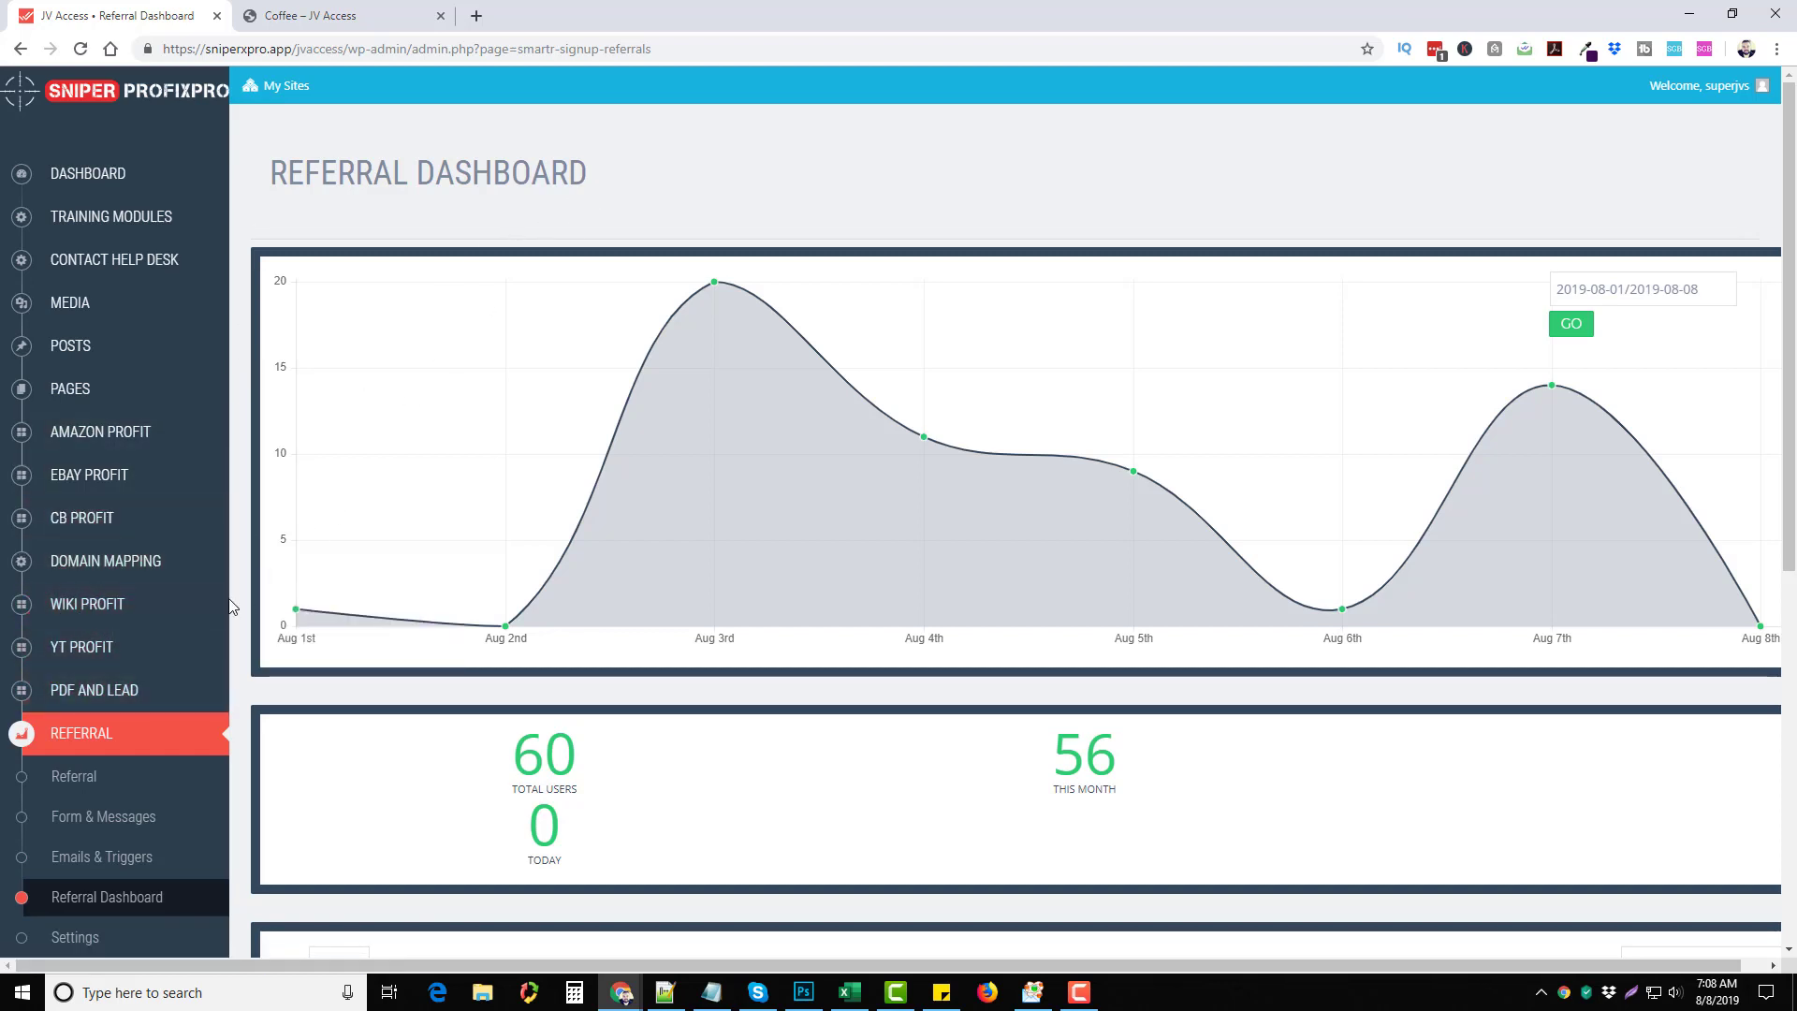
scroll("down", 3)
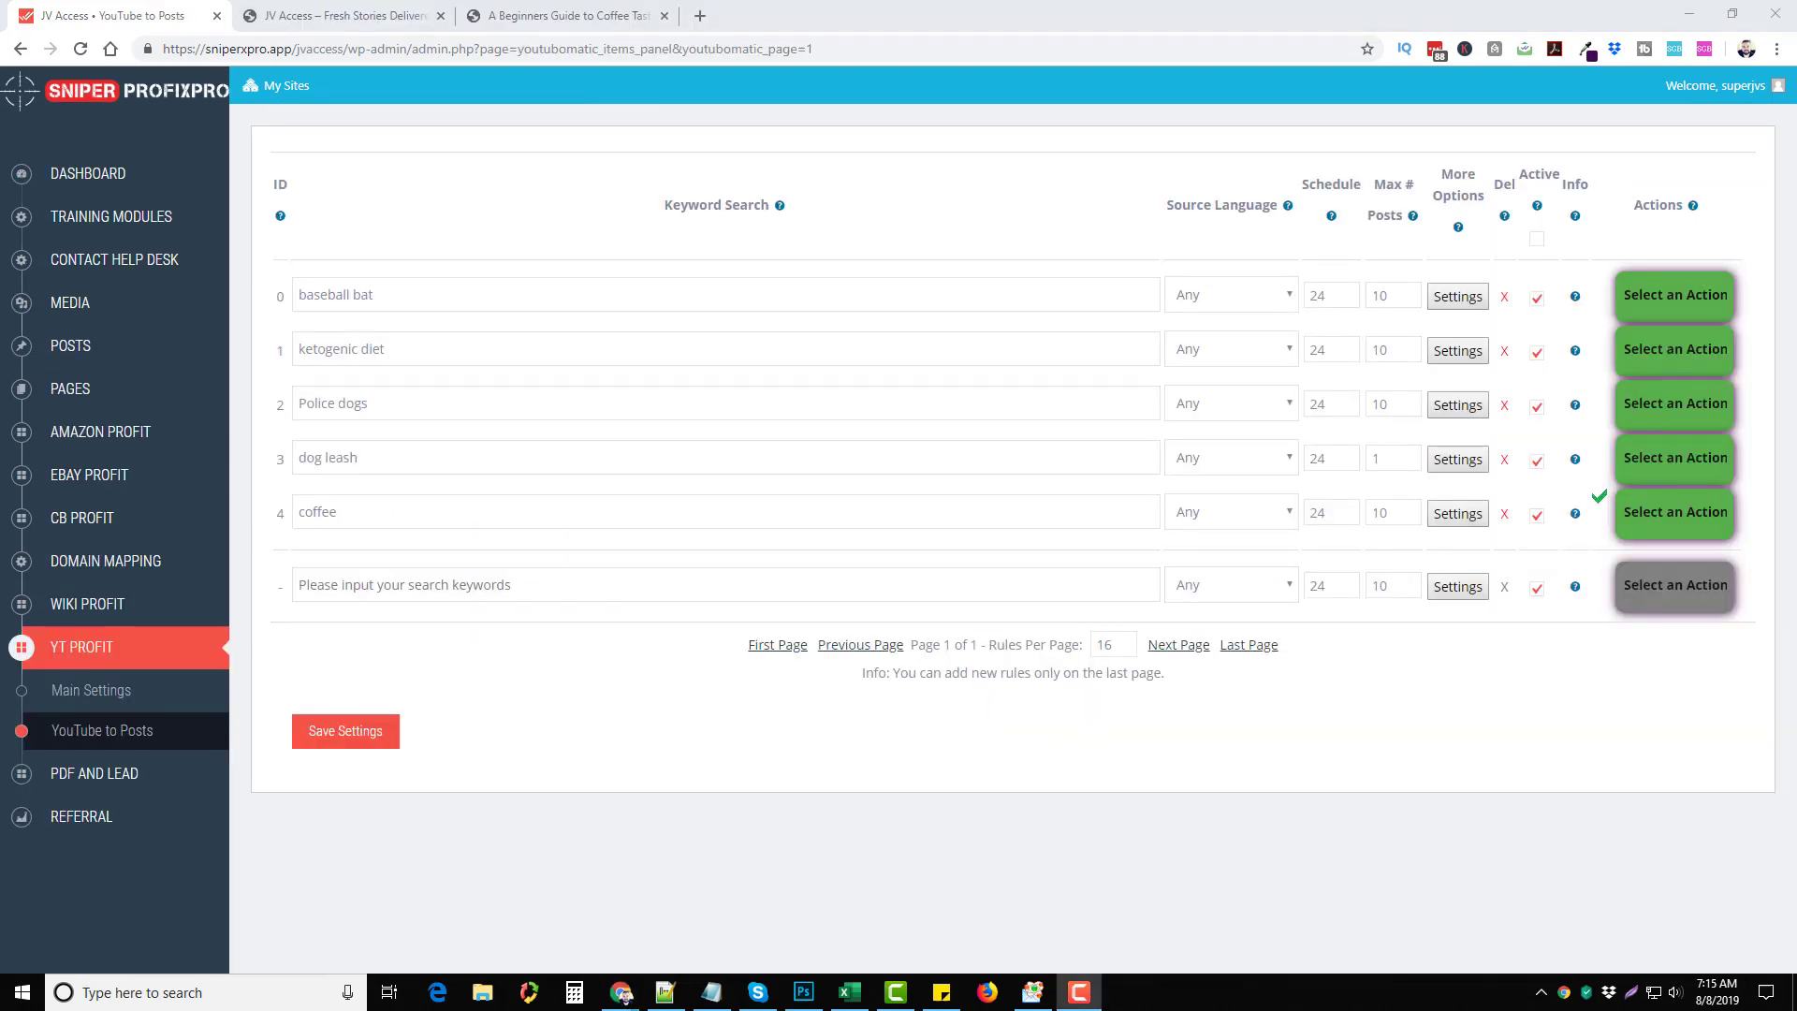
mouse_move(88, 659)
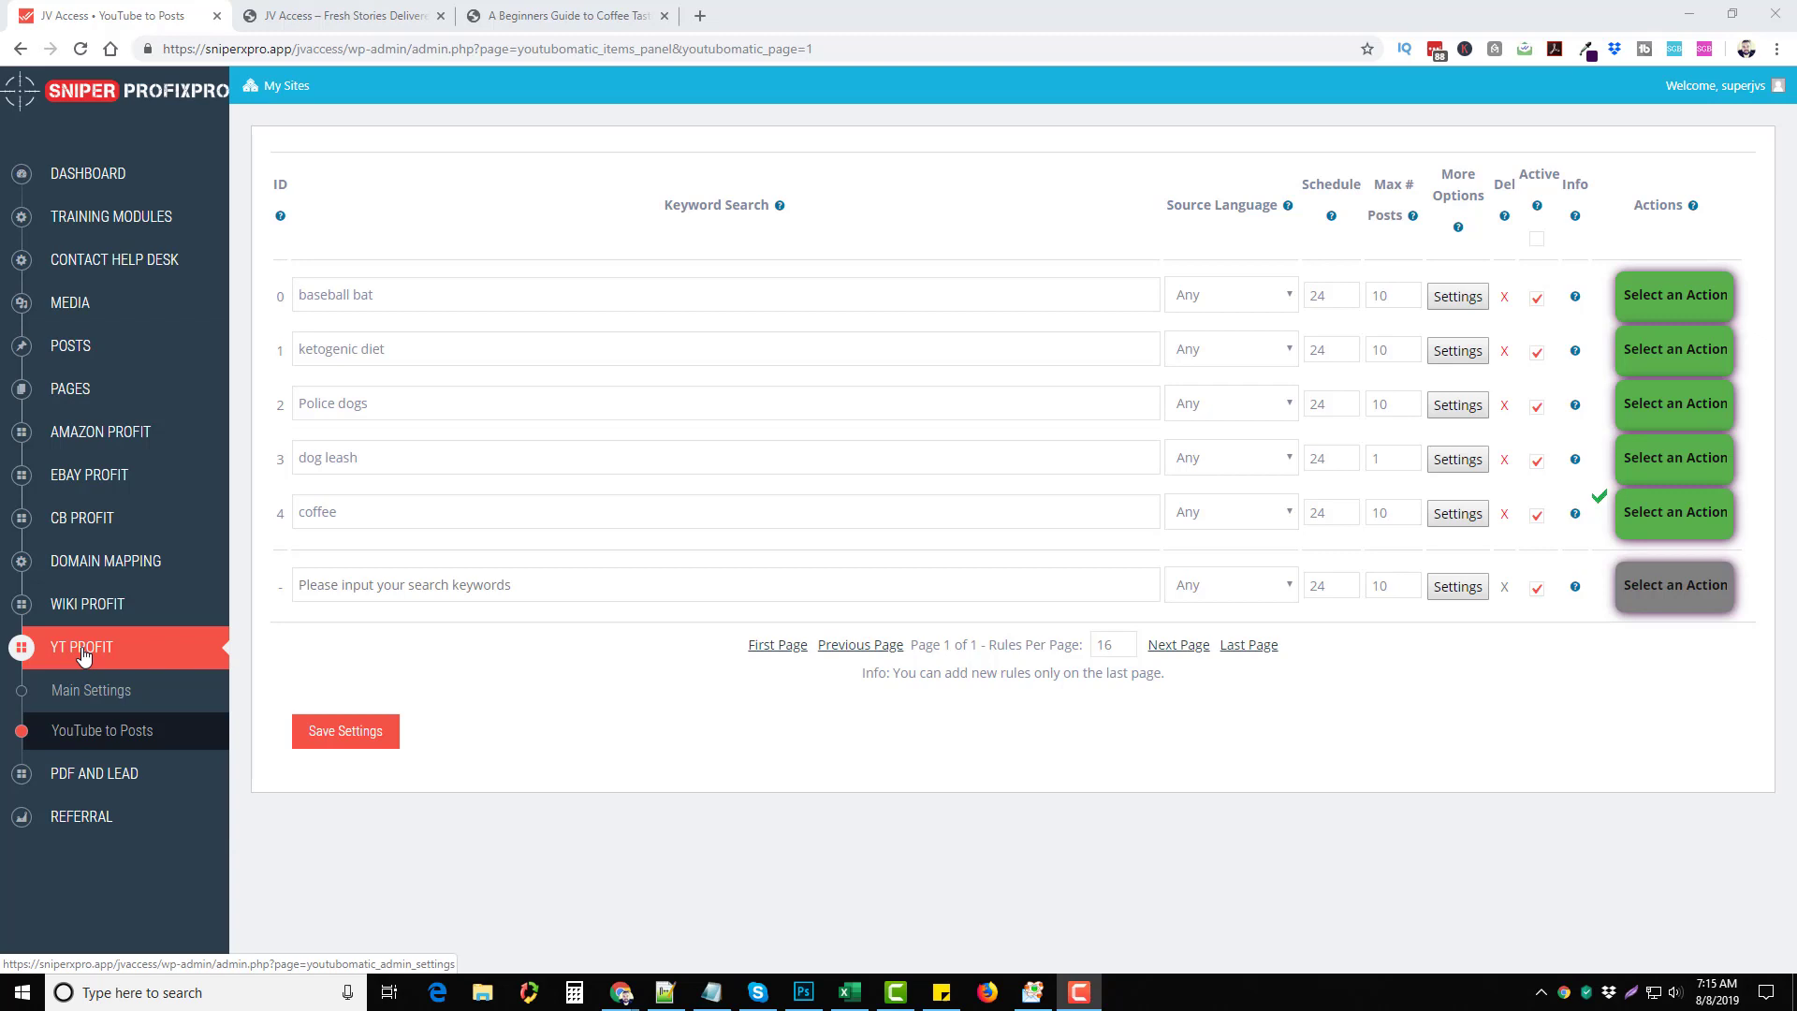
mouse_move(401, 434)
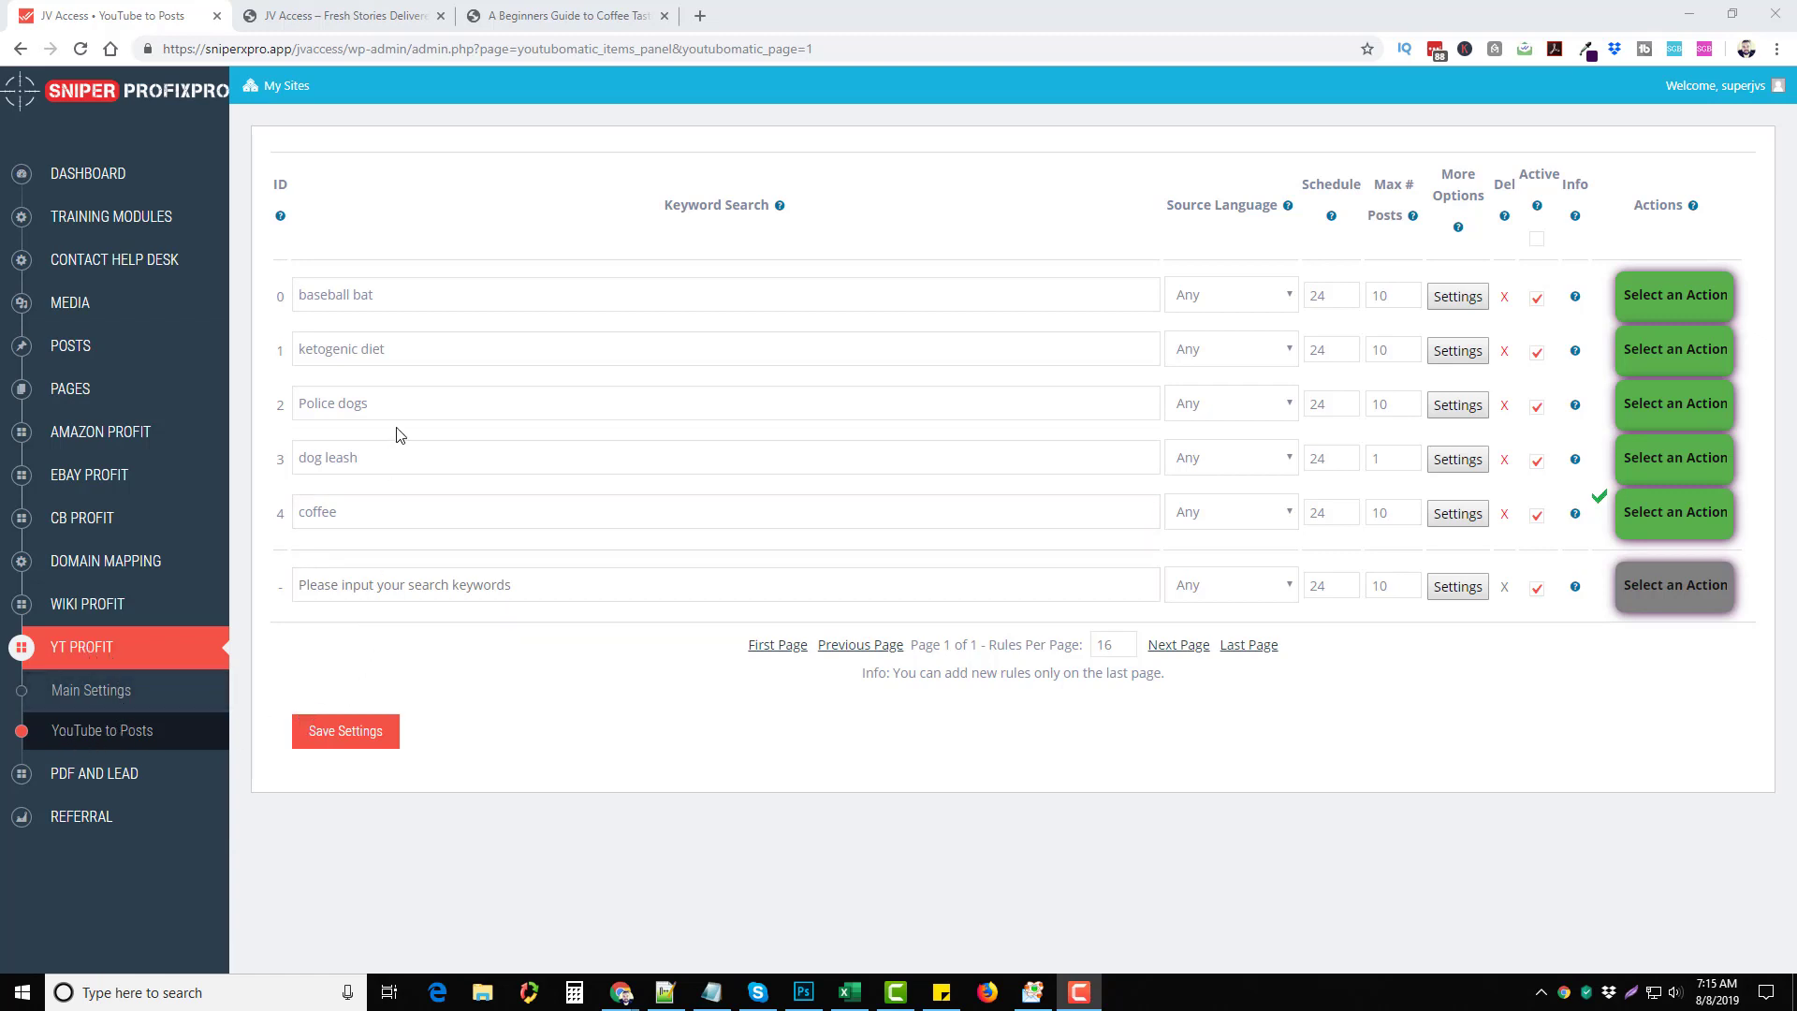
Step: Run the coffee keyword rule in YouTube to Posts so its videos become blog posts
left_click(727, 511)
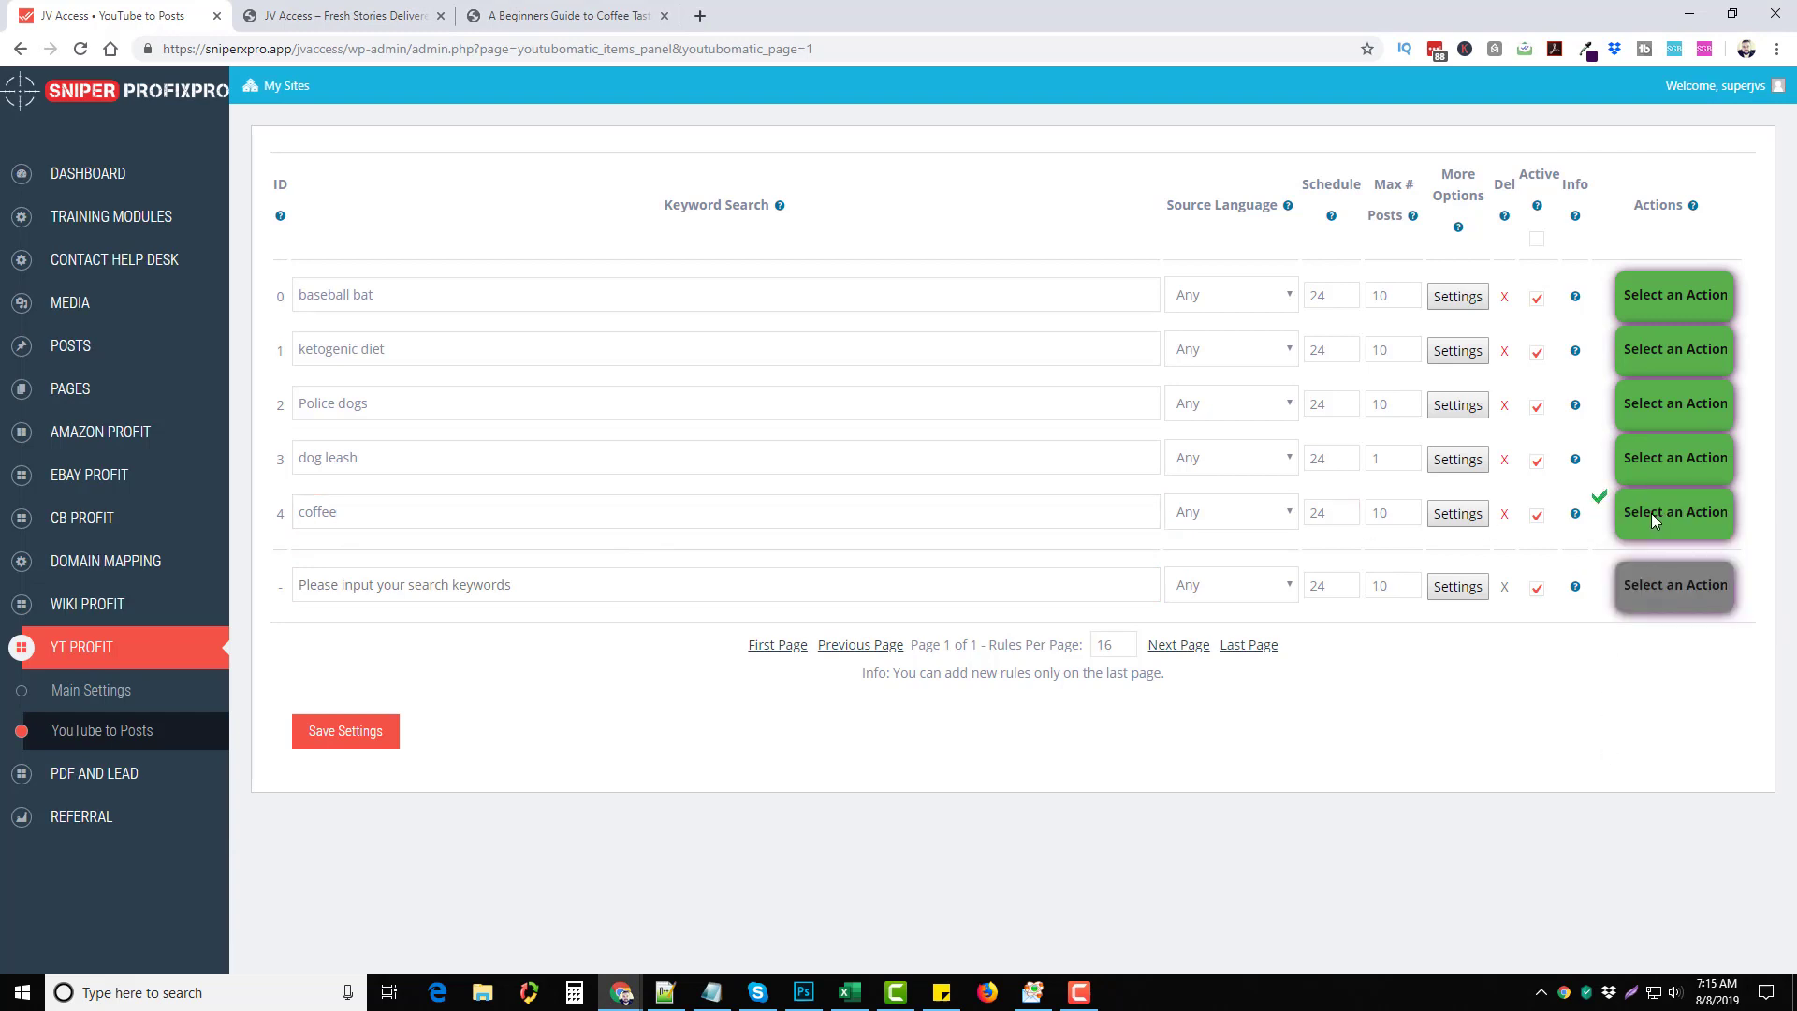
mouse_move(479, 90)
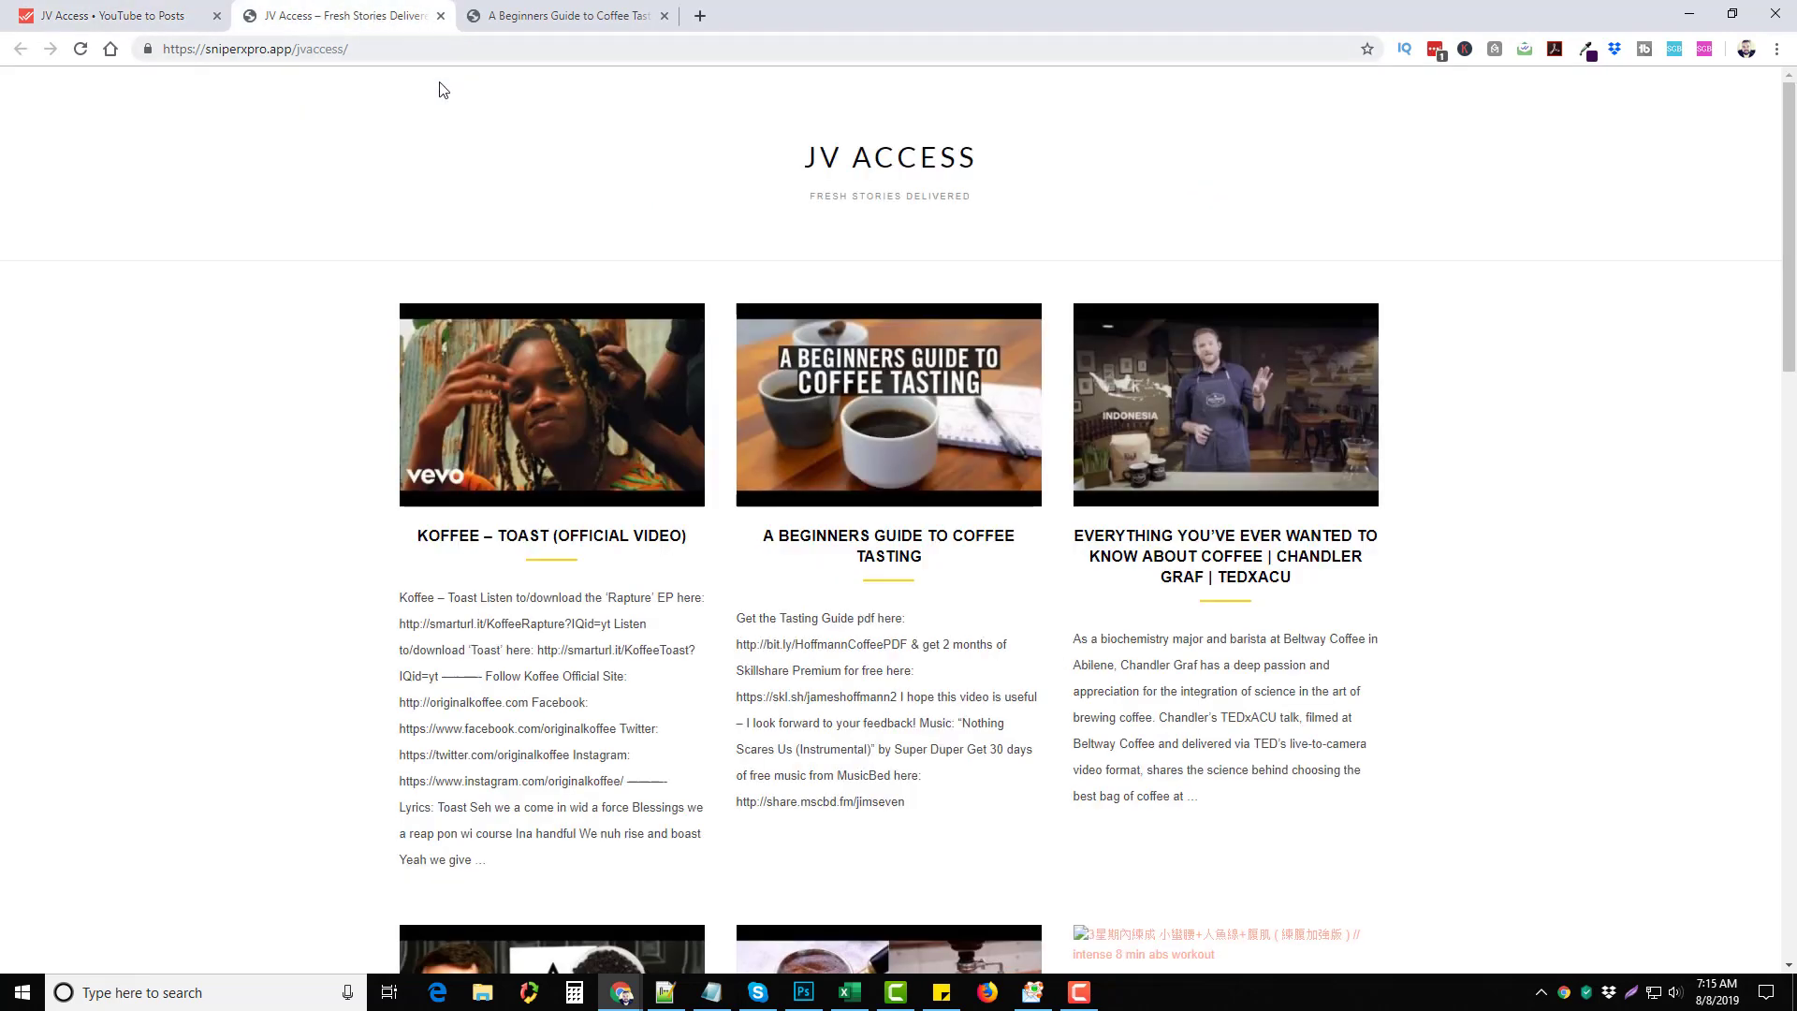
mouse_move(820, 441)
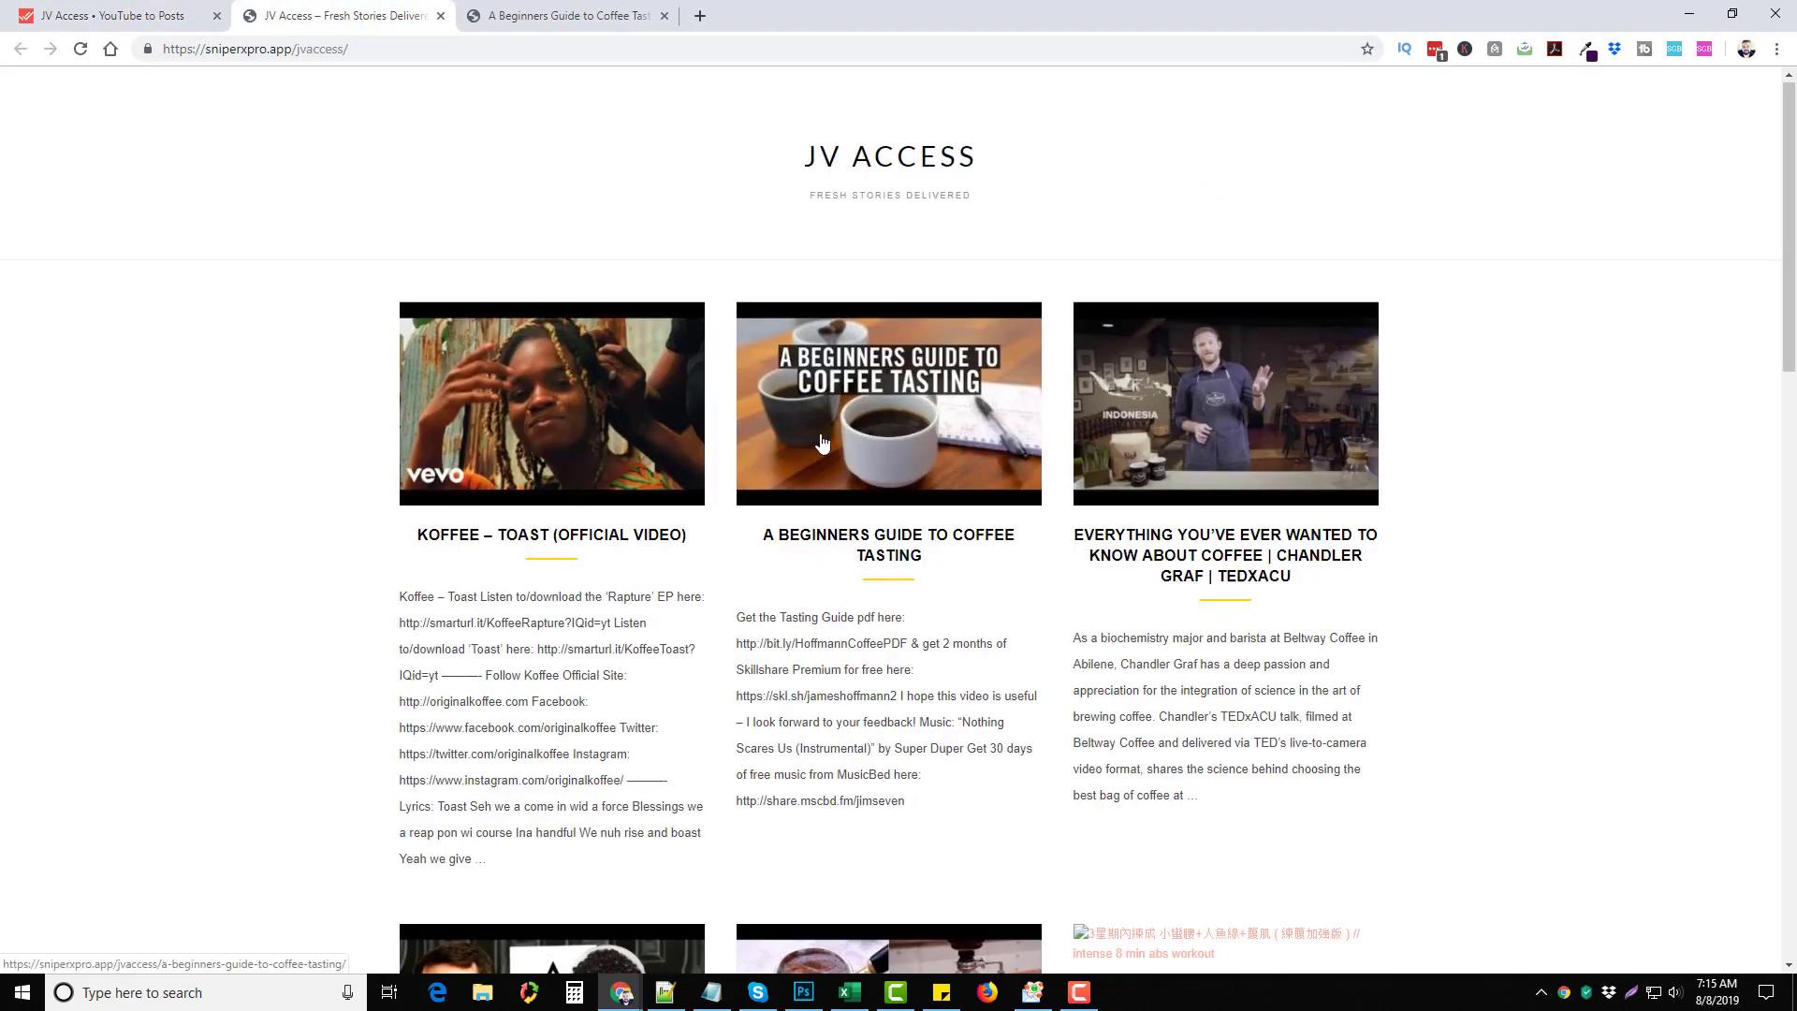
Step: Open the 'Everything You've Ever Wanted to Know About Coffee' post and review its video, PDF download and description
scroll("down", 3)
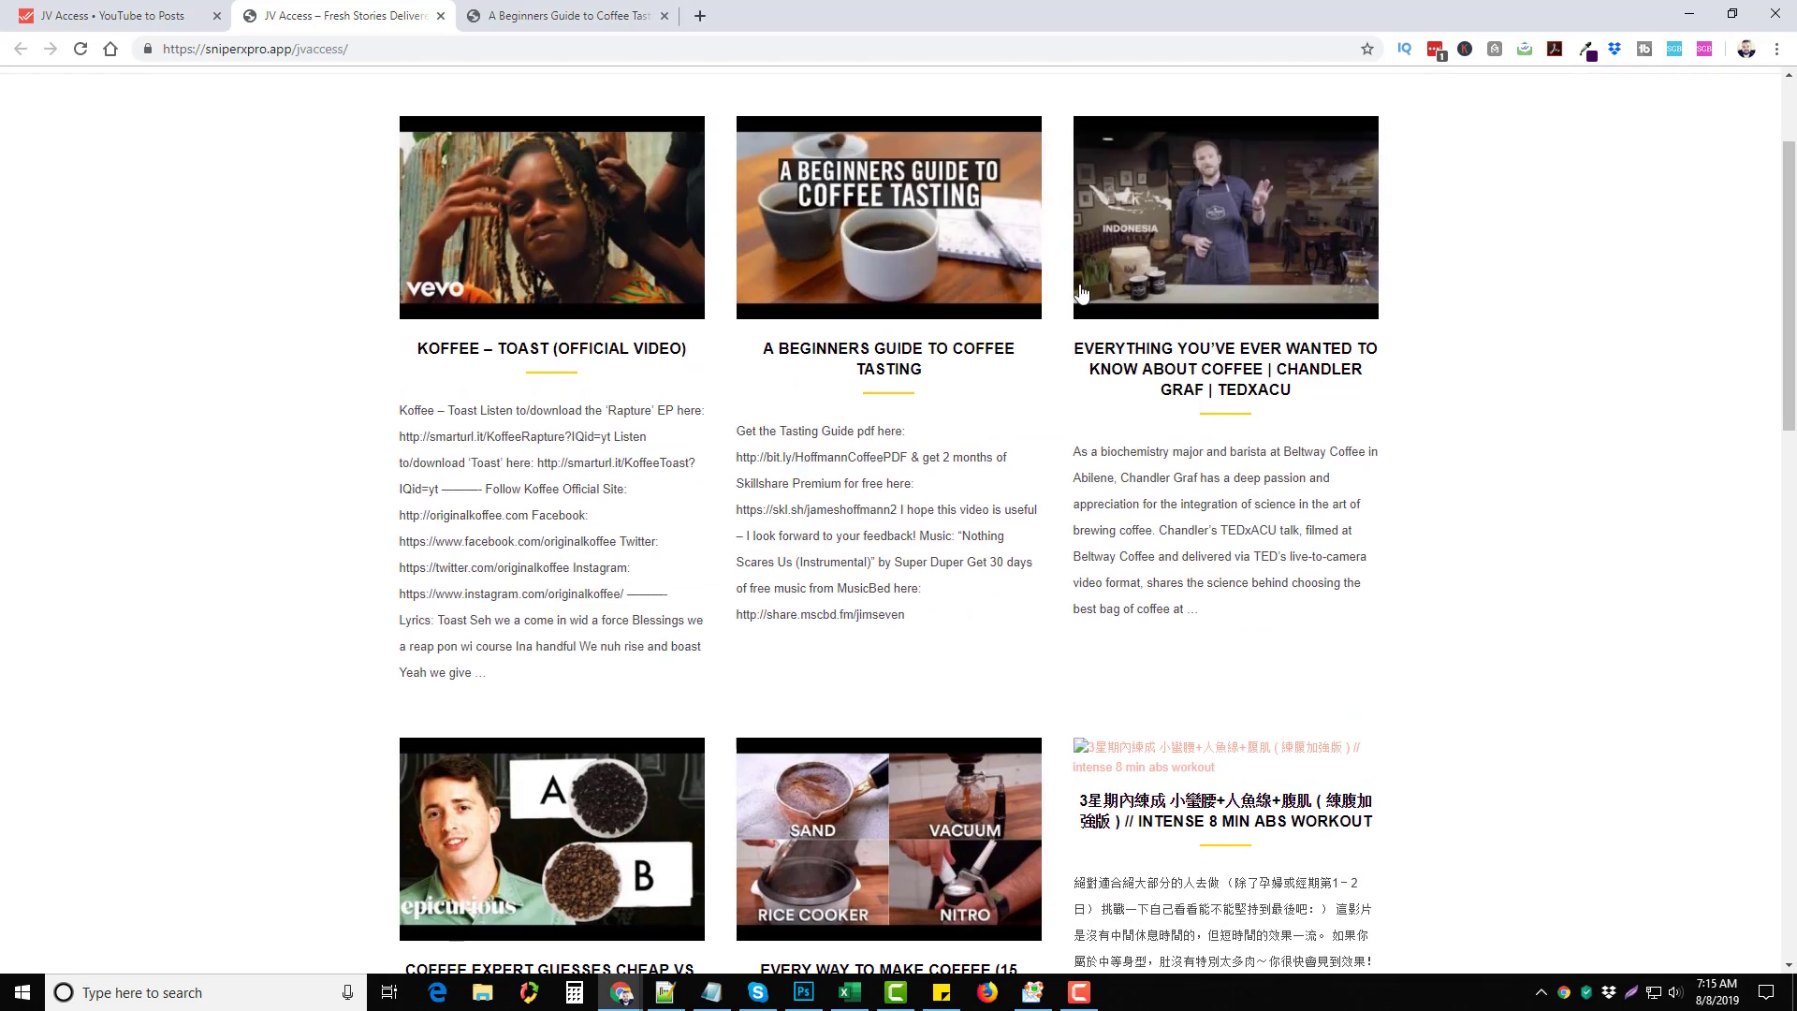
scroll("up", 3)
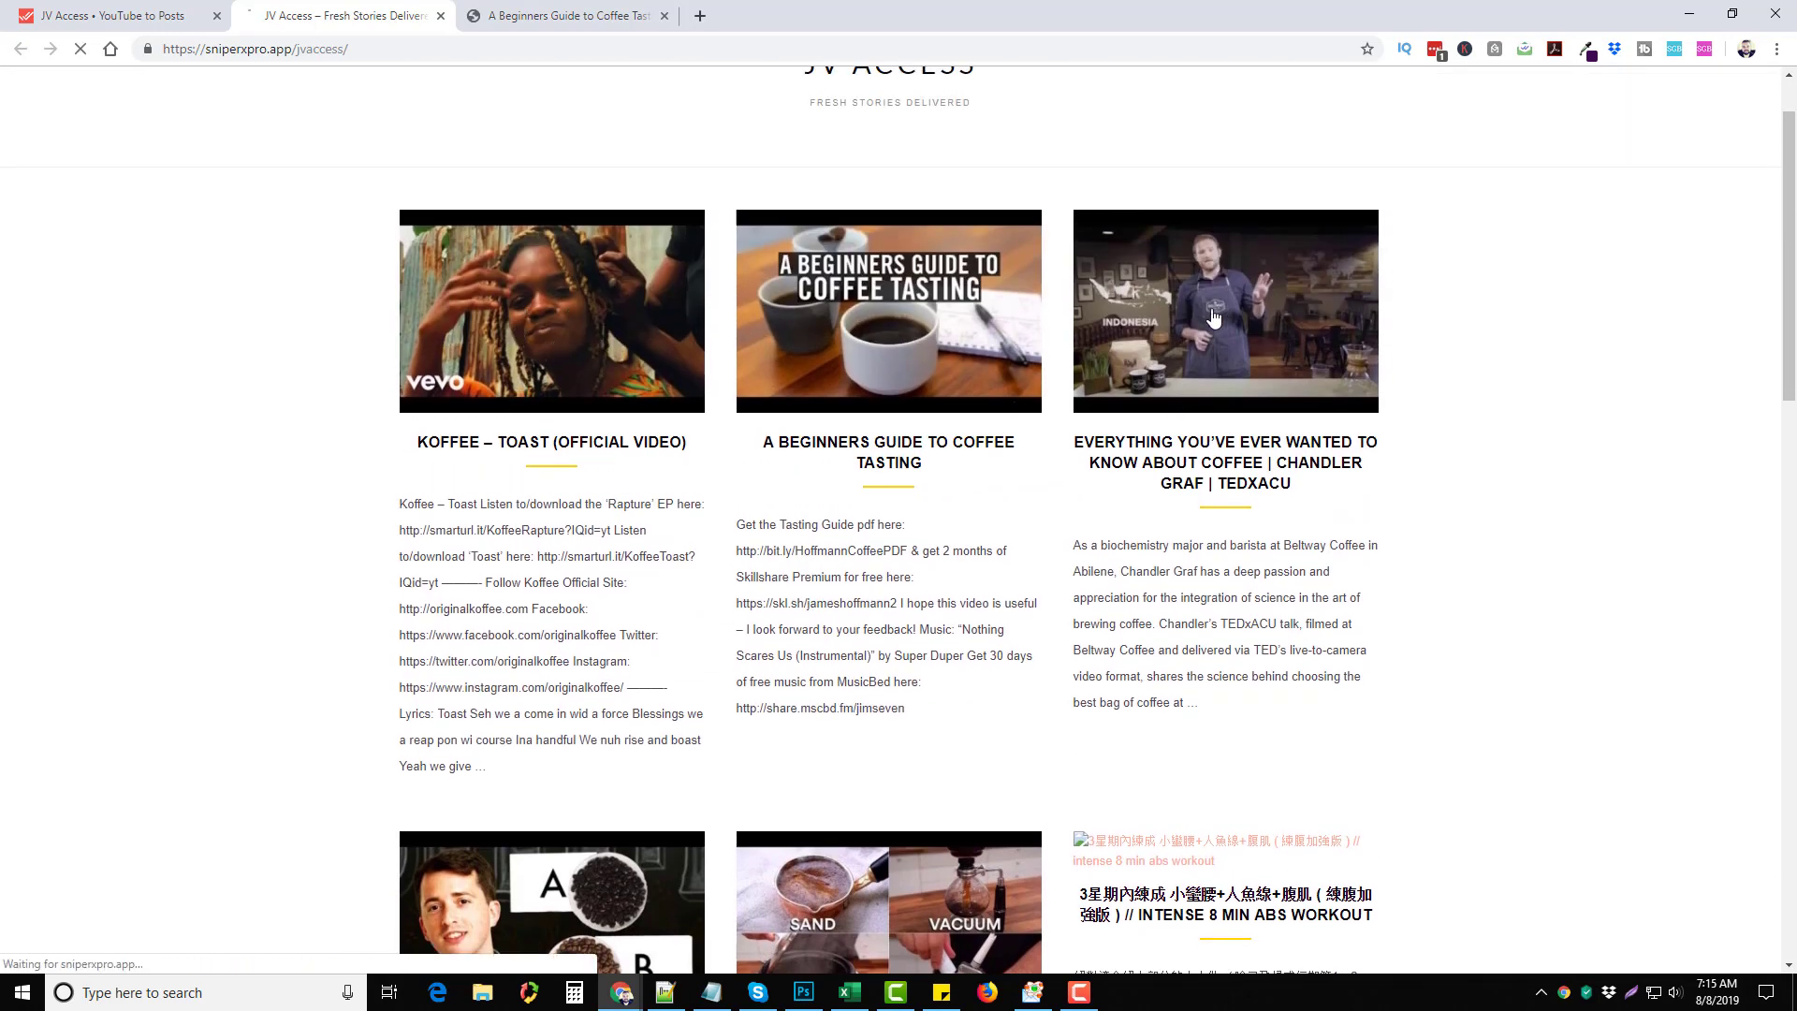
left_click(1225, 313)
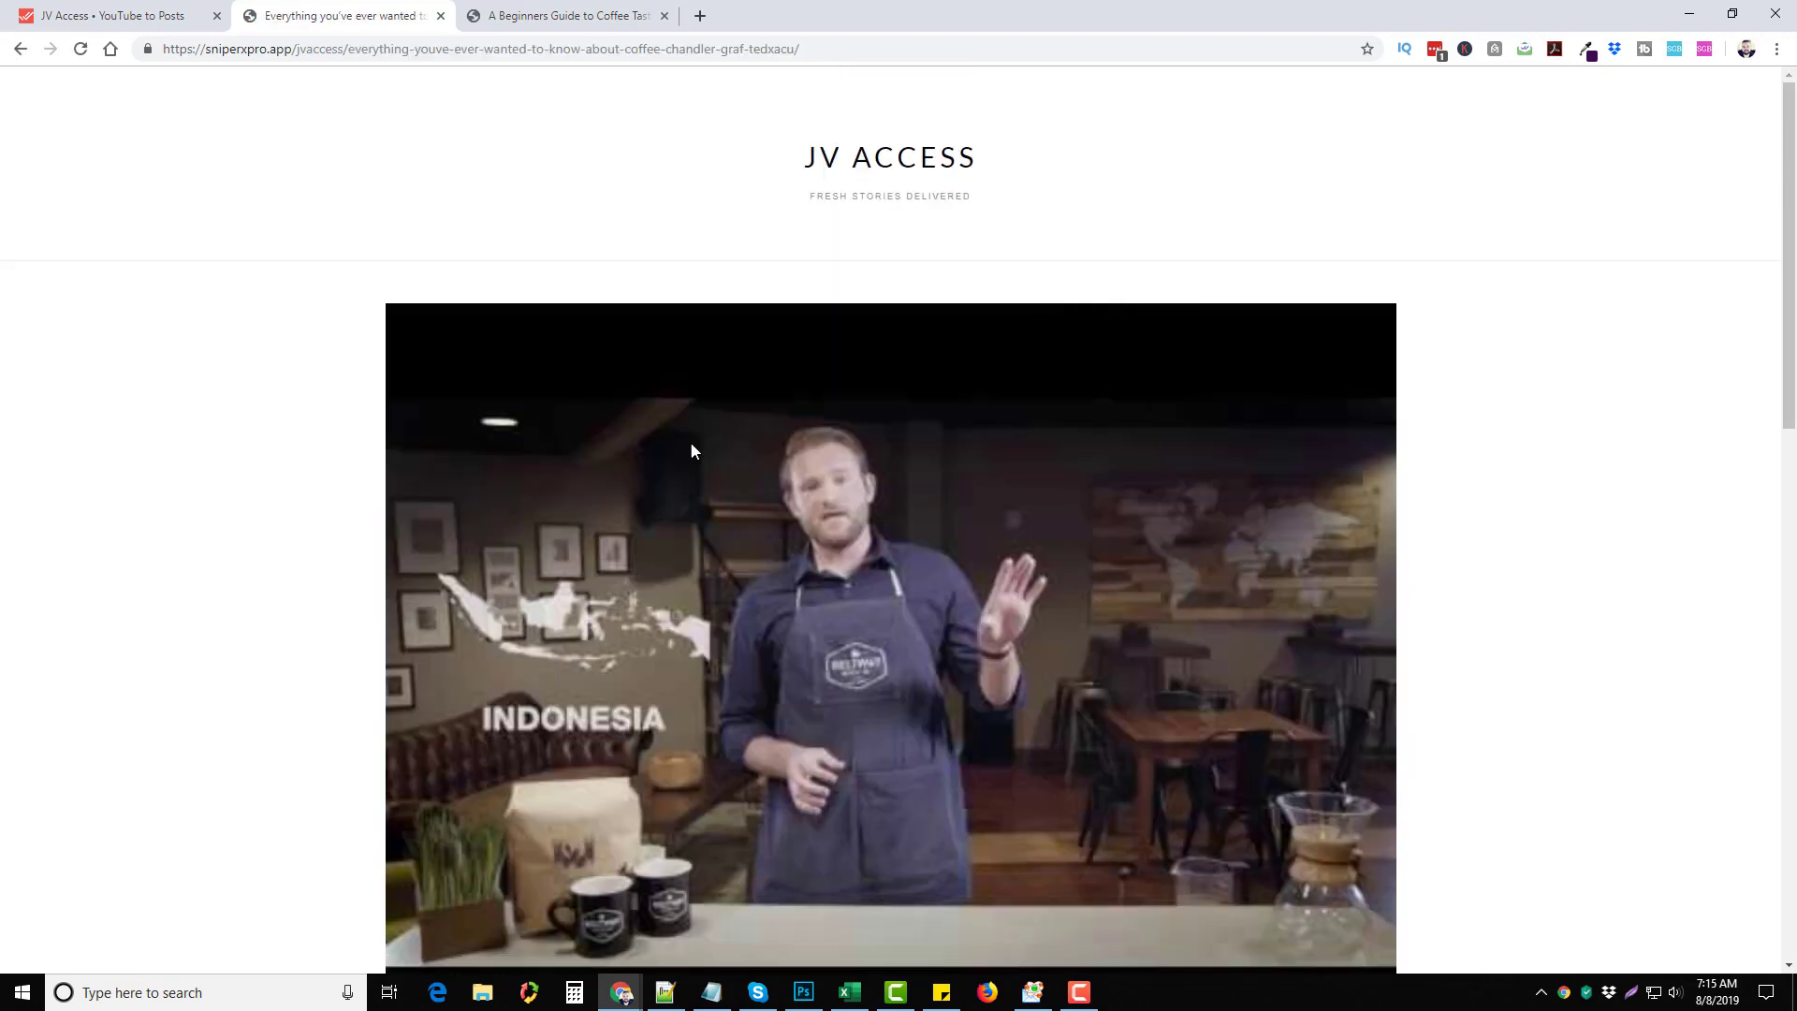
scroll("down", 3)
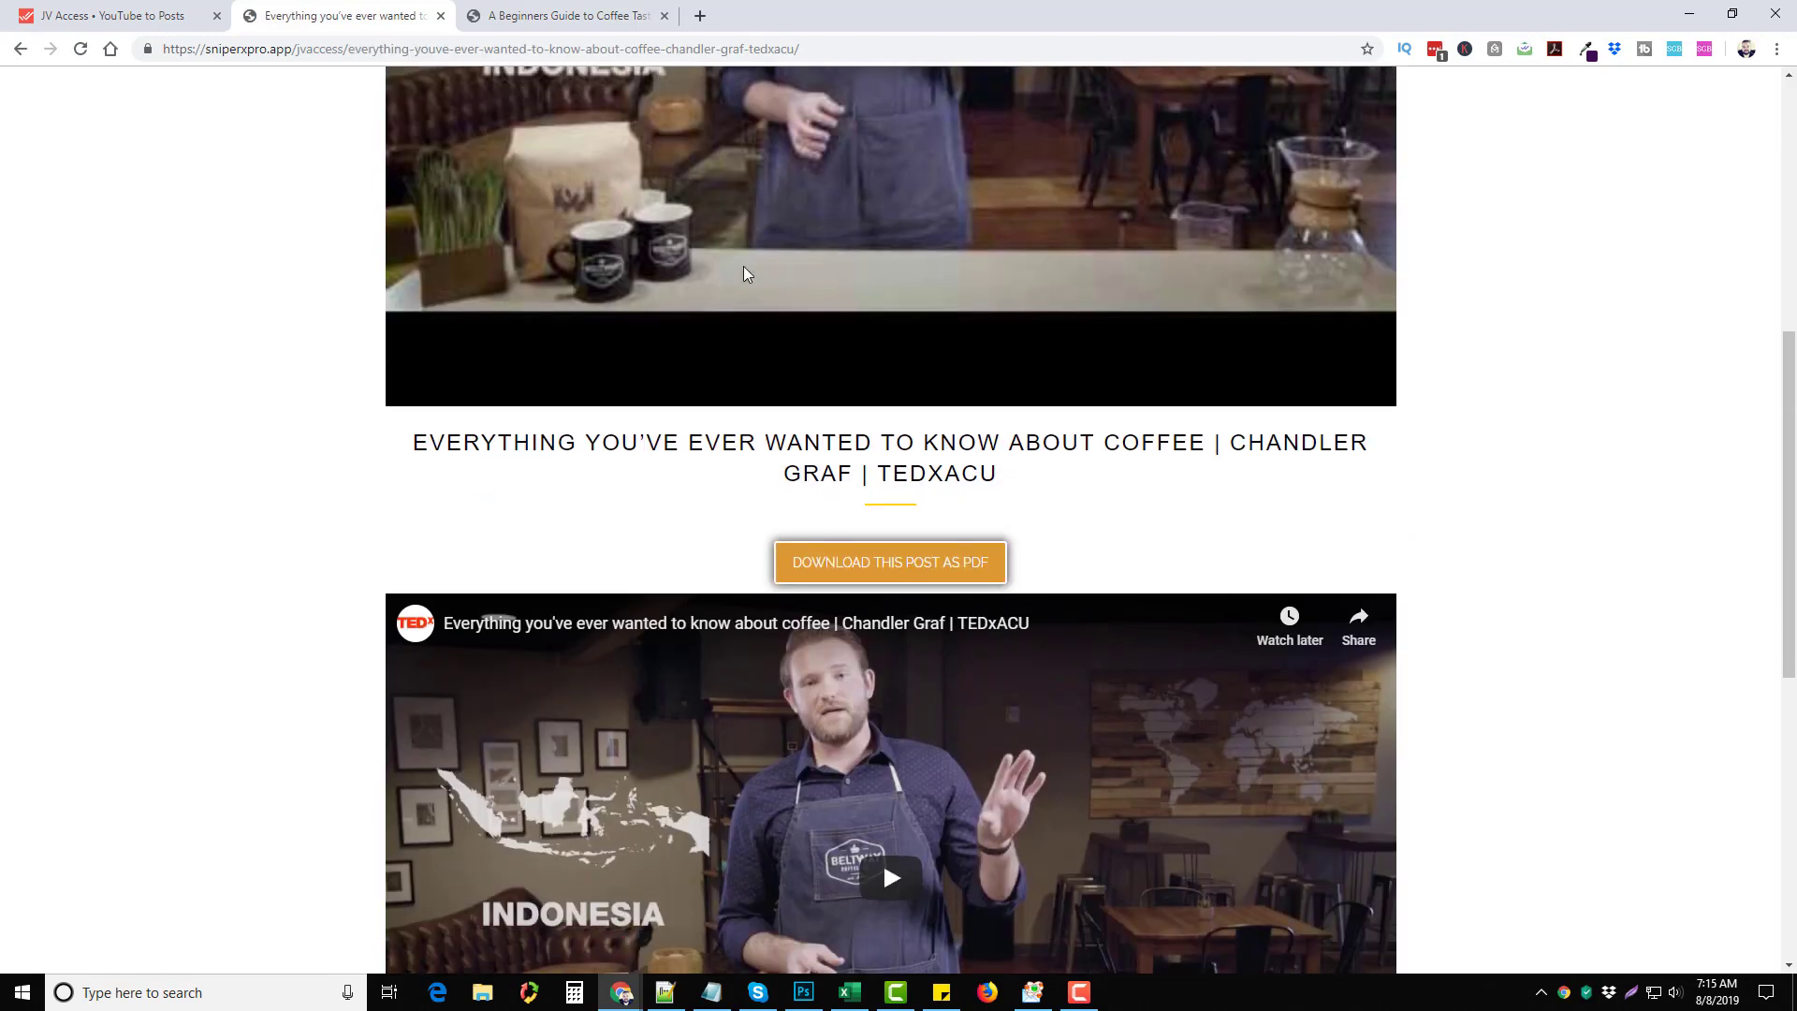
scroll("down", 3)
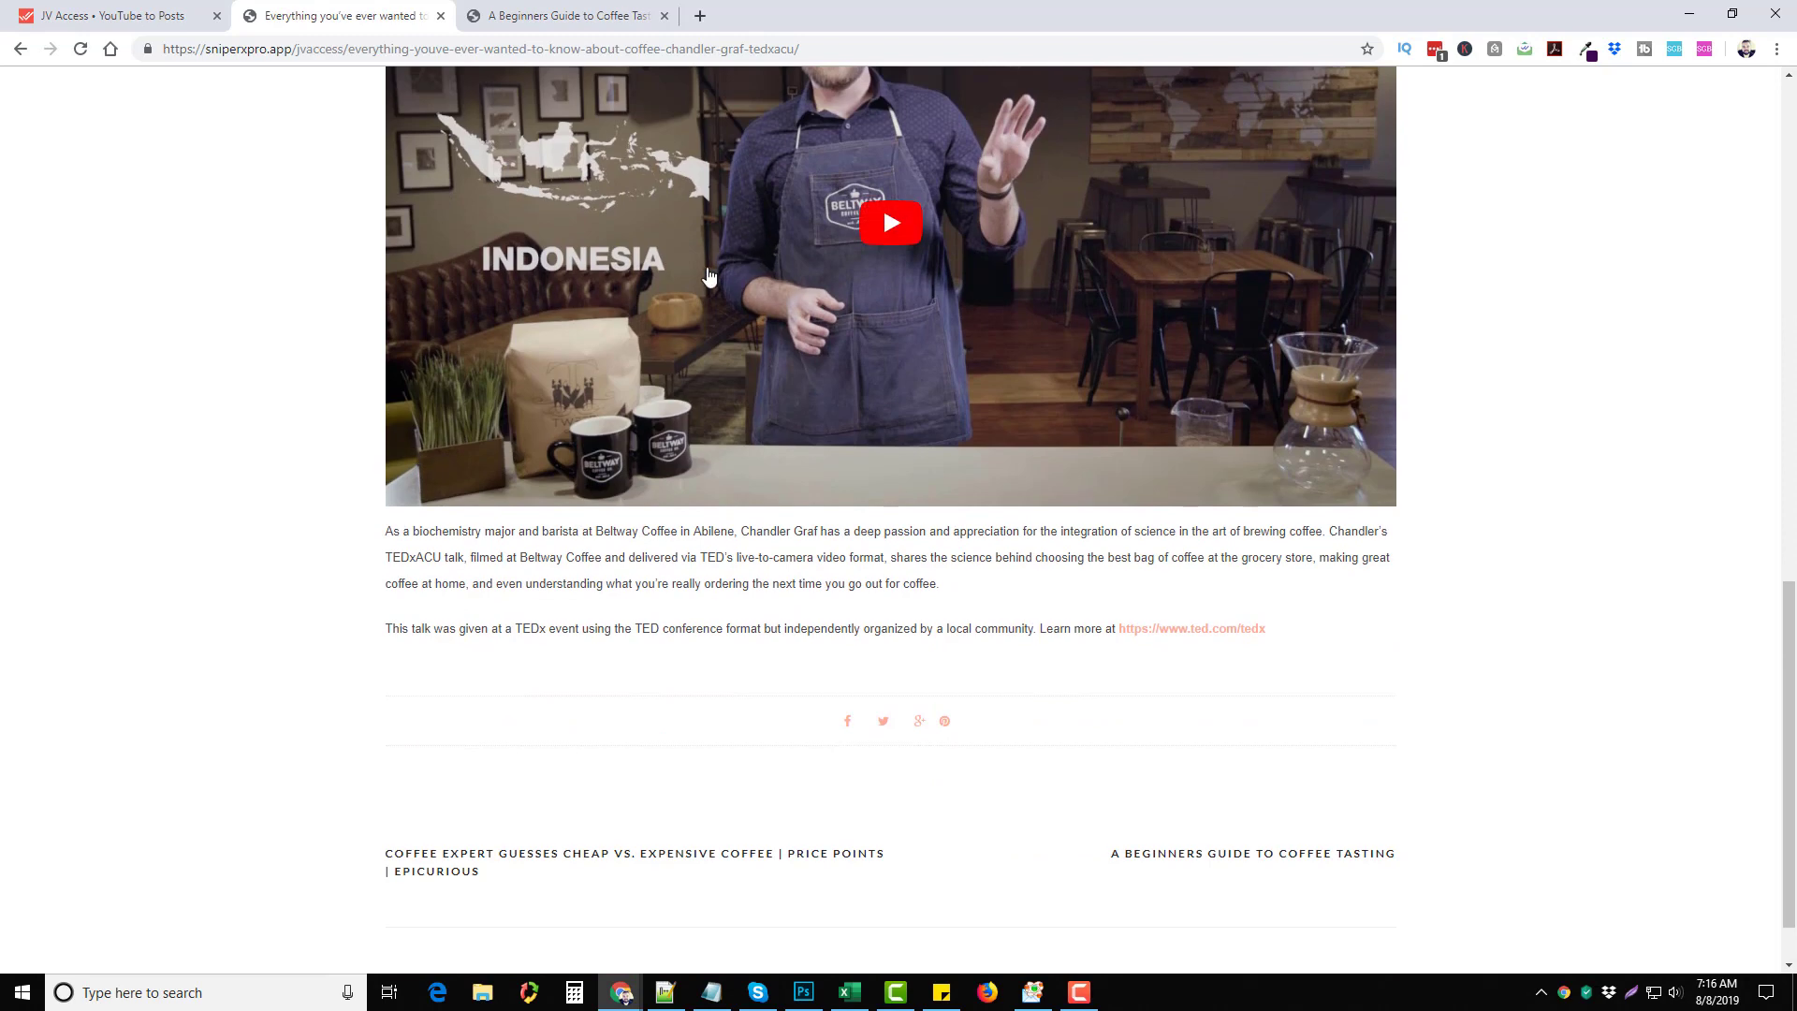
mouse_move(262, 616)
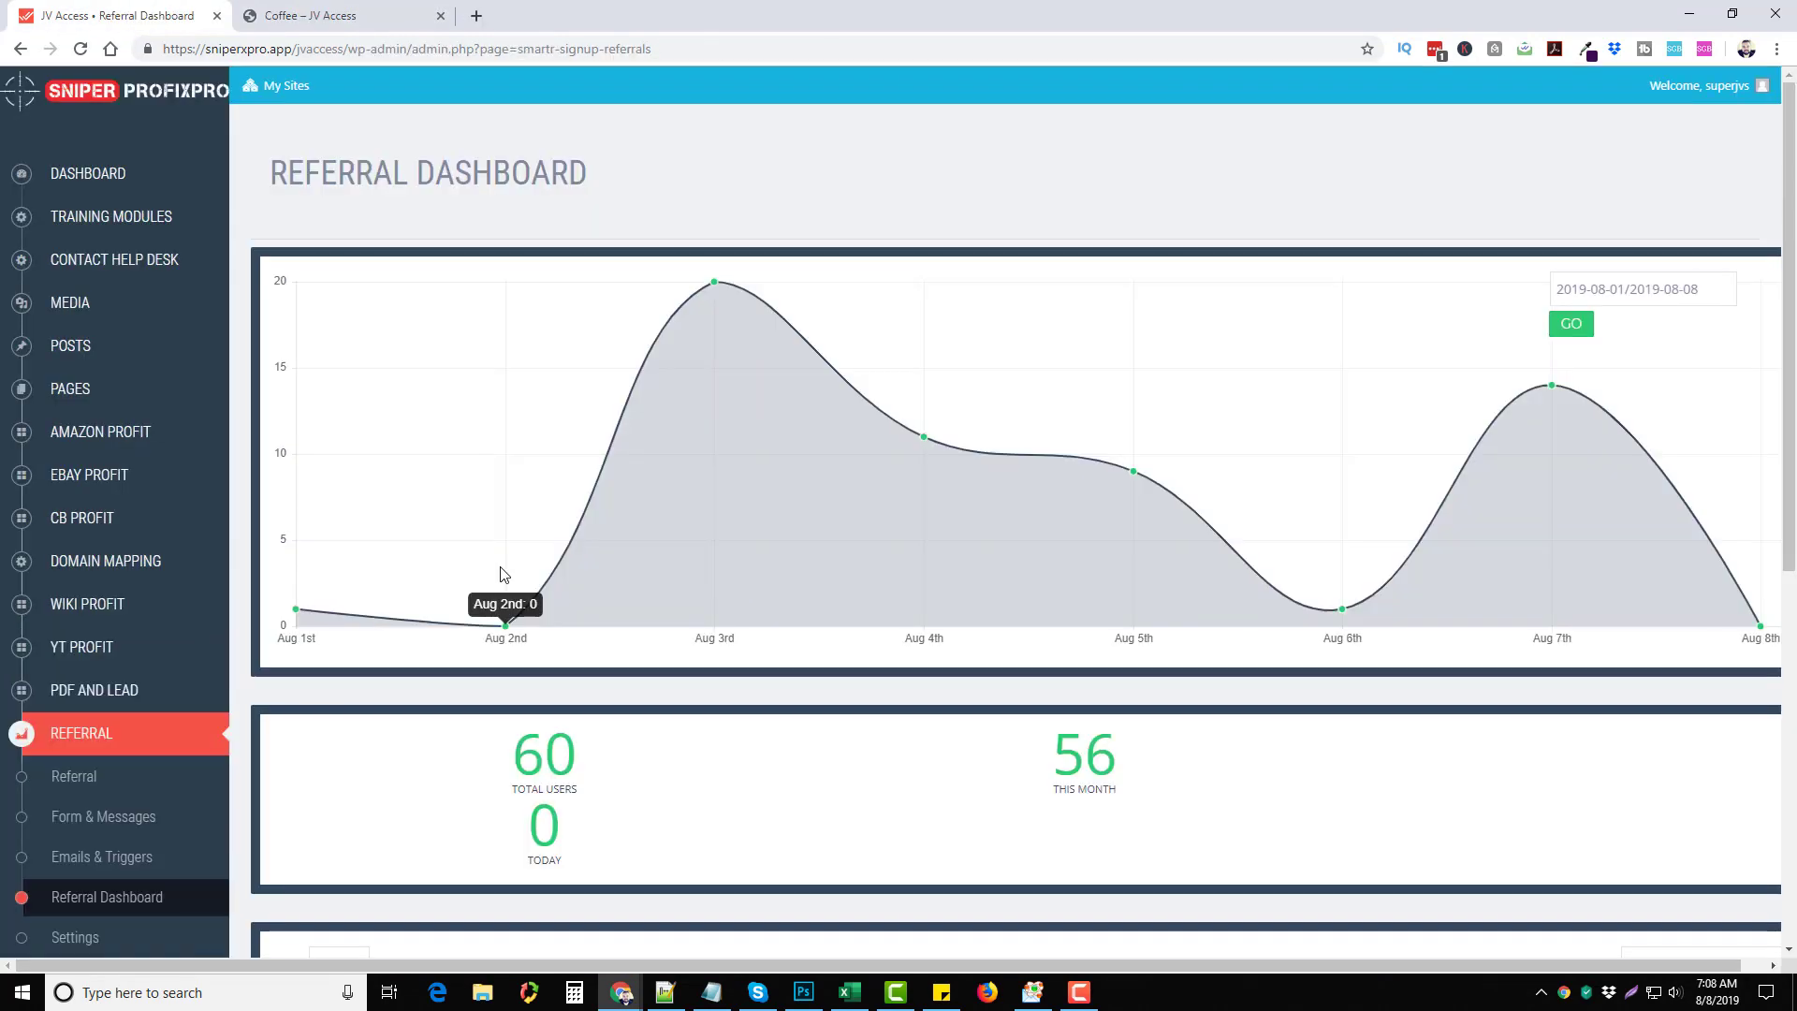
mouse_move(103, 767)
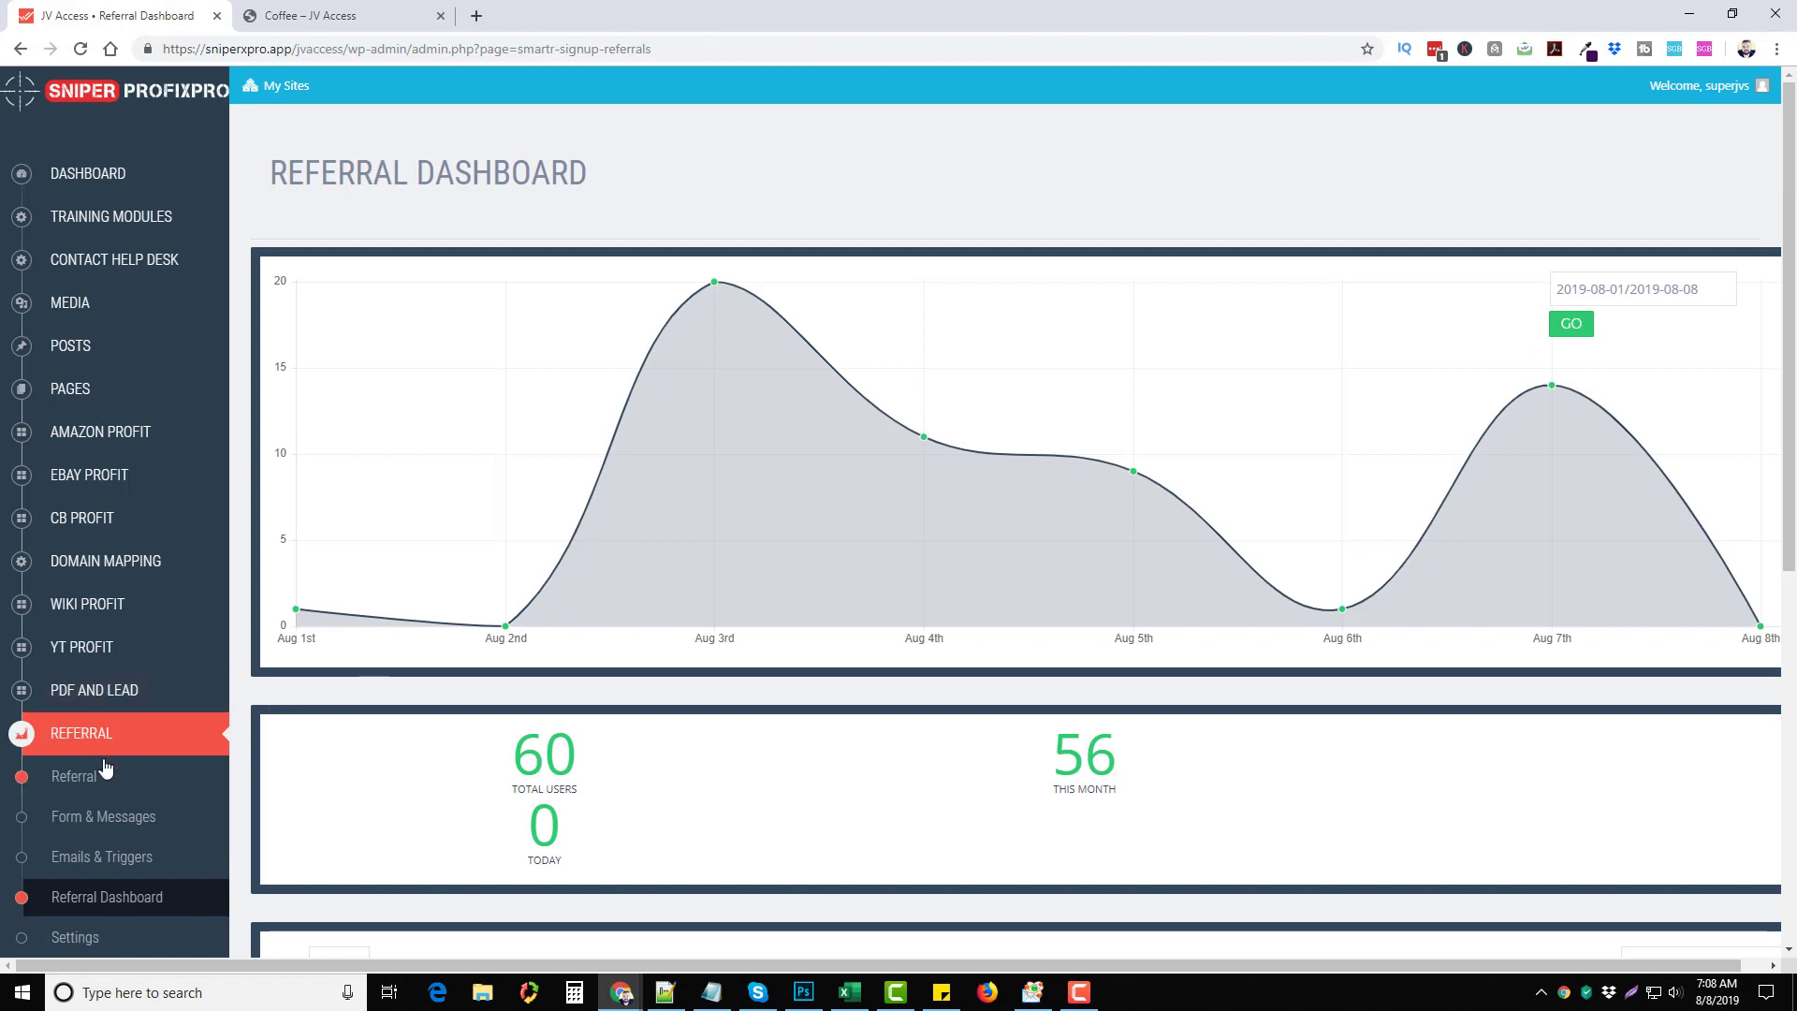
mouse_move(190, 728)
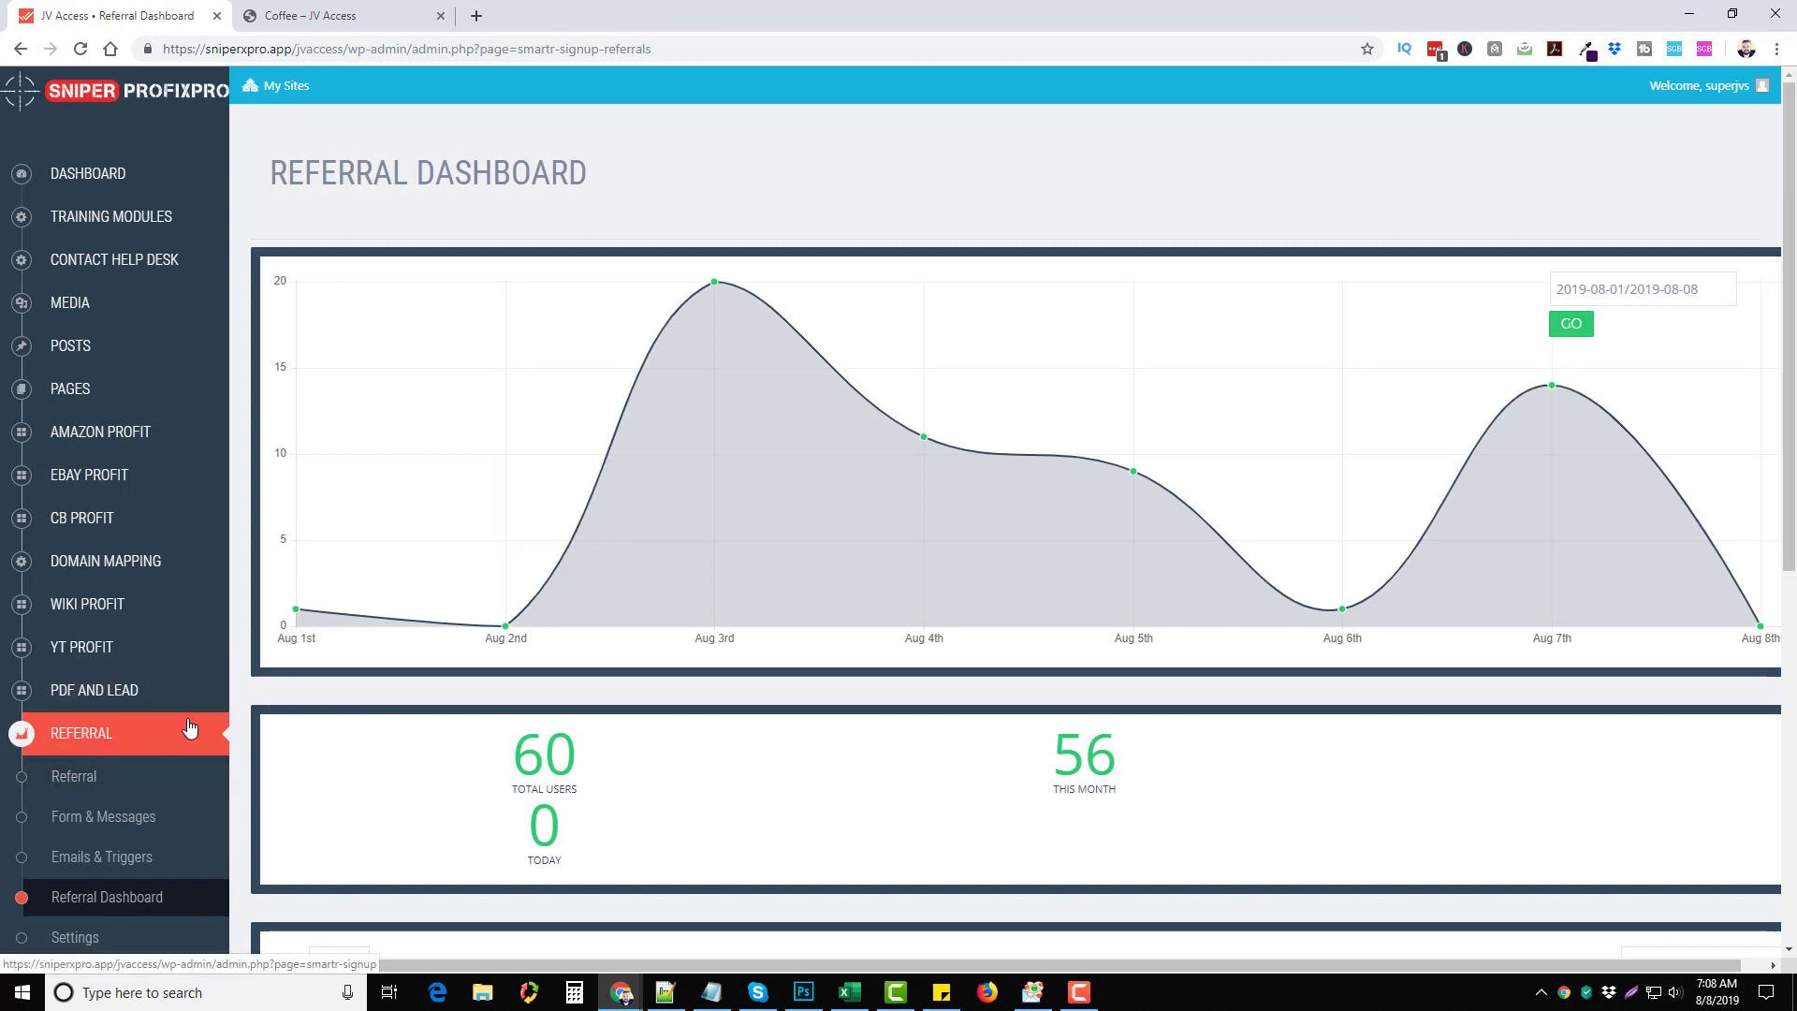
mouse_move(252, 698)
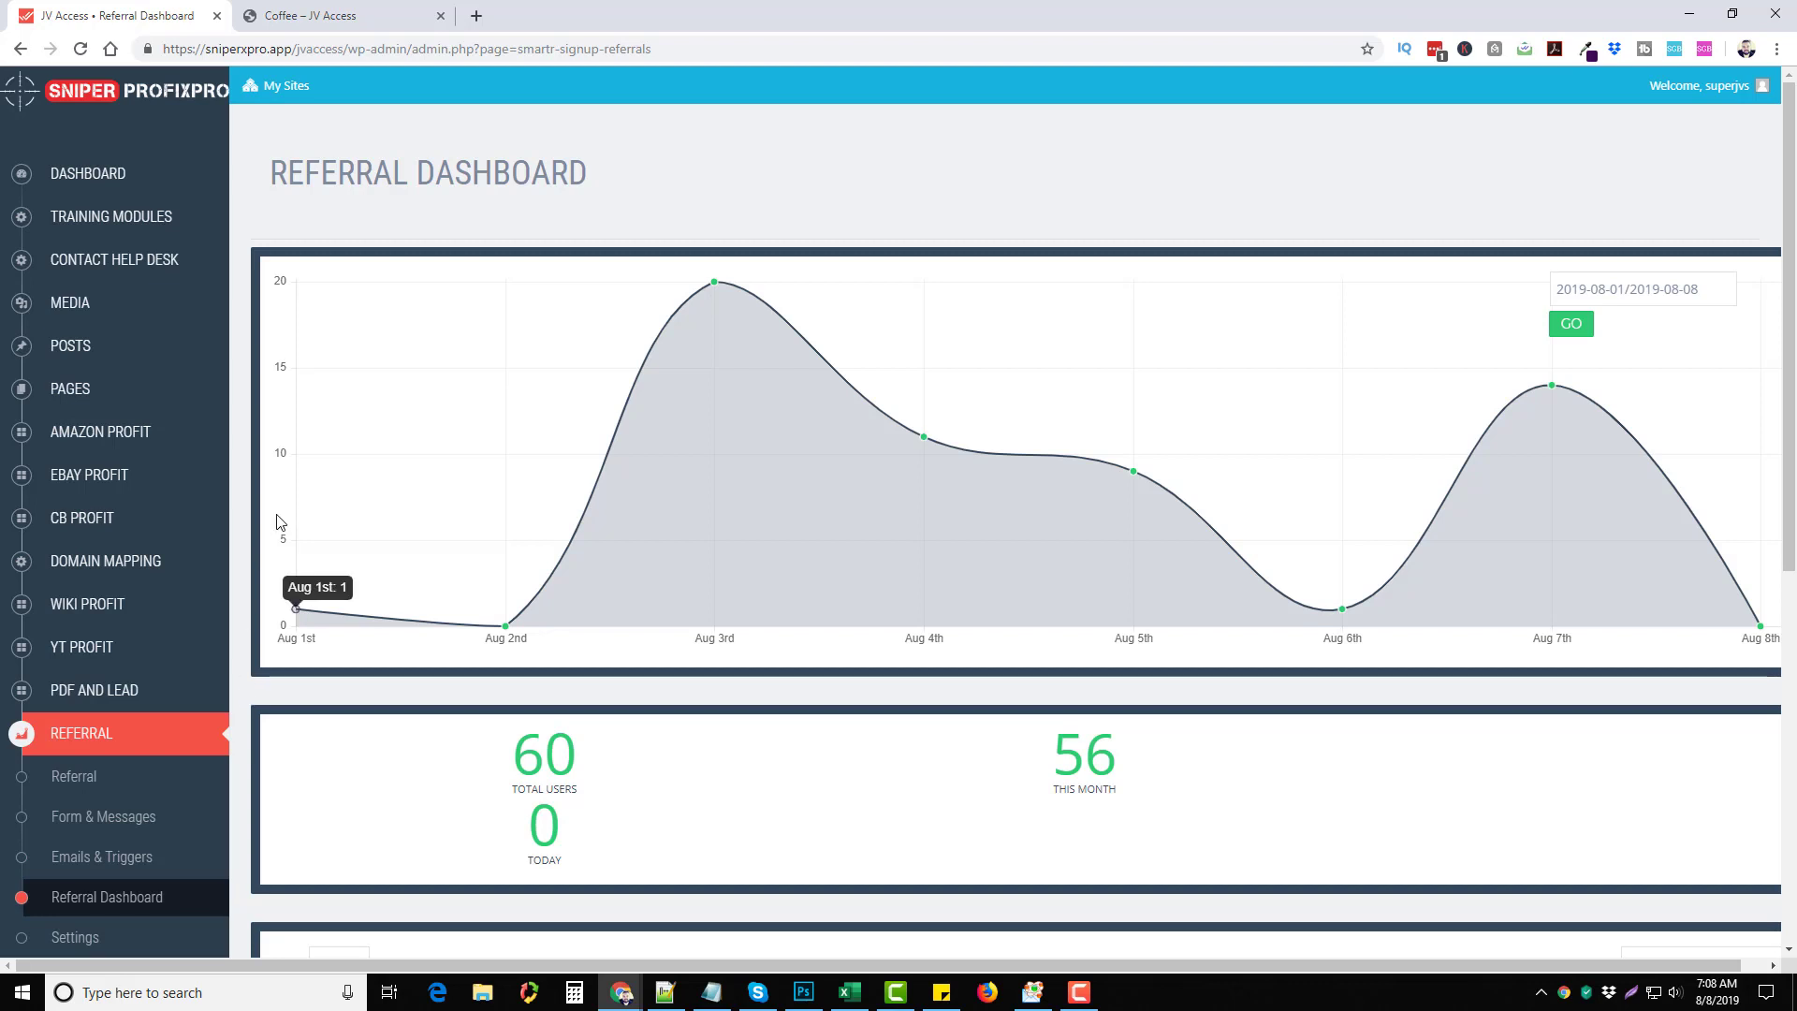
mouse_move(803, 337)
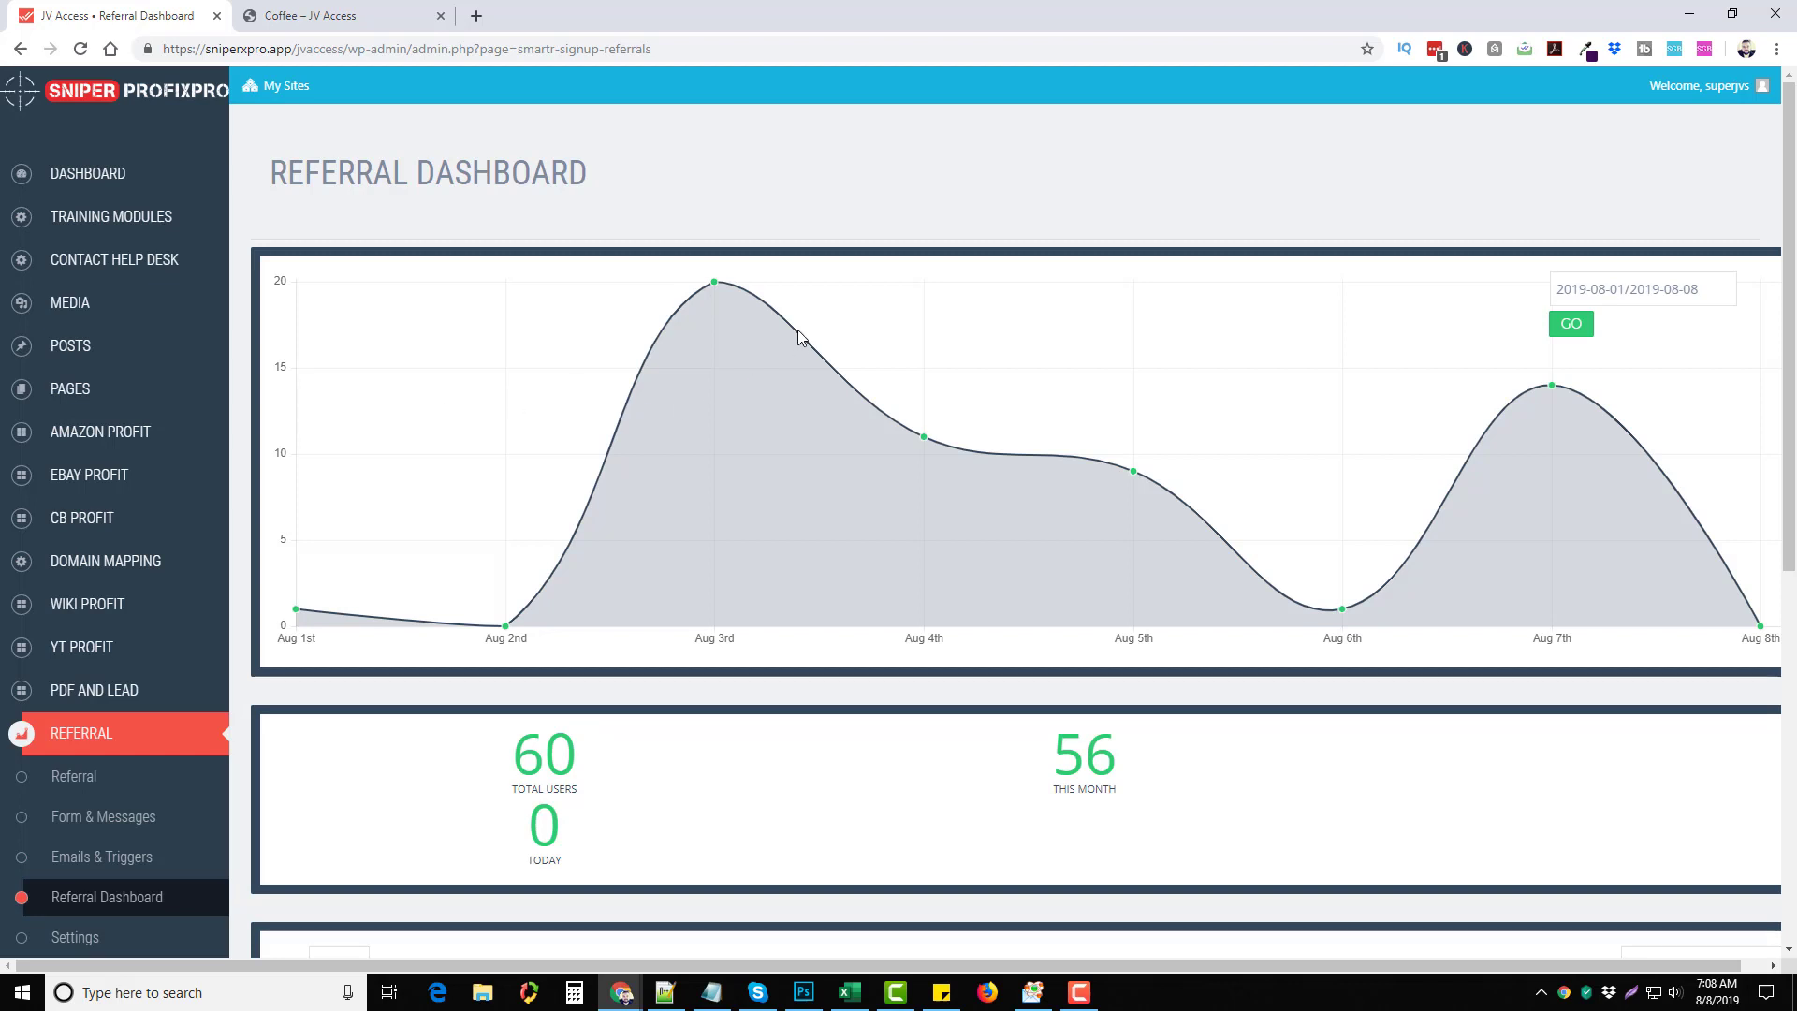
mouse_move(325, 585)
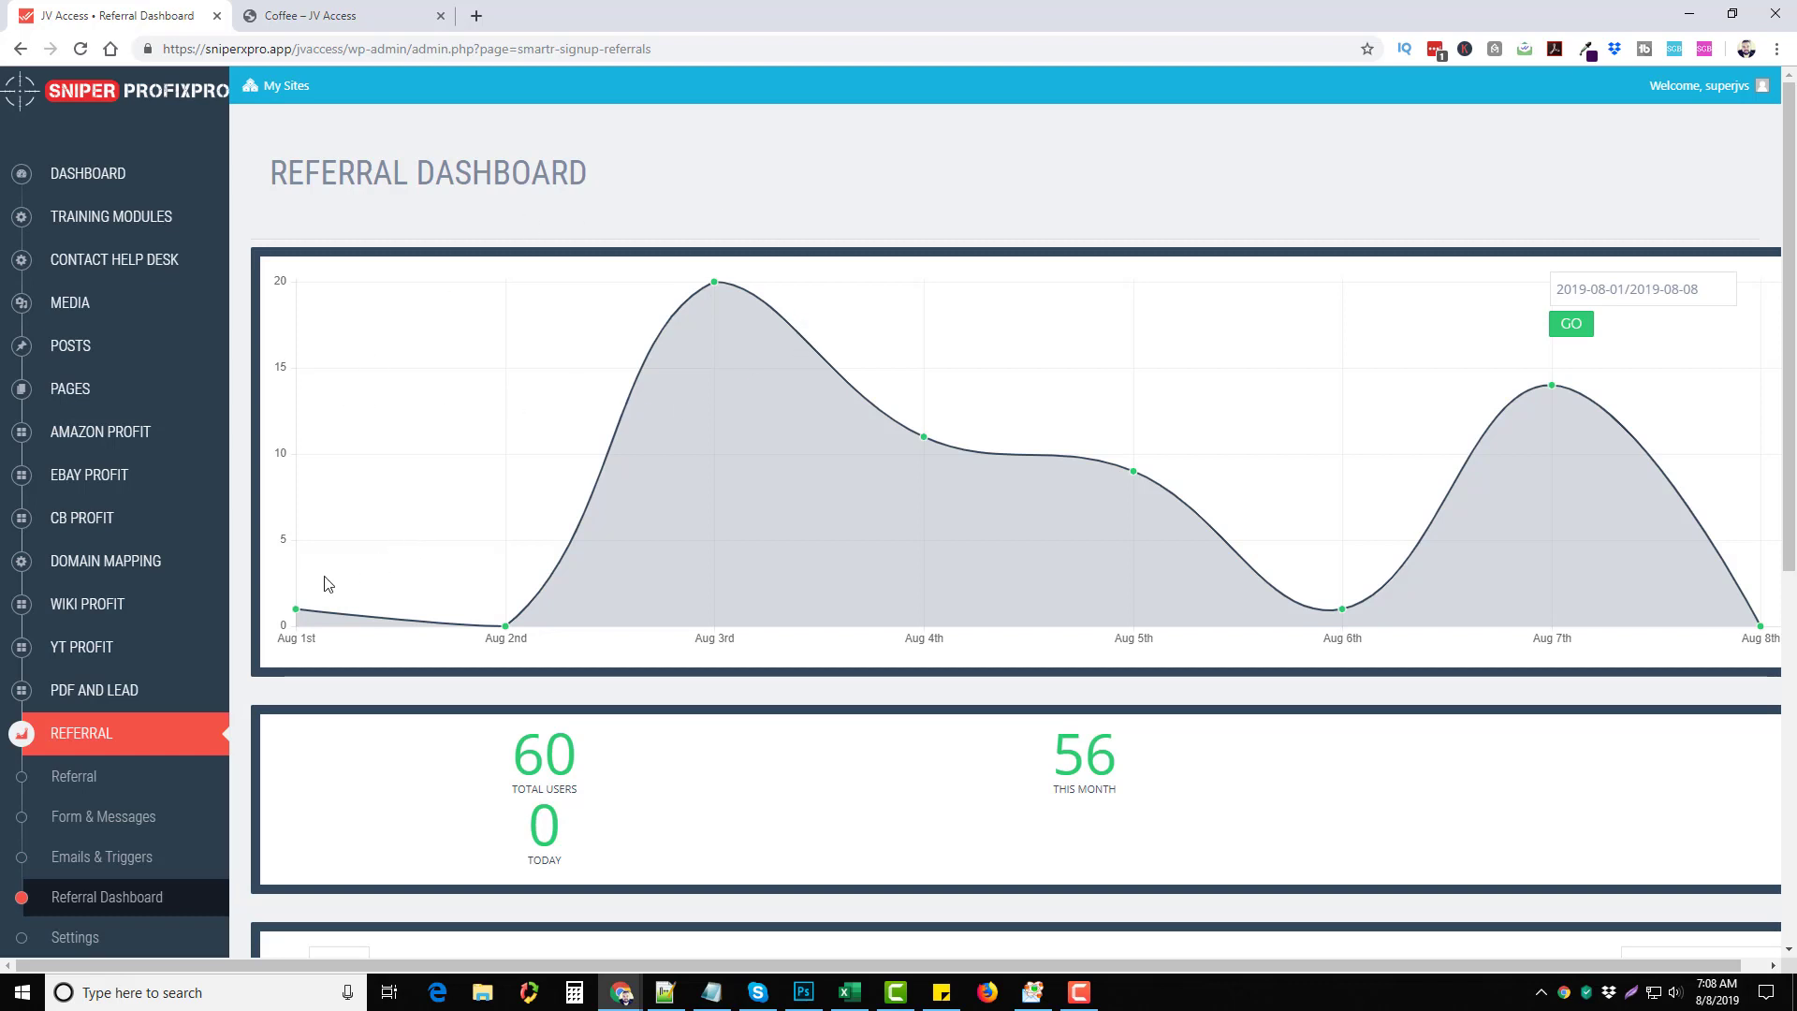
mouse_move(764, 292)
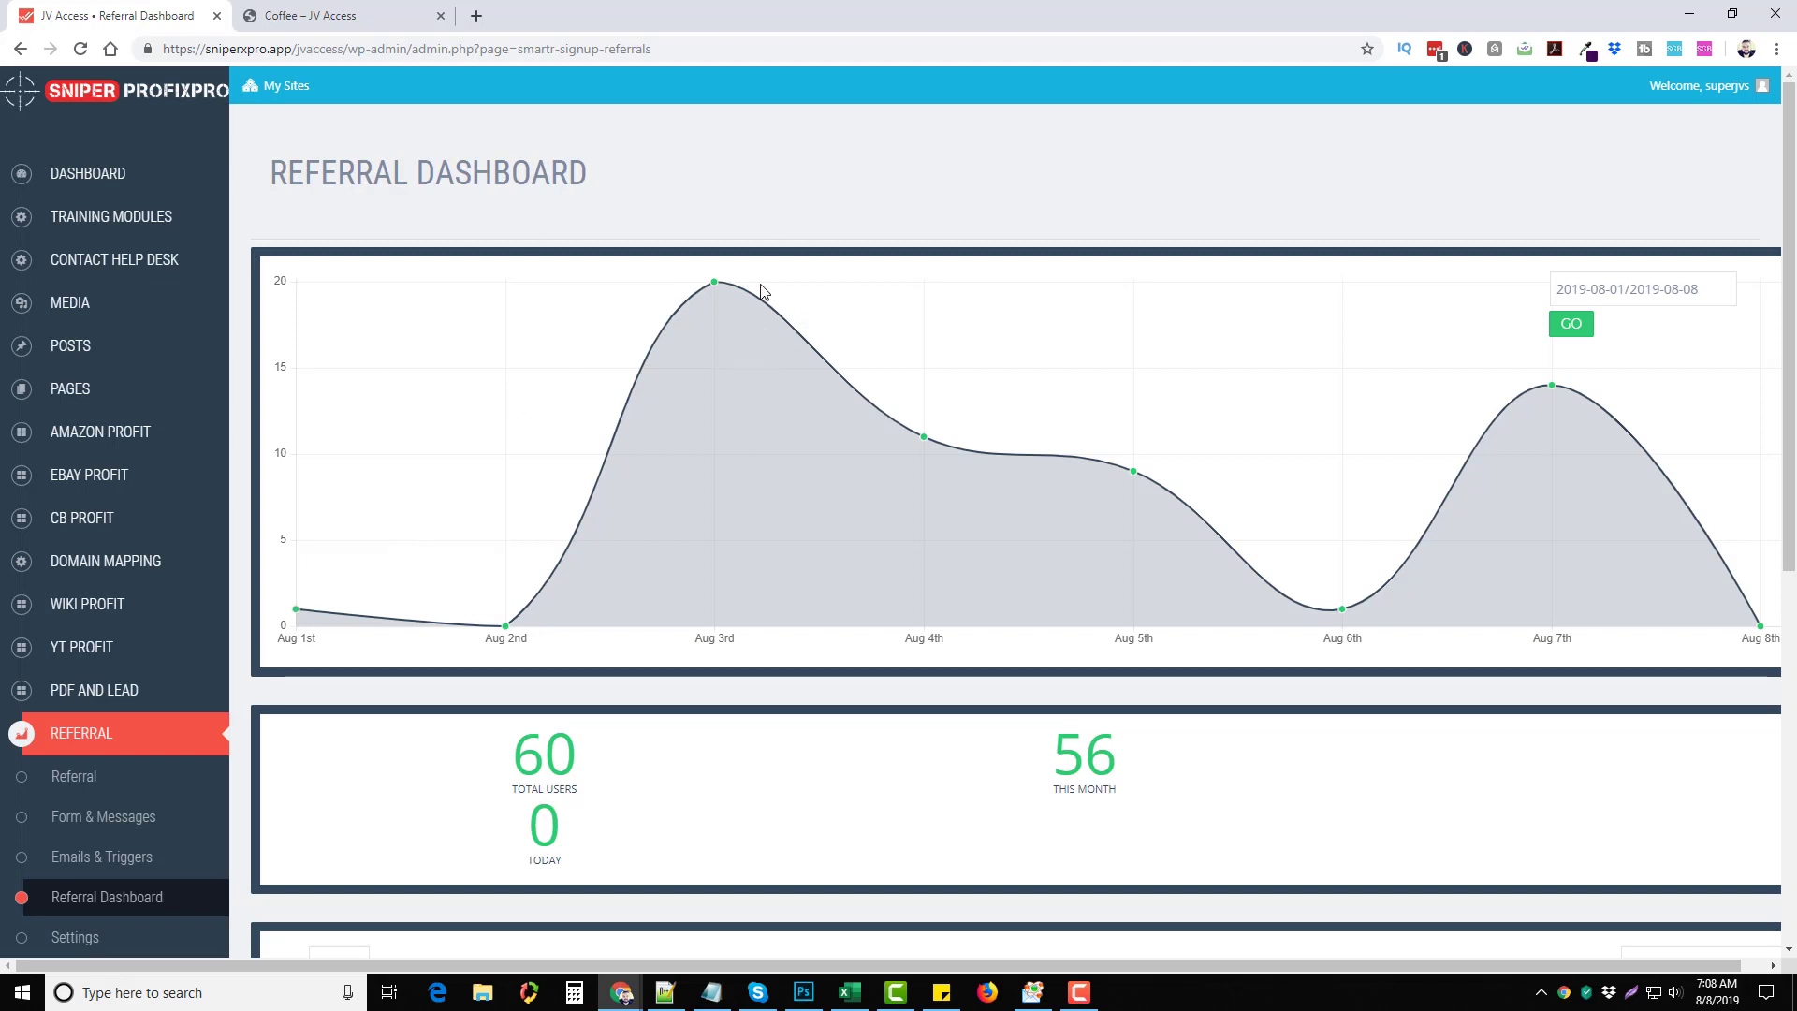
mouse_move(798, 206)
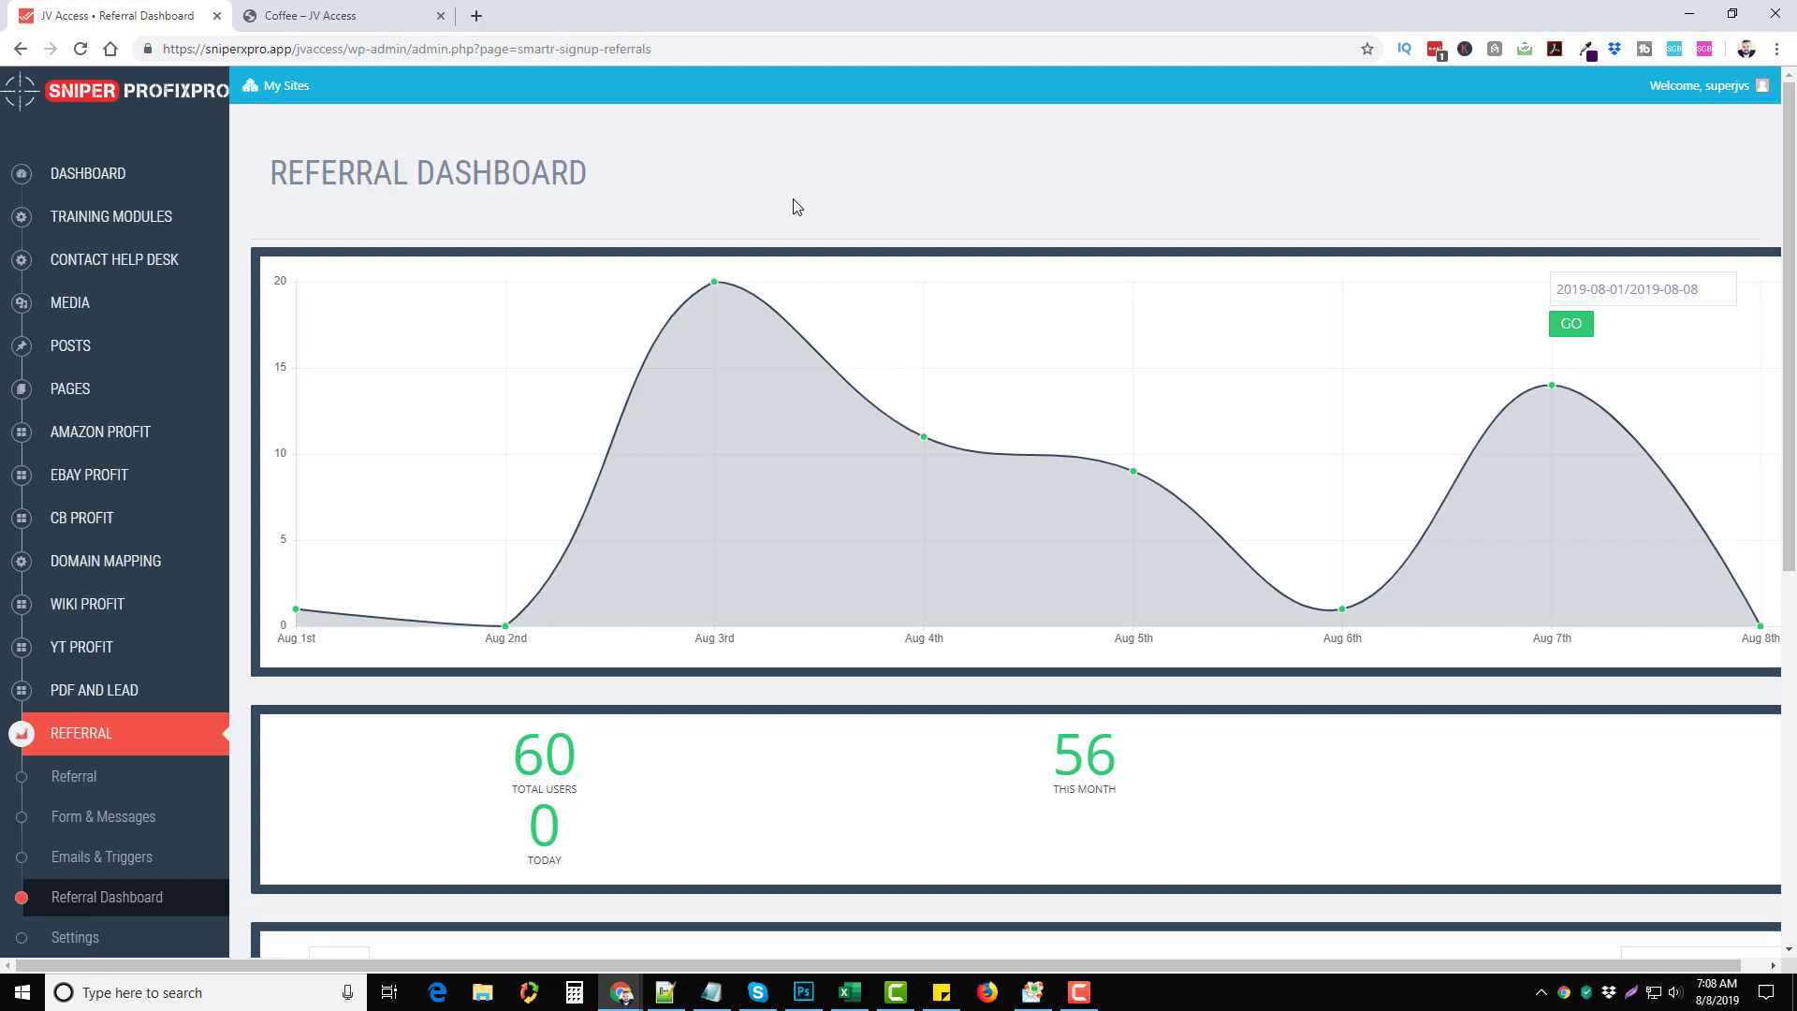
mouse_move(670, 163)
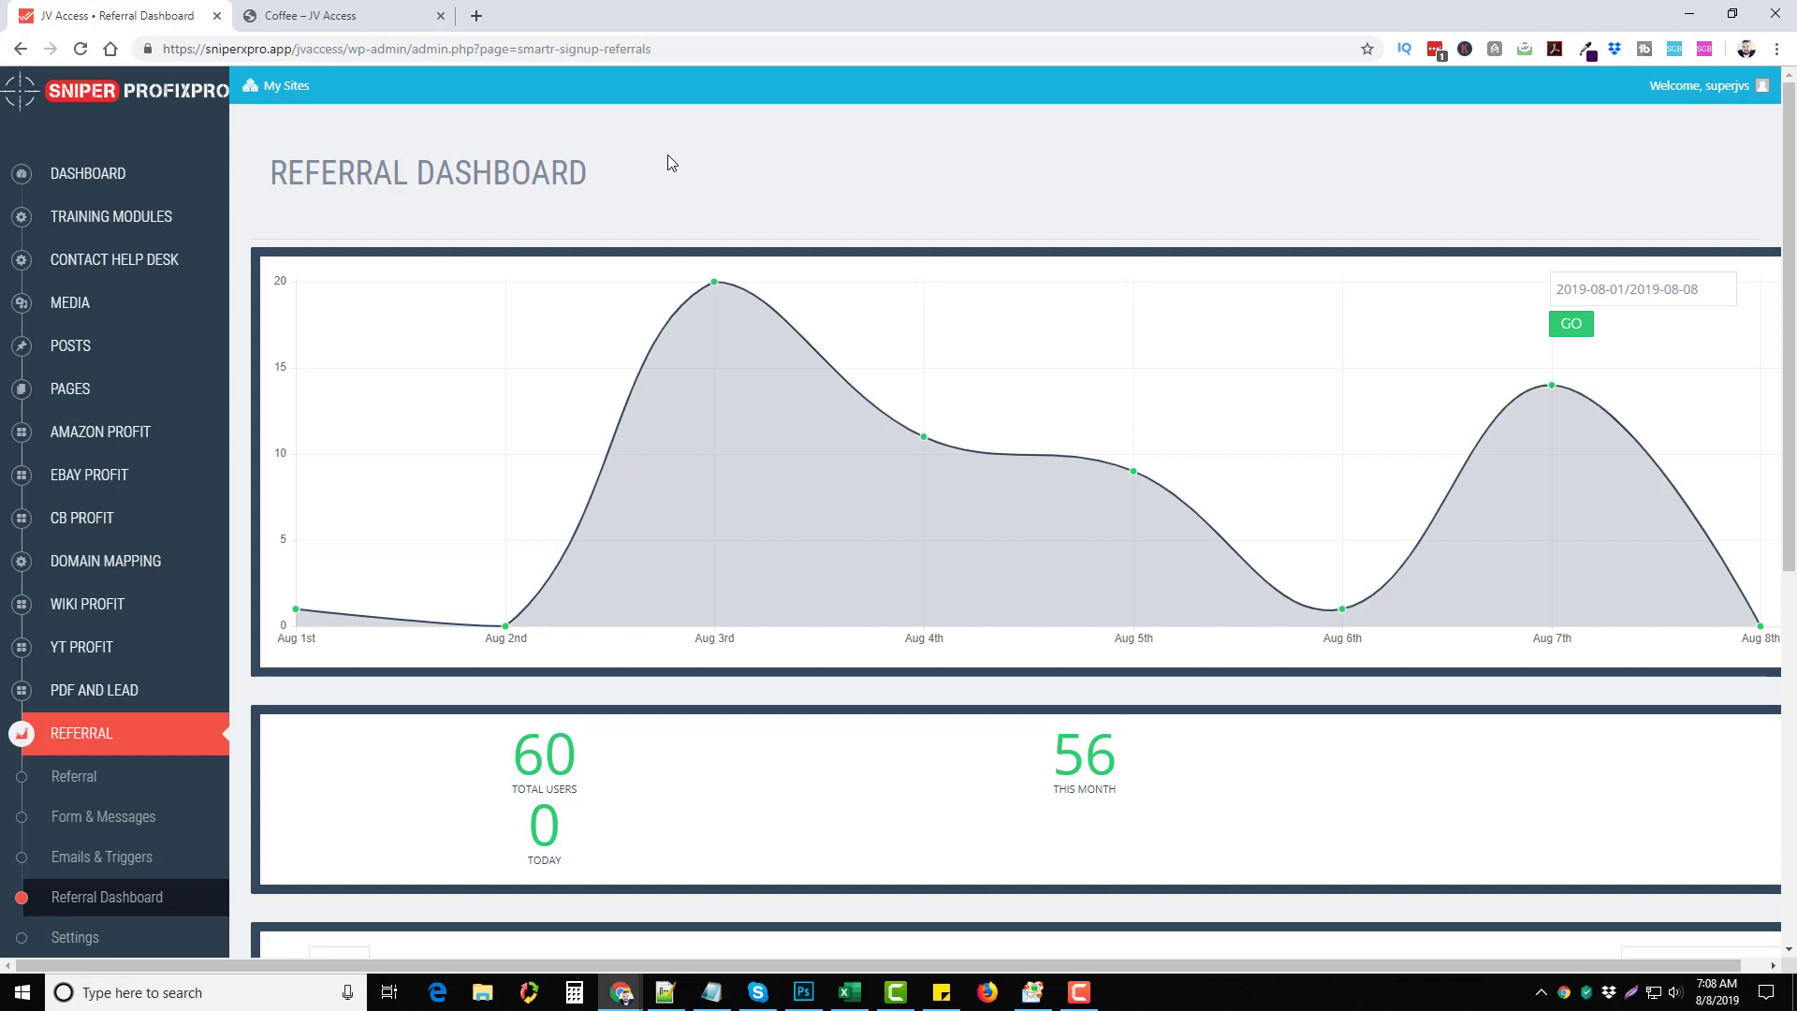
mouse_move(236, 378)
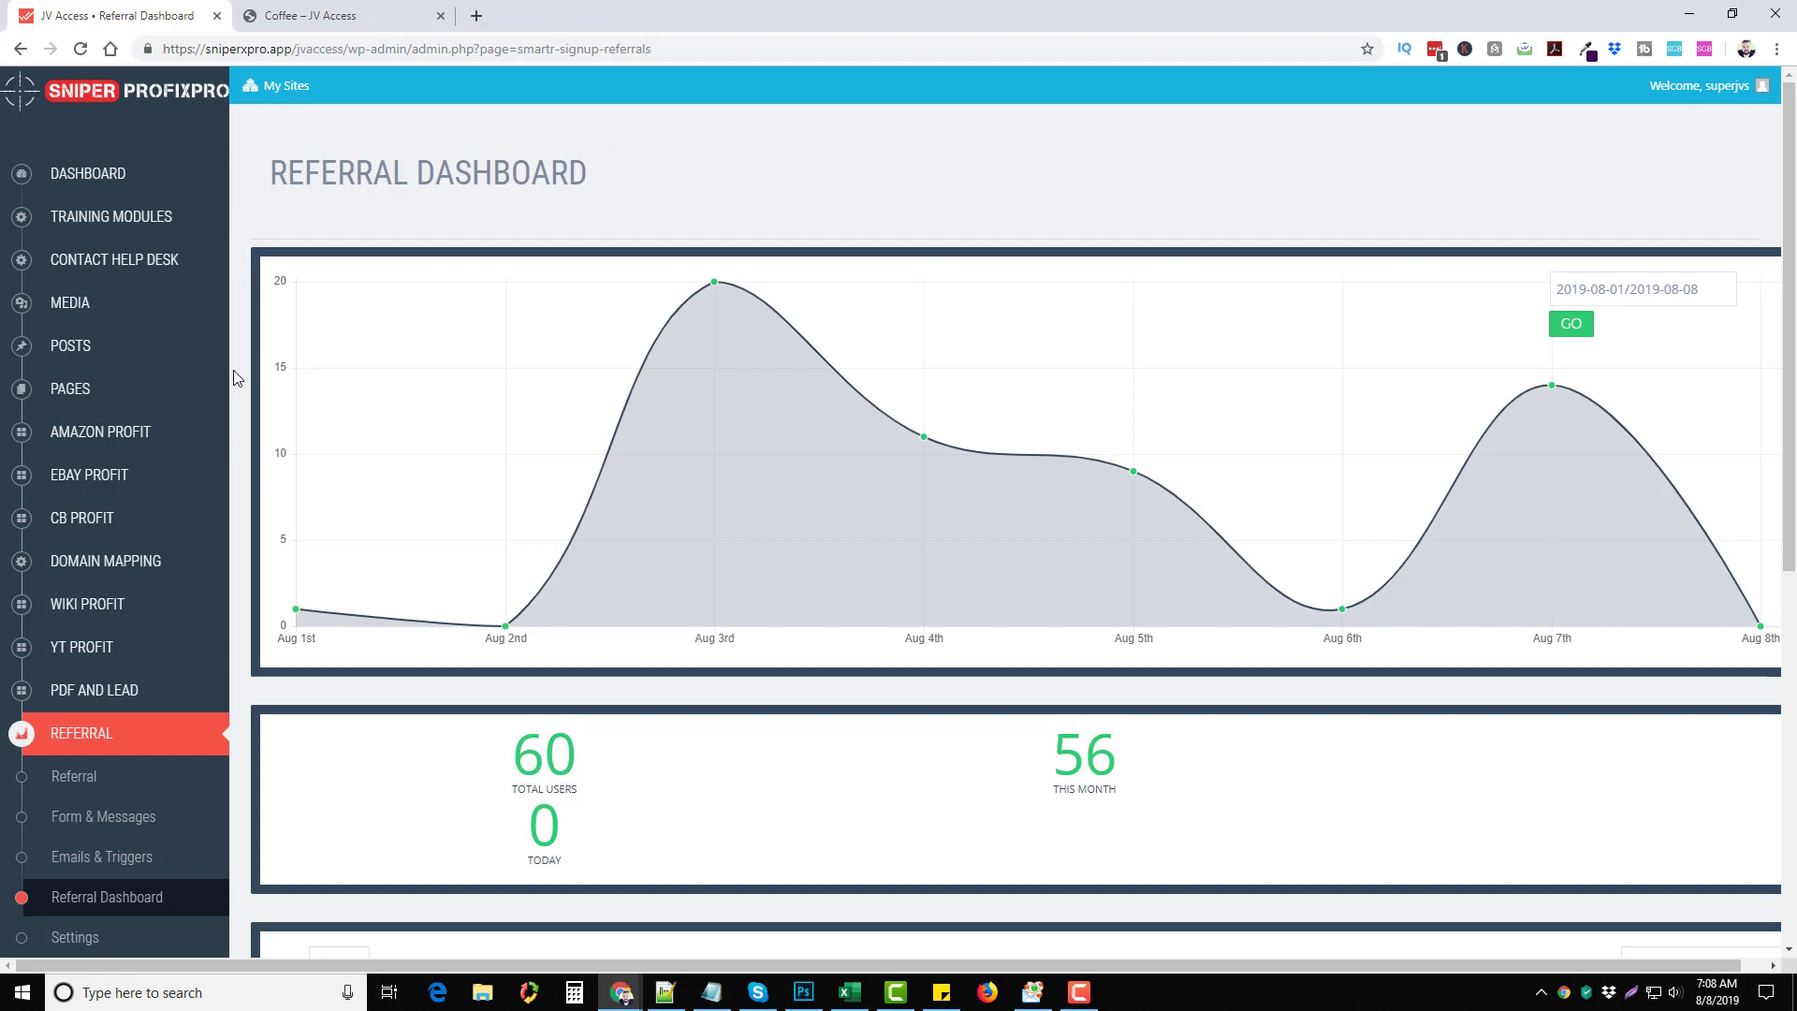
mouse_move(712, 191)
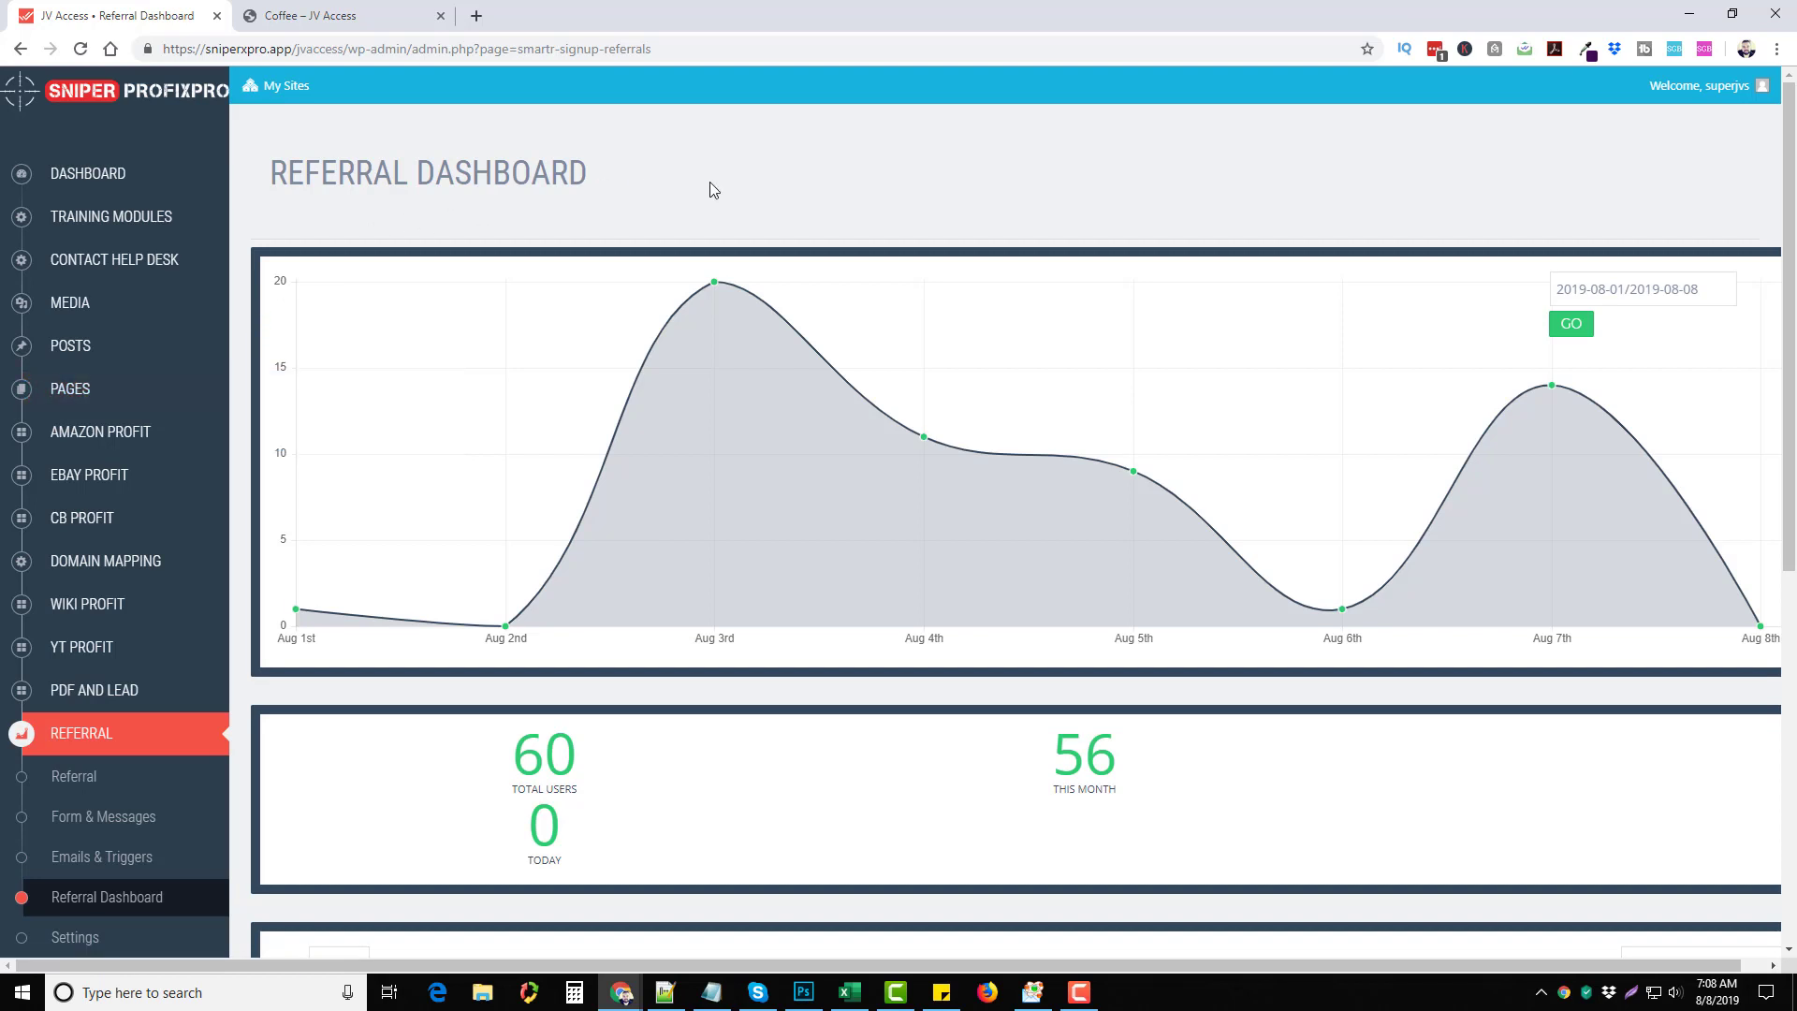
mouse_move(789, 185)
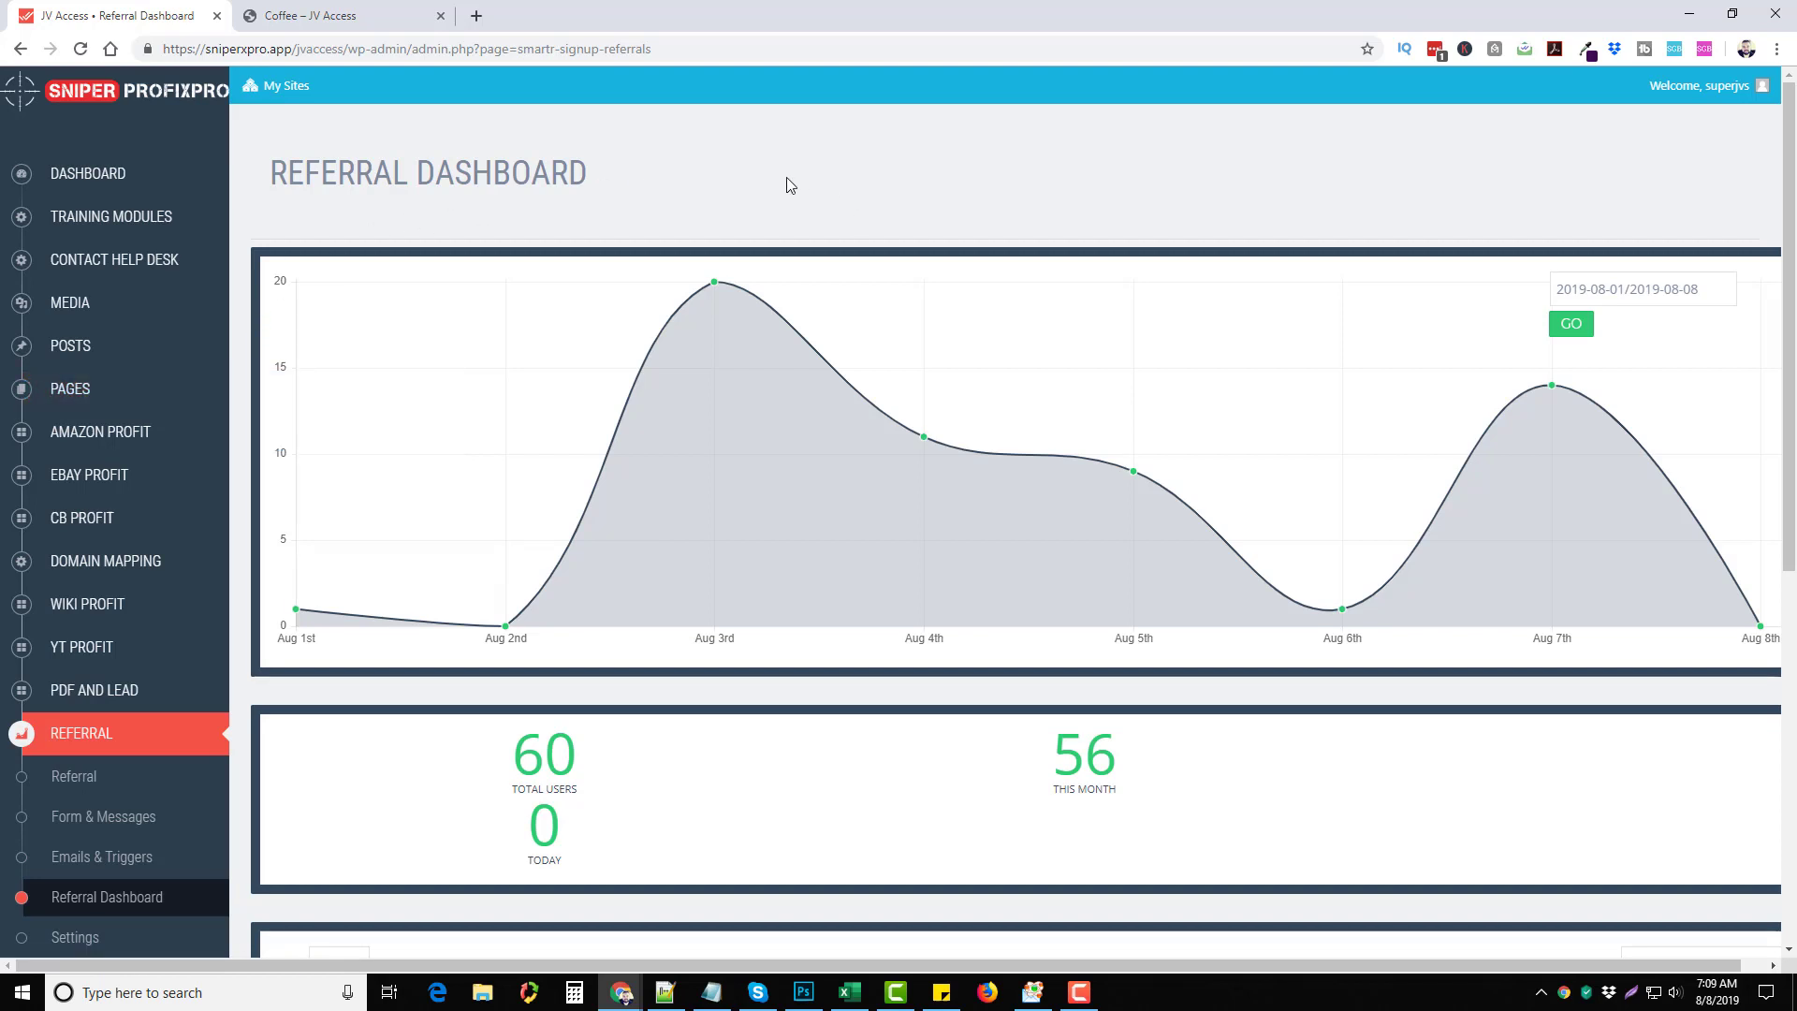
mouse_move(574, 136)
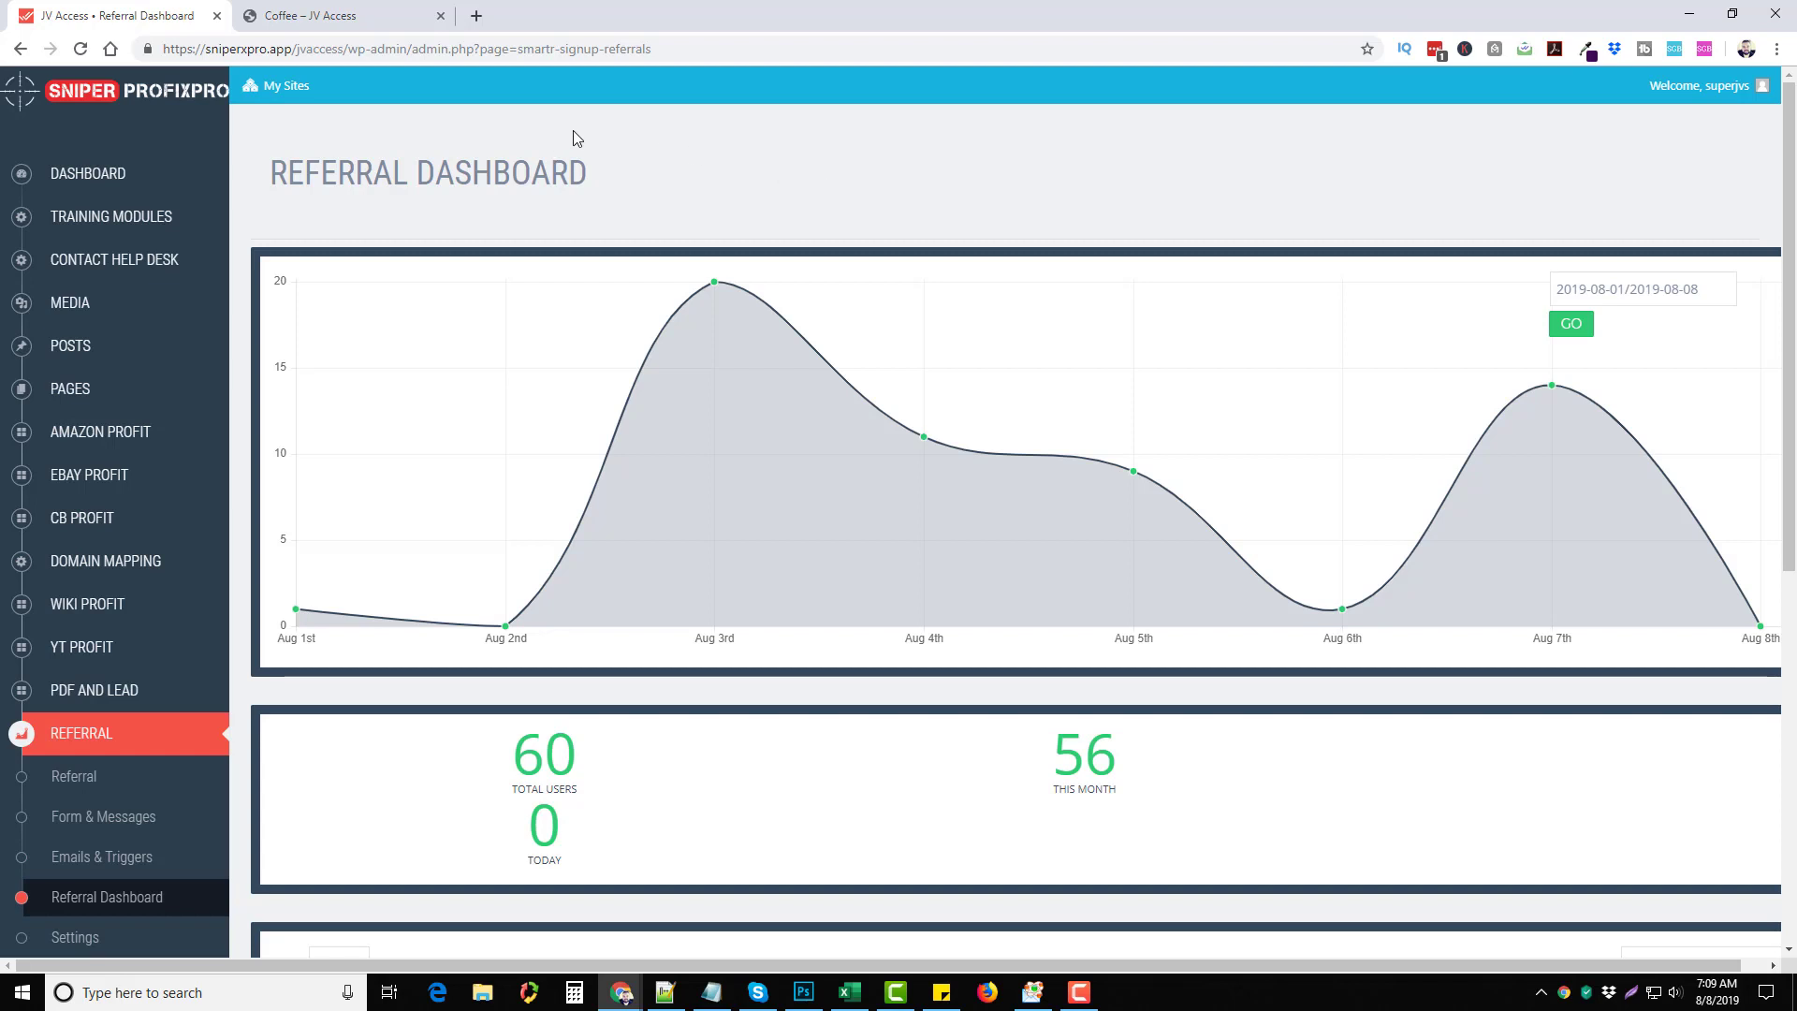
mouse_move(736, 200)
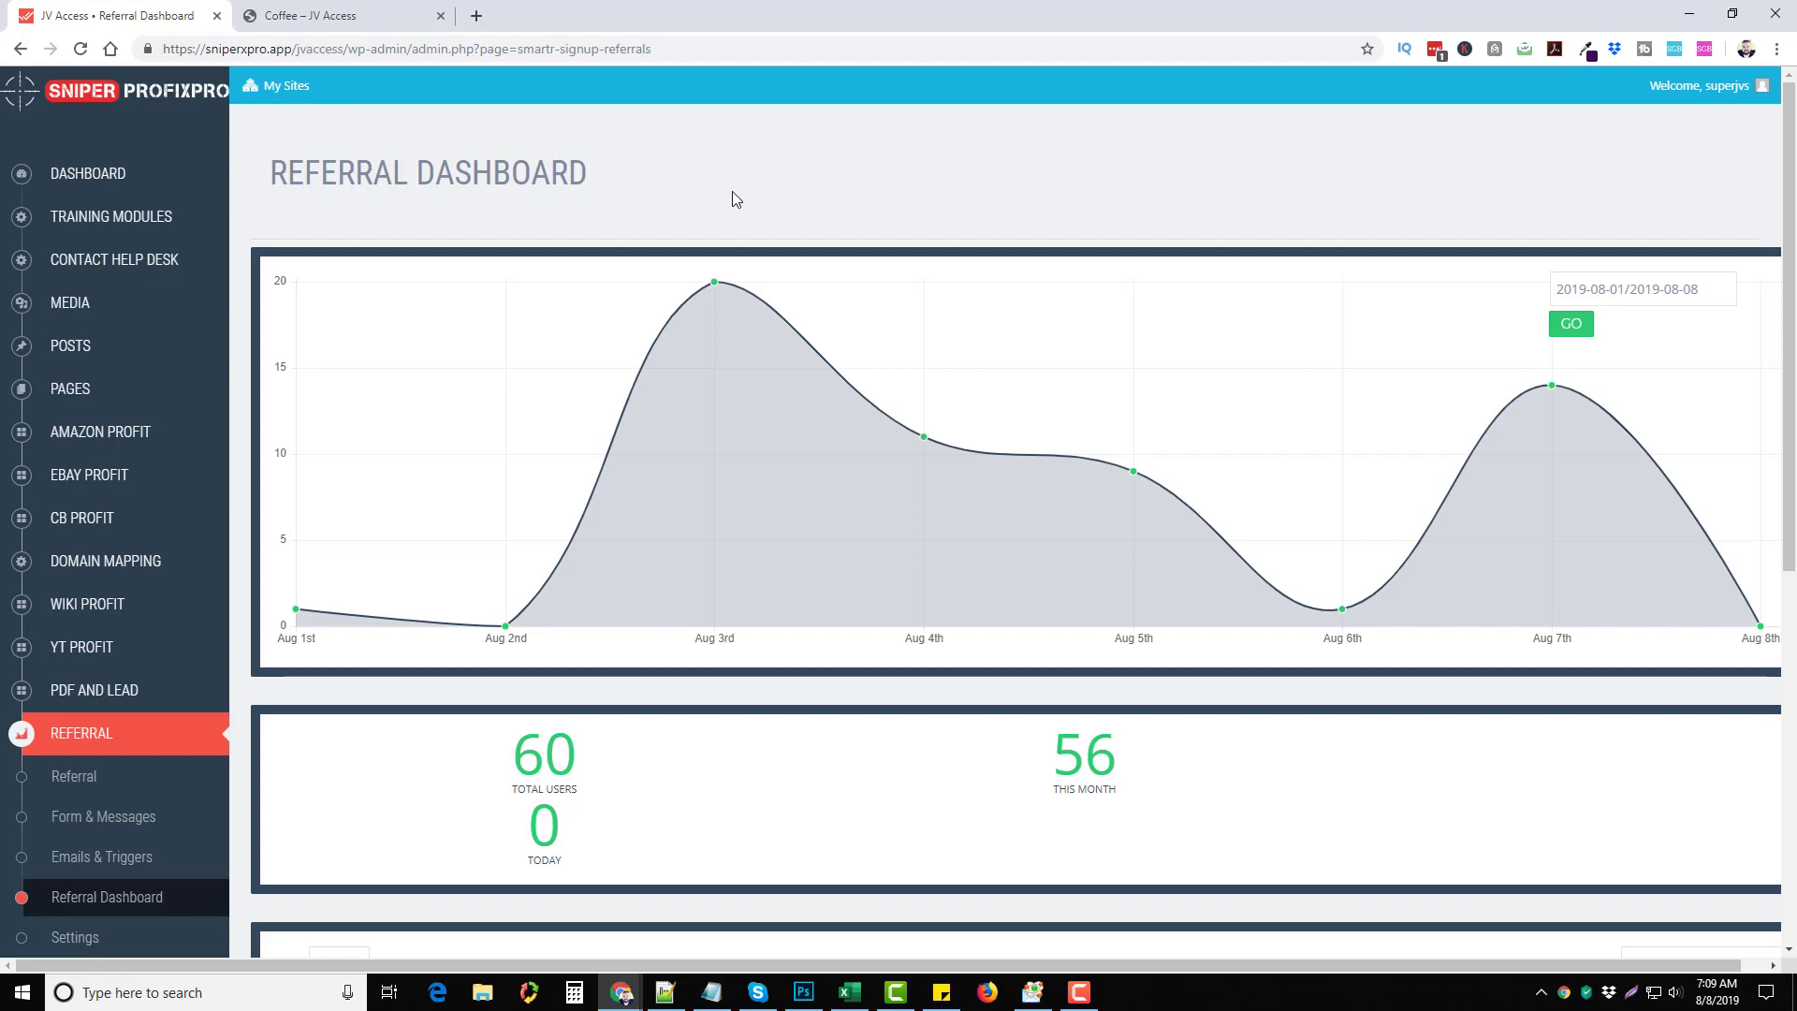
mouse_move(795, 183)
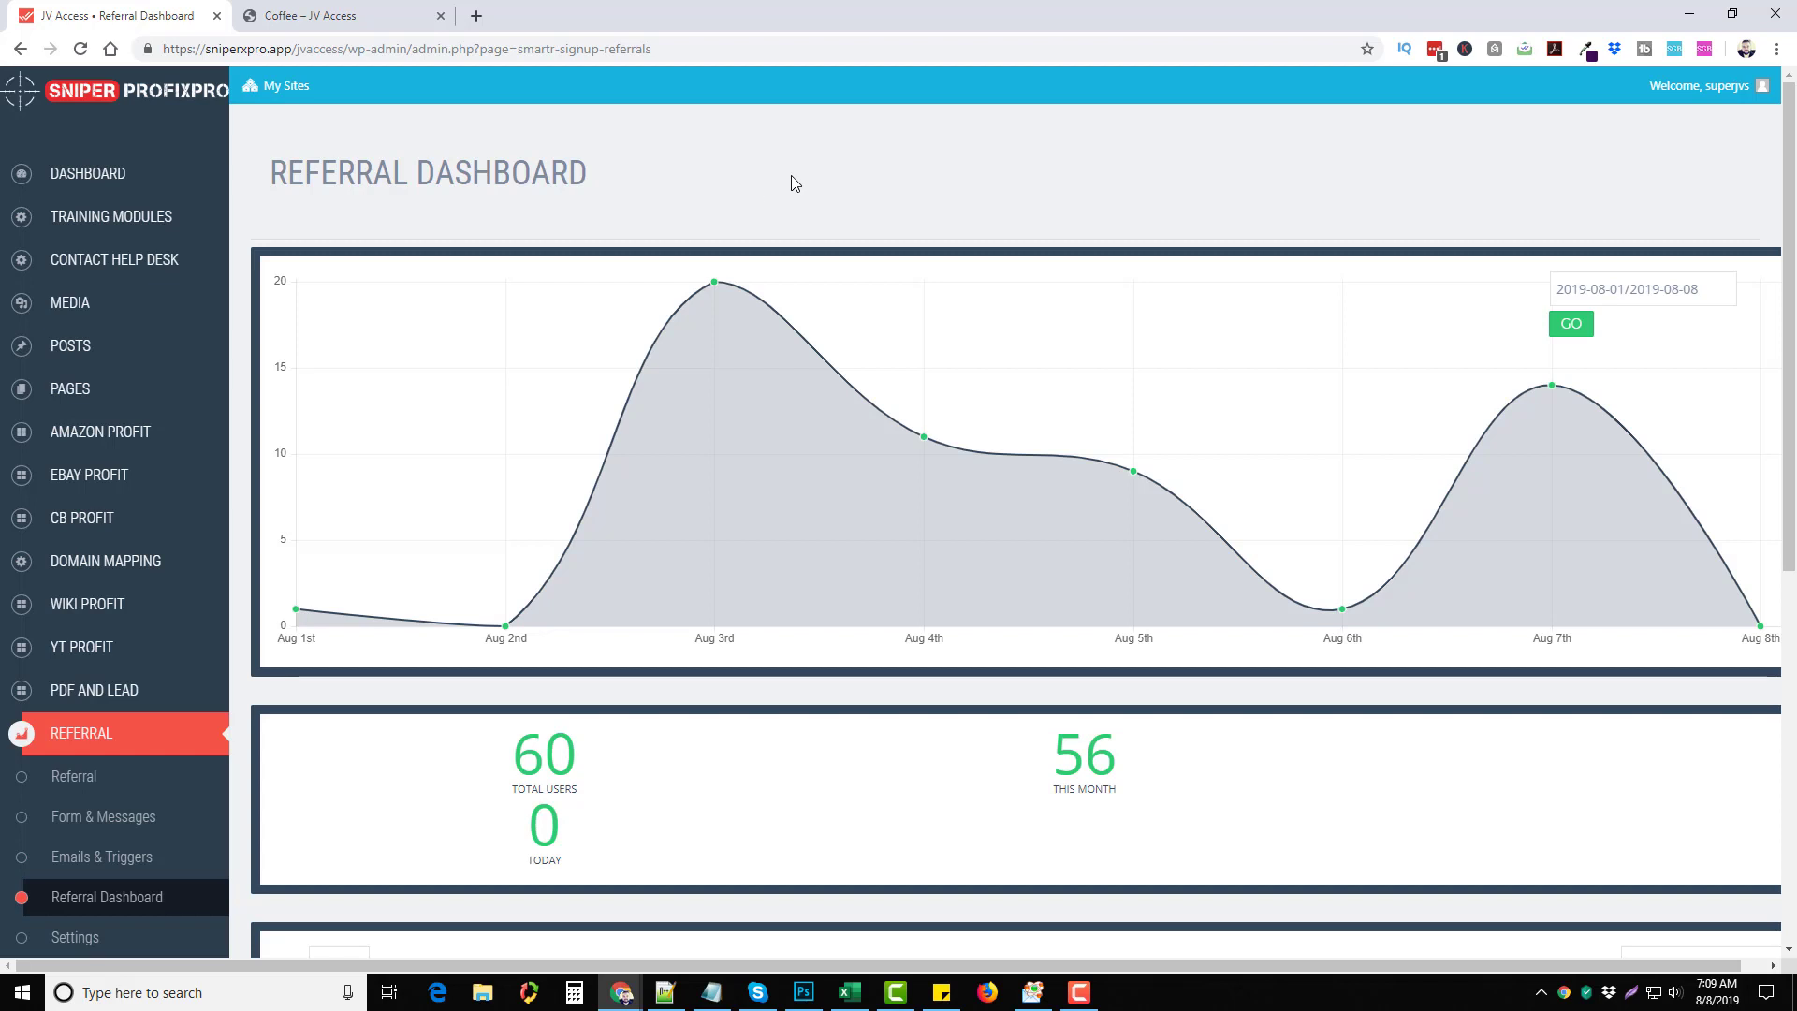
mouse_move(837, 187)
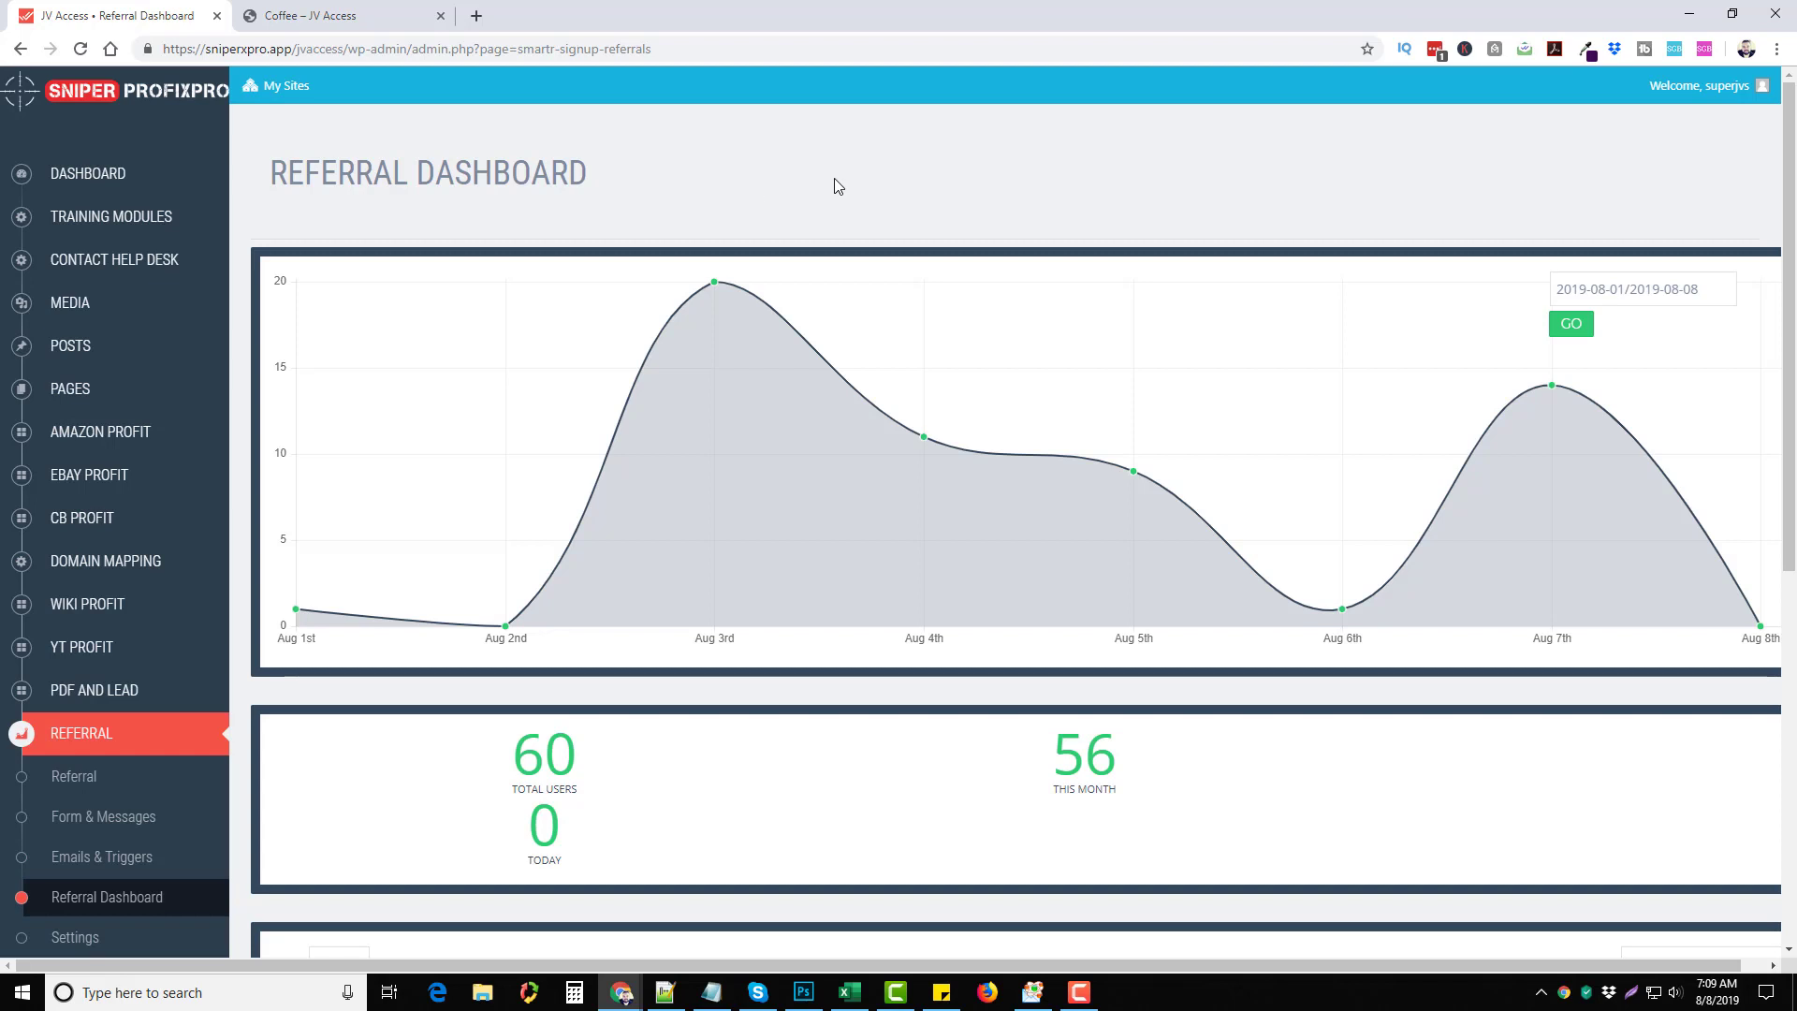
mouse_move(877, 172)
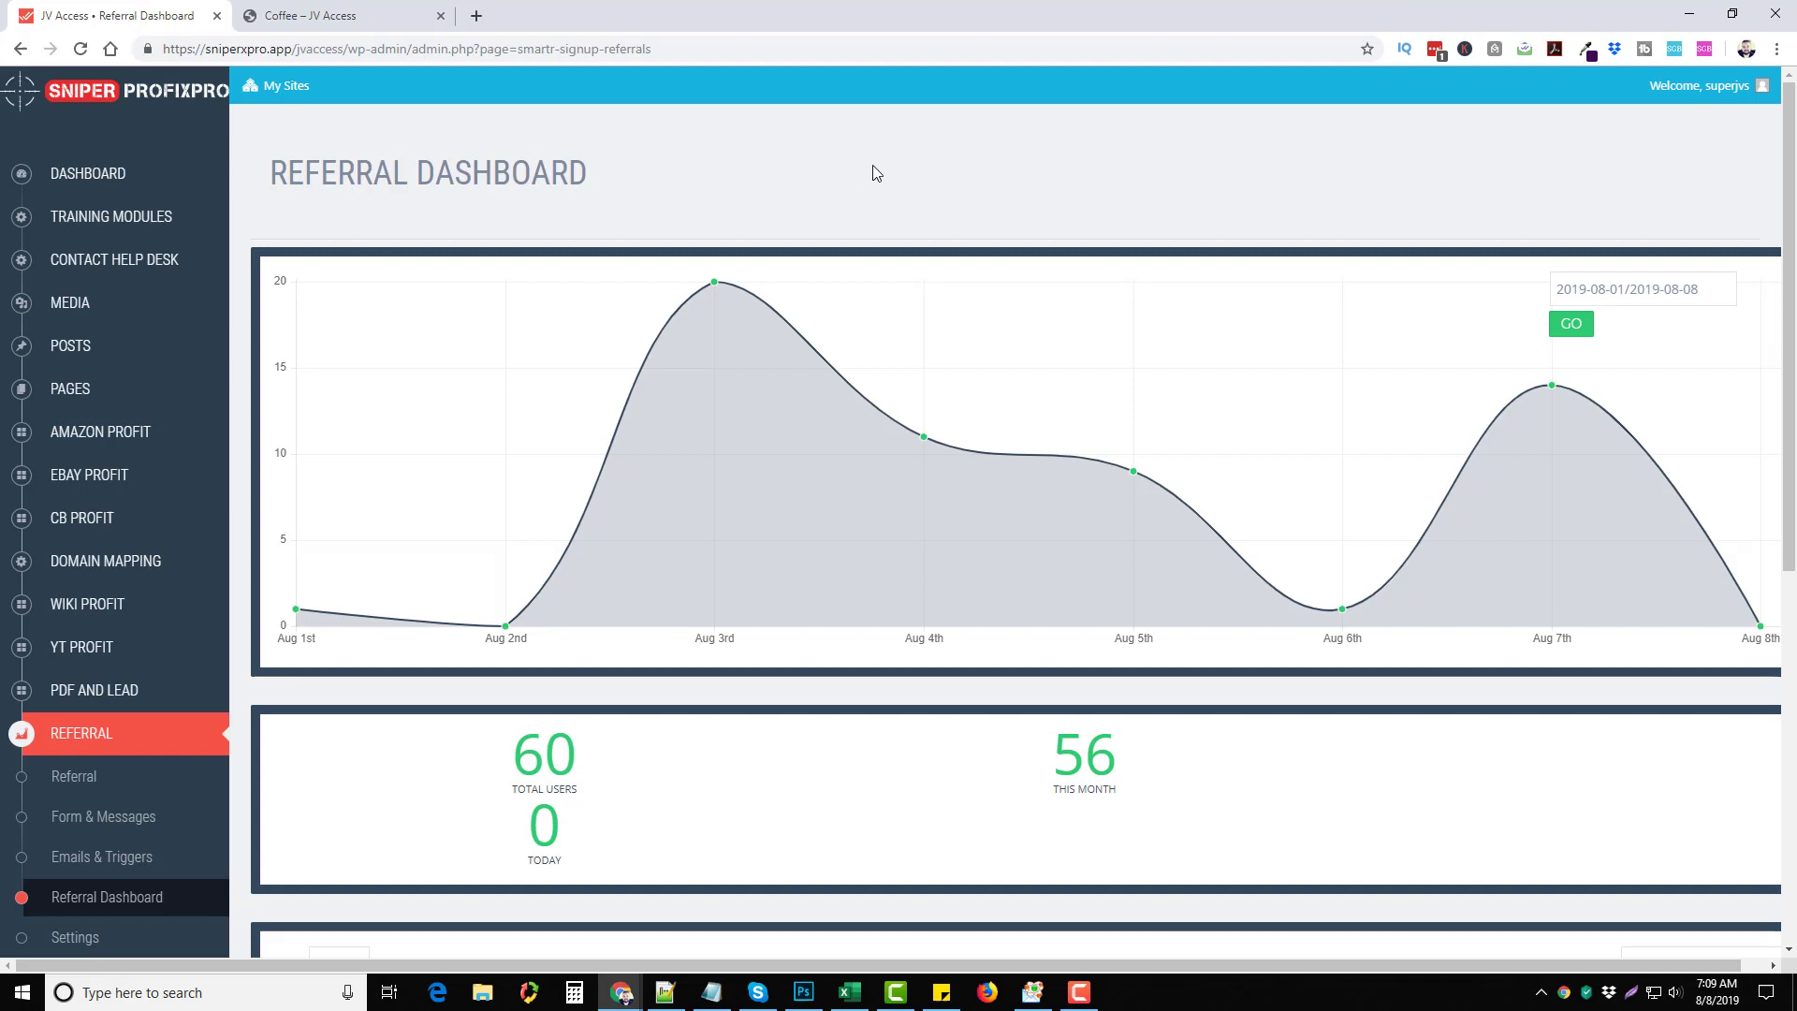